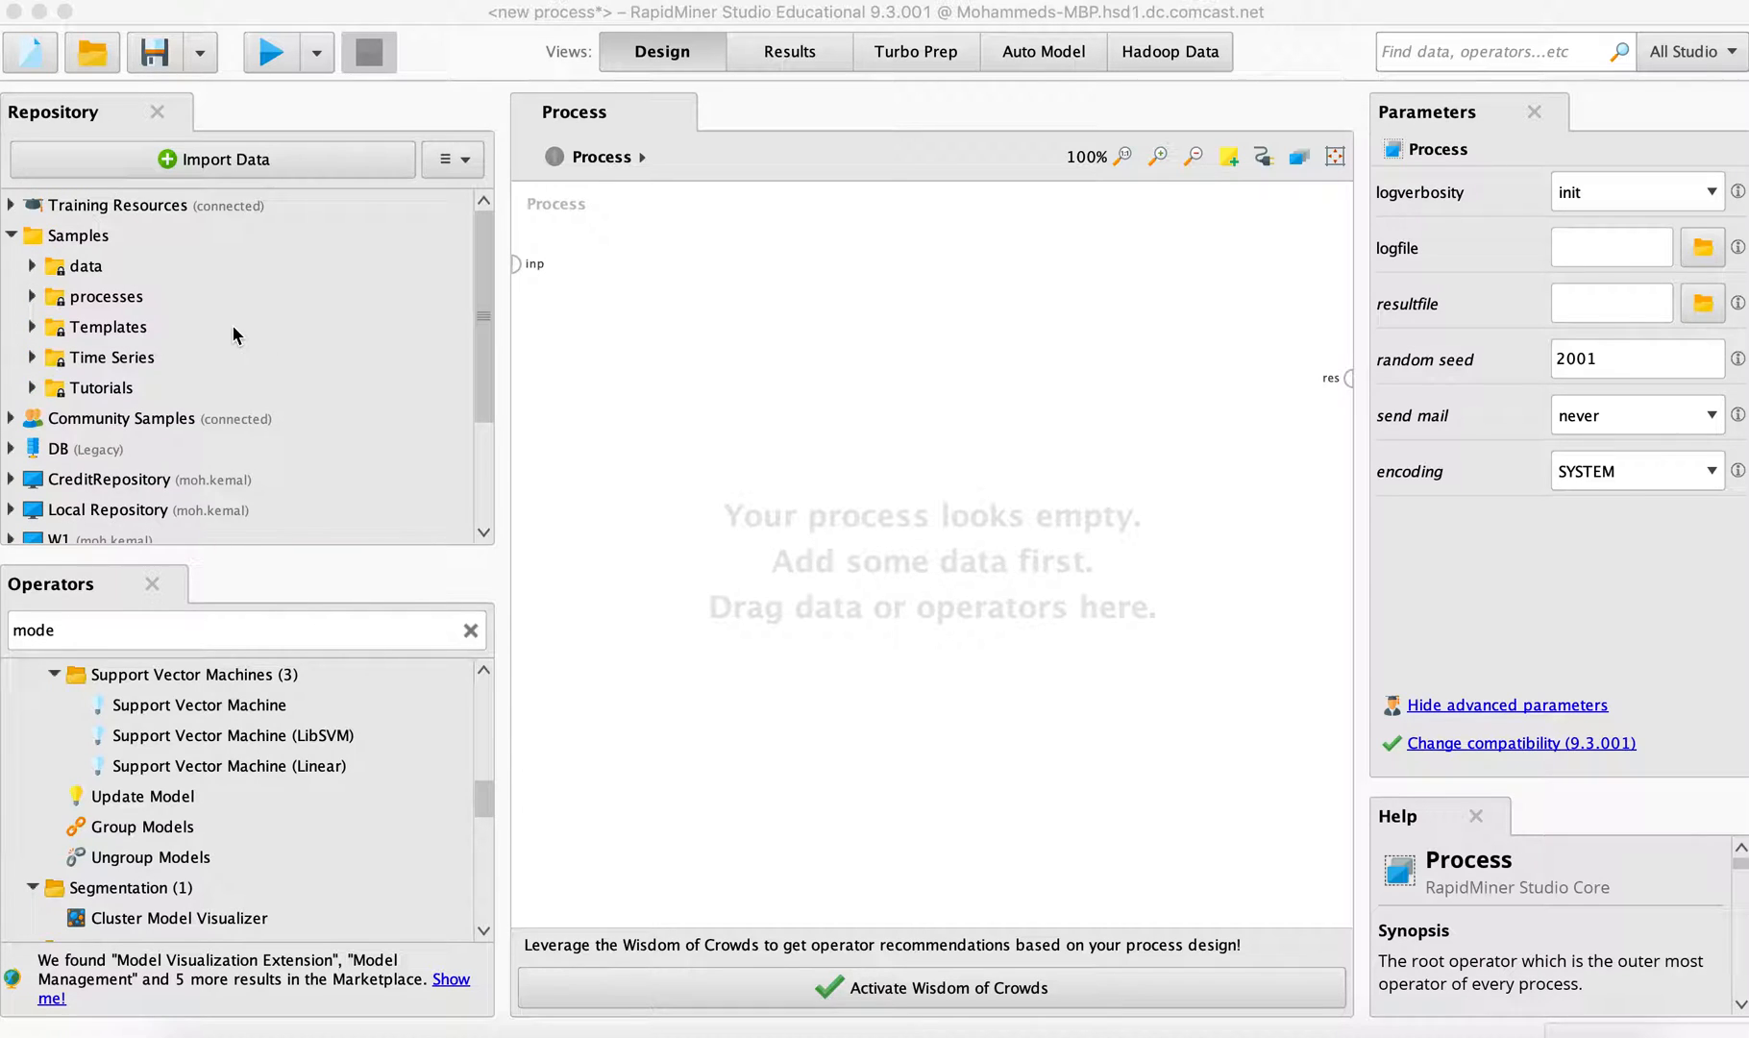
pyautogui.moveTo(266, 292)
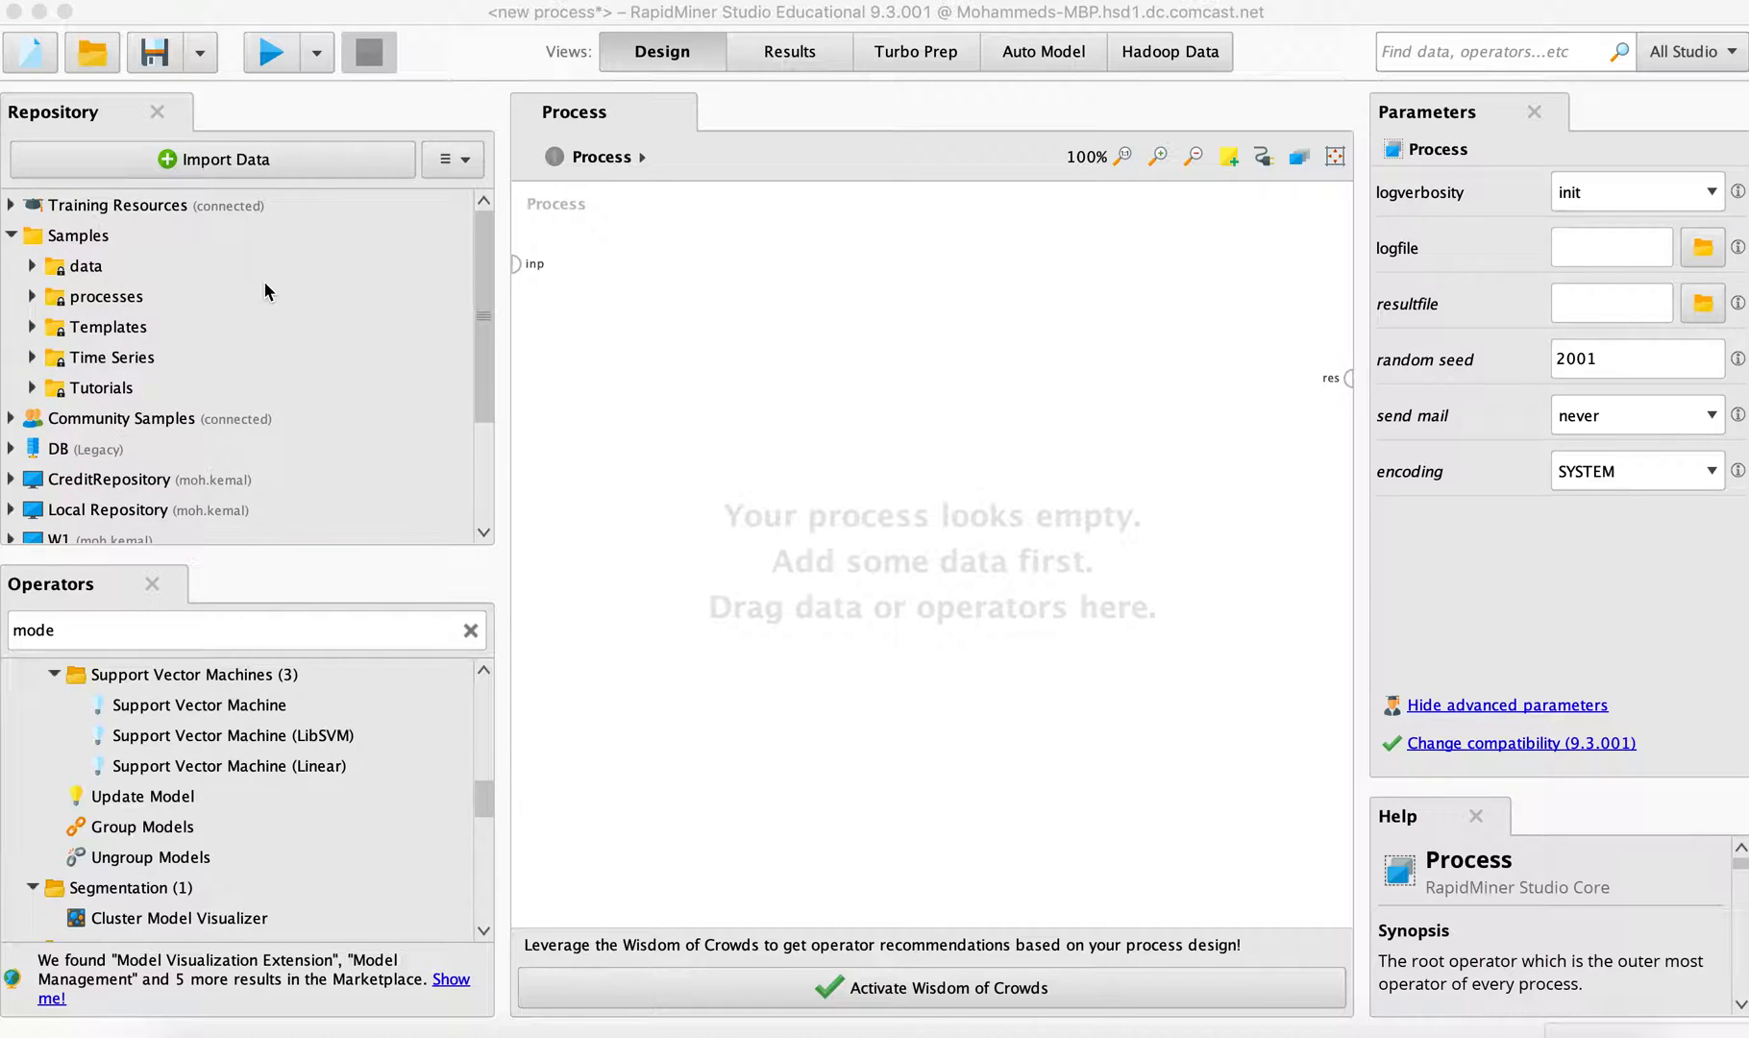
pyautogui.moveTo(527, 367)
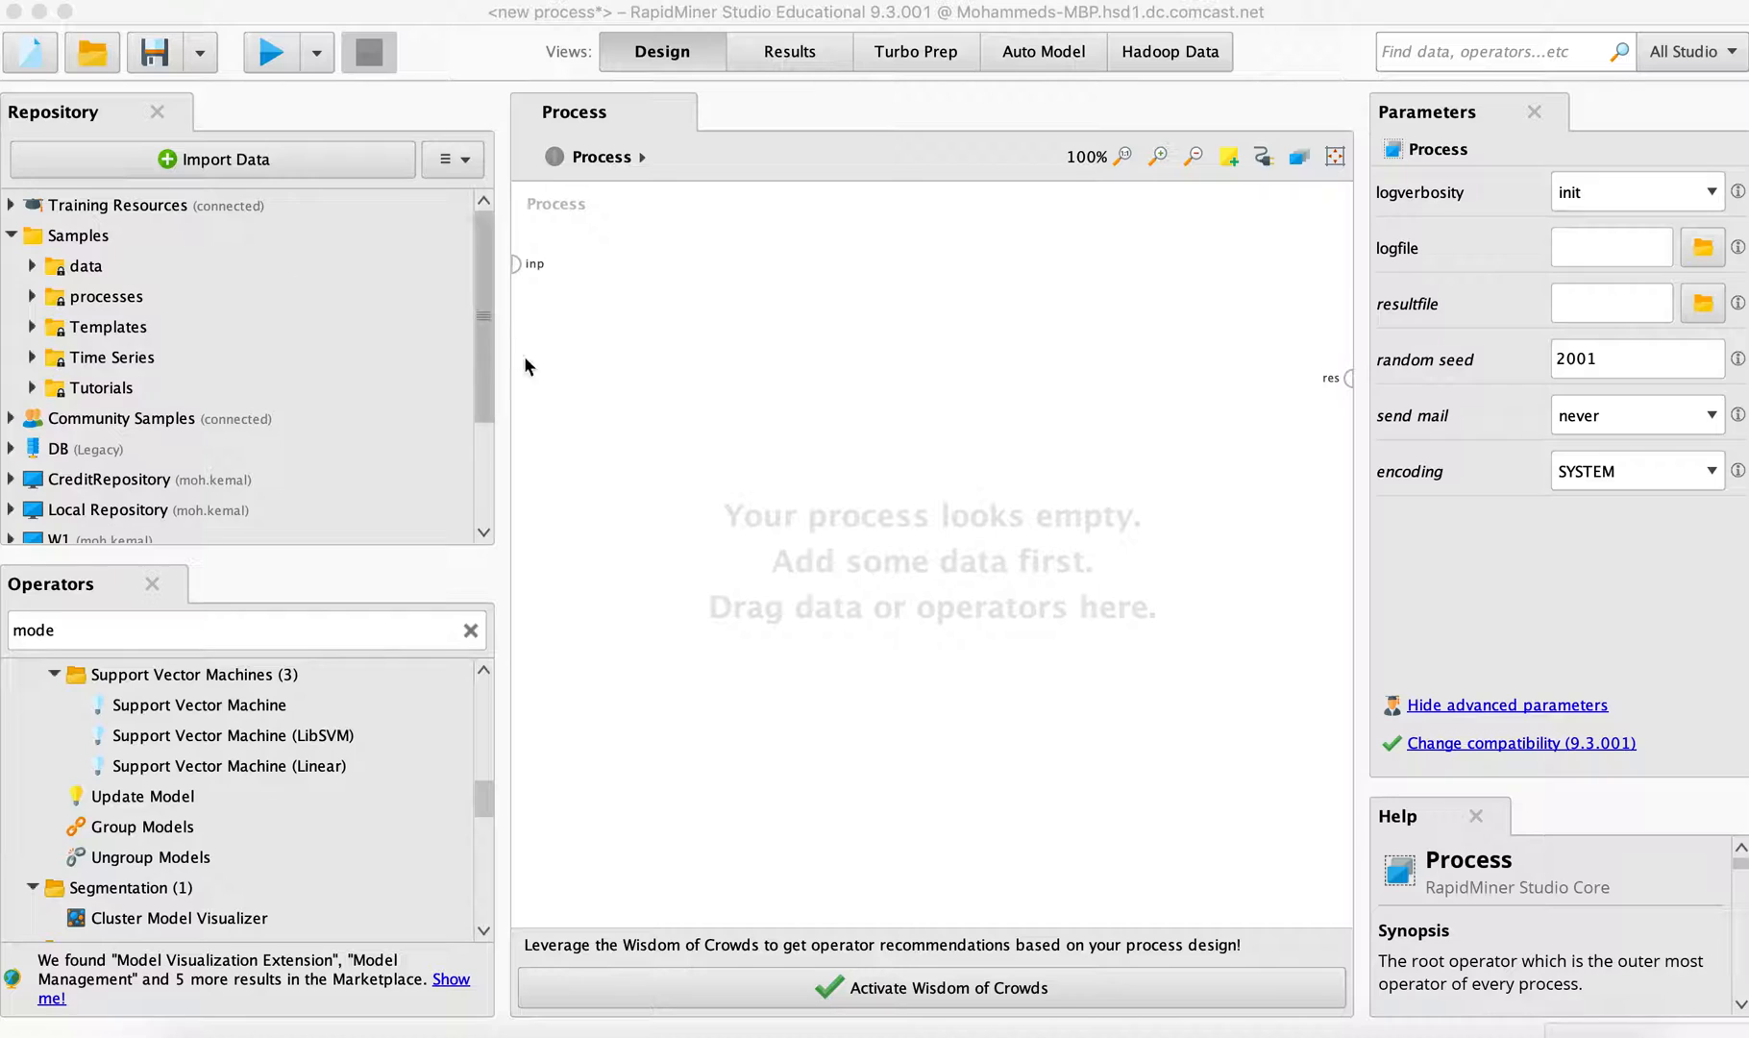
pyautogui.moveTo(207, 266)
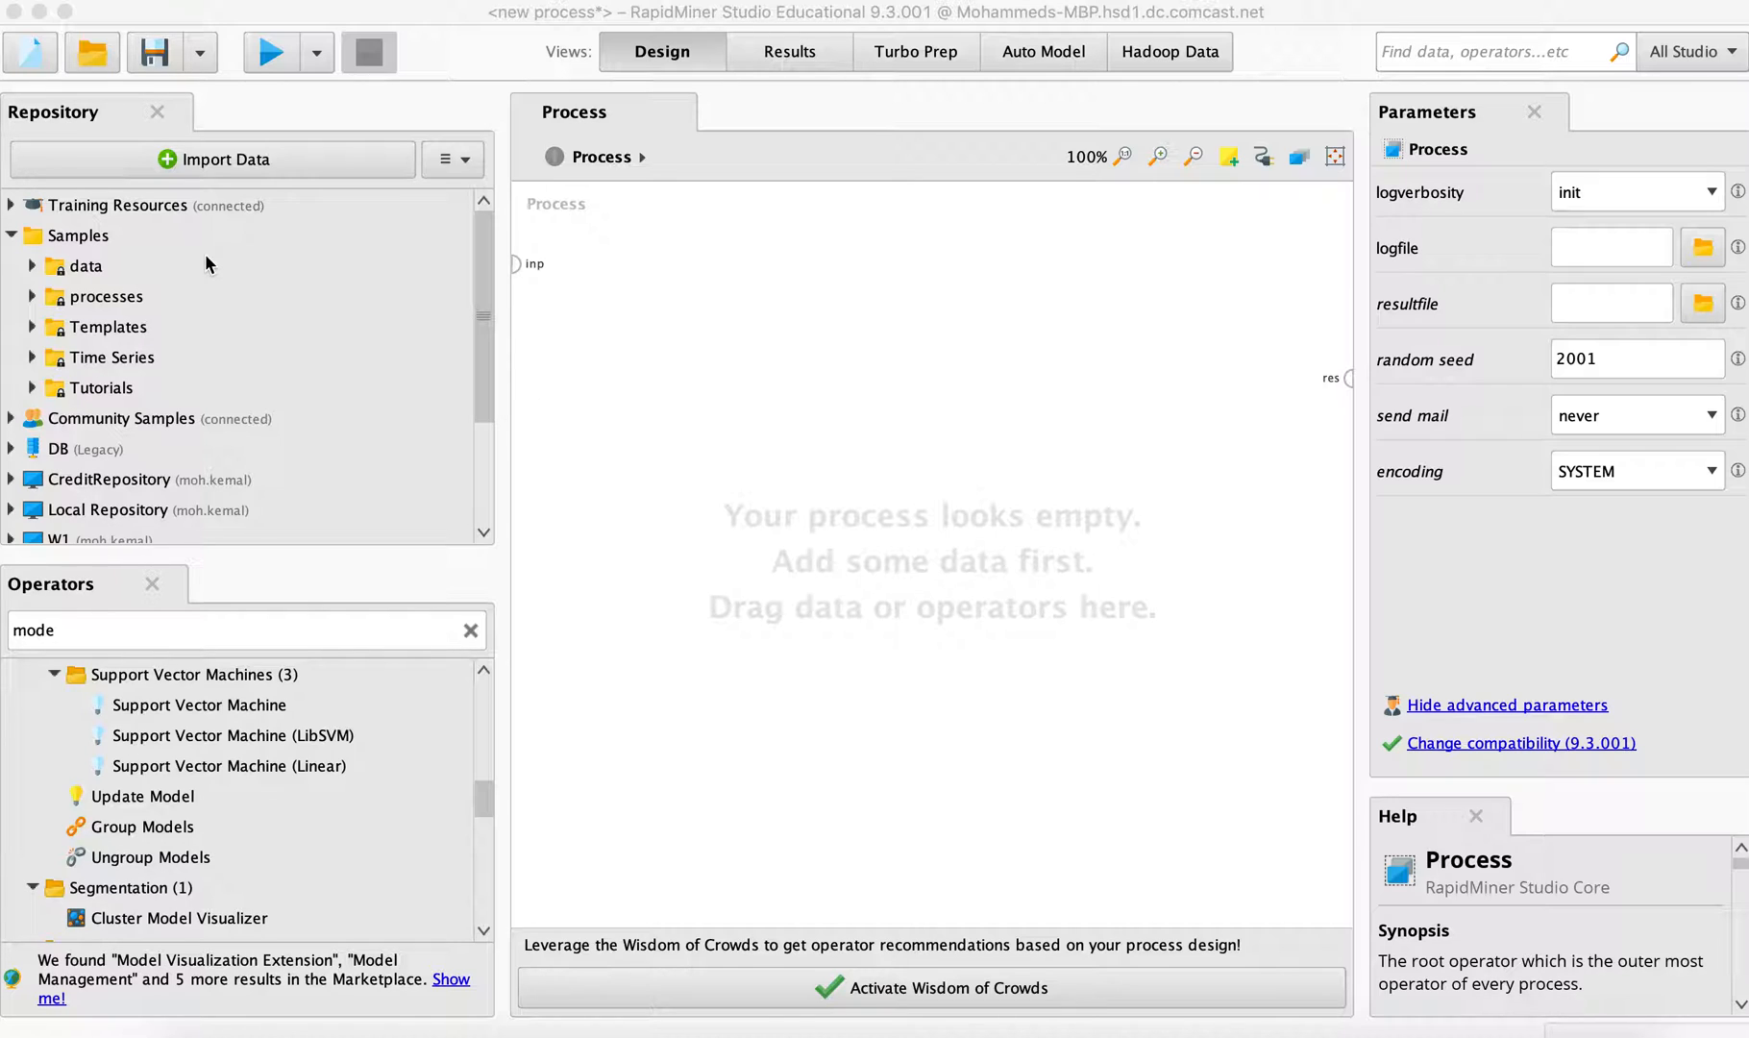
pyautogui.moveTo(44, 248)
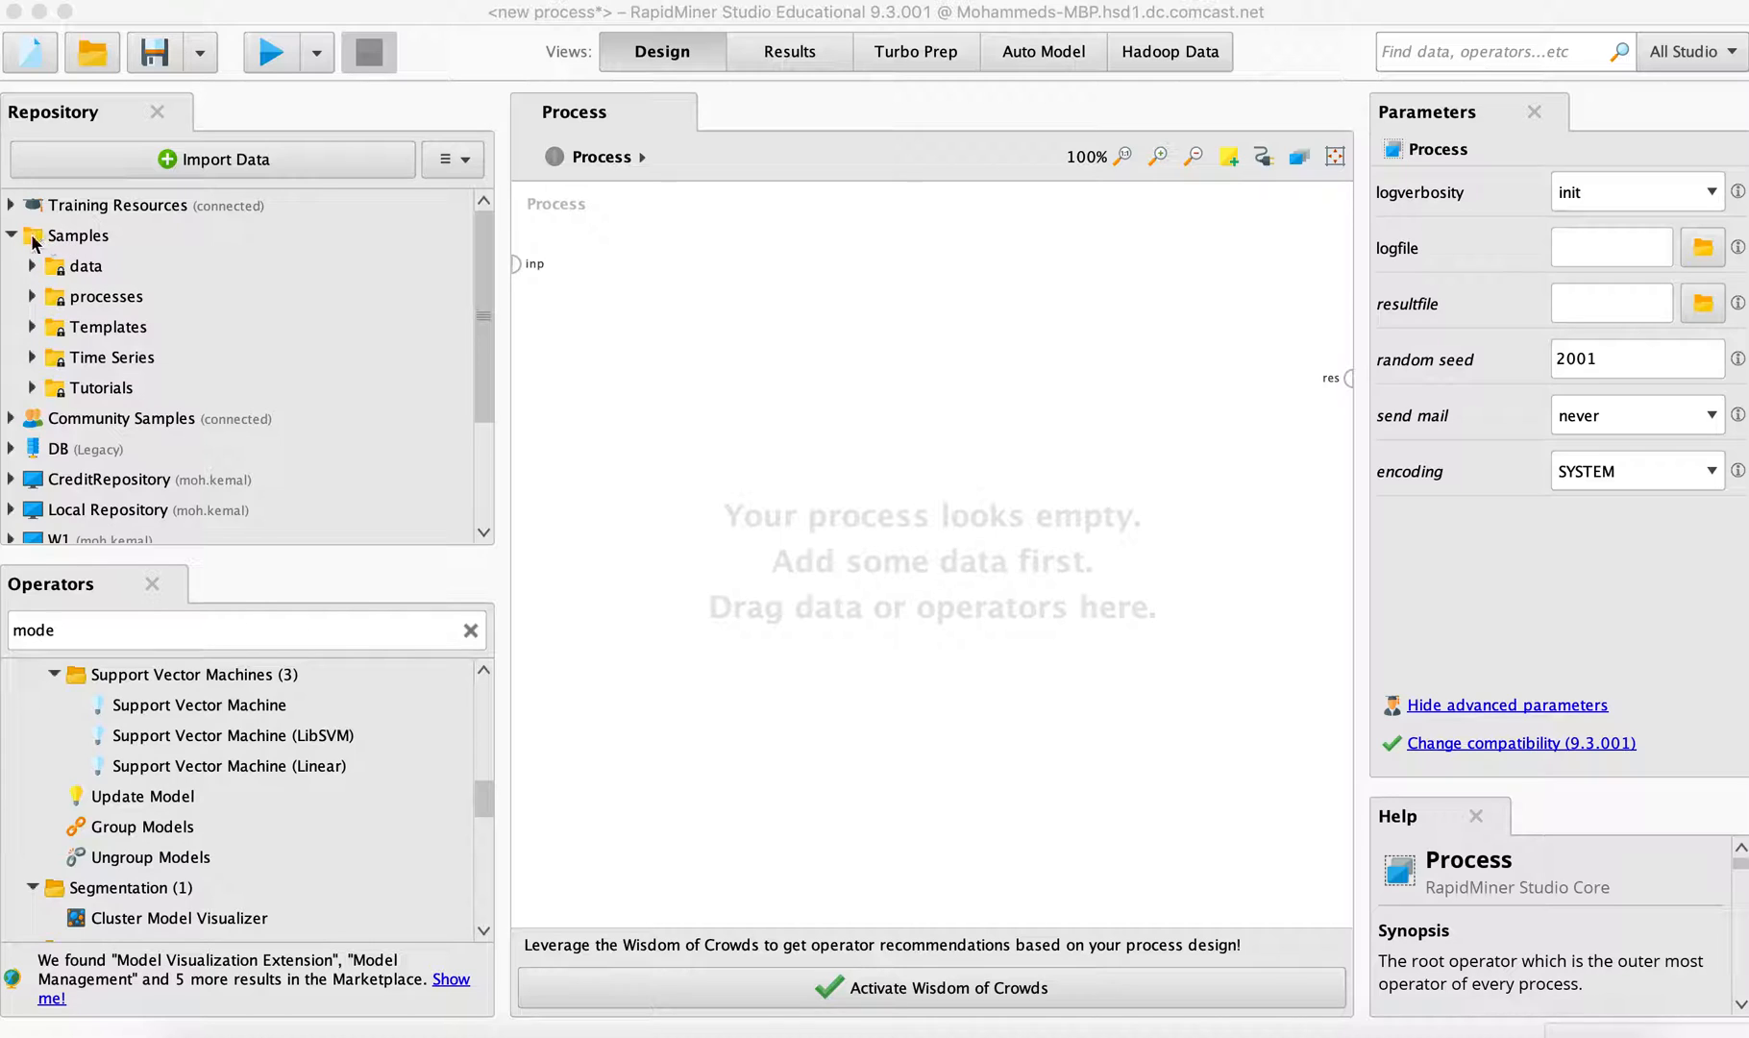
pyautogui.moveTo(36, 276)
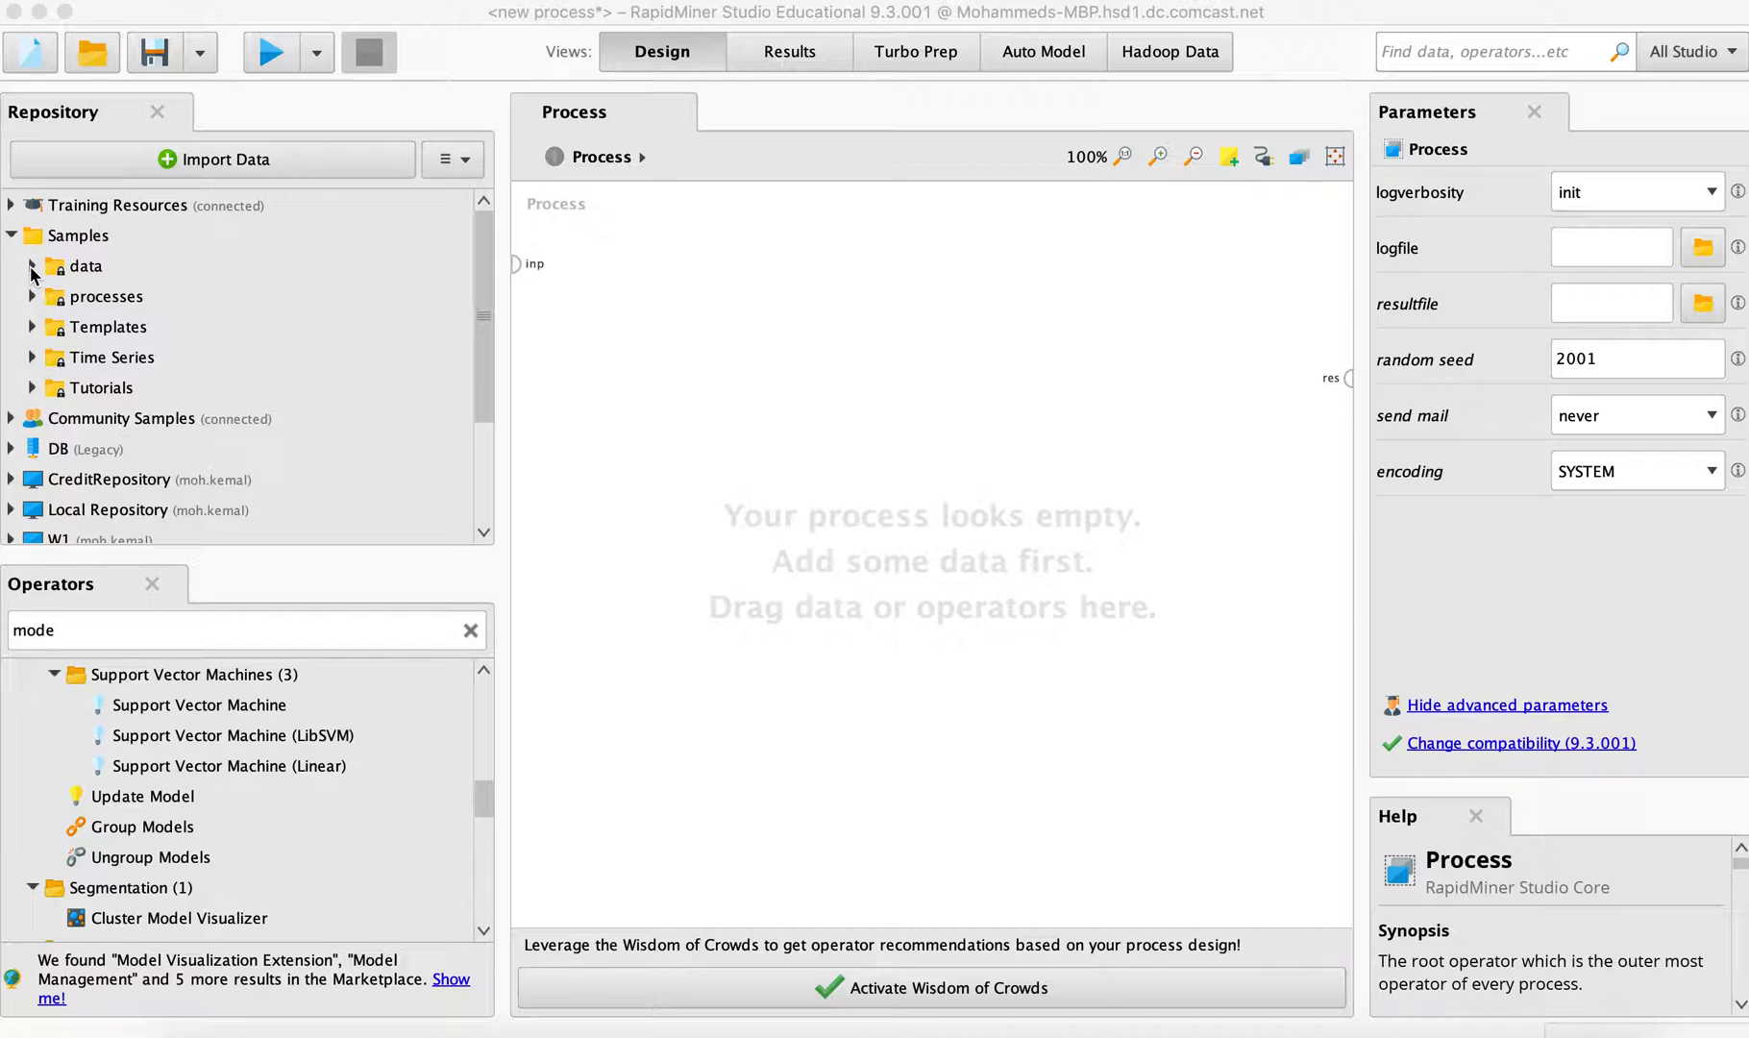
# Drag the Iris sample dataset from Samples > data onto the canvas as a Retrieve Iris operator
pyautogui.click(32, 265)
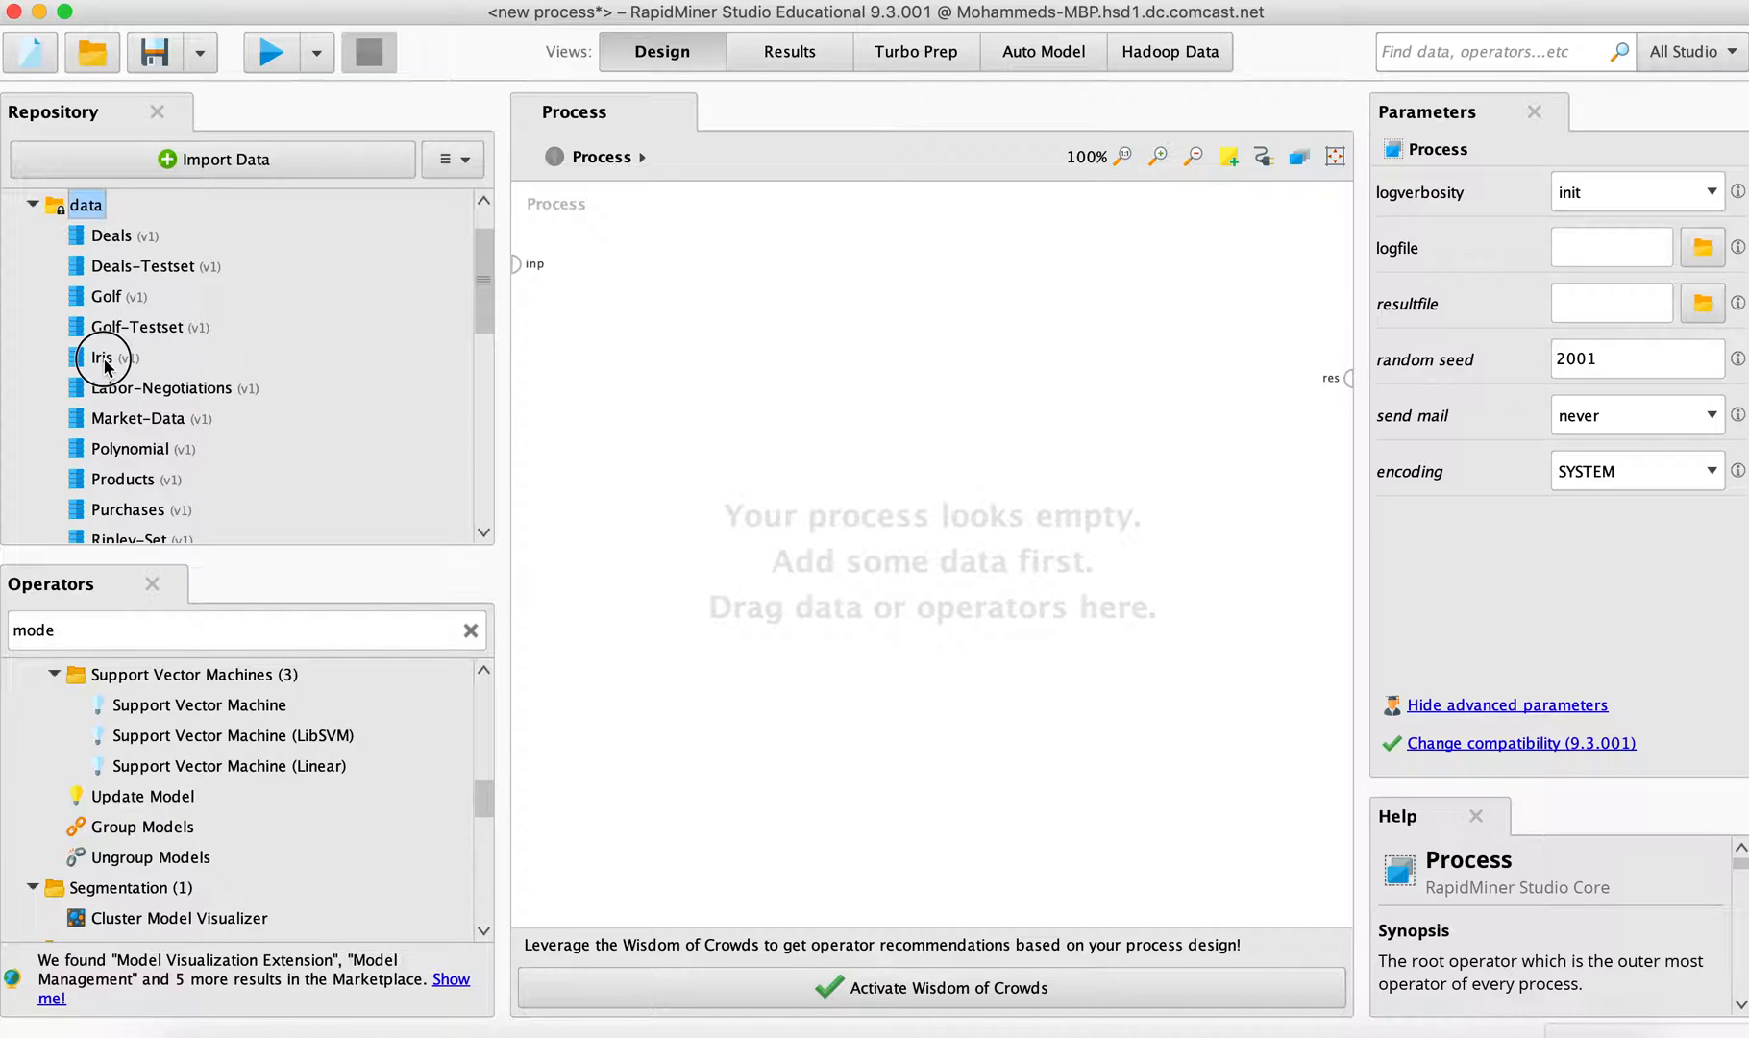
pyautogui.moveTo(102, 355)
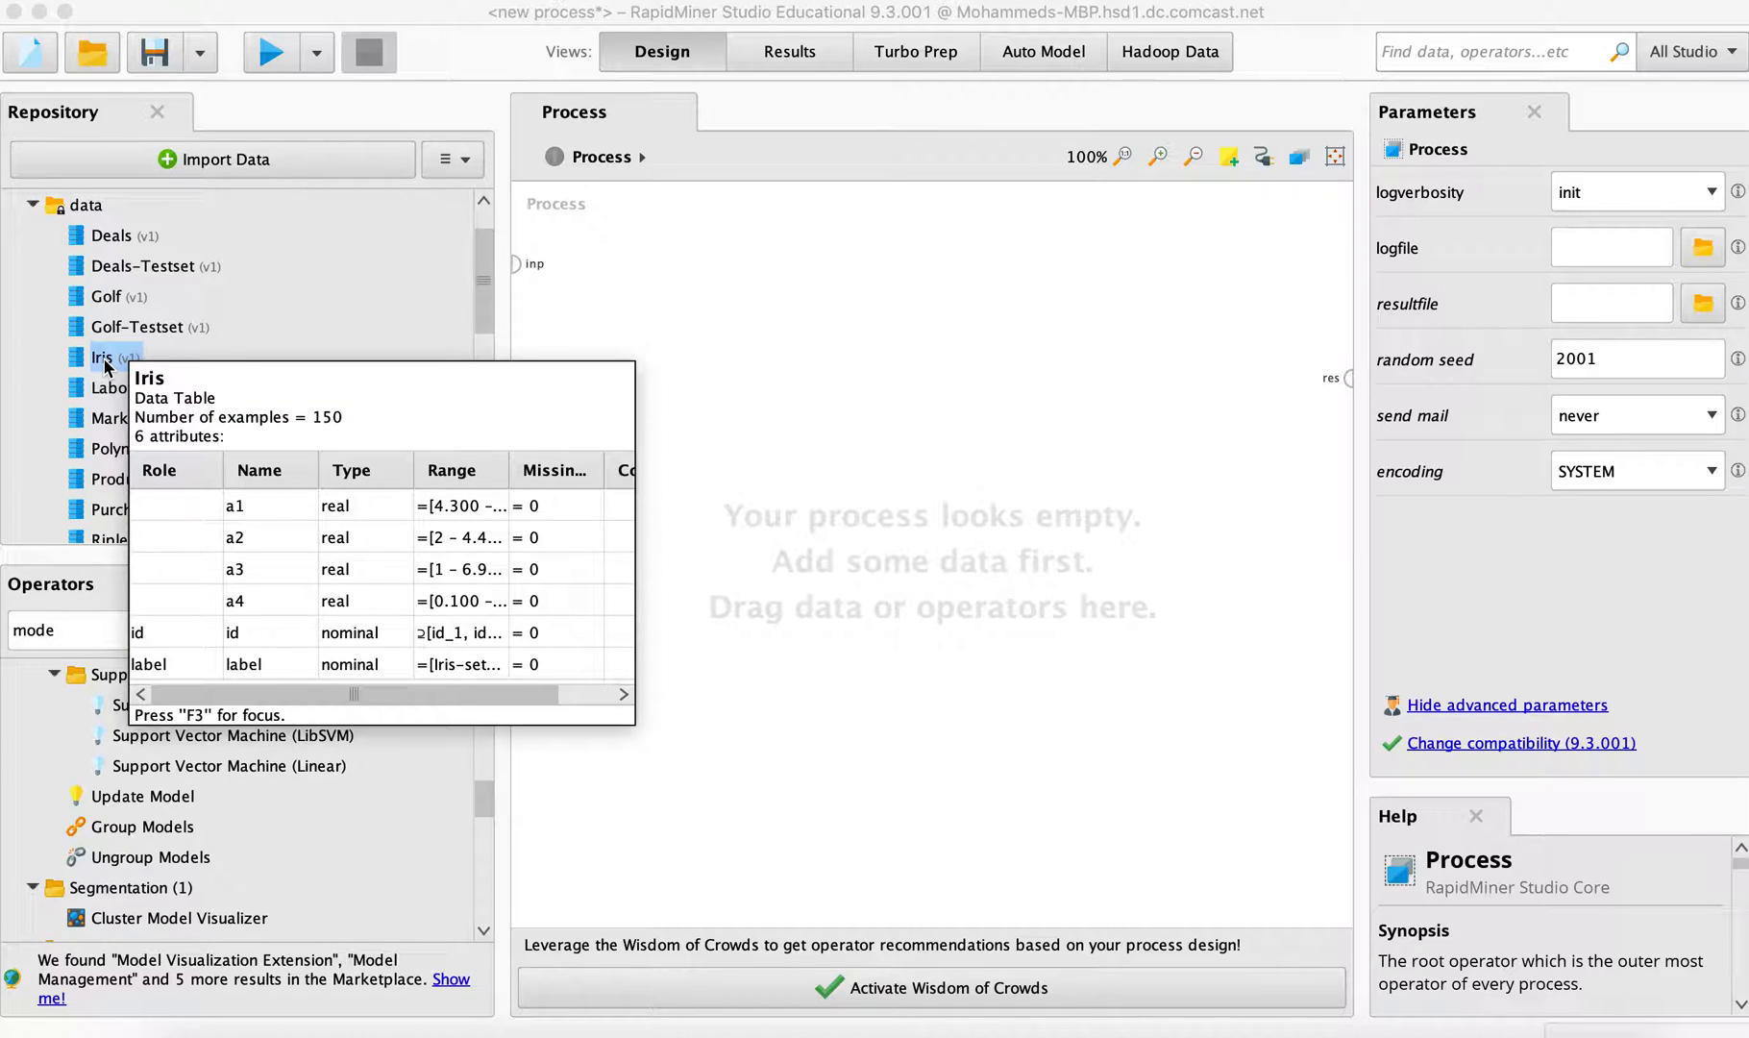
pyautogui.moveTo(104, 358); pyautogui.dragTo(836, 450)
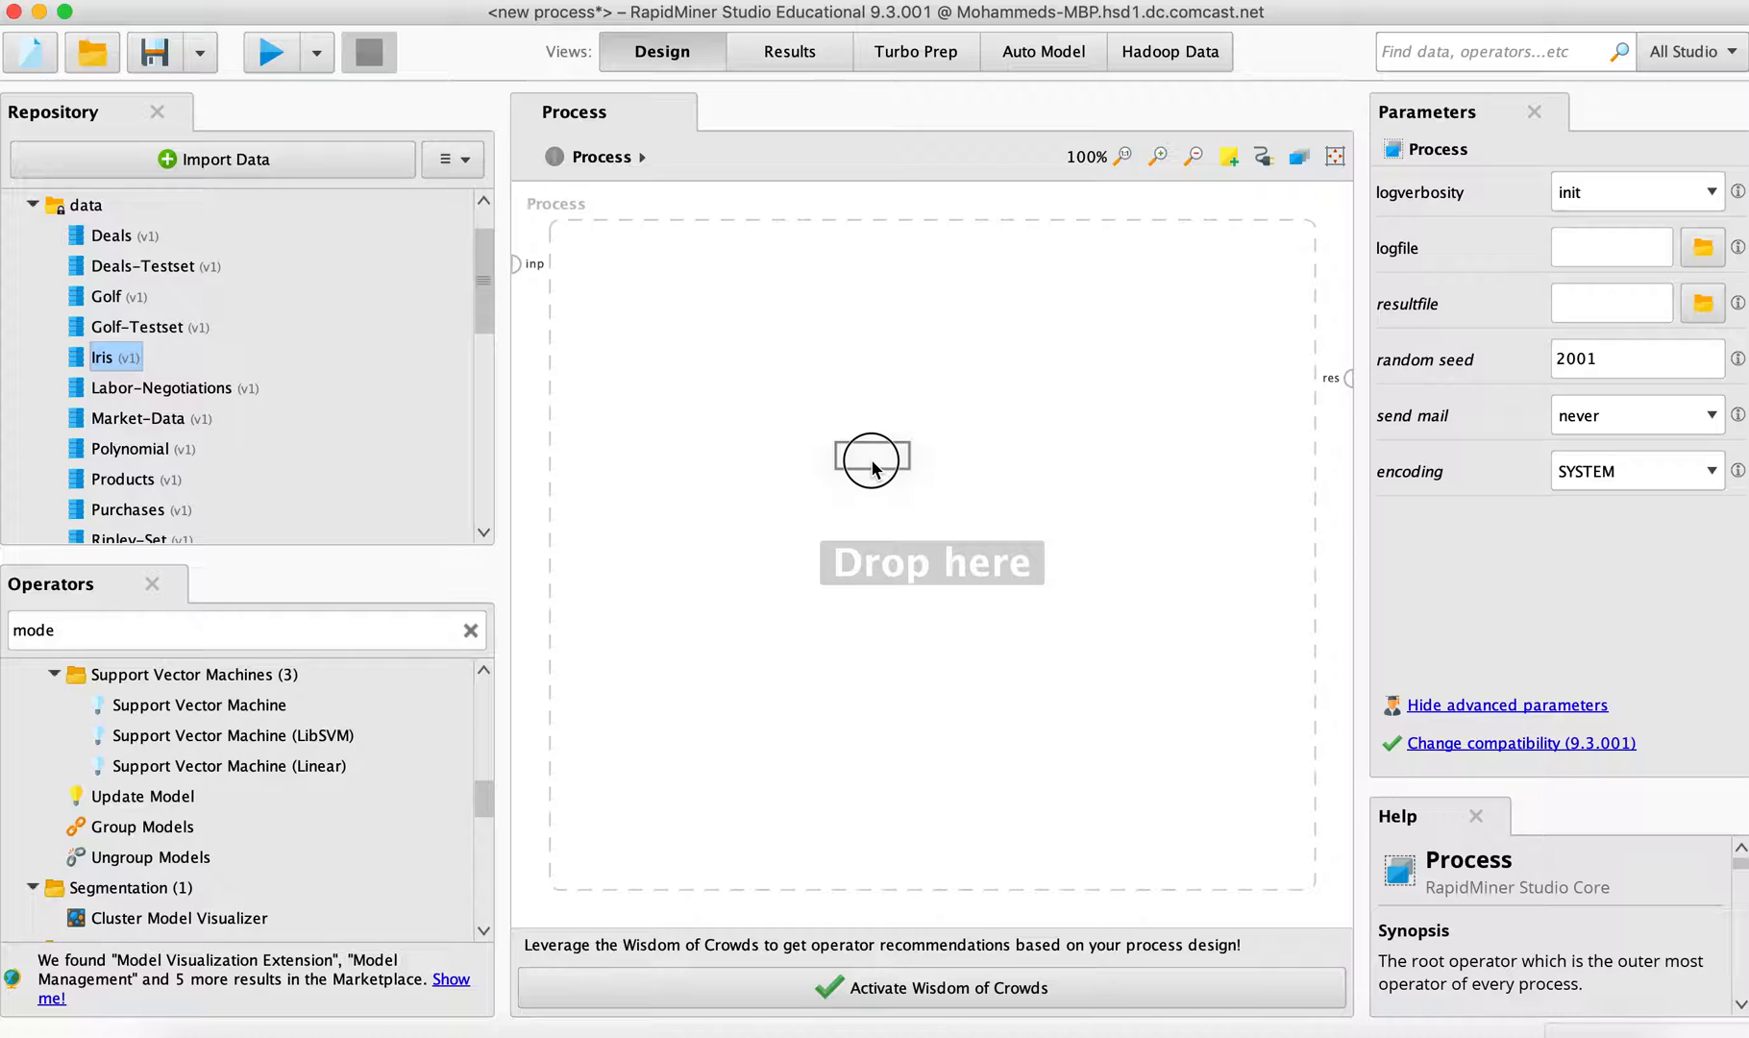
pyautogui.moveTo(102, 357); pyautogui.dragTo(871, 459)
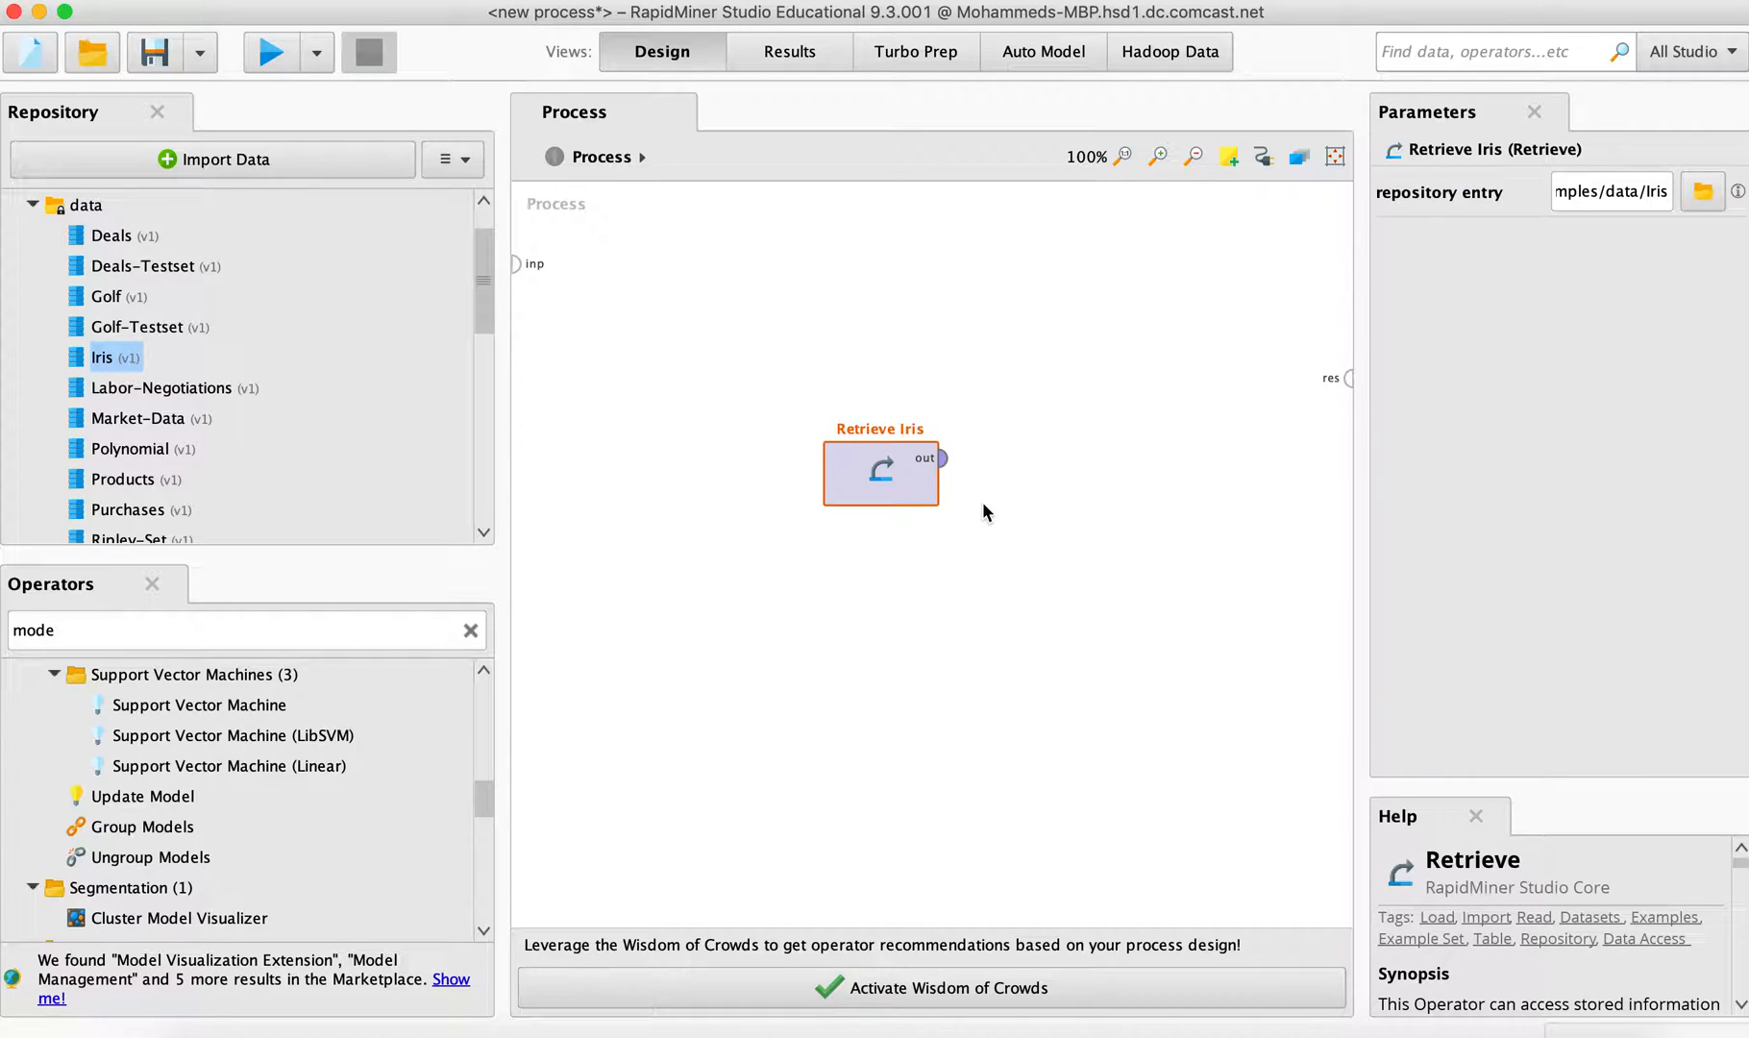
pyautogui.moveTo(1093, 652)
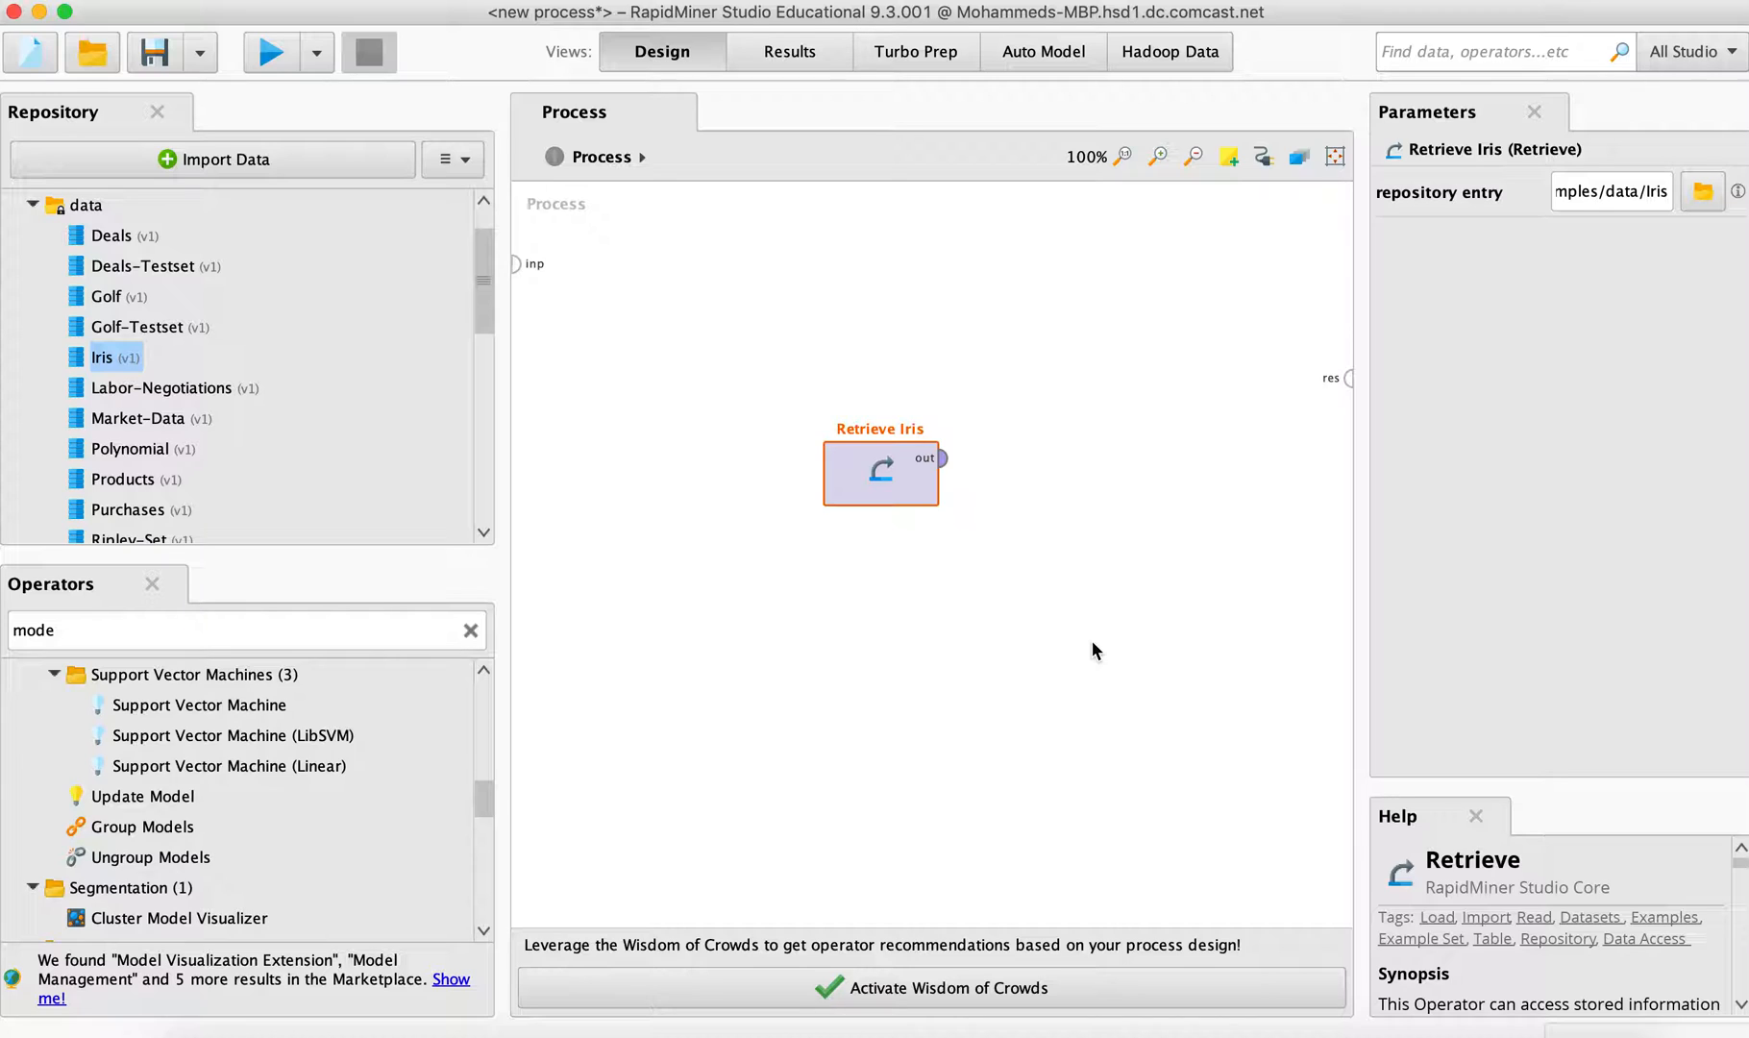
pyautogui.moveTo(967, 521)
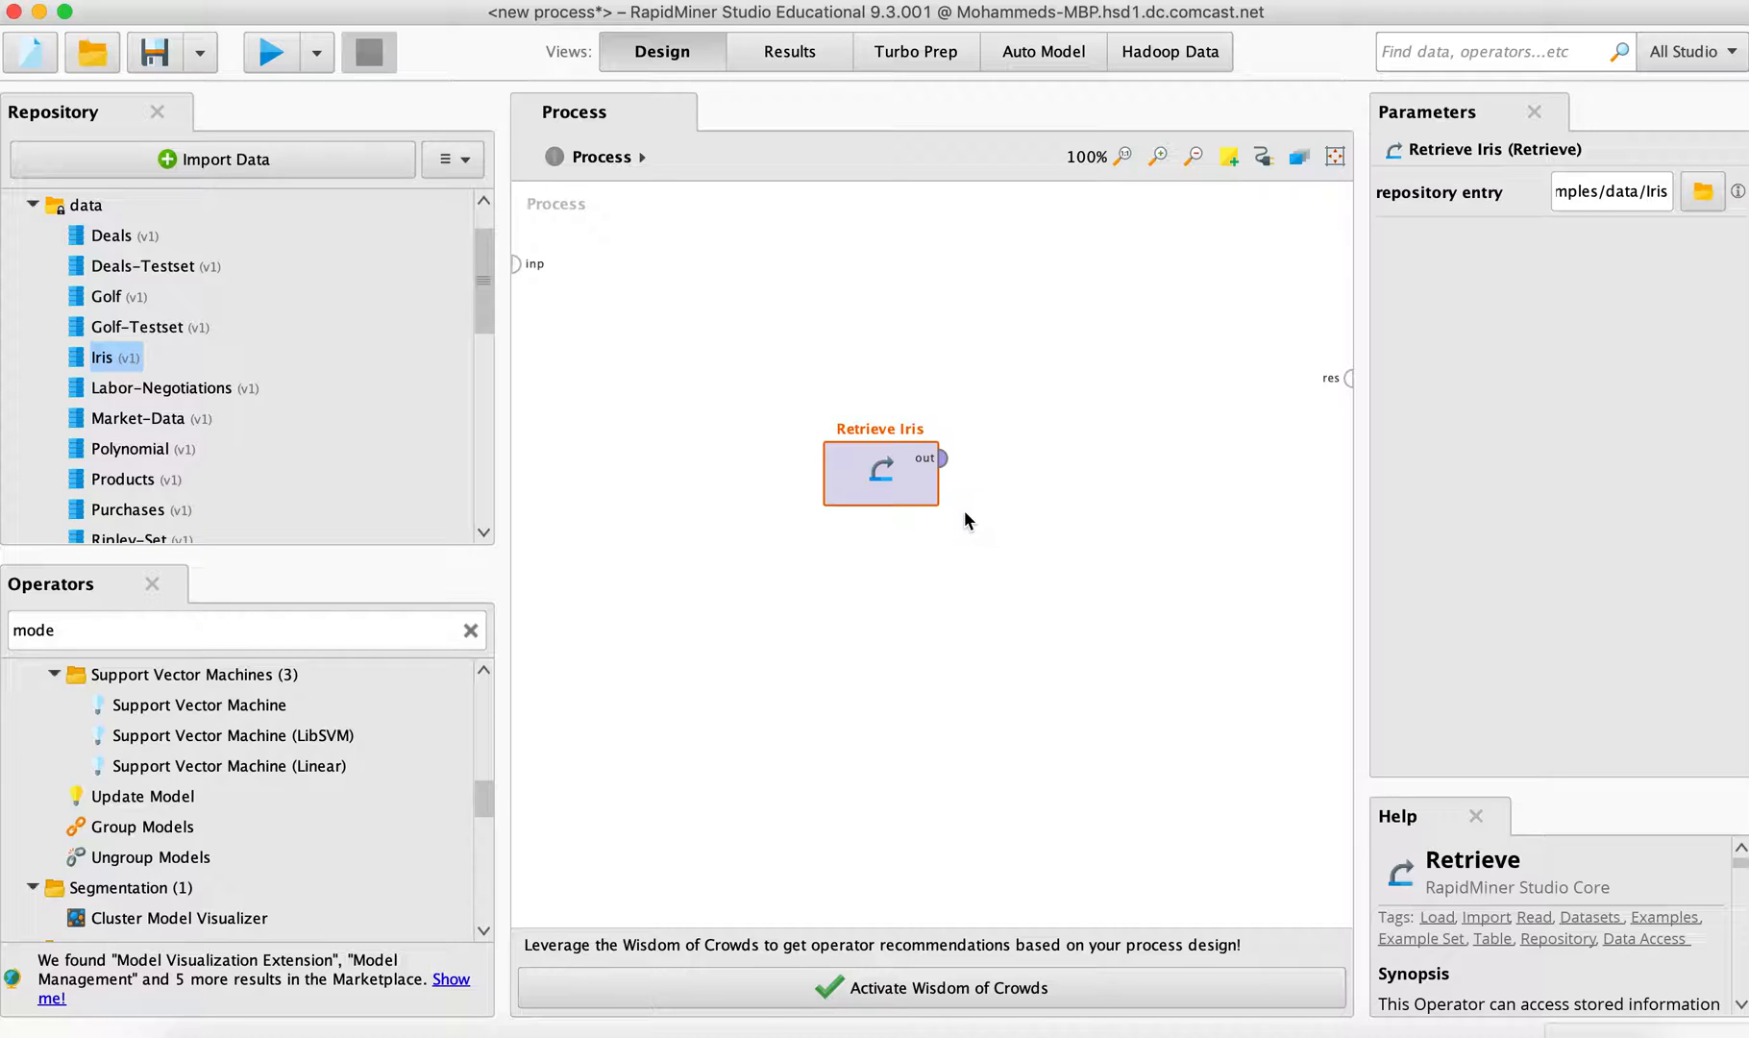
pyautogui.moveTo(993, 471)
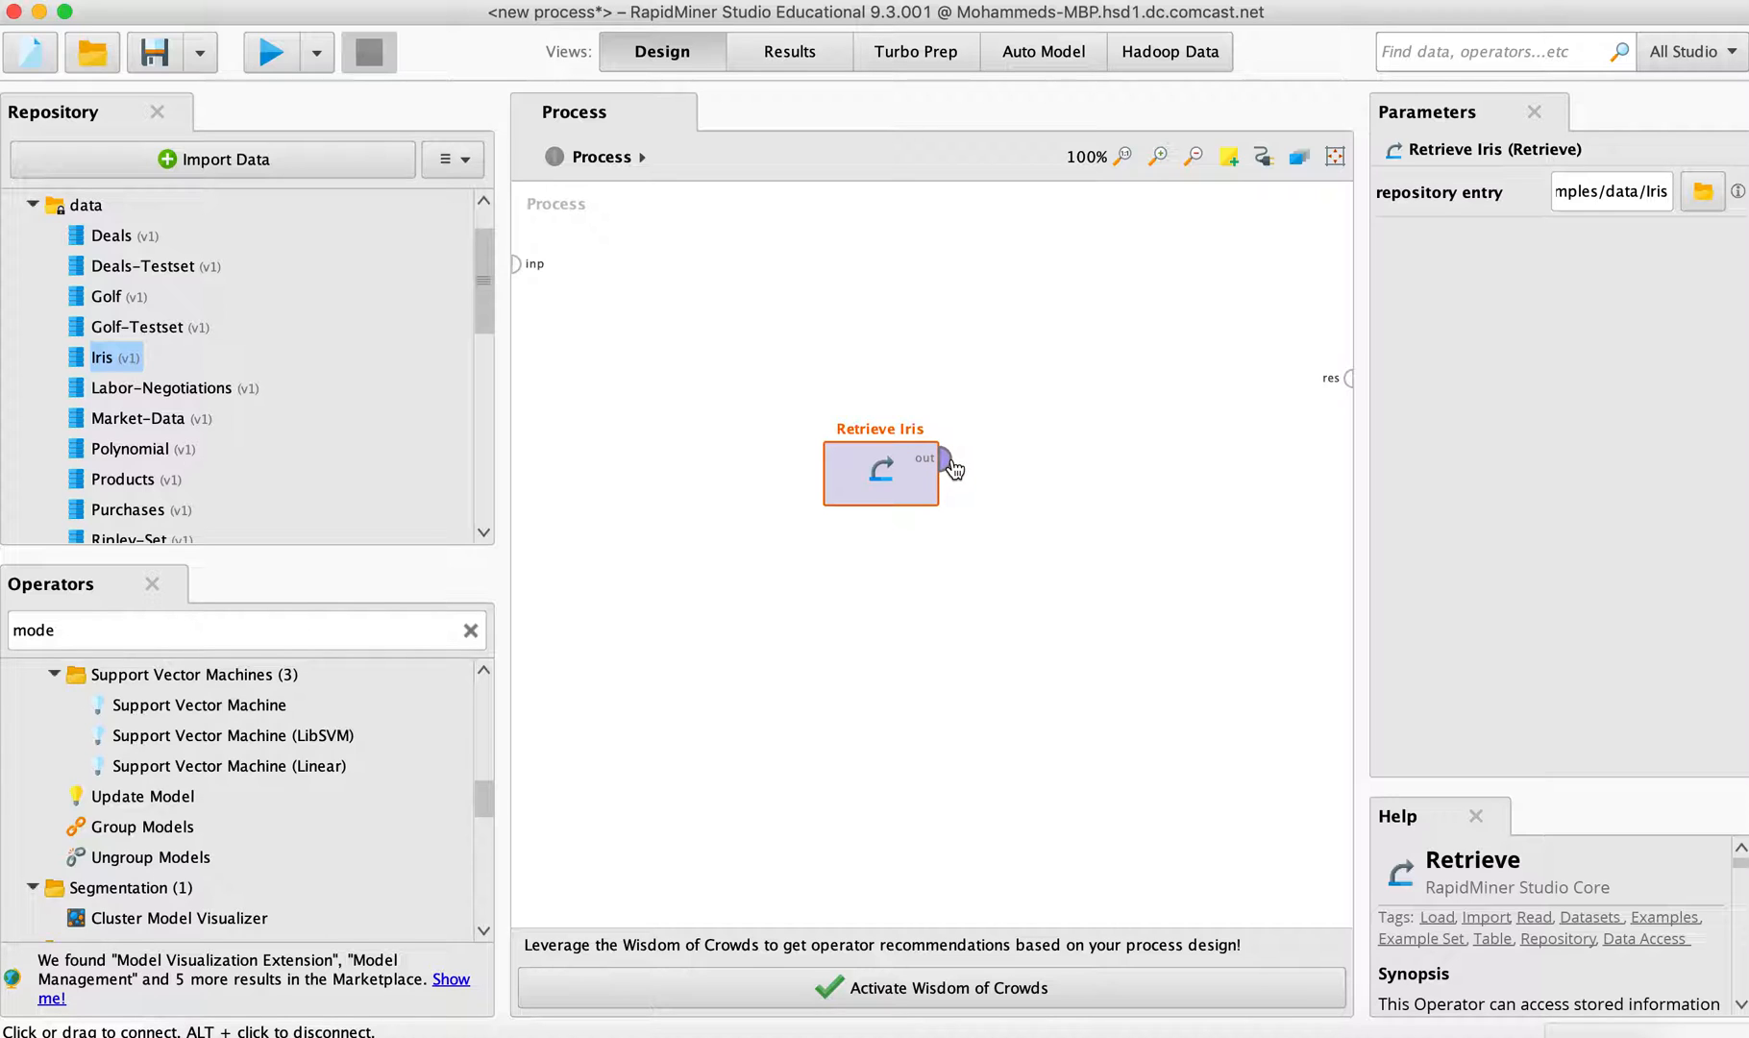
# Connect the Retrieve Iris 'out' port to the process 'res' result port
pyautogui.click(948, 458)
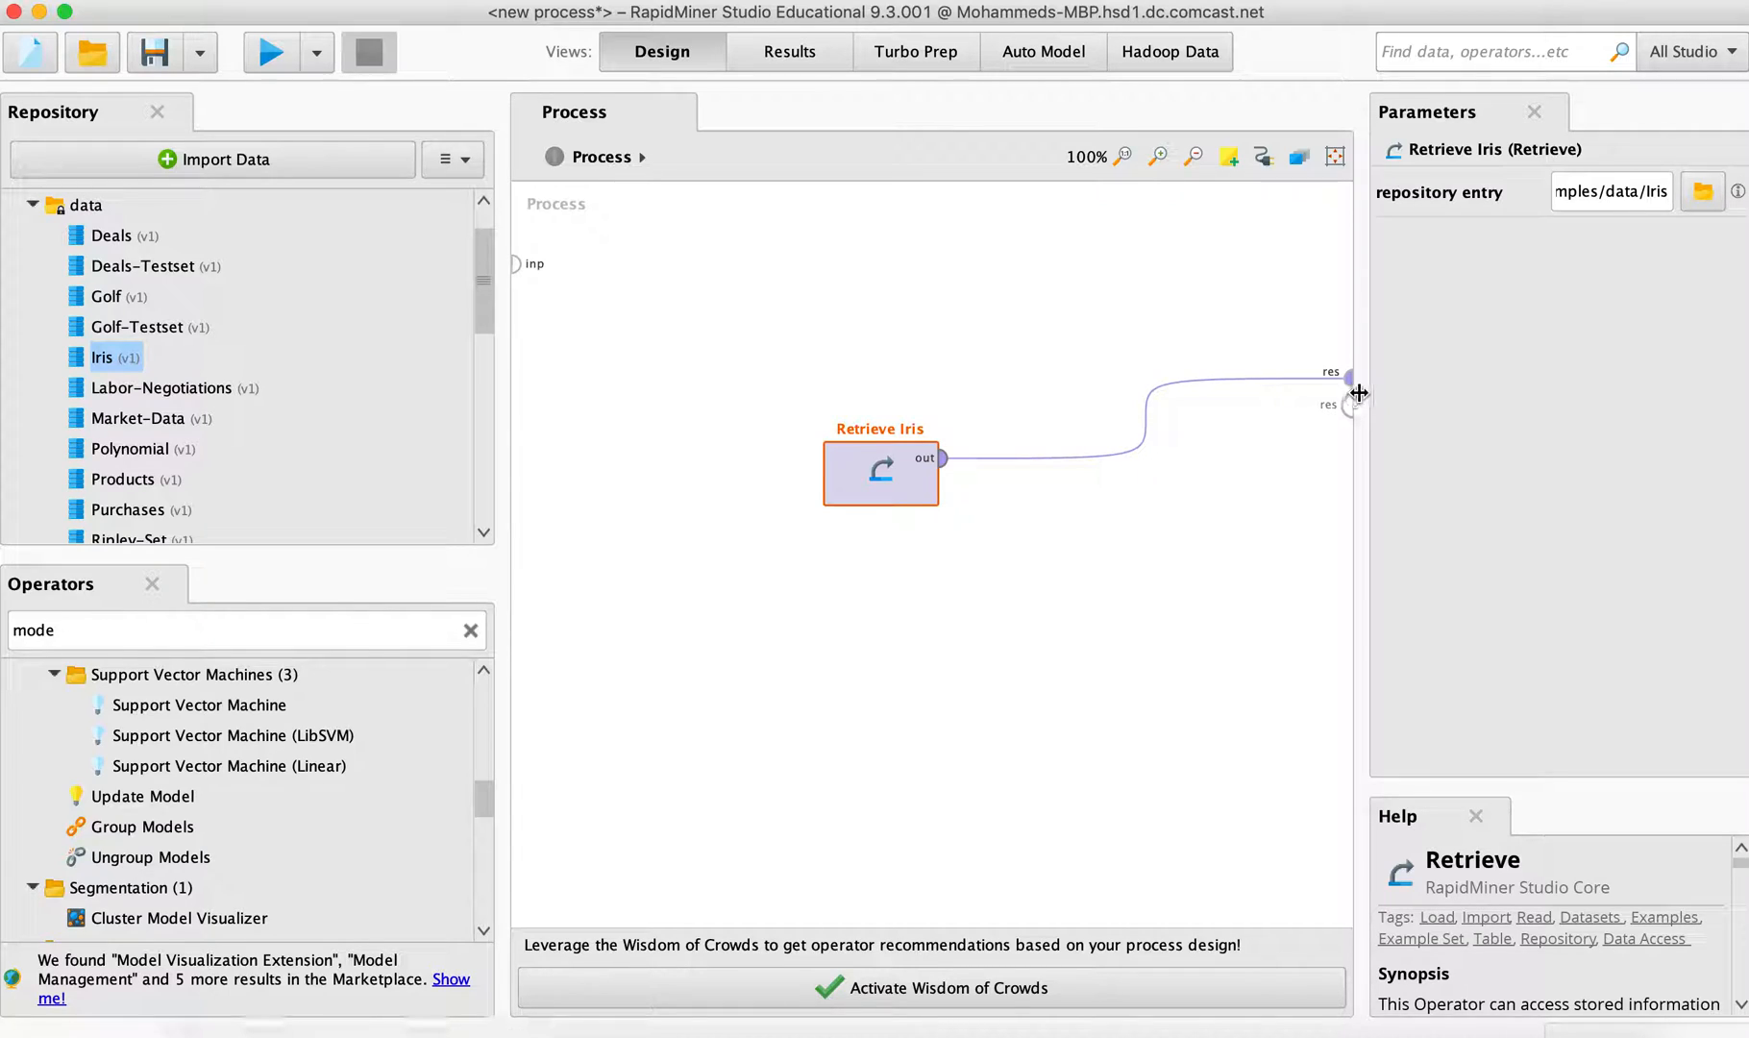
pyautogui.moveTo(1288, 444)
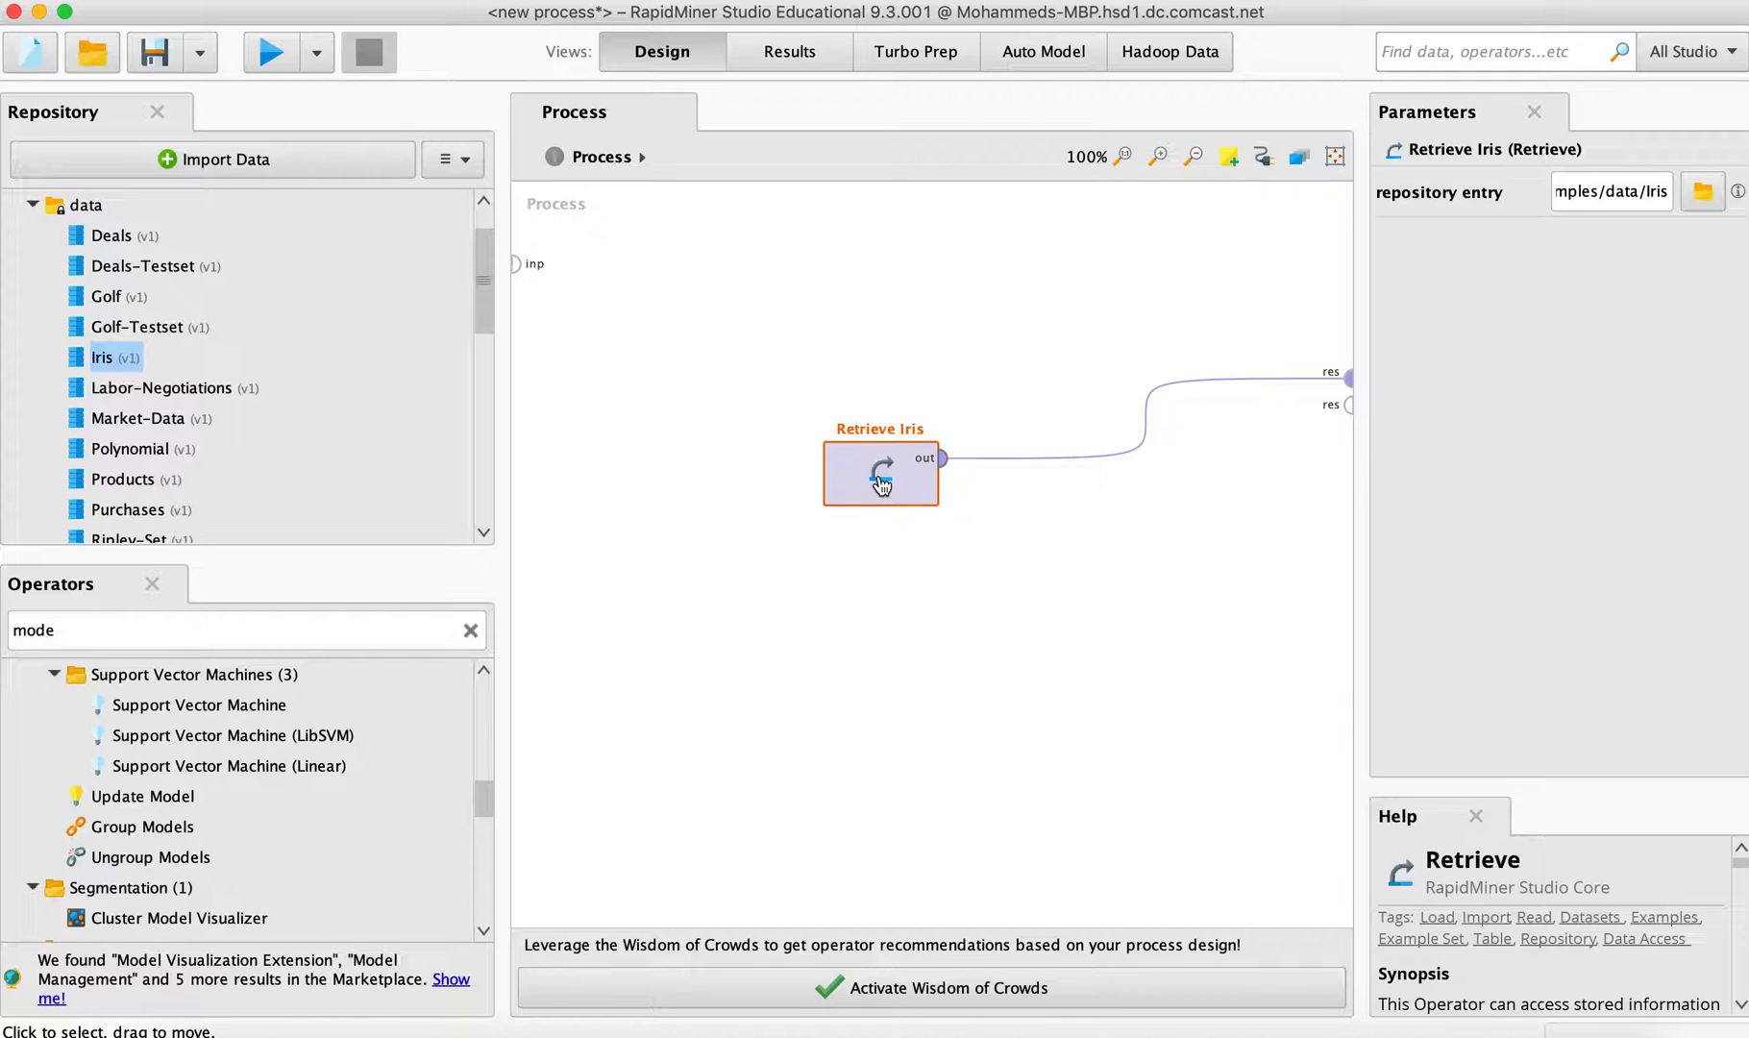
pyautogui.moveTo(1652, 244)
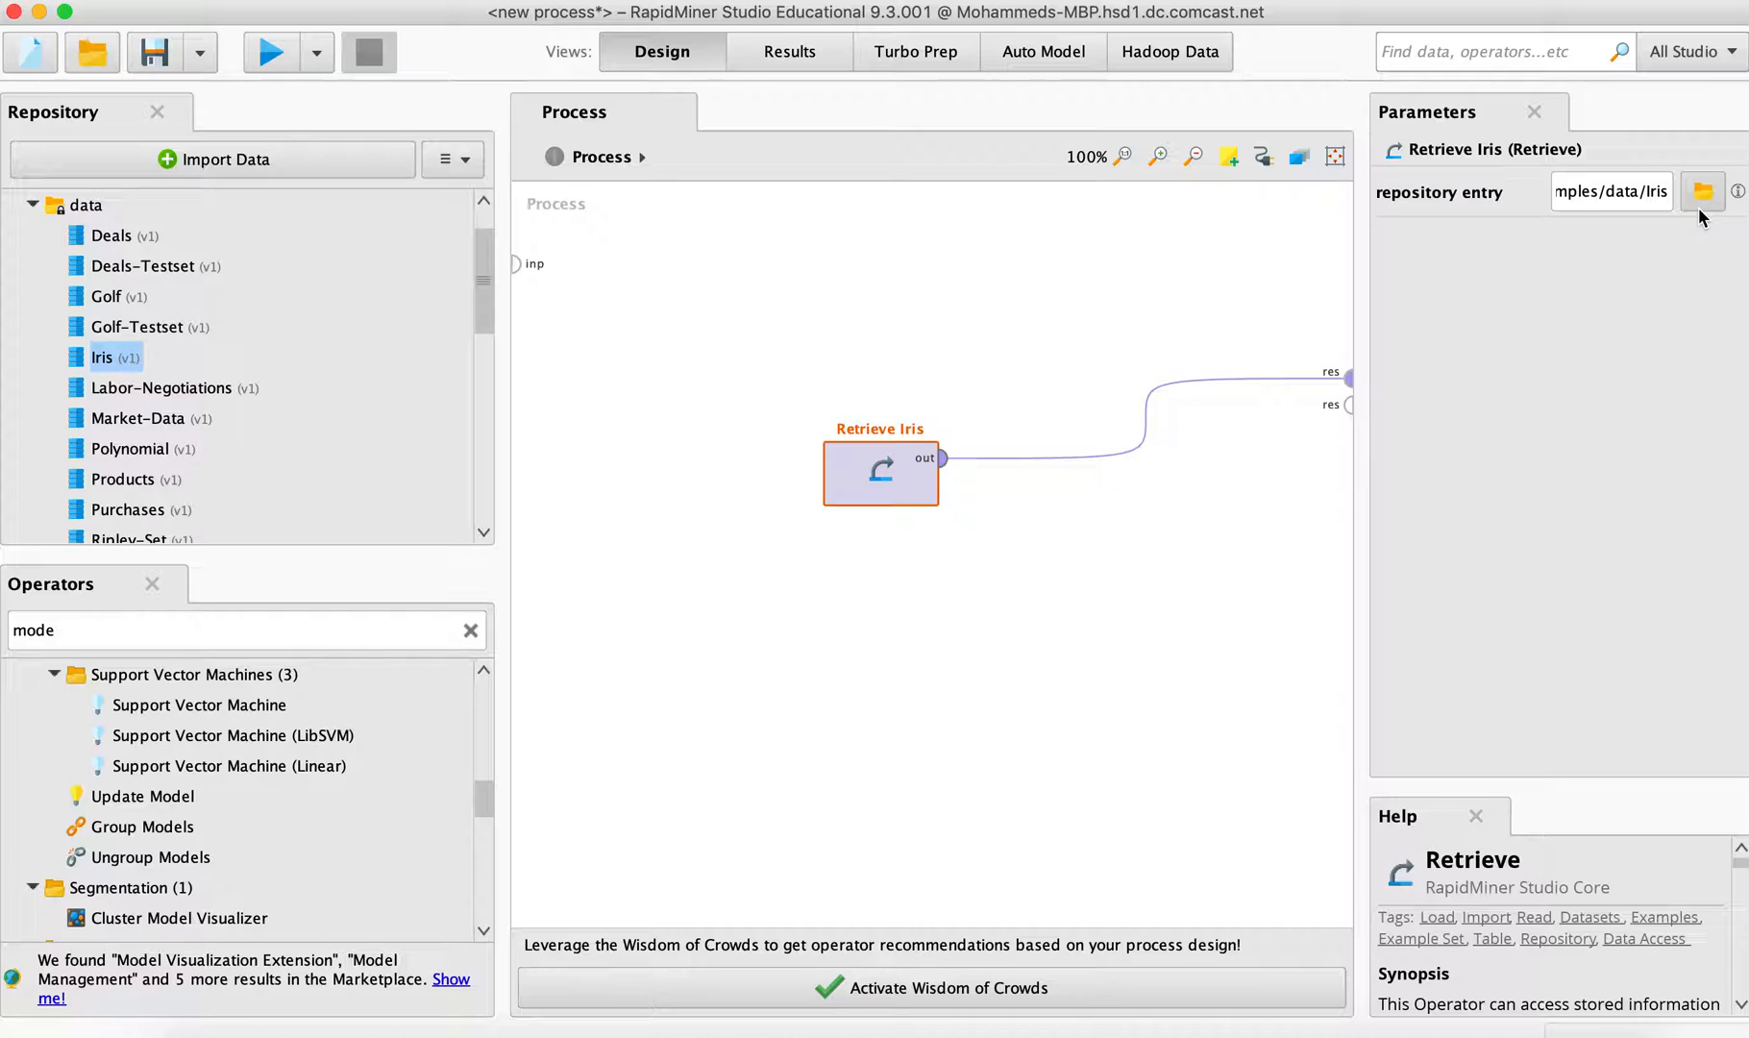
pyautogui.moveTo(836, 462)
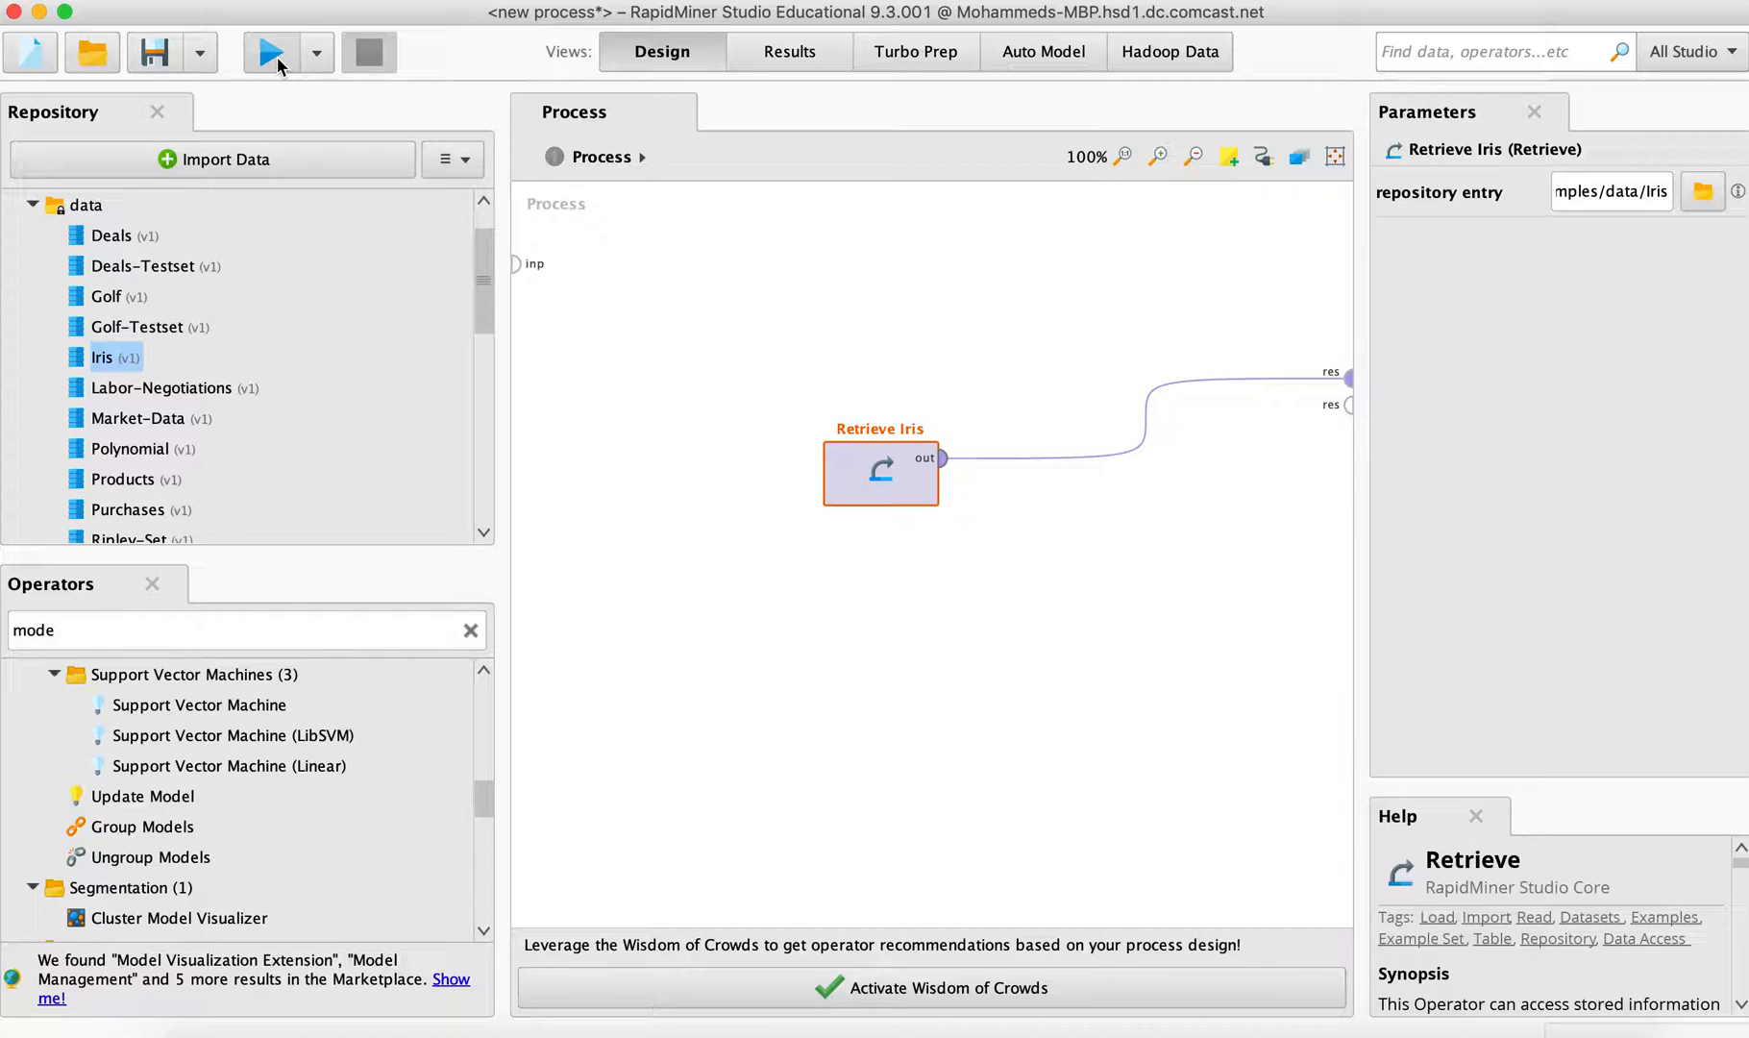
# Run the process and scroll through the 150-row Iris ExampleSet table
pyautogui.click(265, 52)
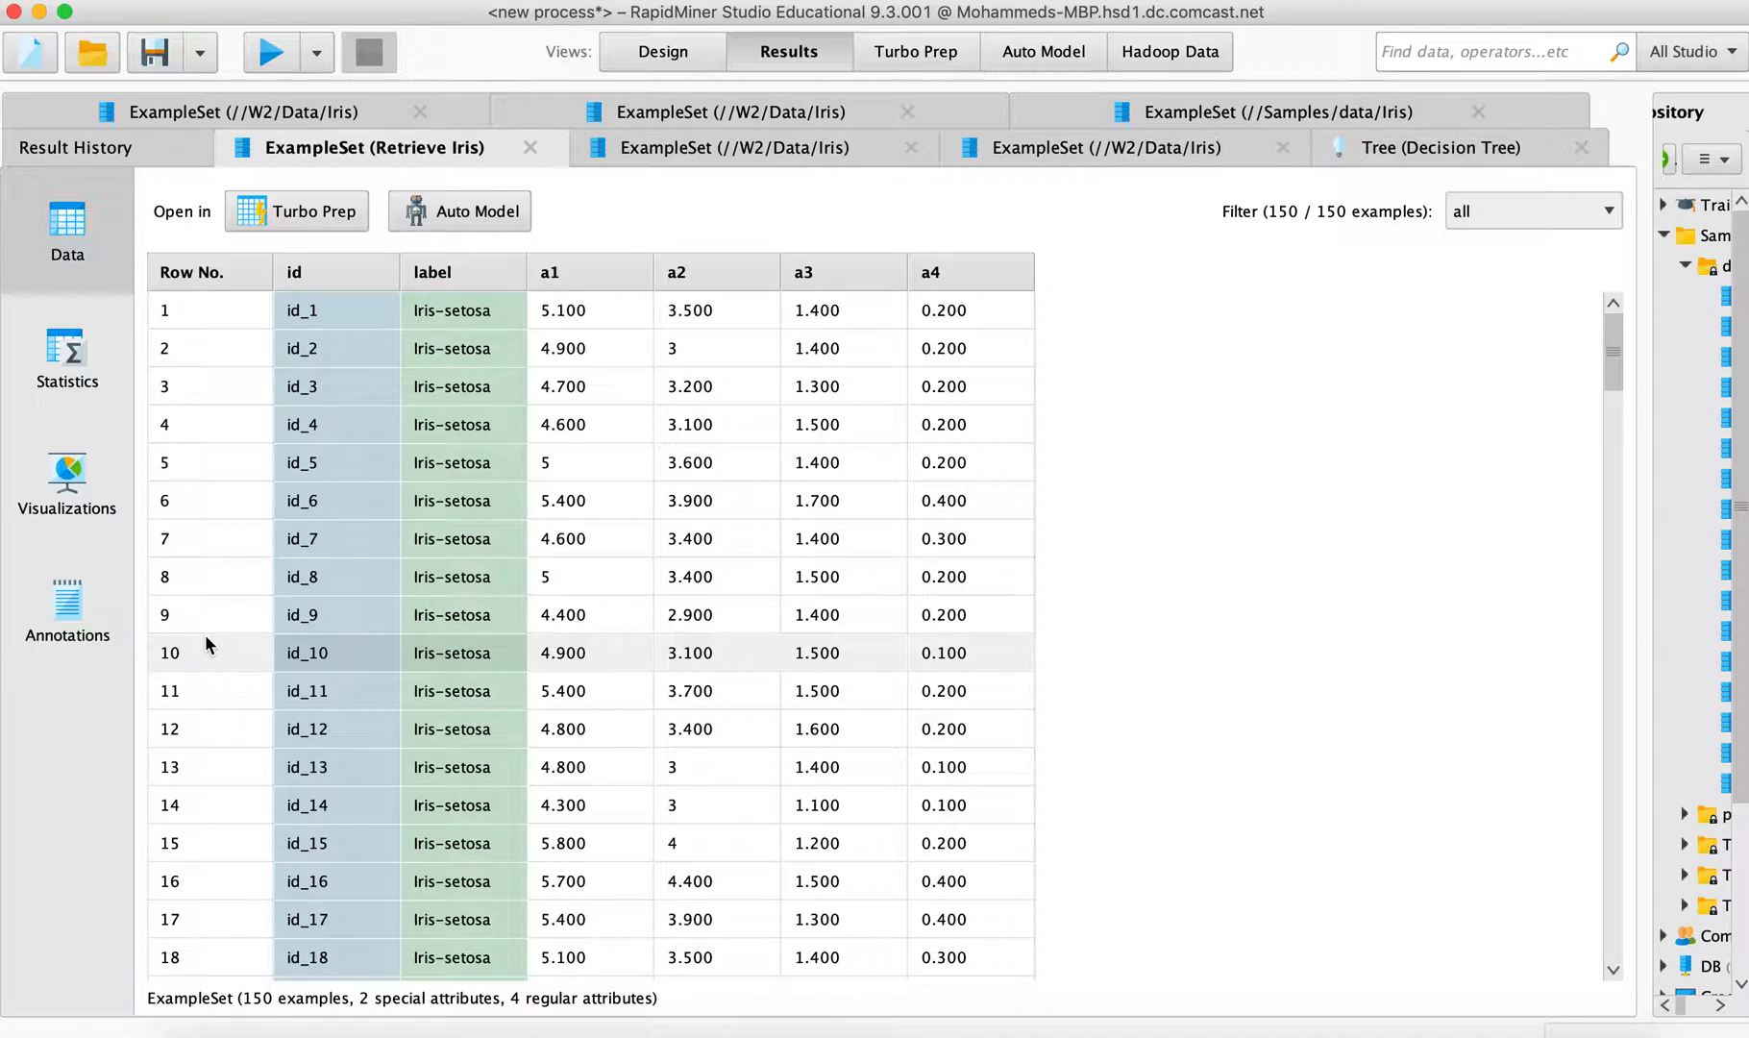
pyautogui.scroll(-3)
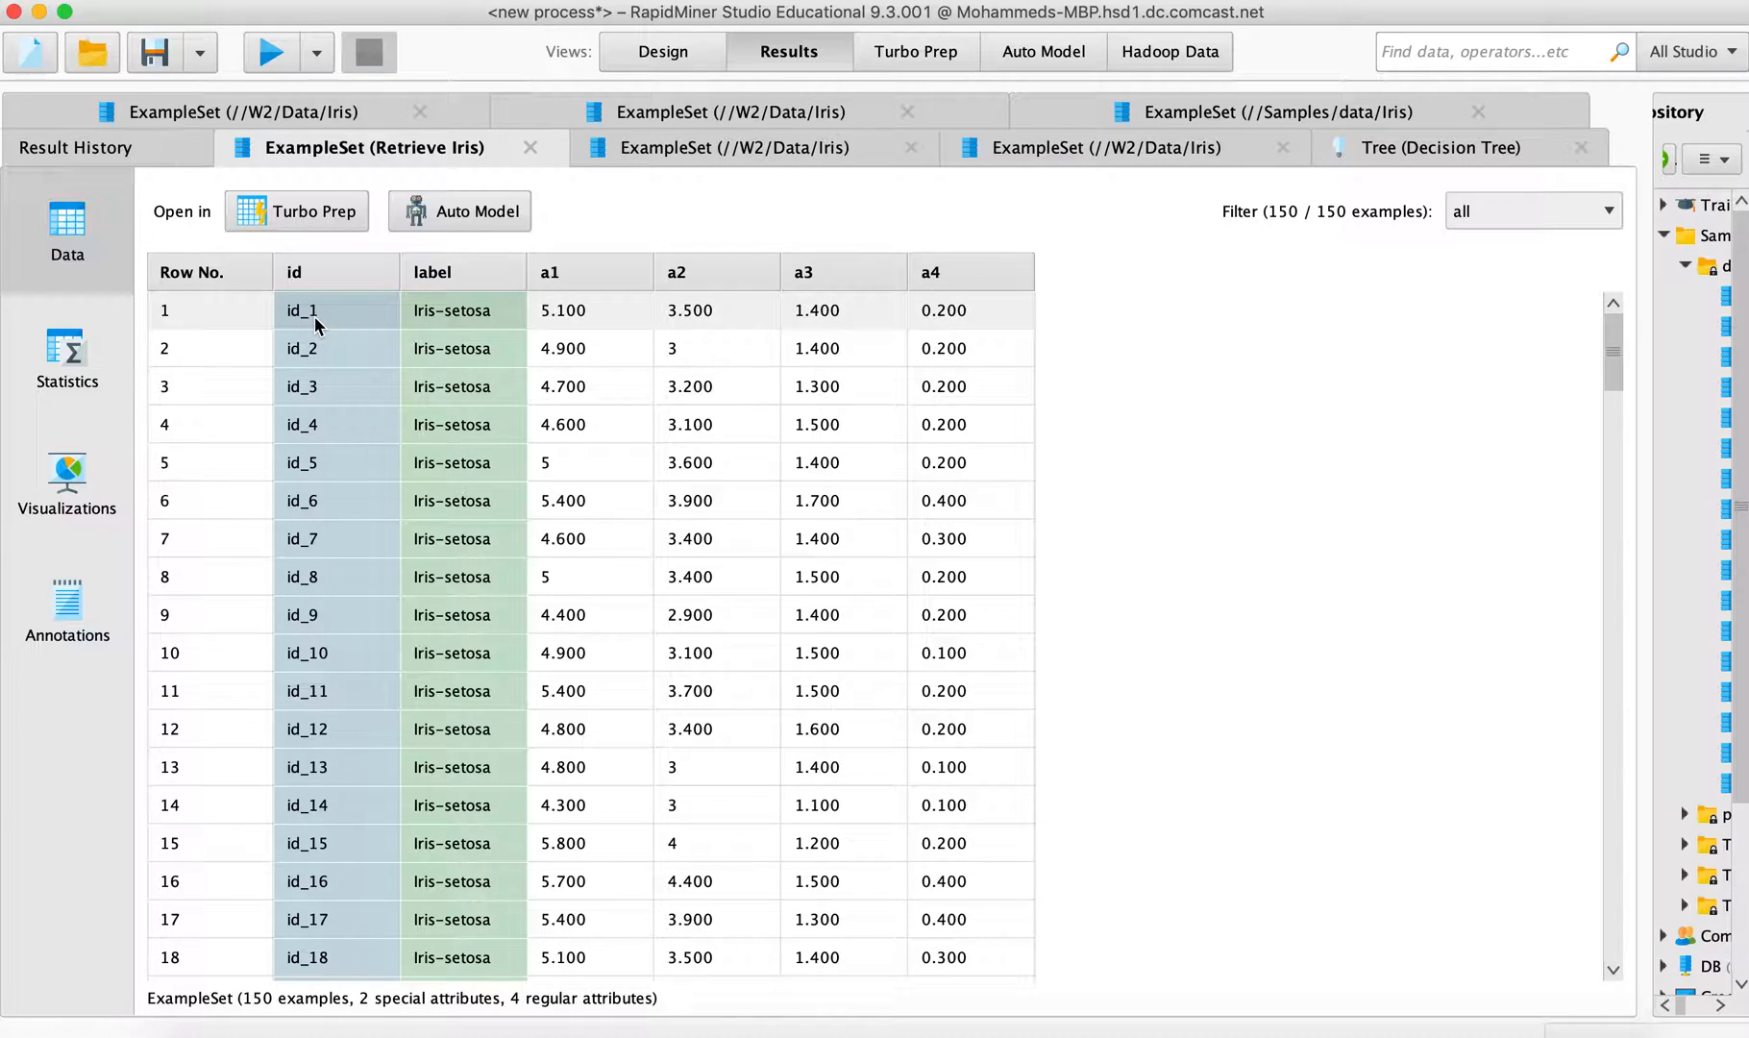
pyautogui.moveTo(467, 293)
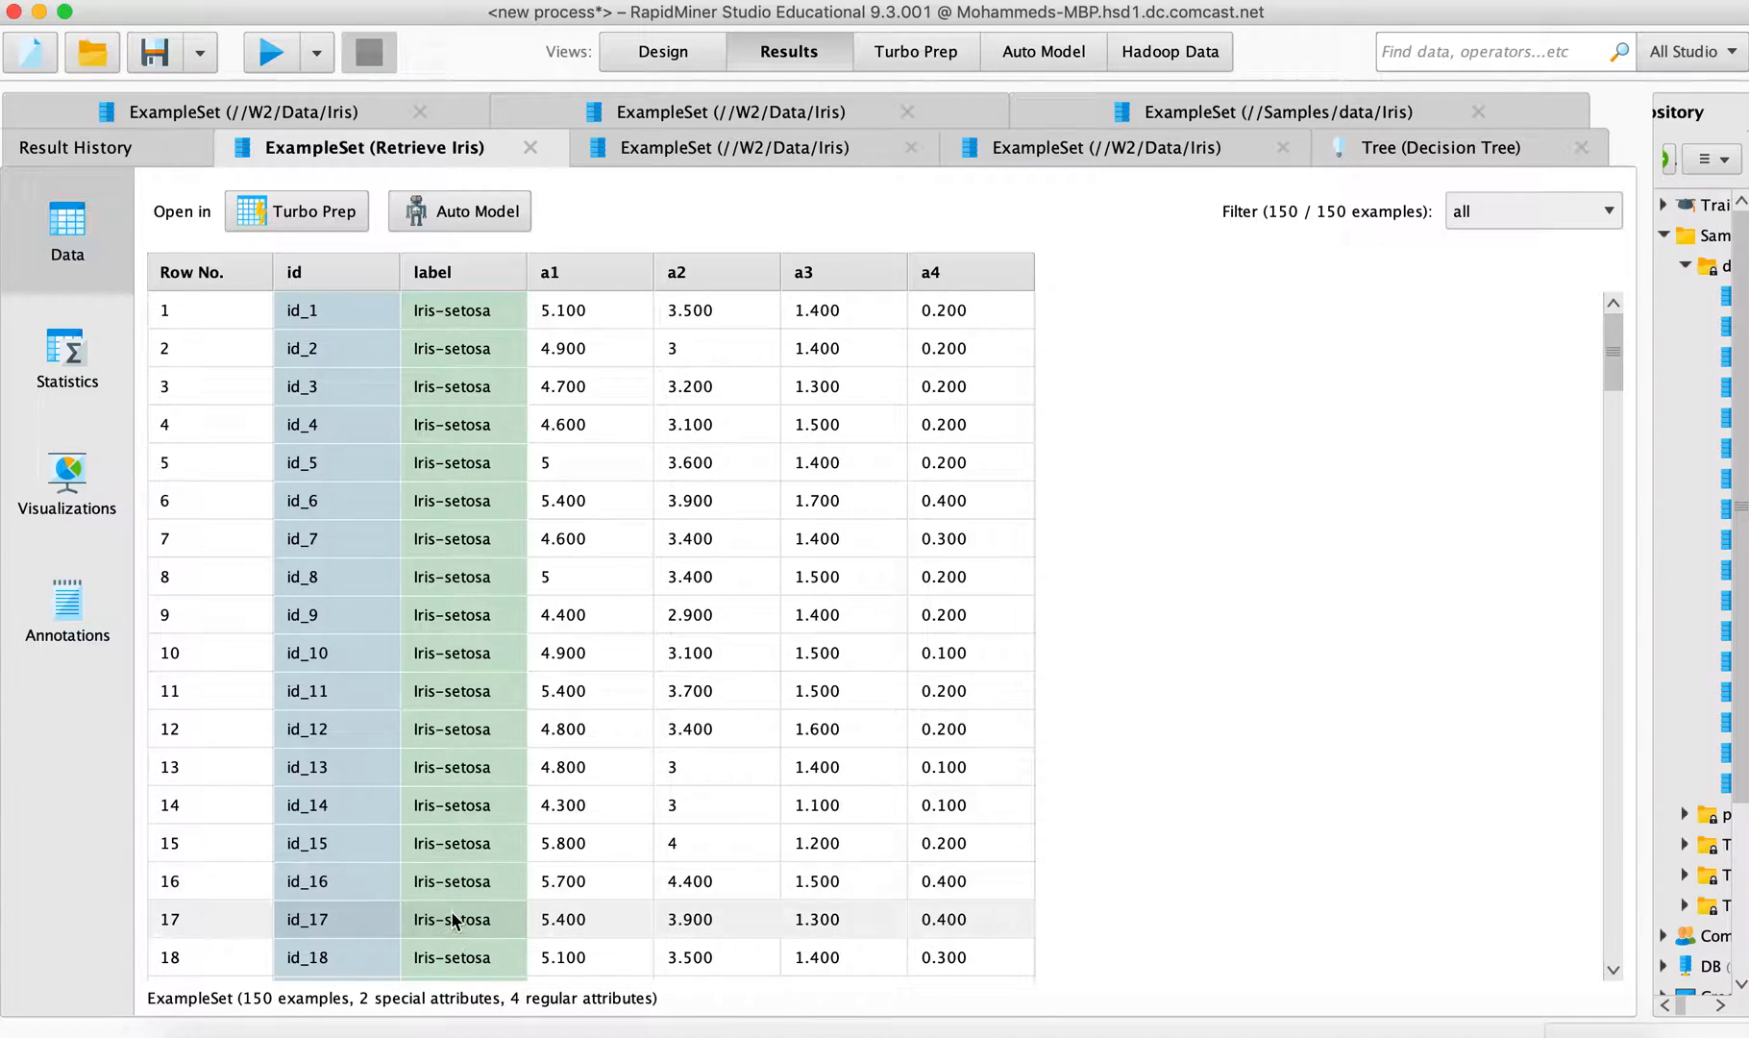
pyautogui.scroll(-3)
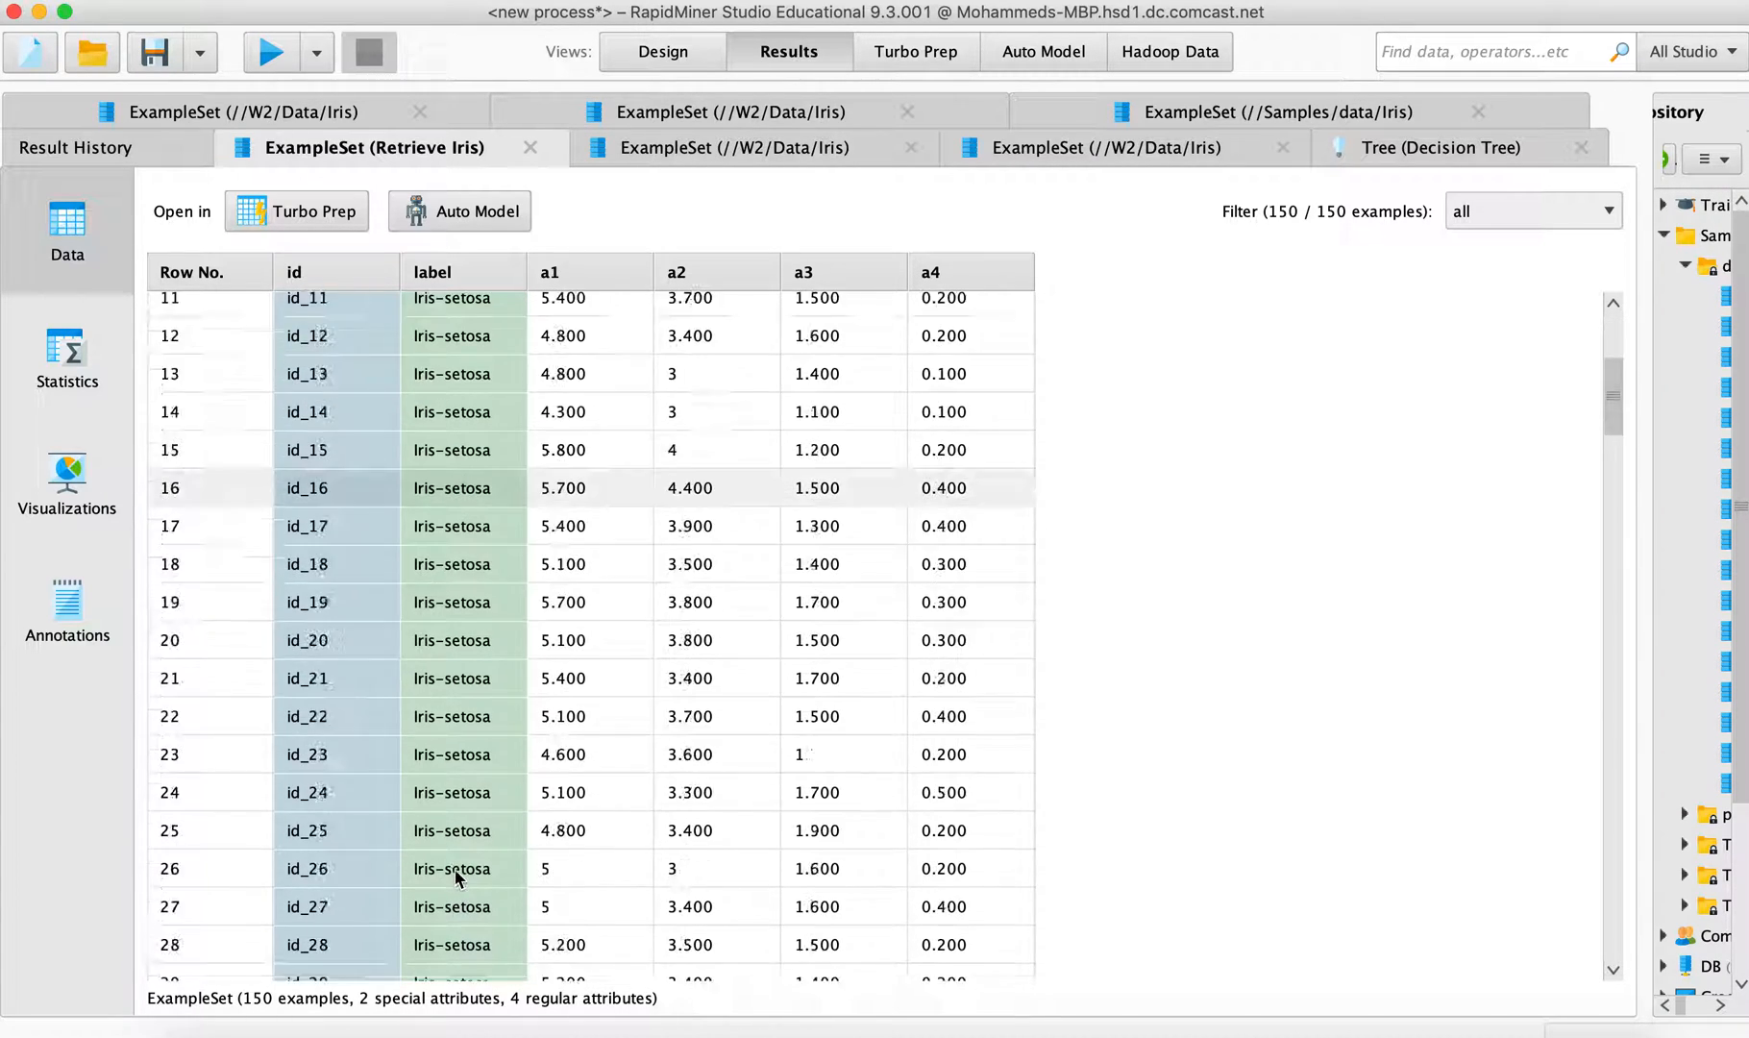
pyautogui.scroll(-3)
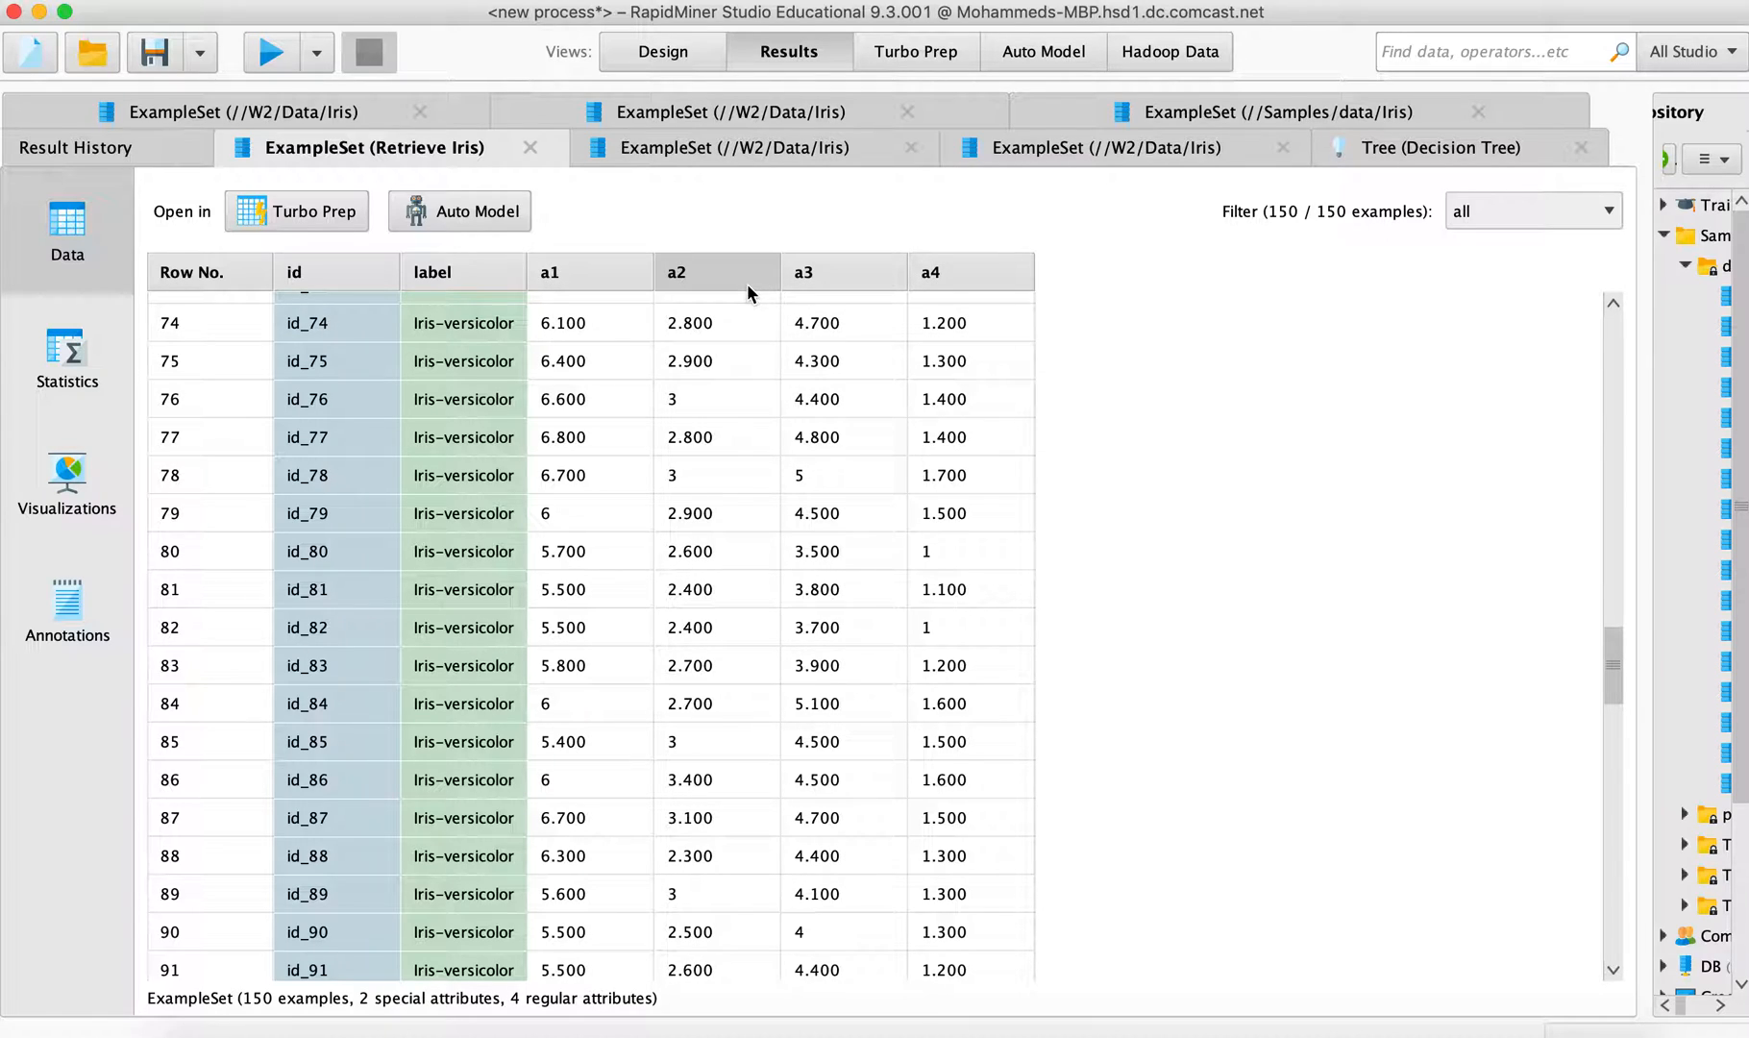
pyautogui.moveTo(700, 297)
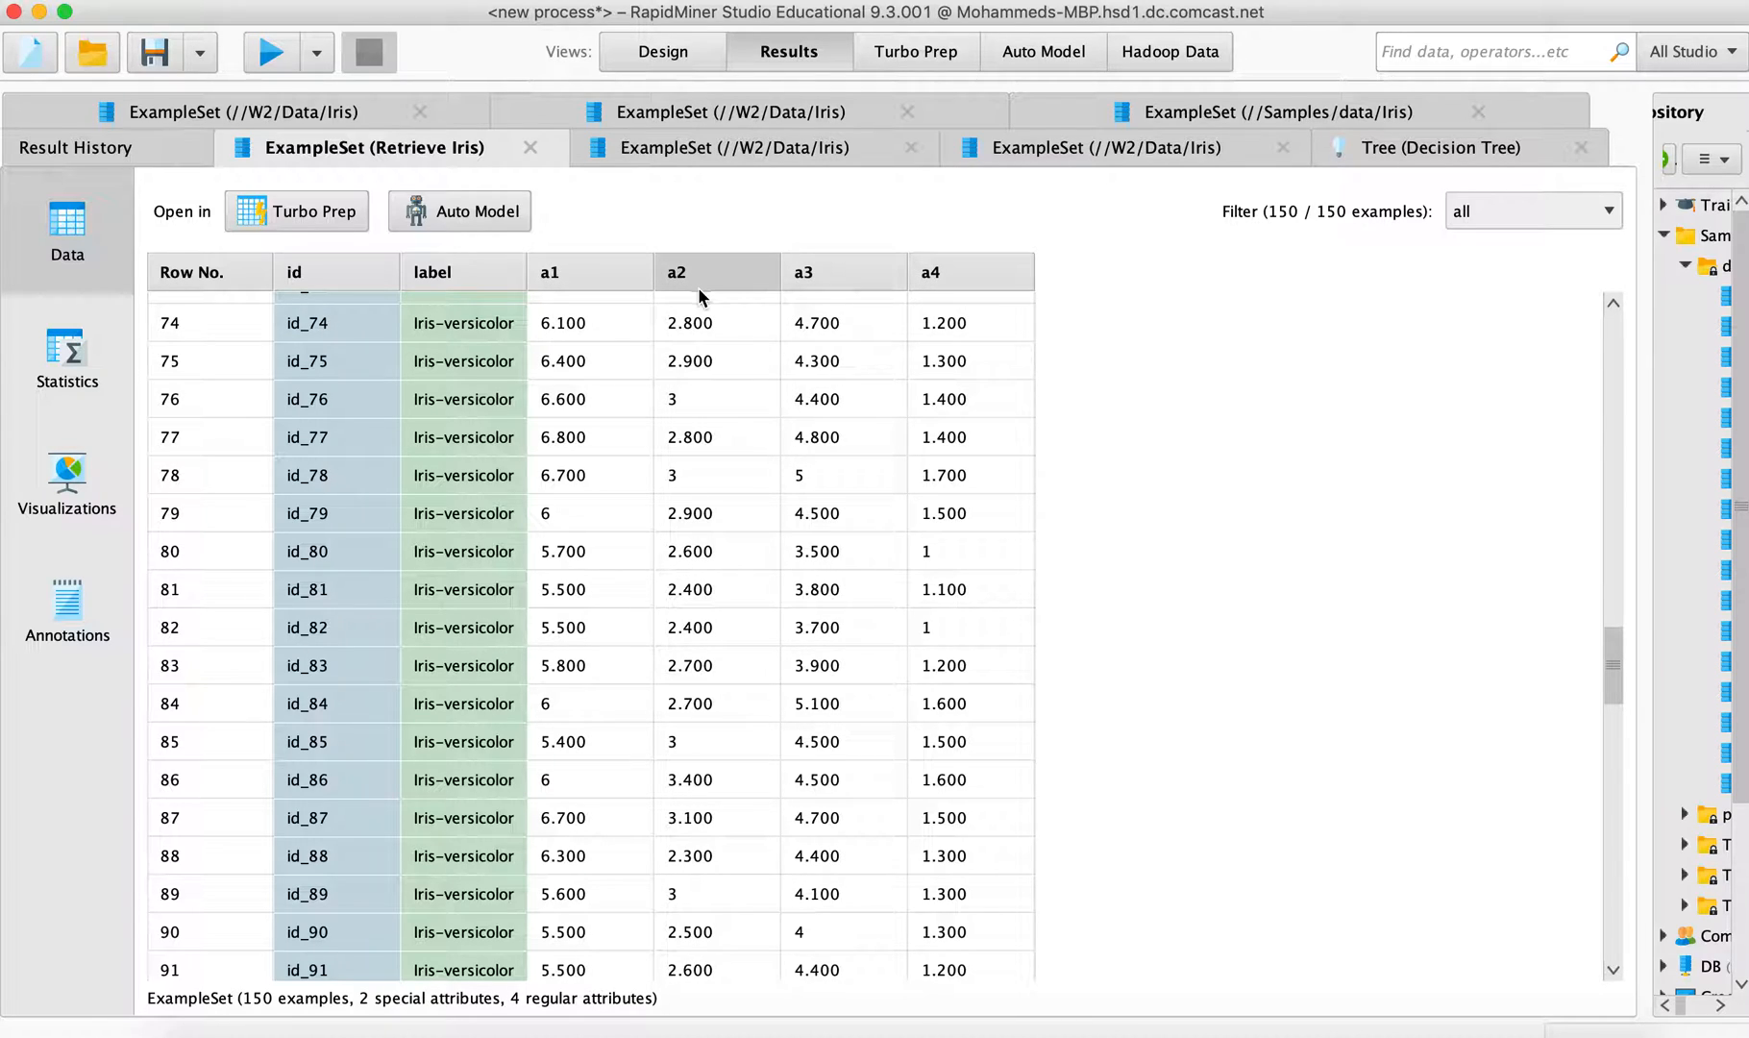
pyautogui.moveTo(592, 271)
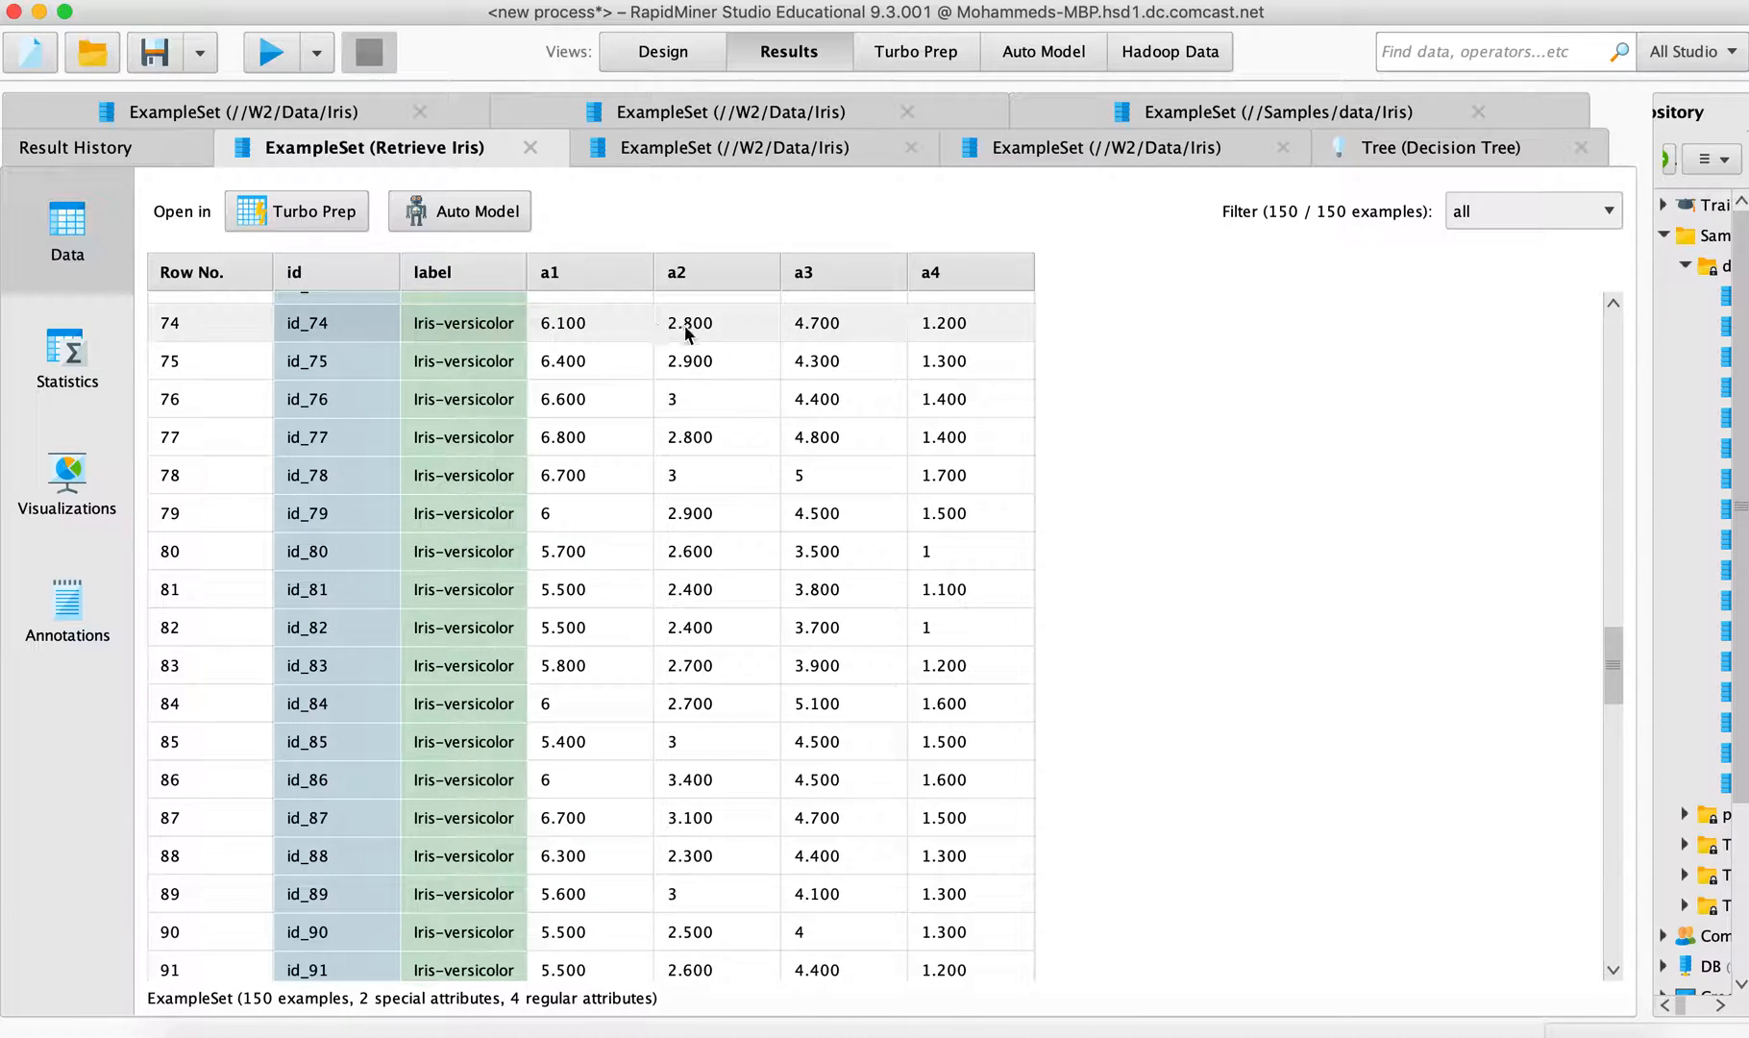
pyautogui.moveTo(479, 344)
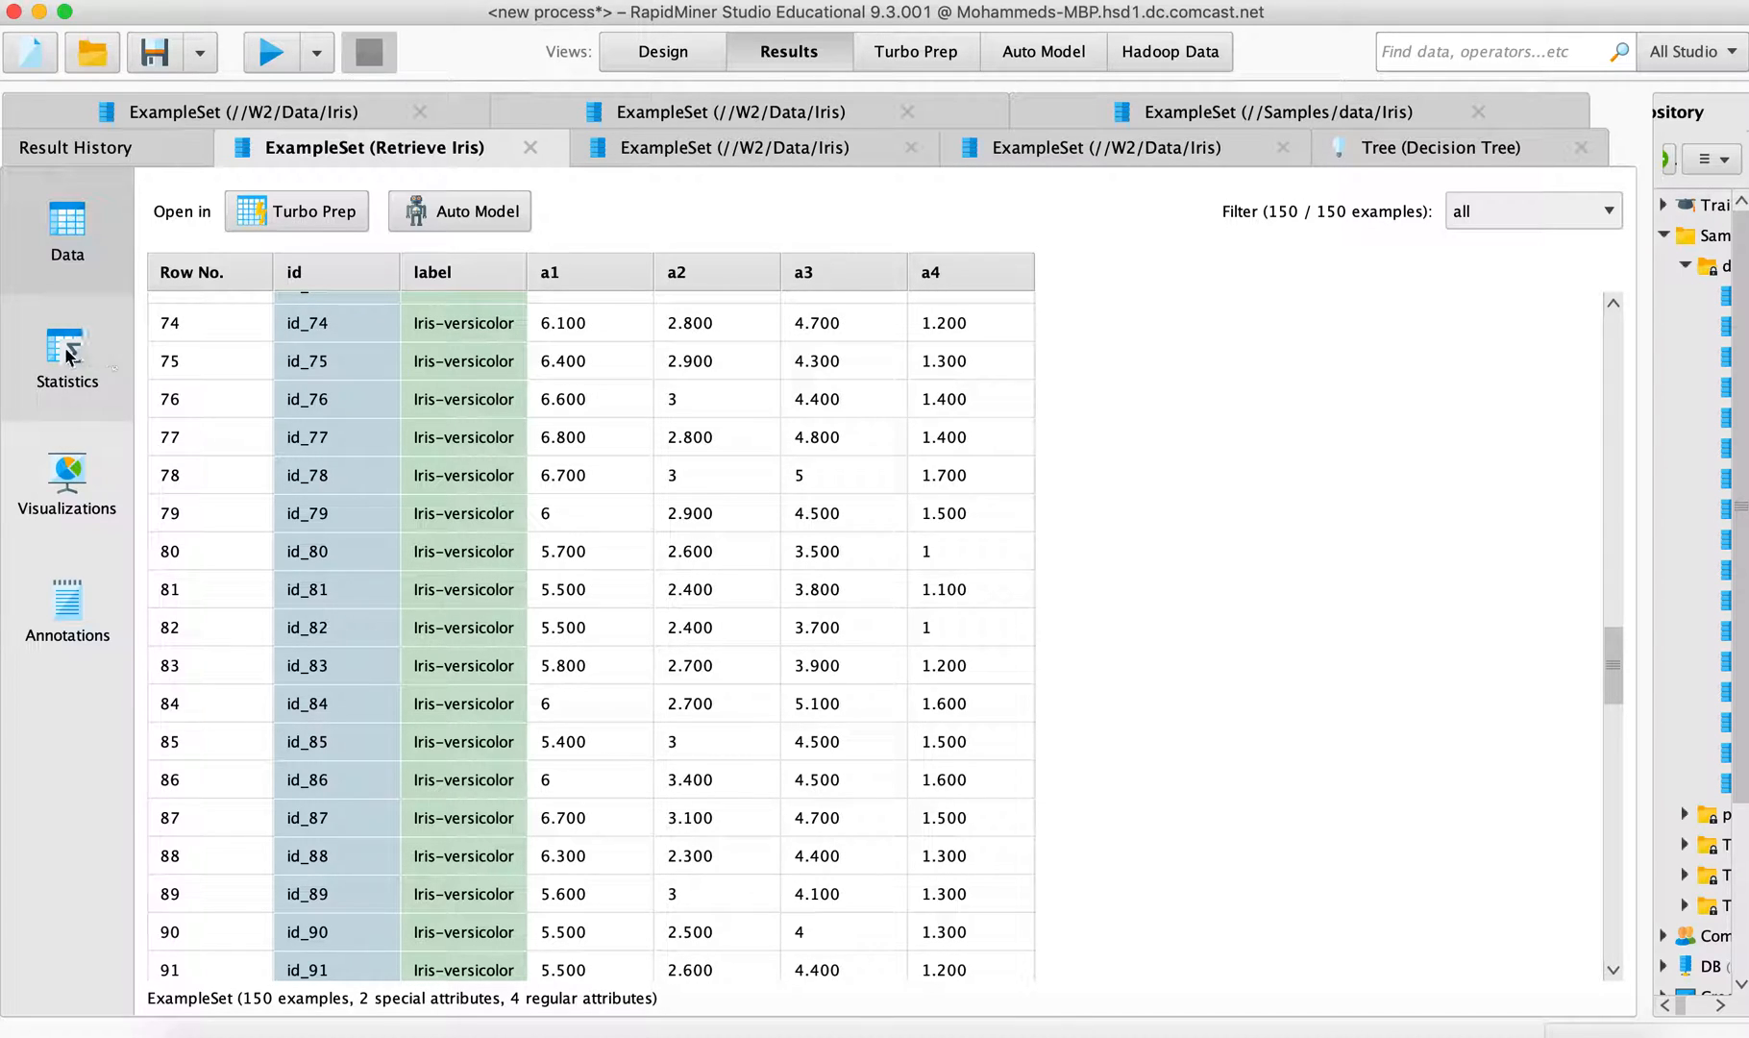
# Show the Statistics view with min, max and average for attributes a1–a4
pyautogui.click(65, 358)
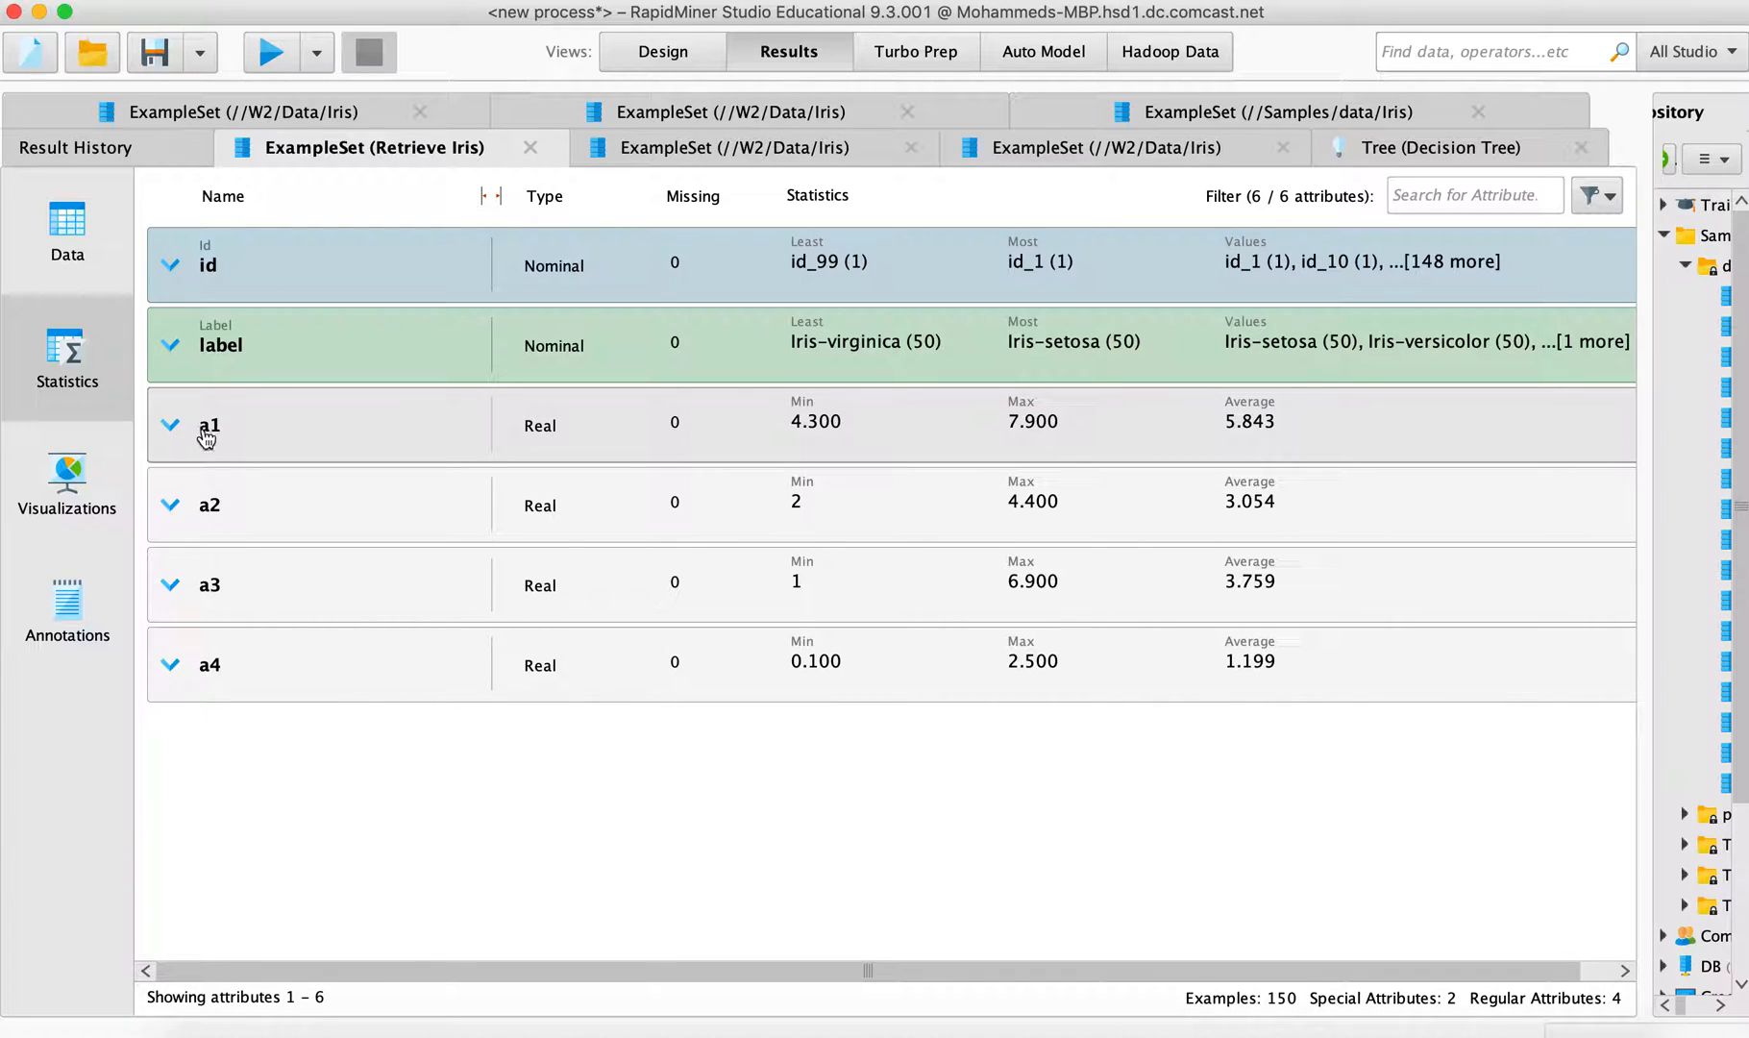
pyautogui.moveTo(422, 452)
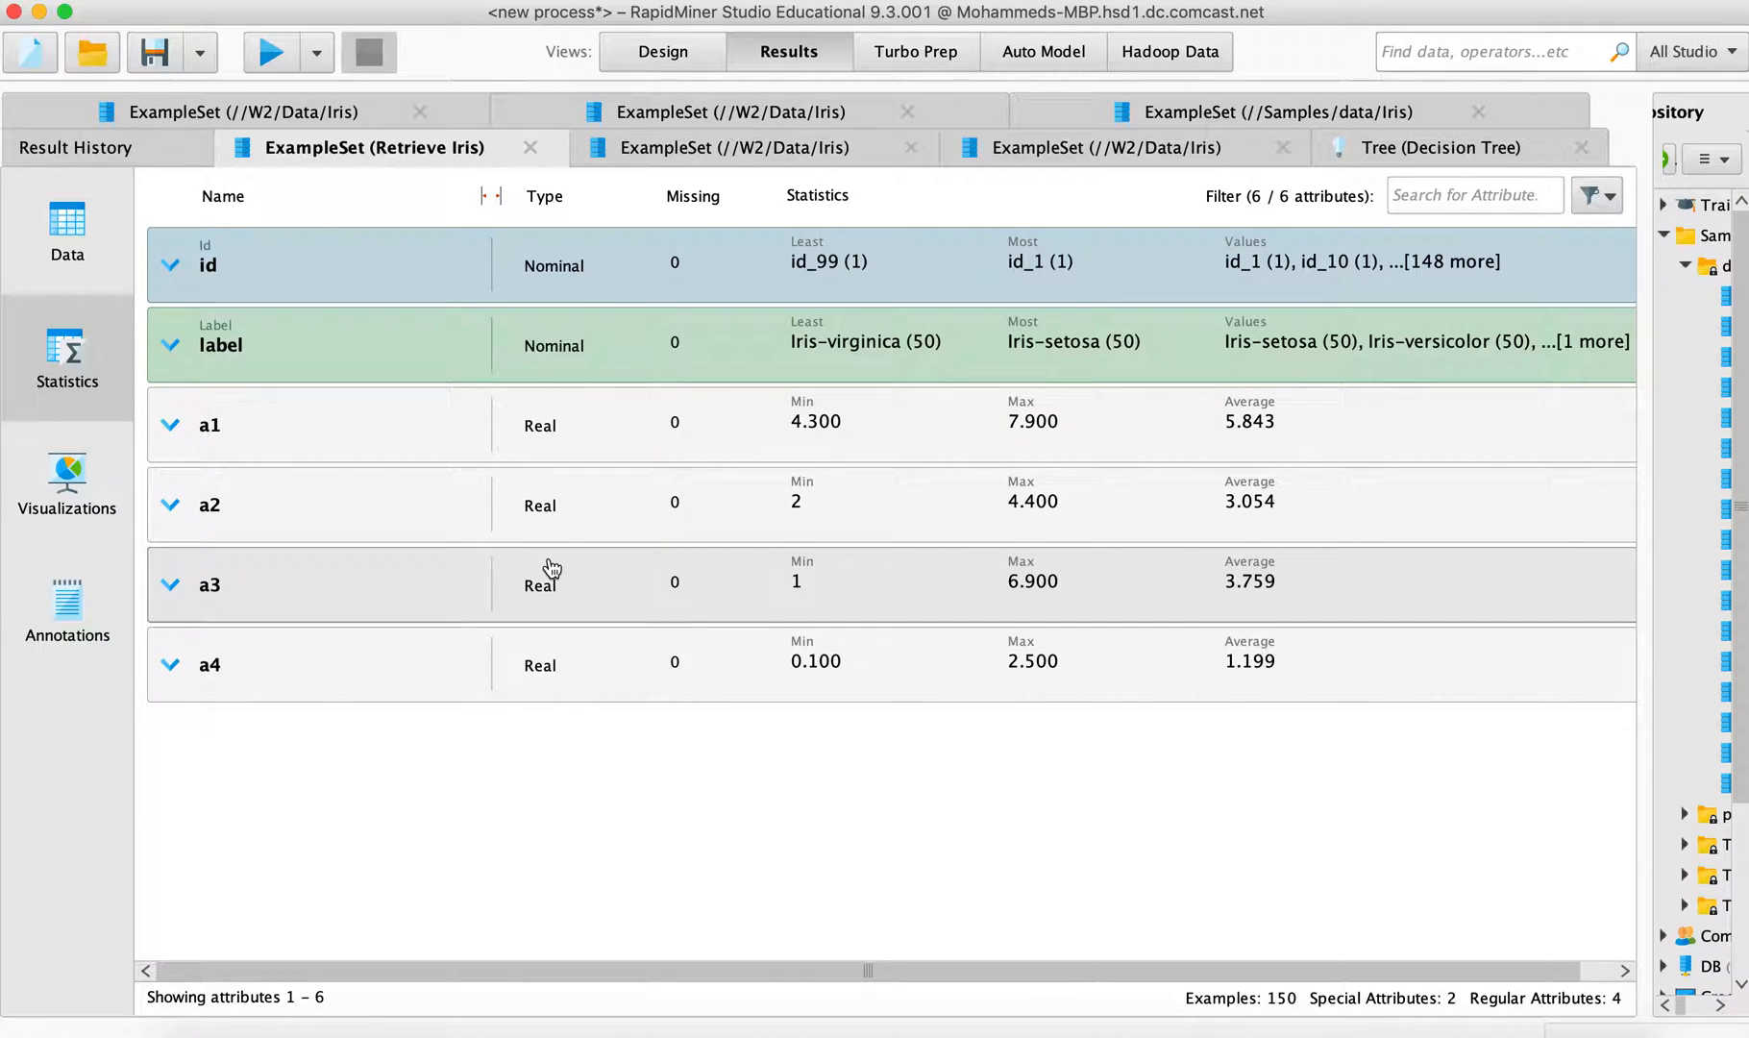
pyautogui.moveTo(614, 446)
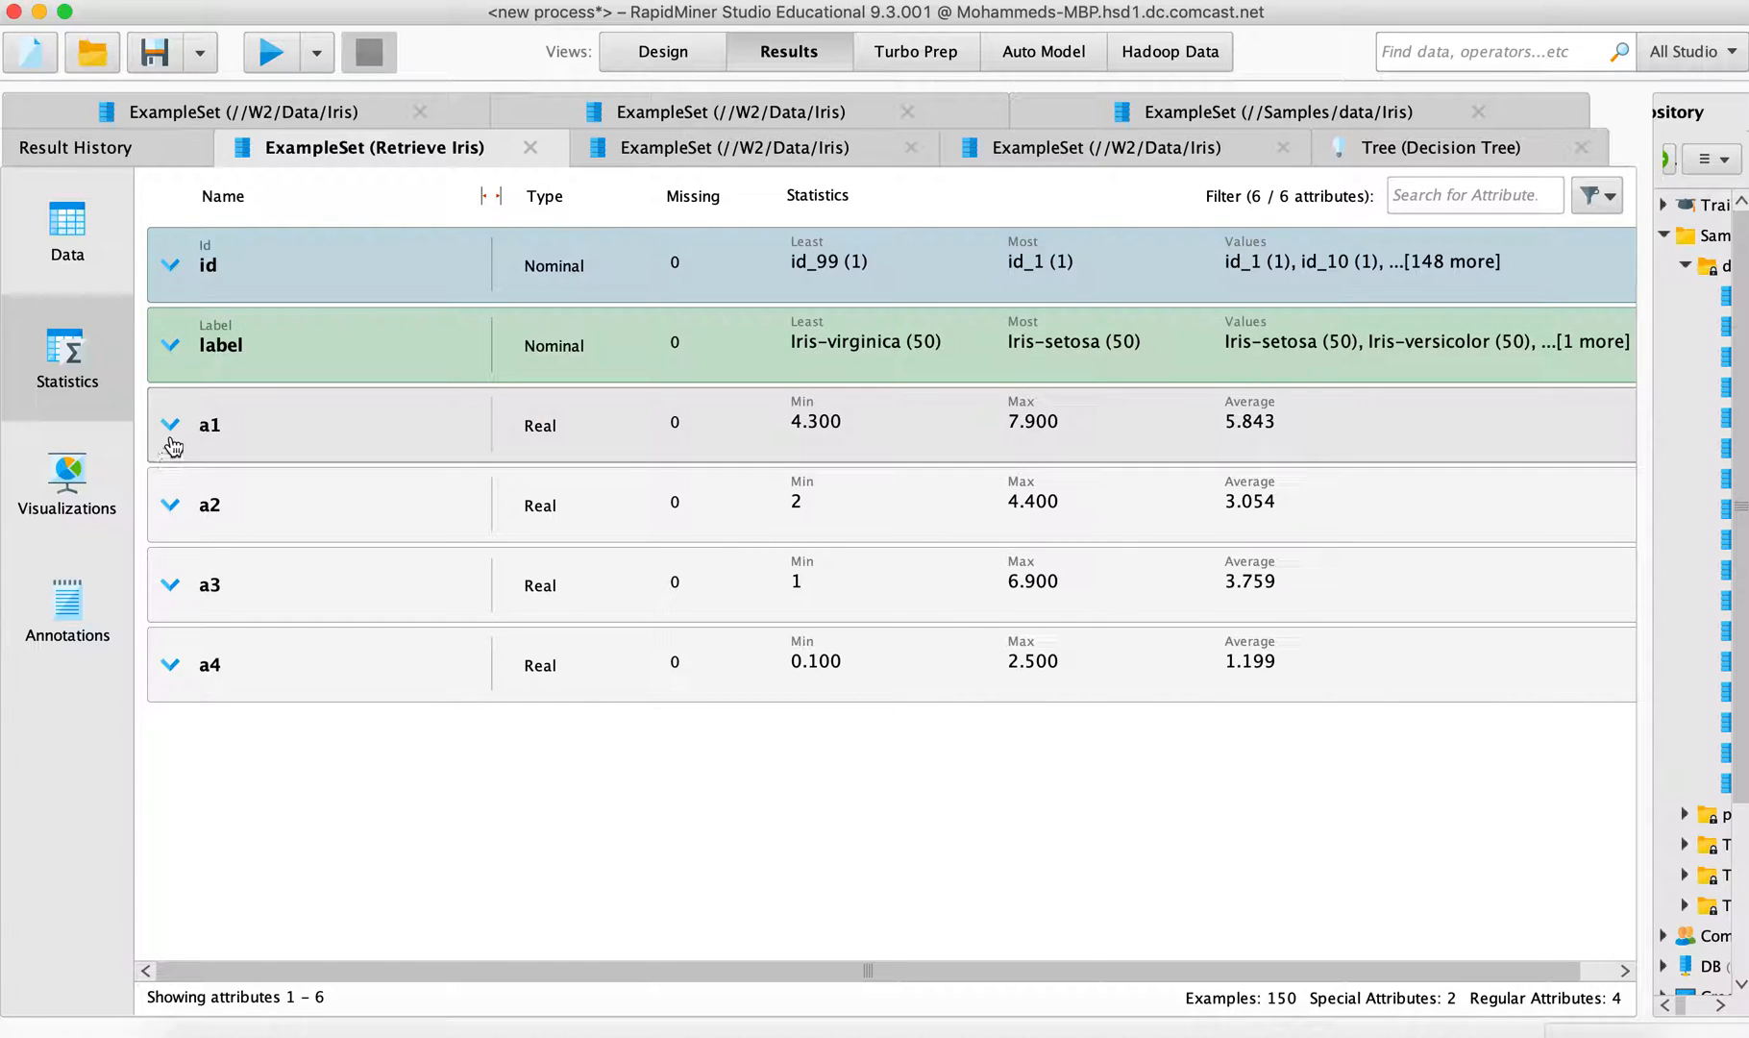
# Expand the a1, a2 and a3 statistics rows to show their histograms and deviations
pyautogui.click(171, 425)
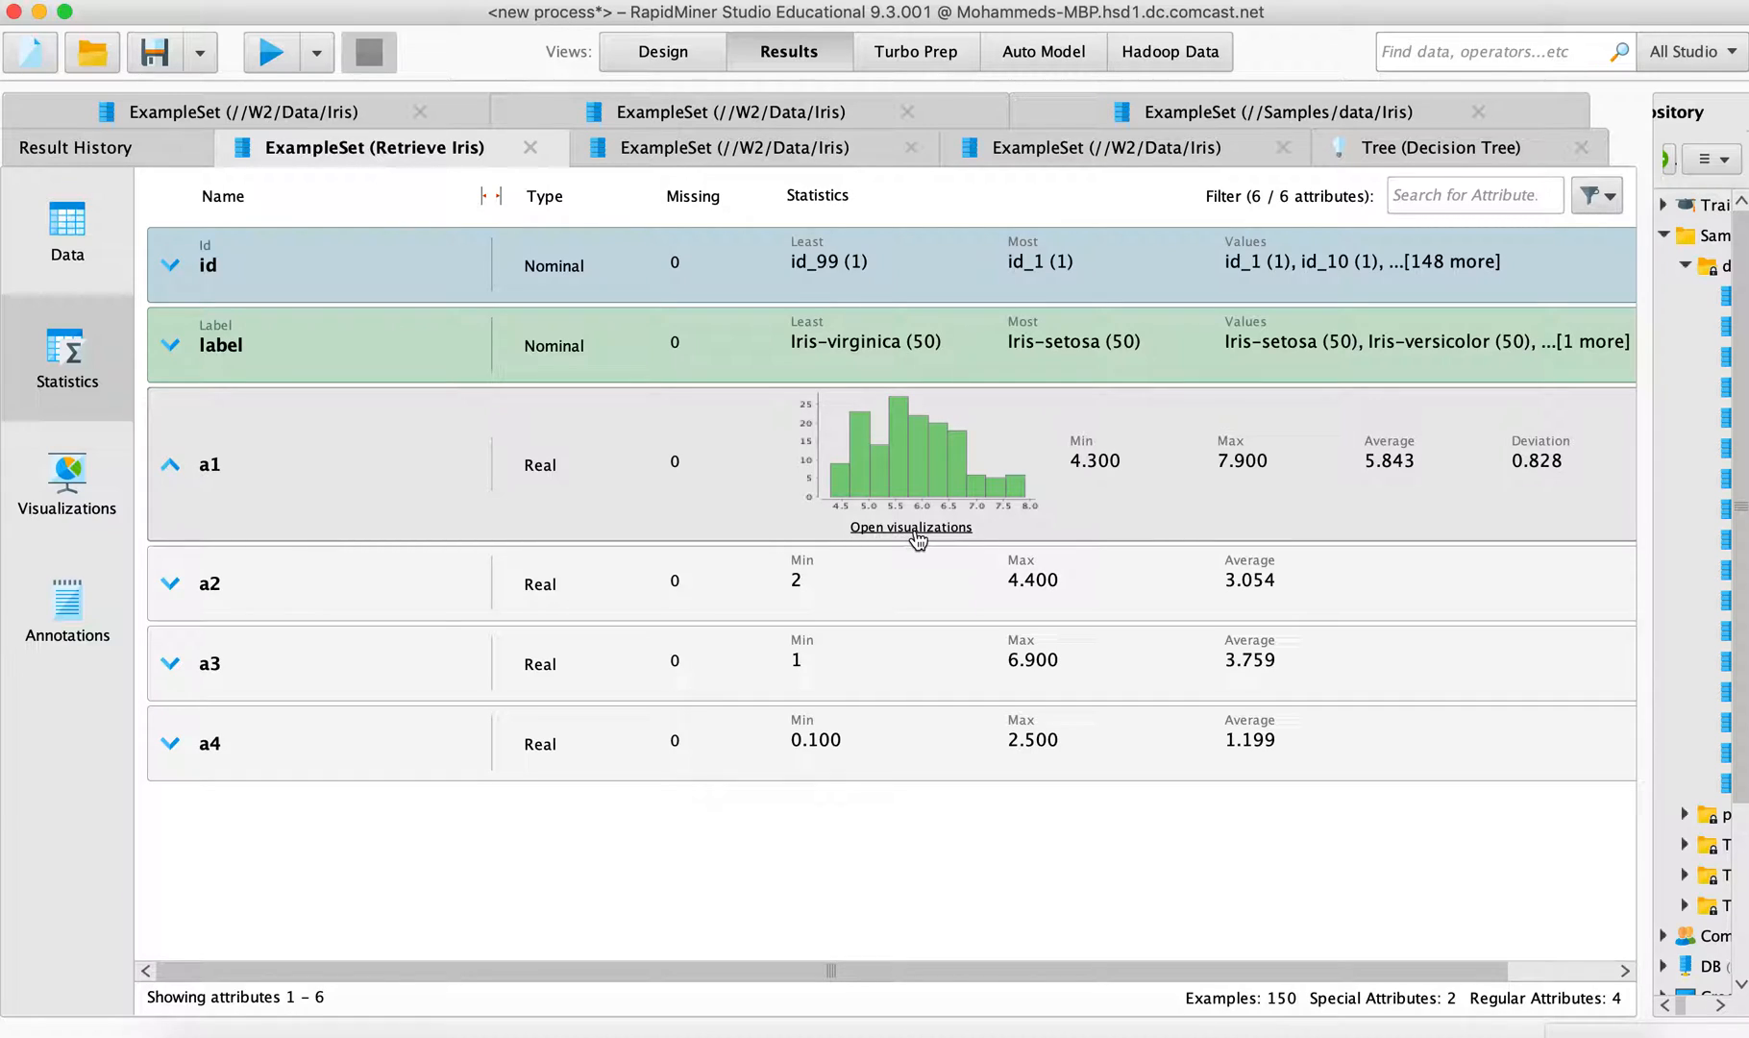
pyautogui.moveTo(911, 527)
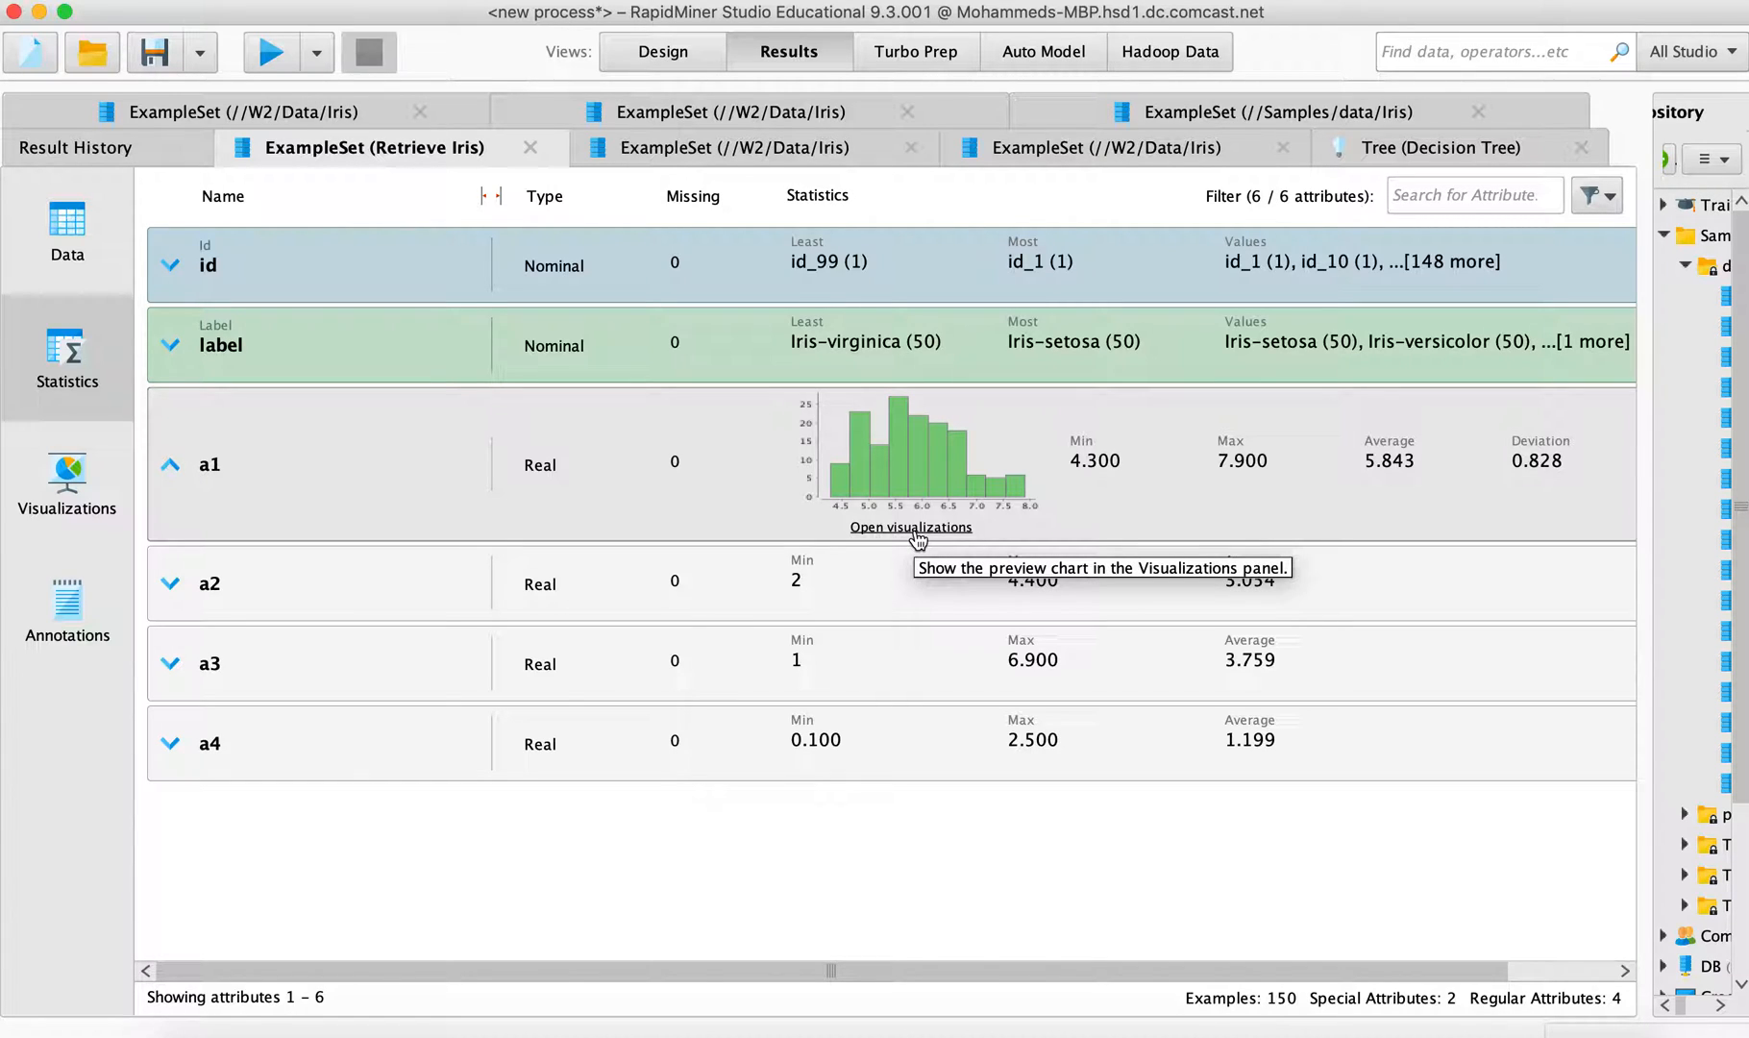
pyautogui.moveTo(837, 473)
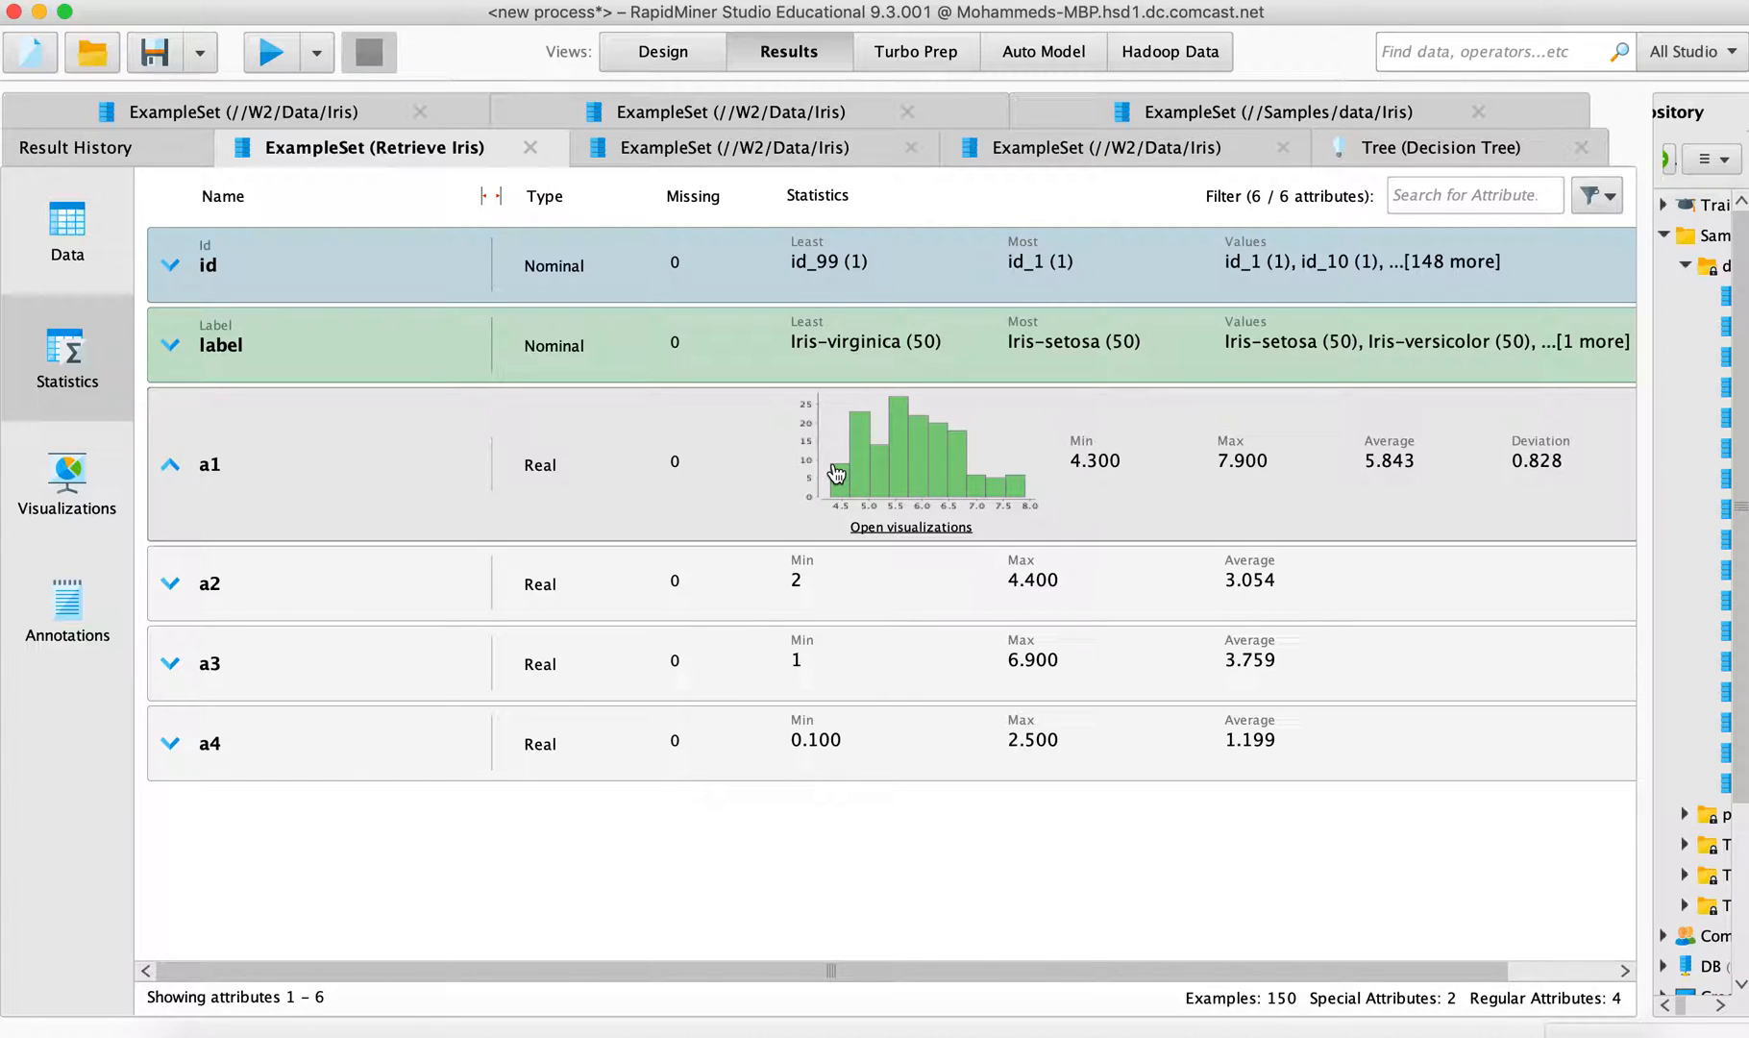
pyautogui.moveTo(890, 496)
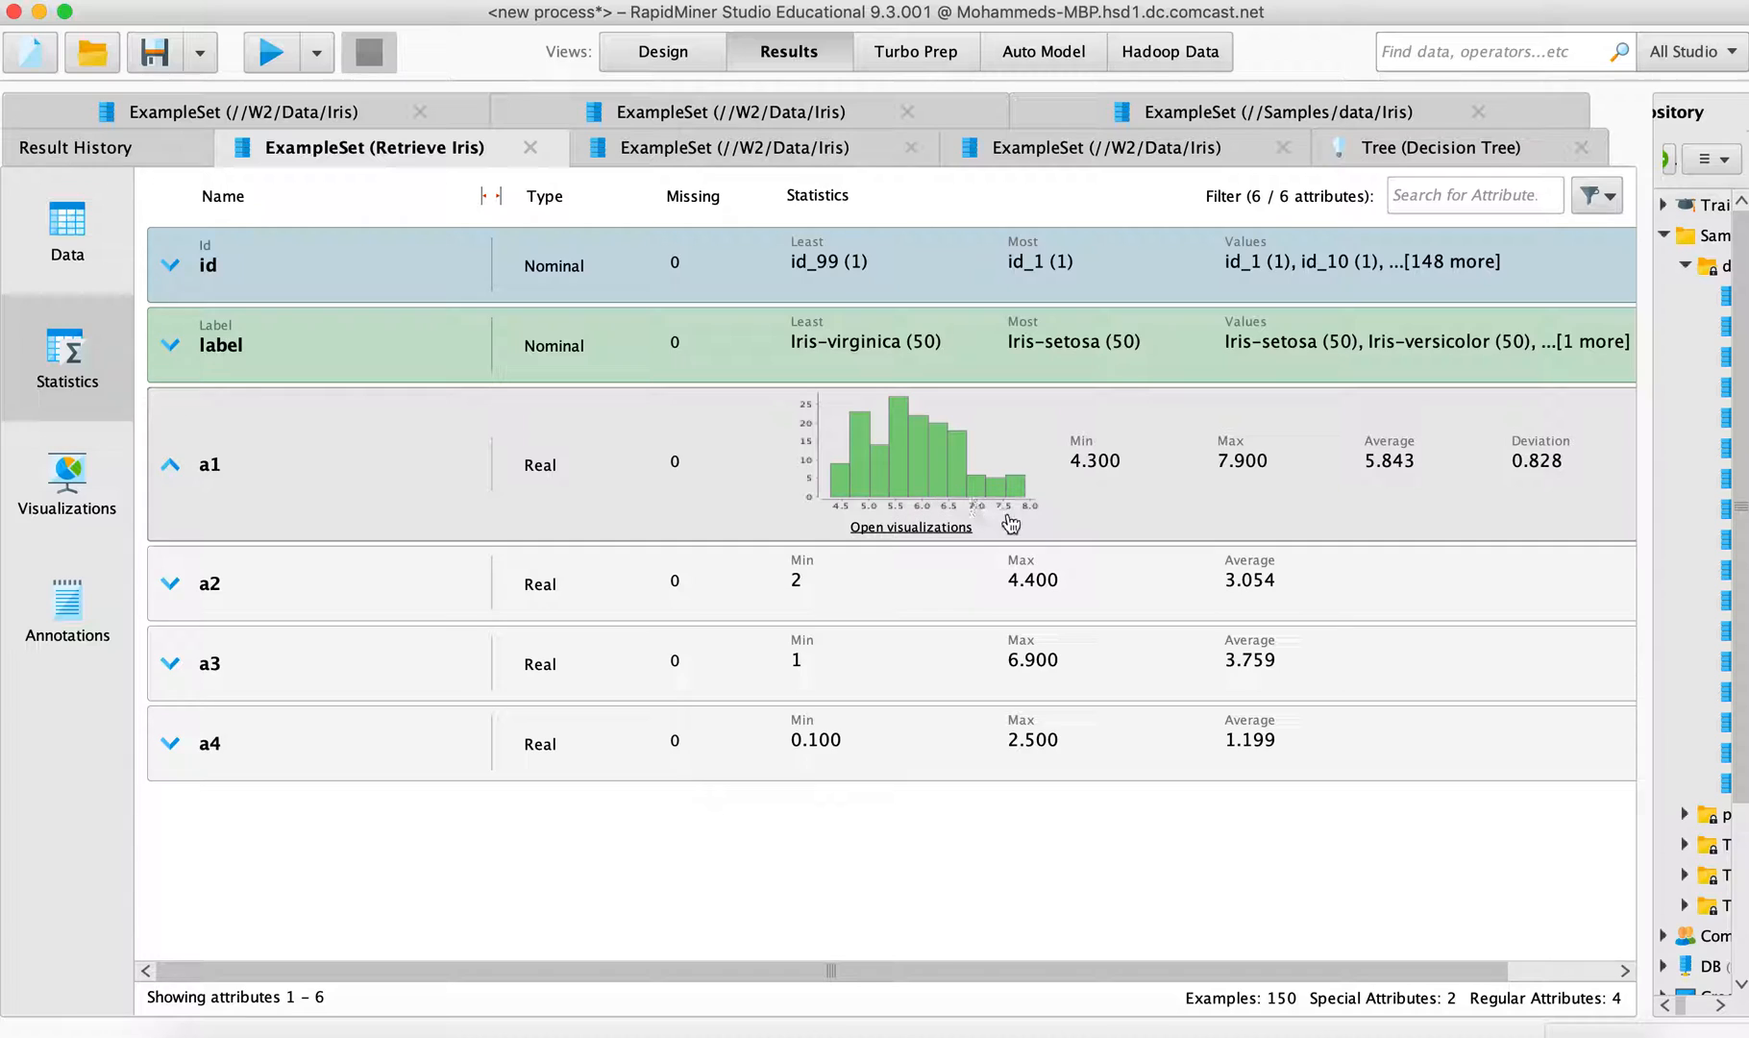
pyautogui.moveTo(1003, 525)
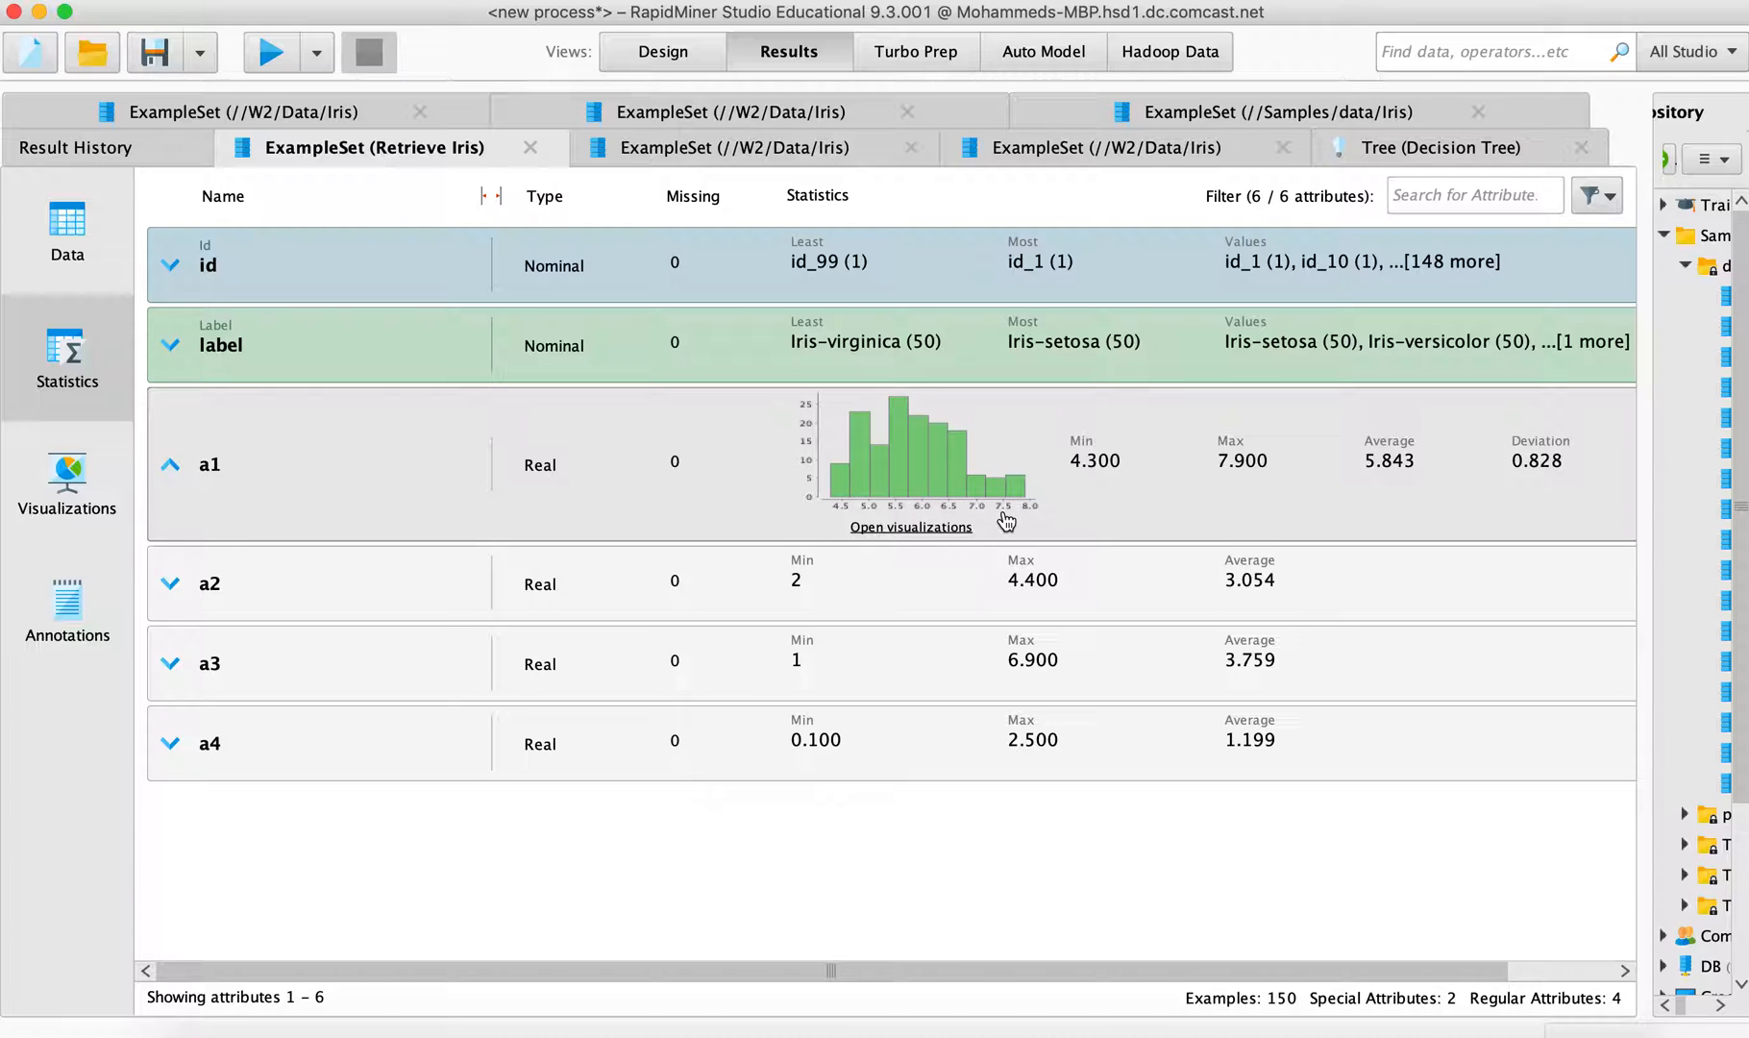
pyautogui.moveTo(1088, 486)
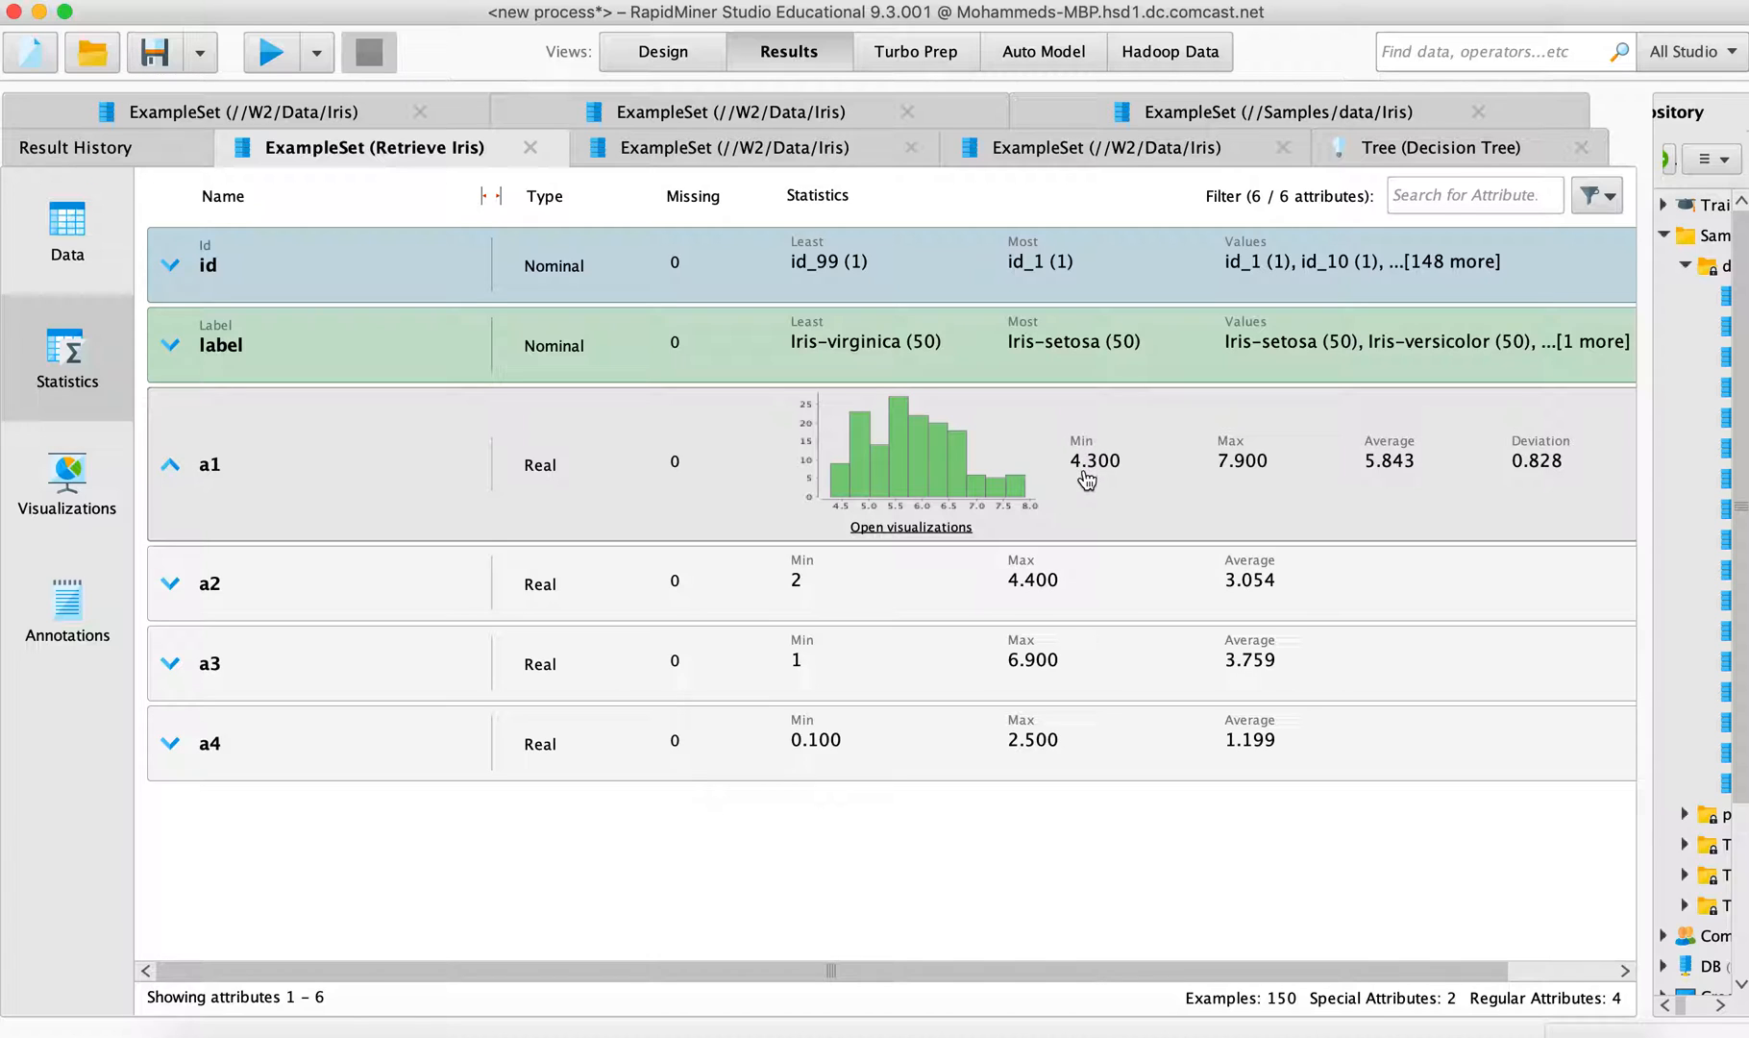
pyautogui.moveTo(851, 444)
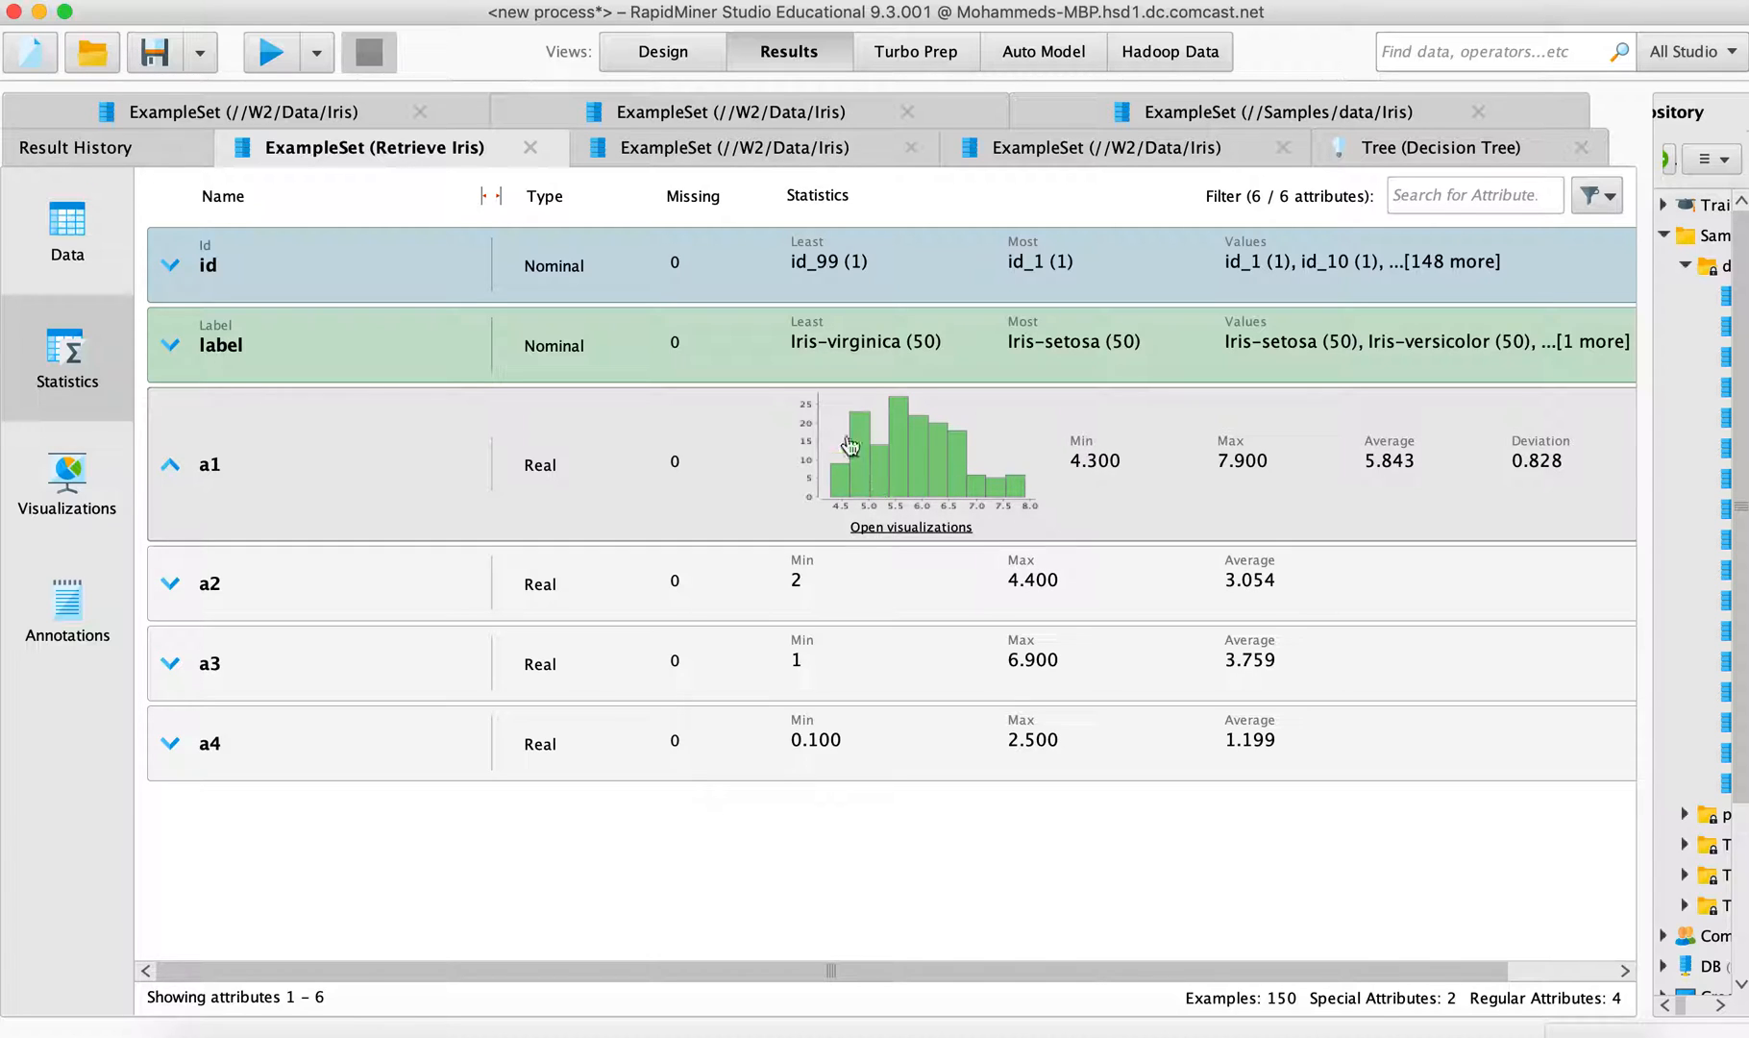
pyautogui.moveTo(1102, 488)
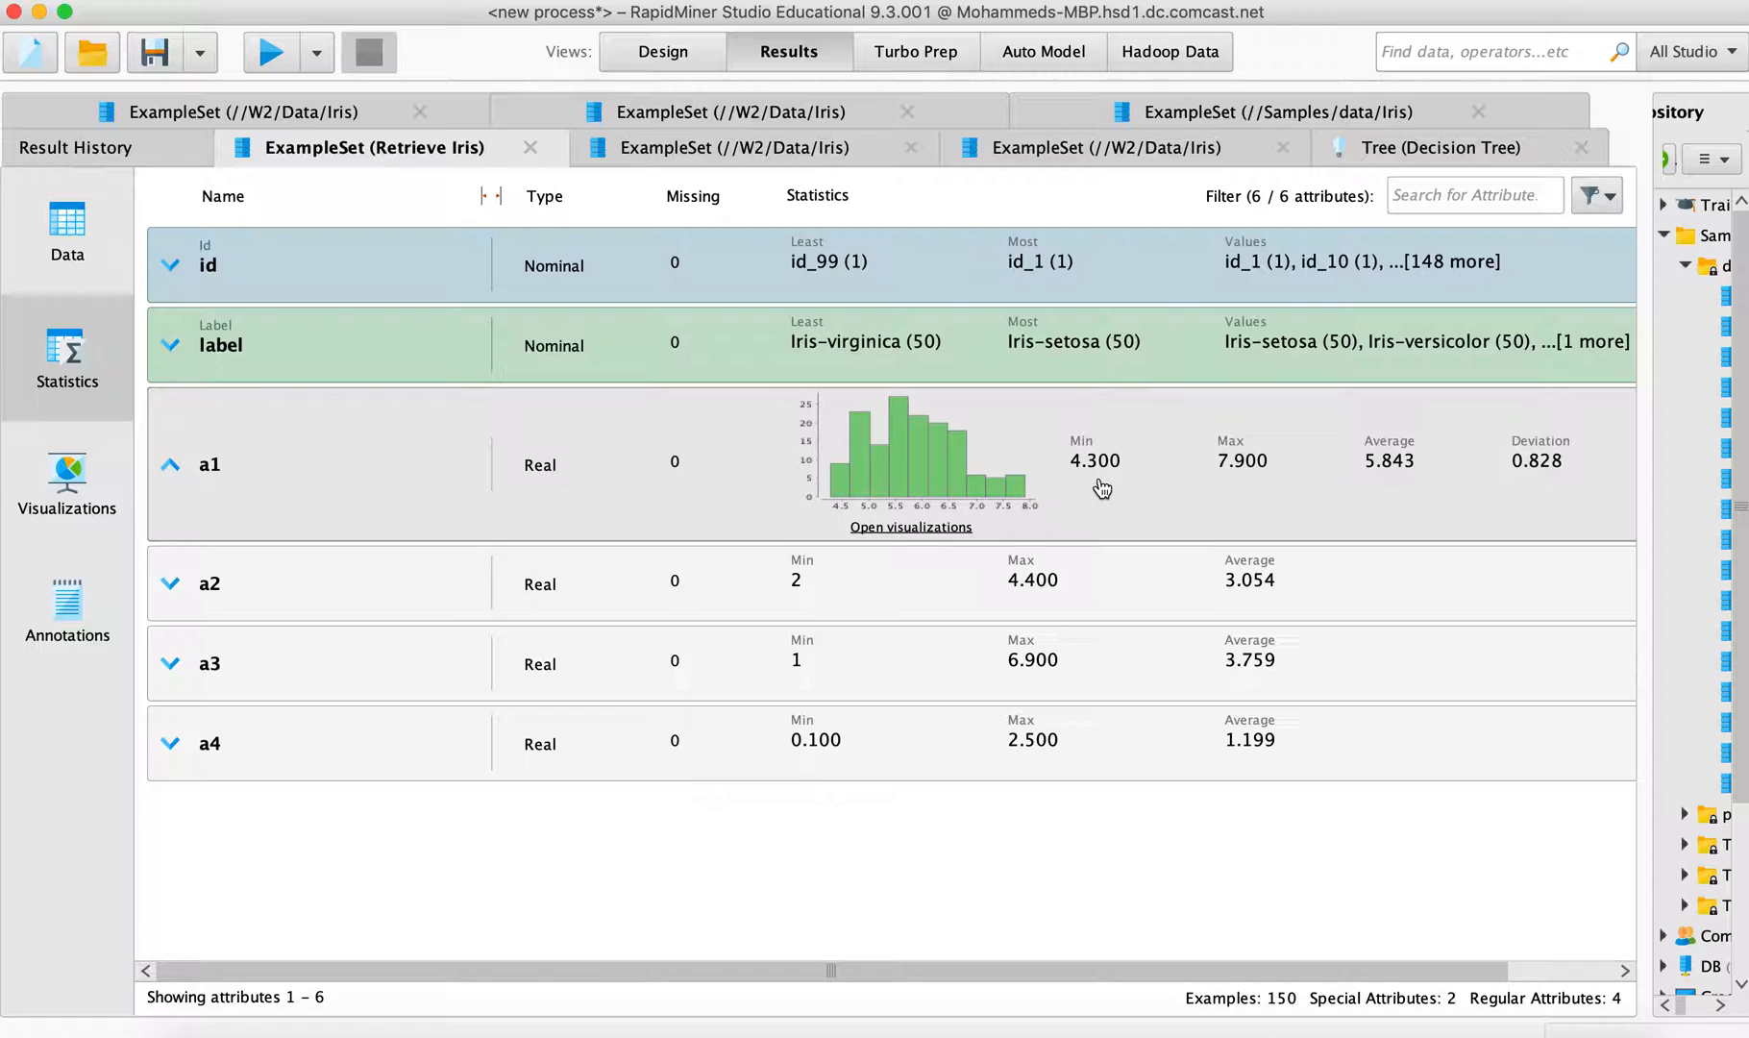
pyautogui.moveTo(1239, 481)
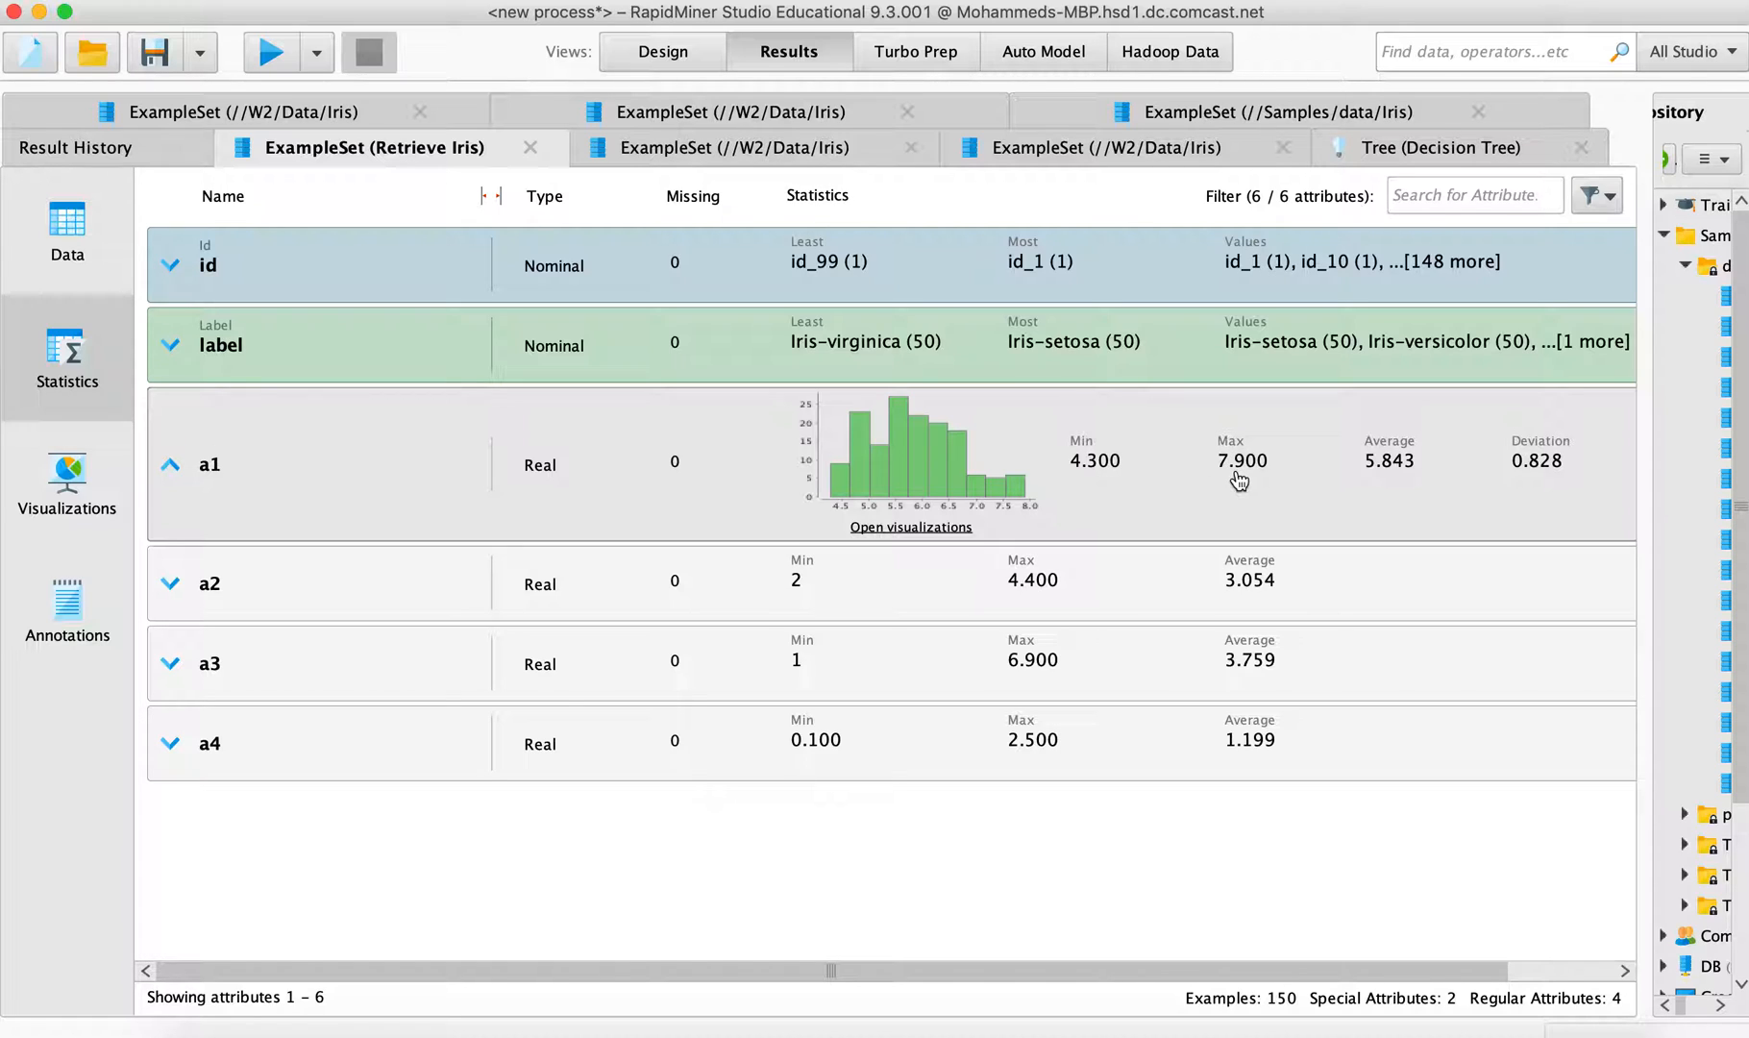
pyautogui.moveTo(892, 517)
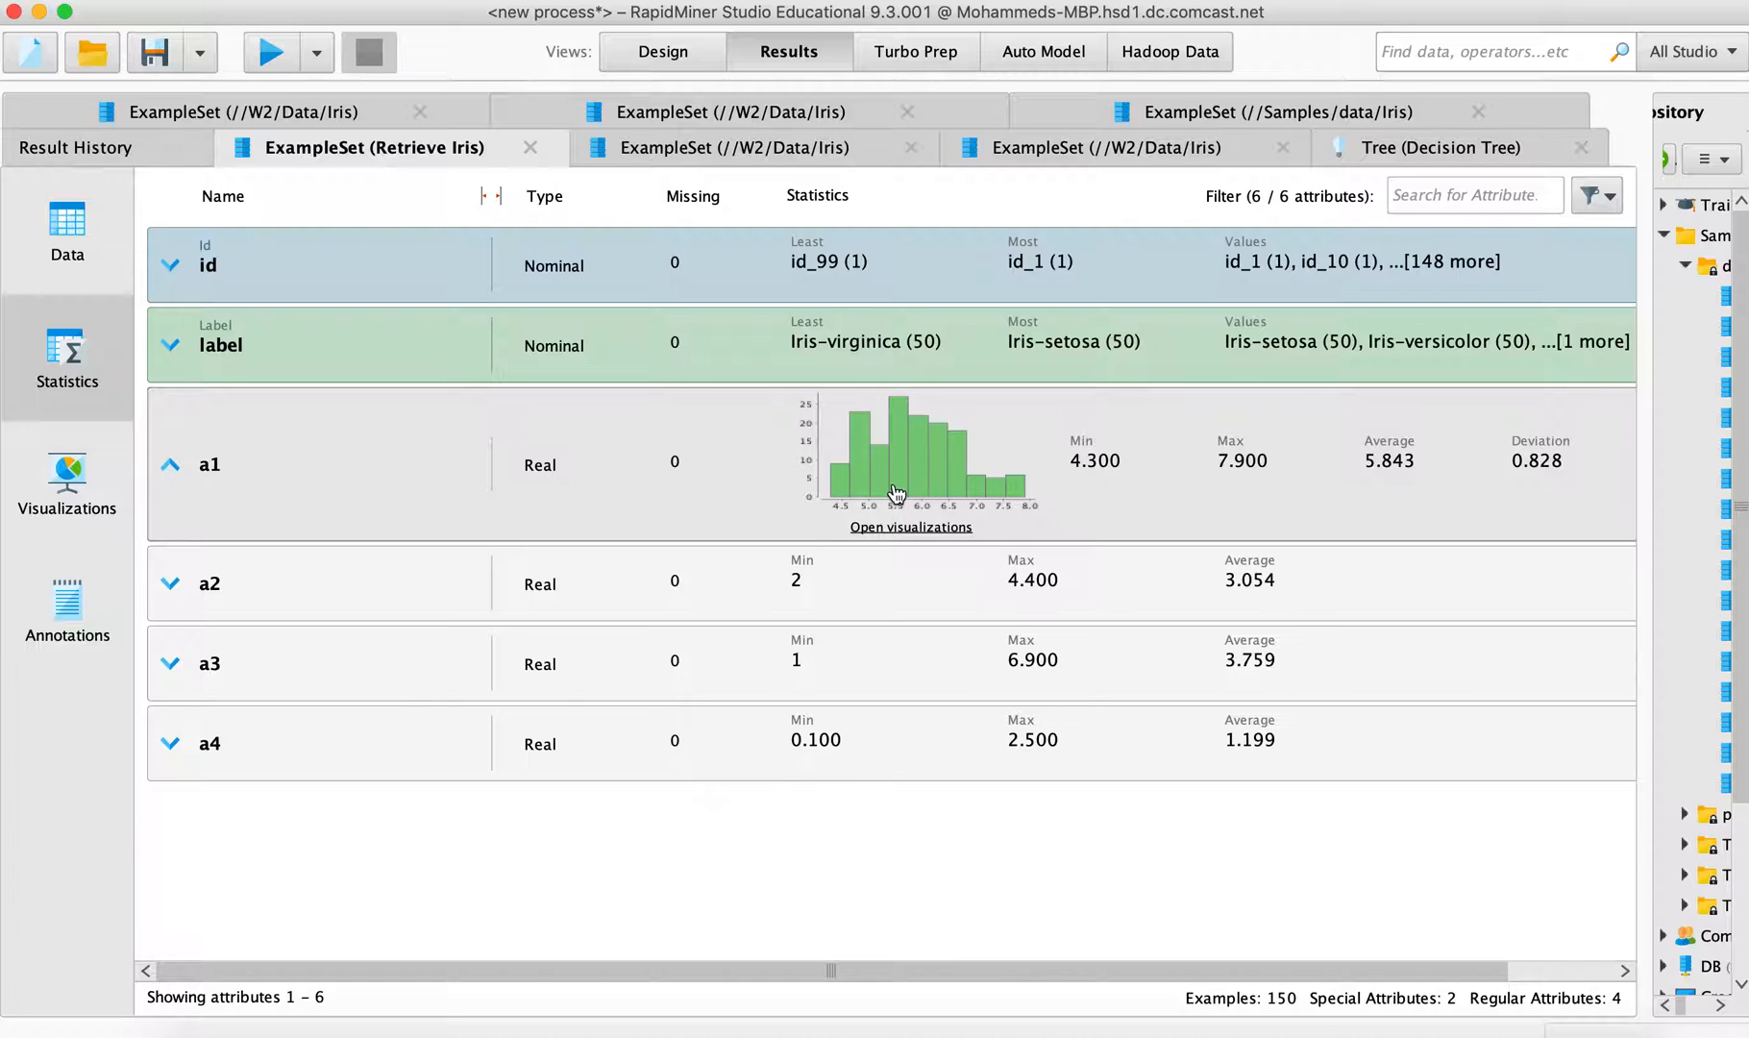
pyautogui.moveTo(1005, 523)
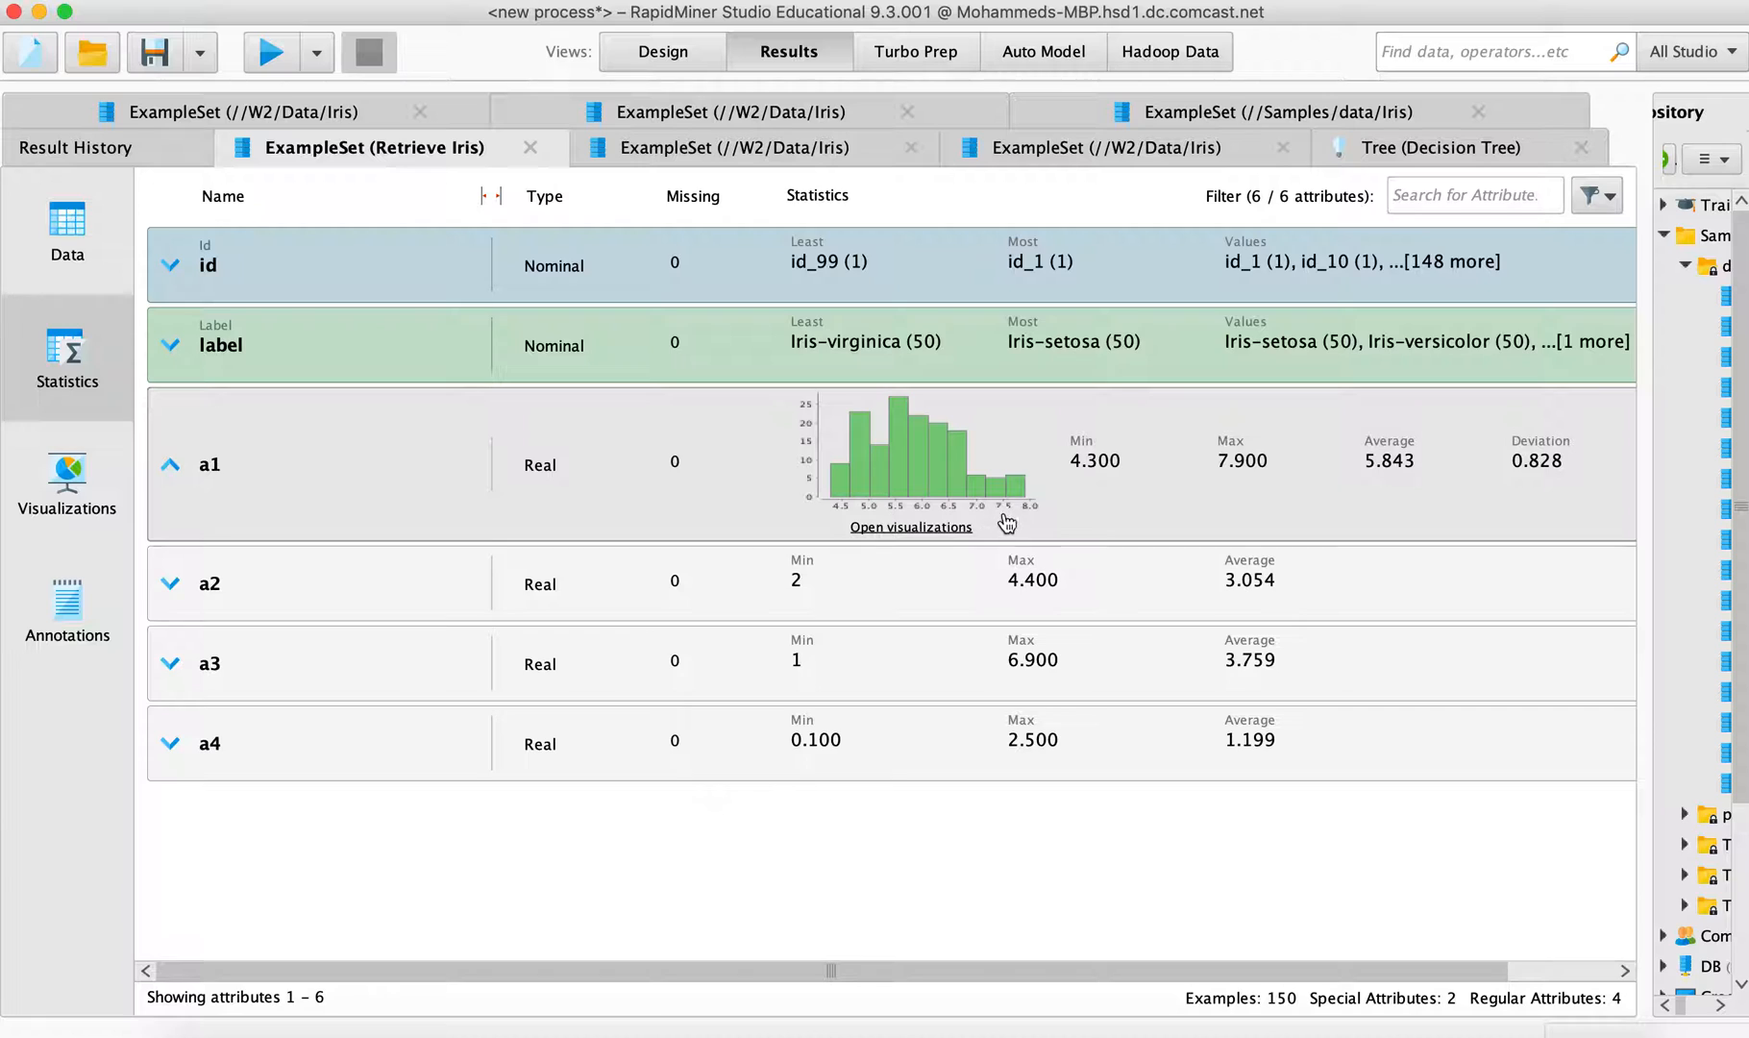
pyautogui.moveTo(1246, 481)
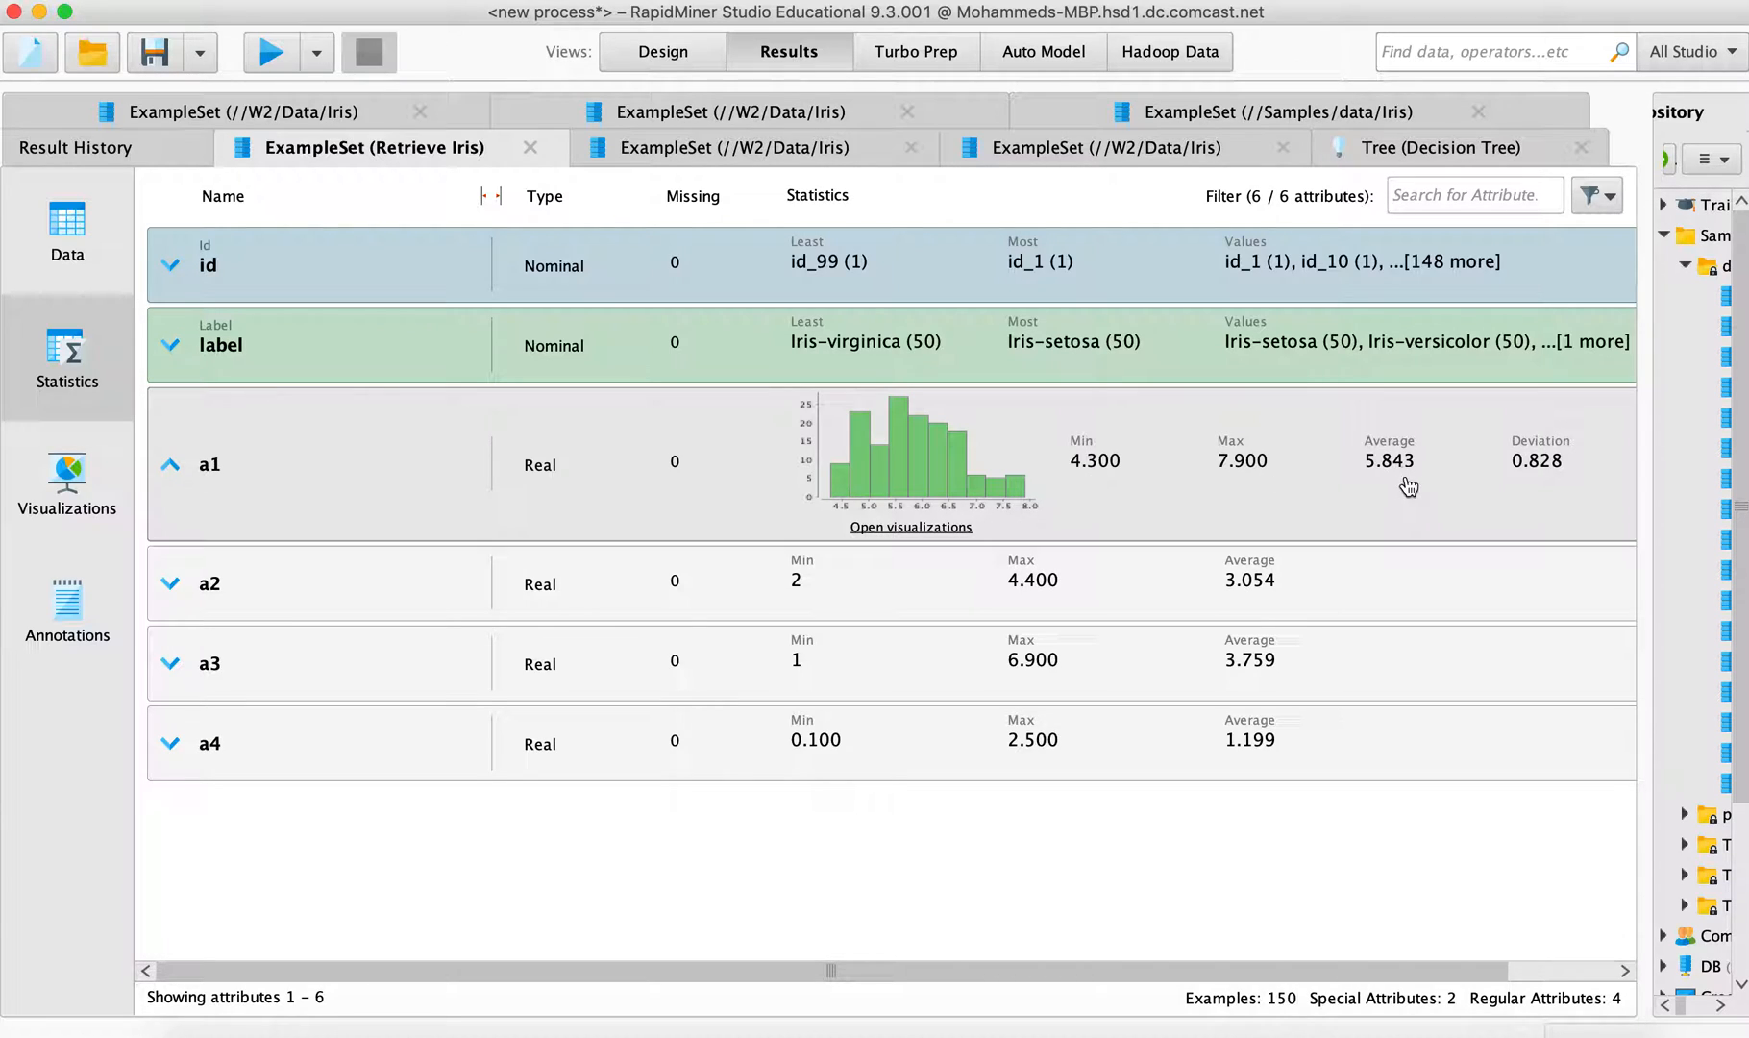
pyautogui.moveTo(1557, 486)
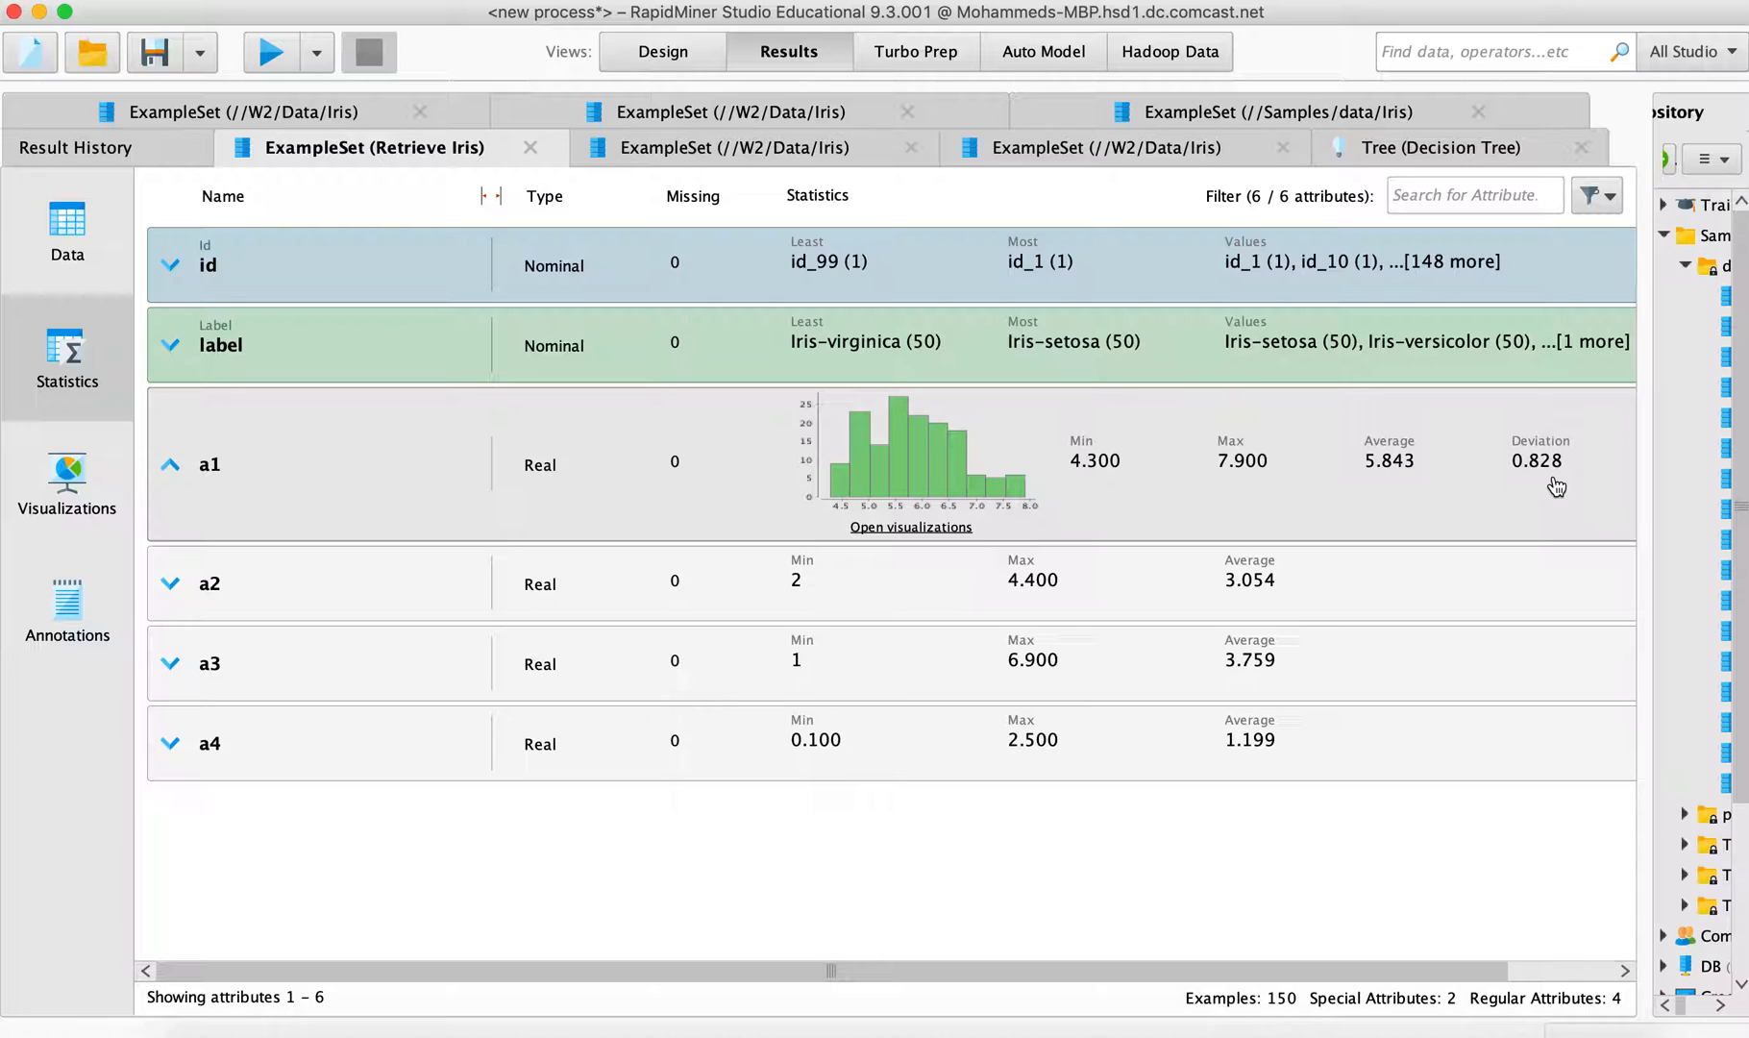
pyautogui.moveTo(1534, 434)
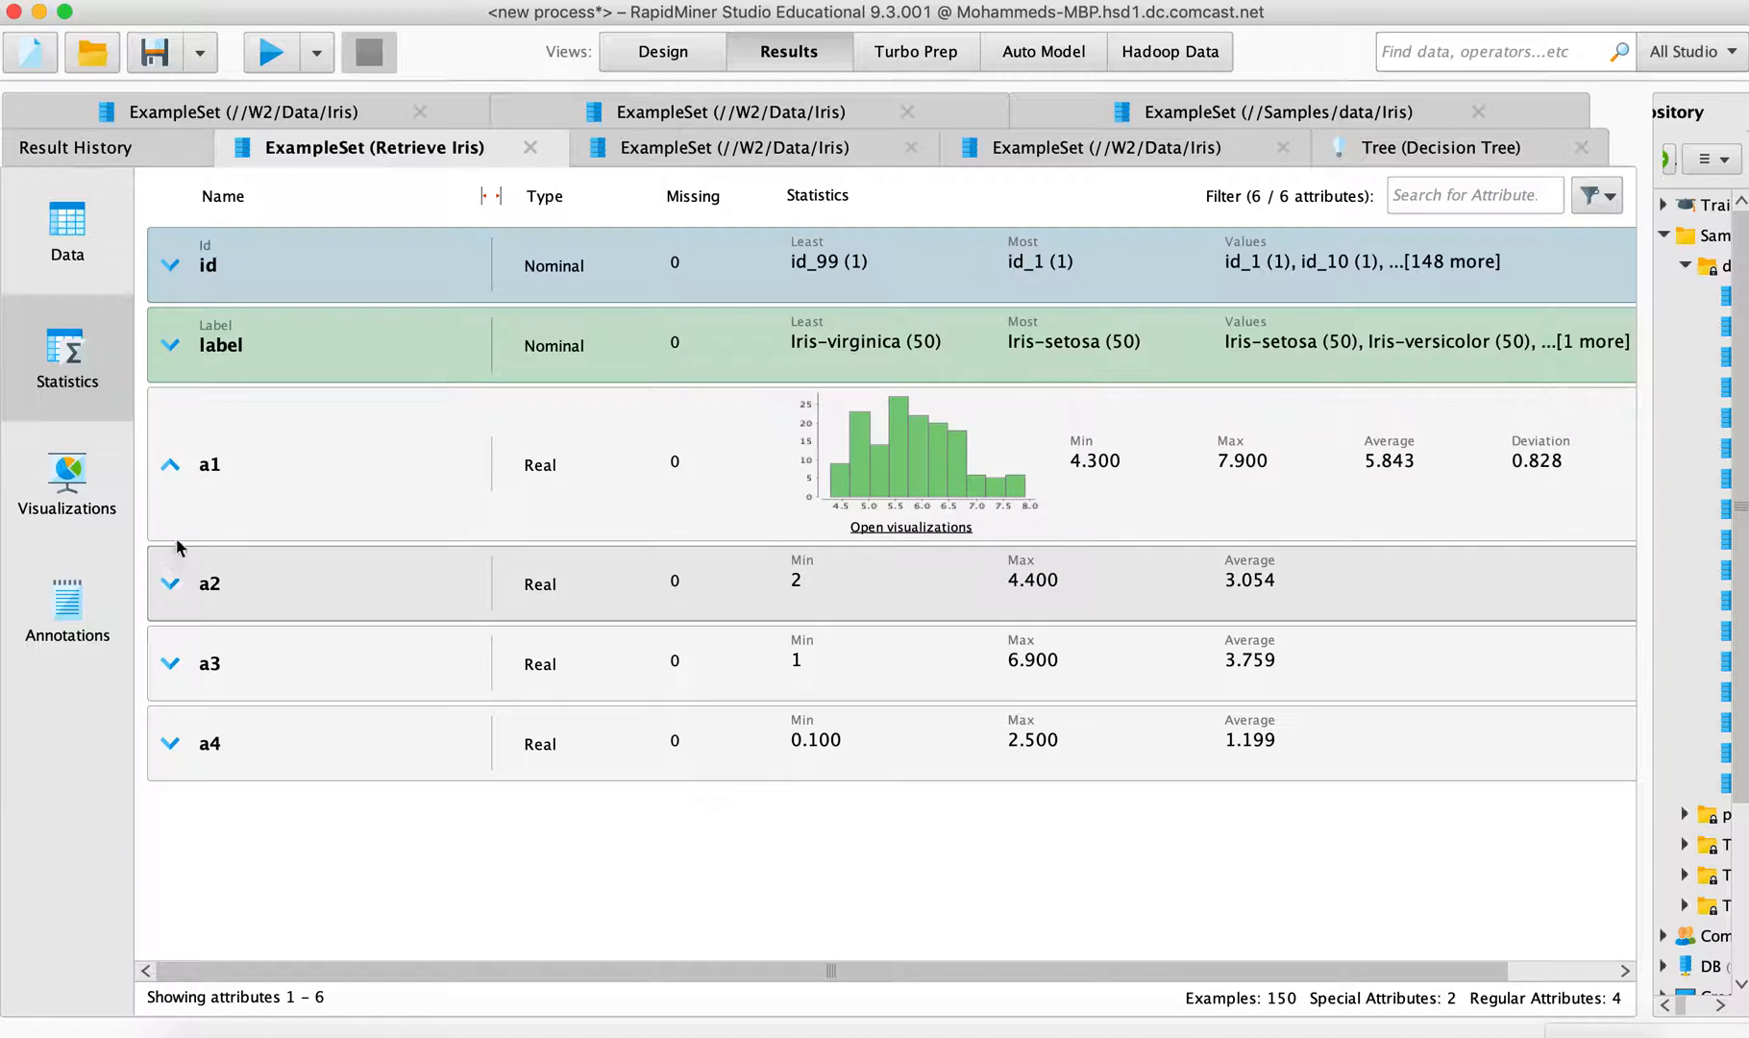
pyautogui.click(170, 584)
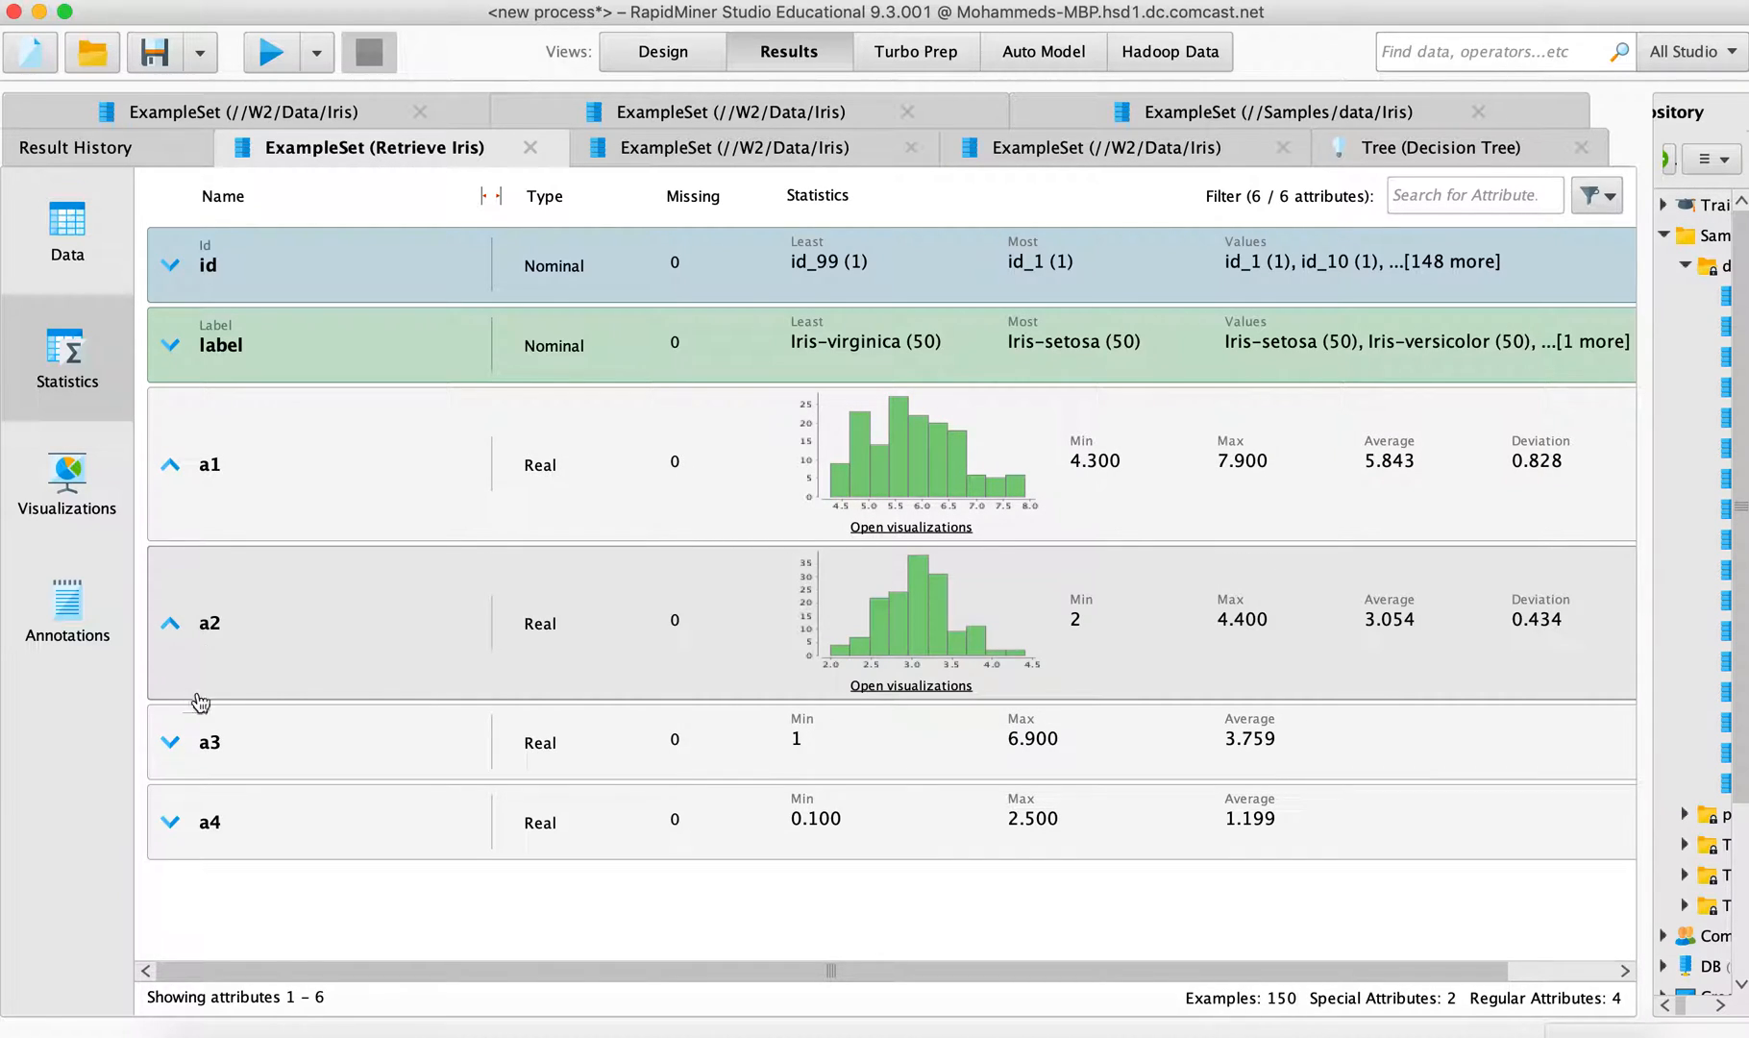
pyautogui.click(169, 742)
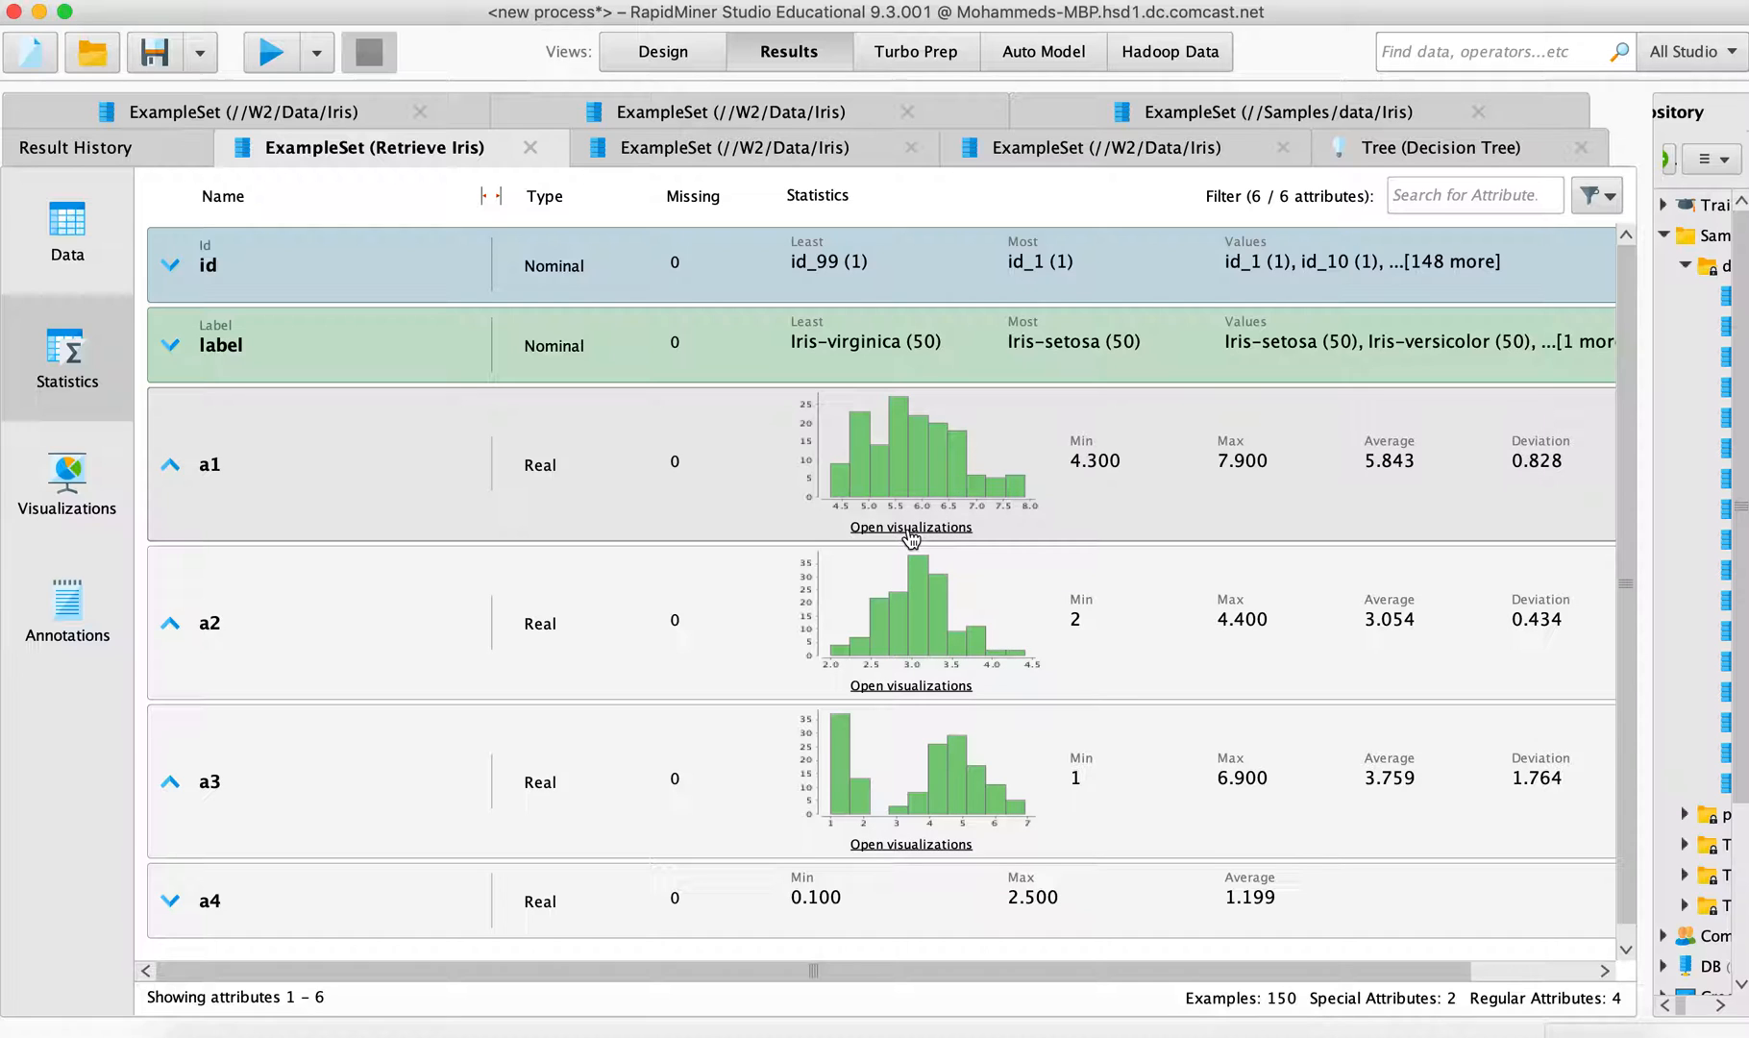
# Show the a1 preview chart as a full 10-bin histogram in the Visualizations panel
pyautogui.click(911, 527)
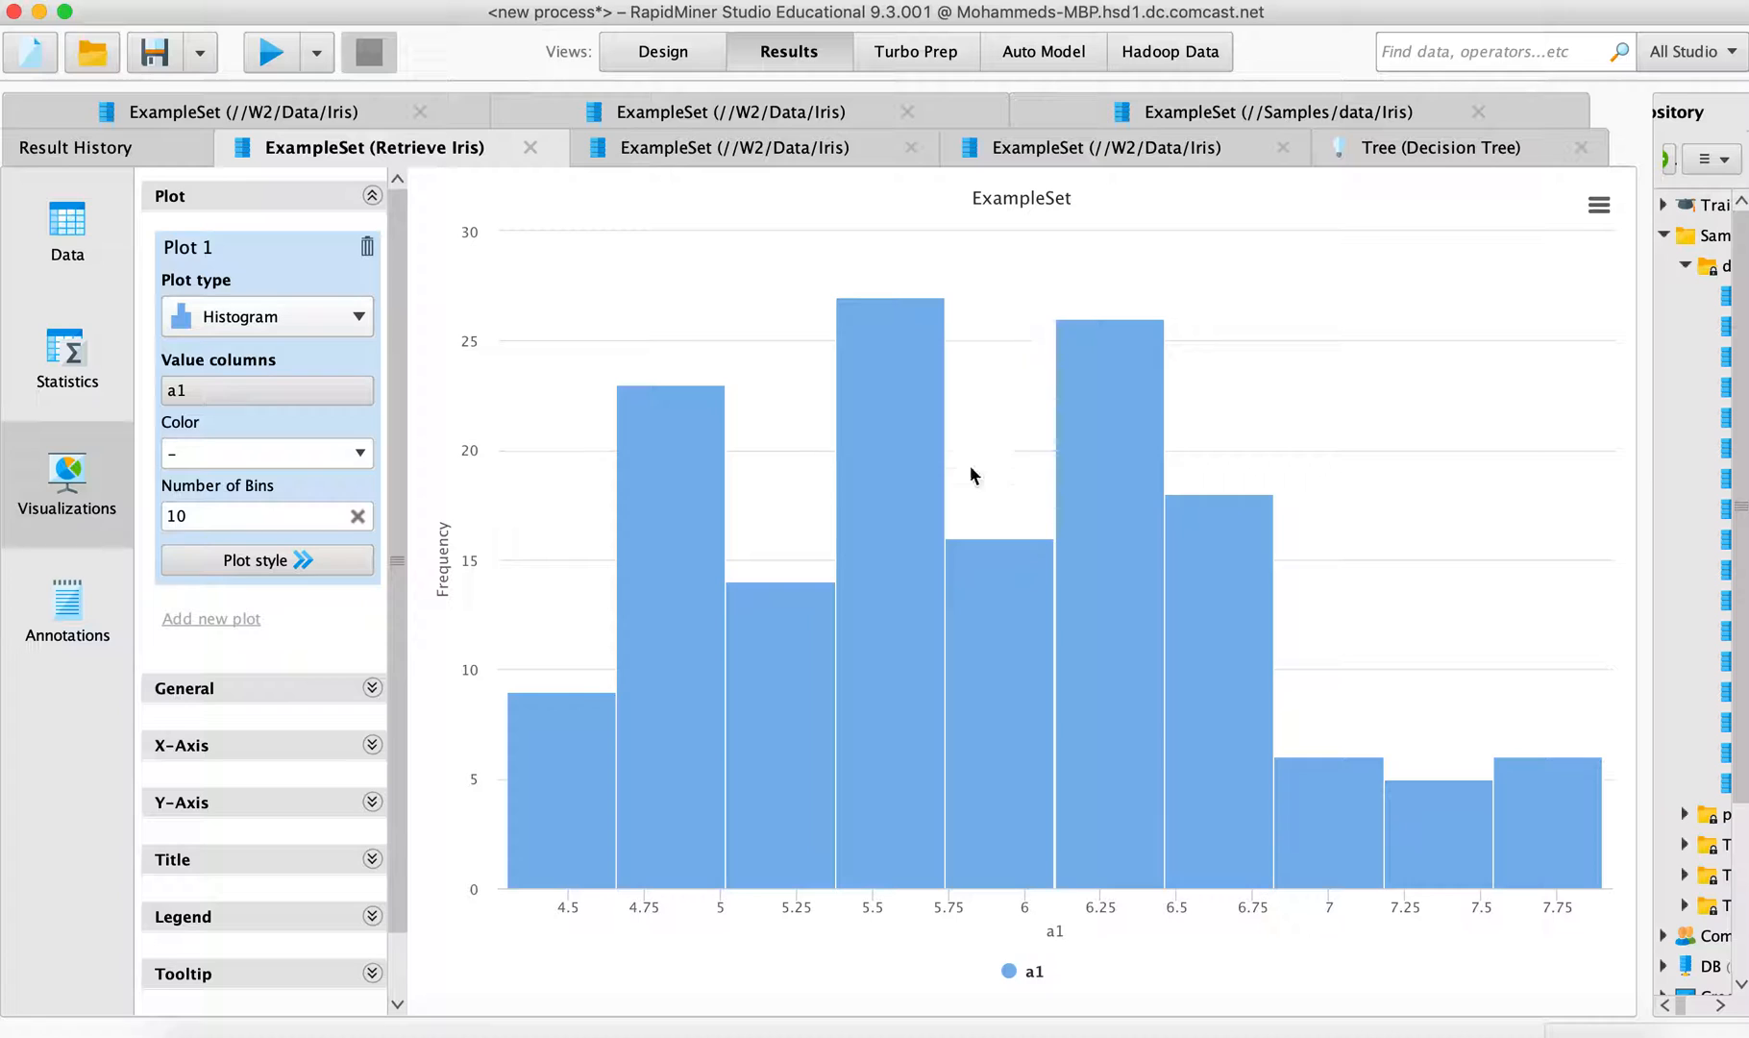
pyautogui.moveTo(932, 509)
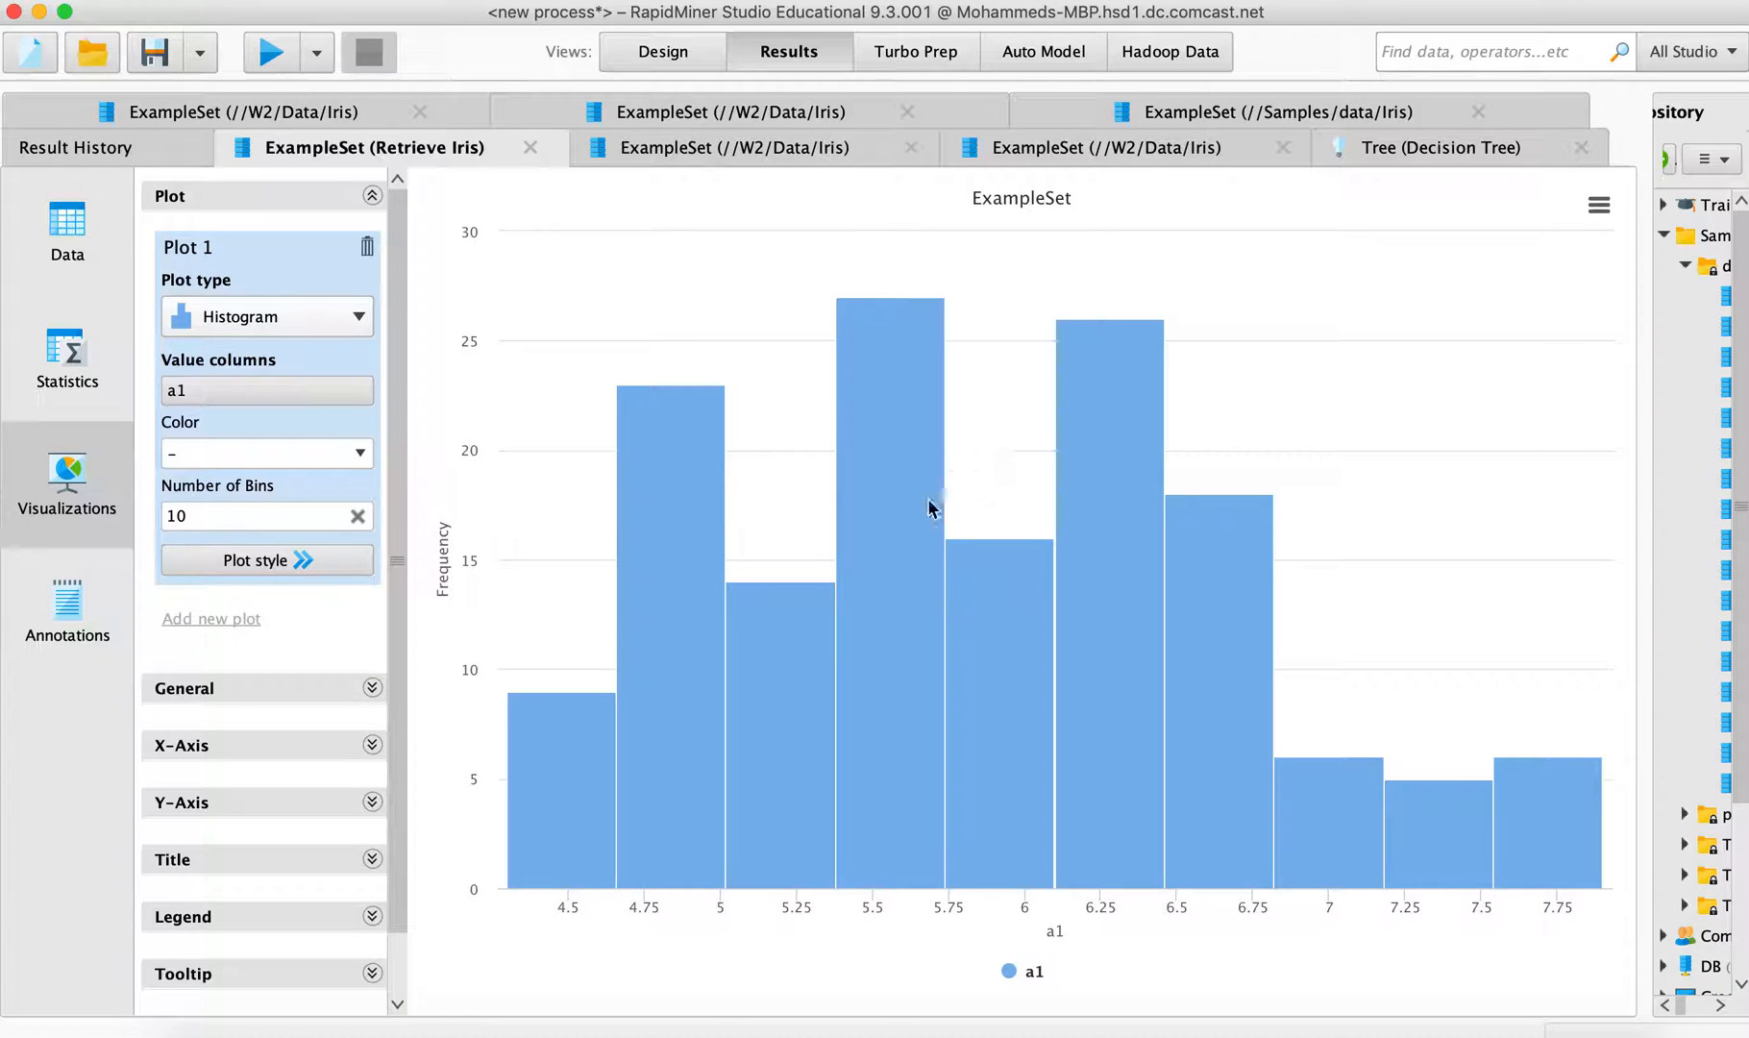
pyautogui.moveTo(899, 750)
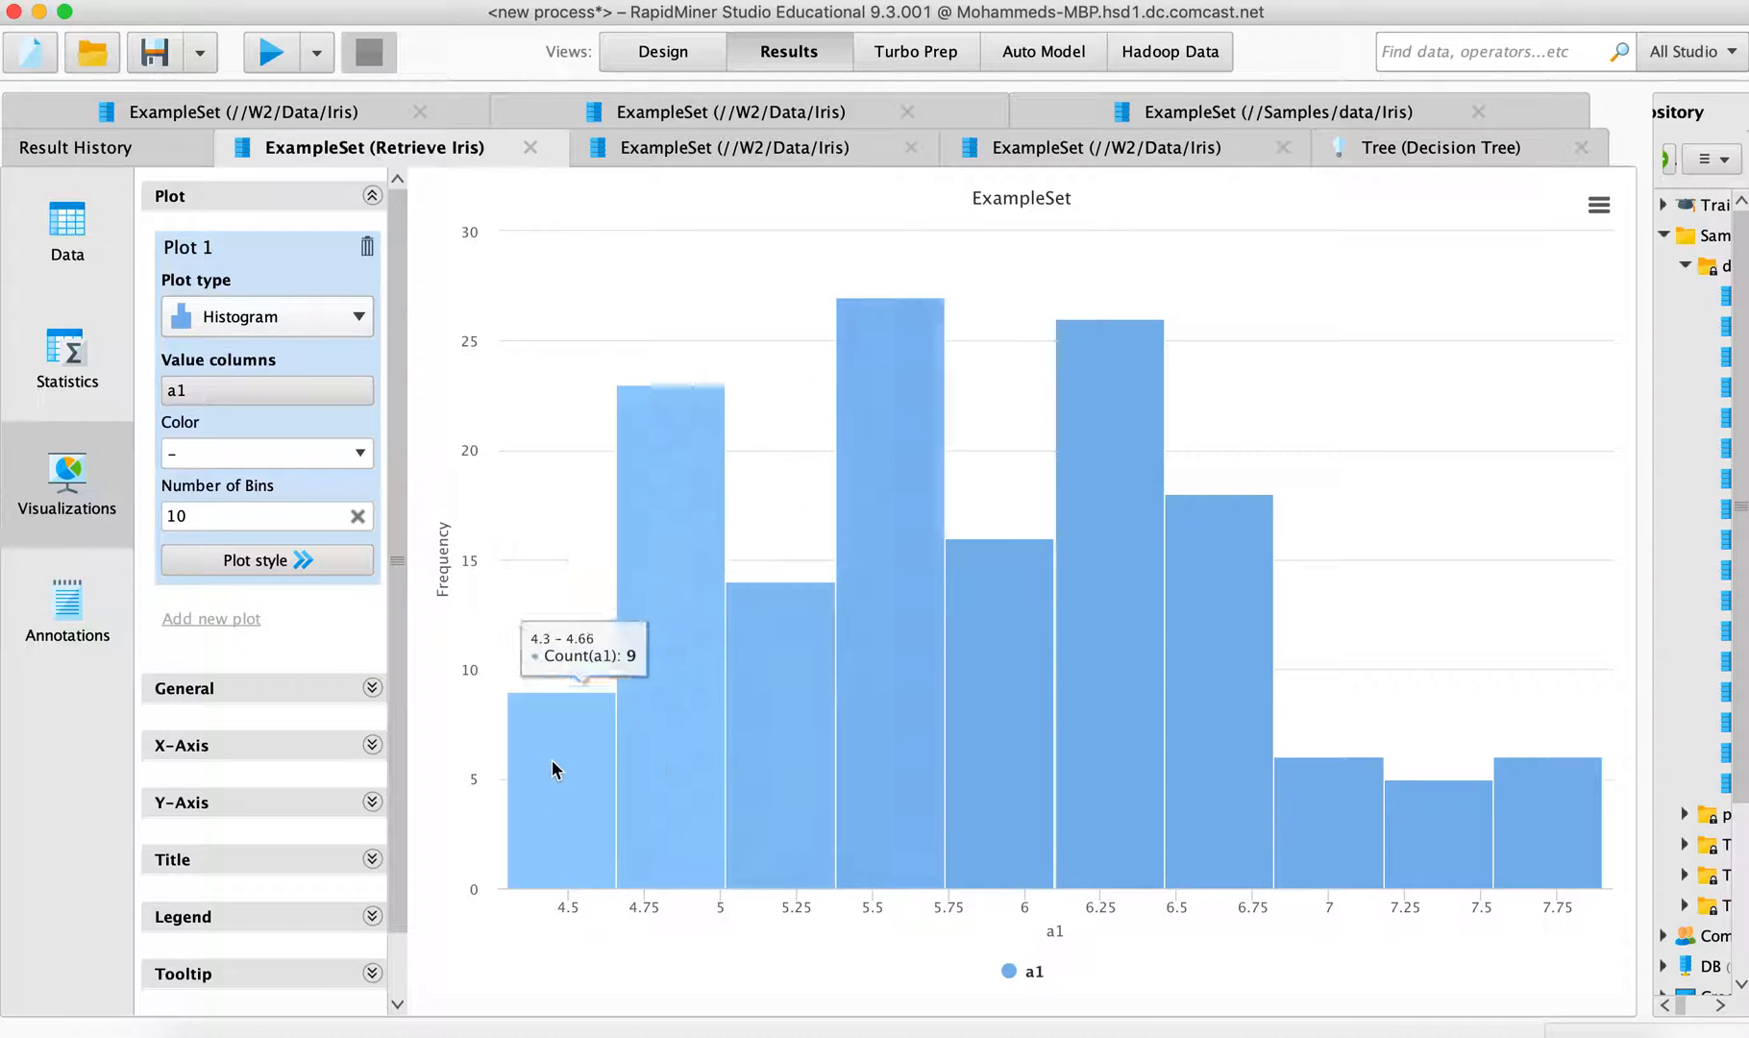
pyautogui.moveTo(859, 744)
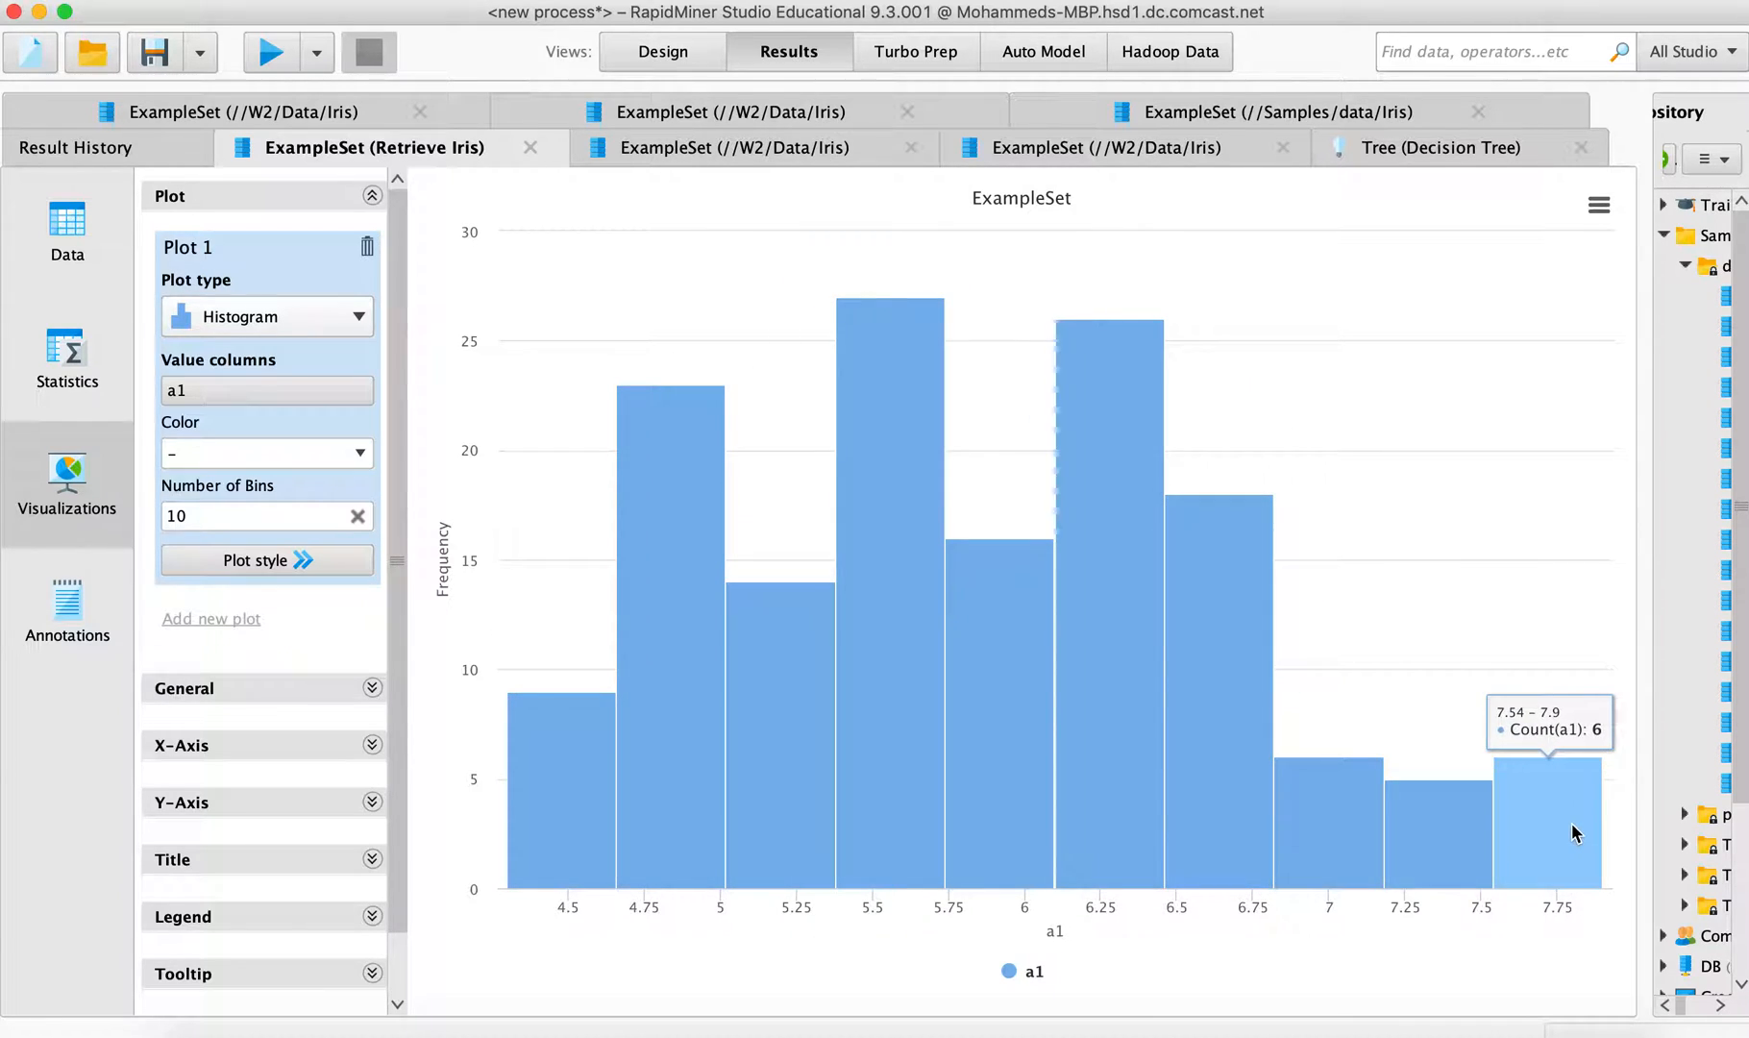
pyautogui.moveTo(546, 811)
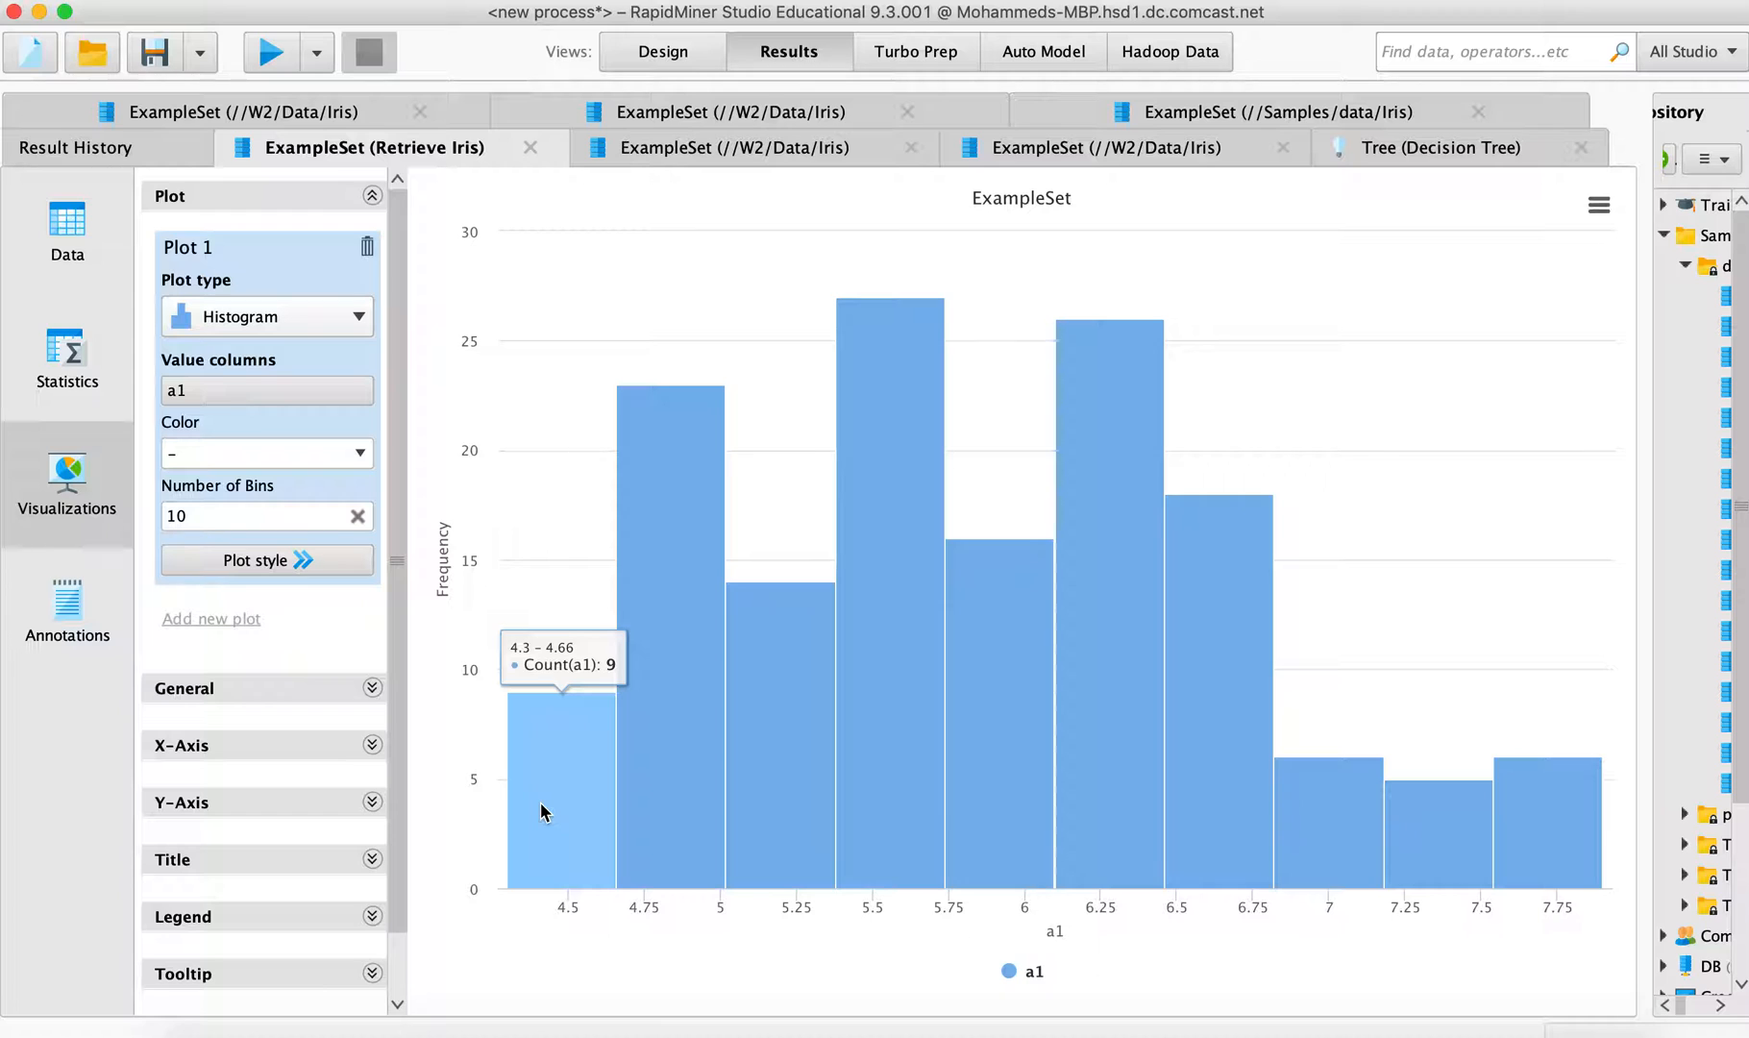
pyautogui.moveTo(825, 773)
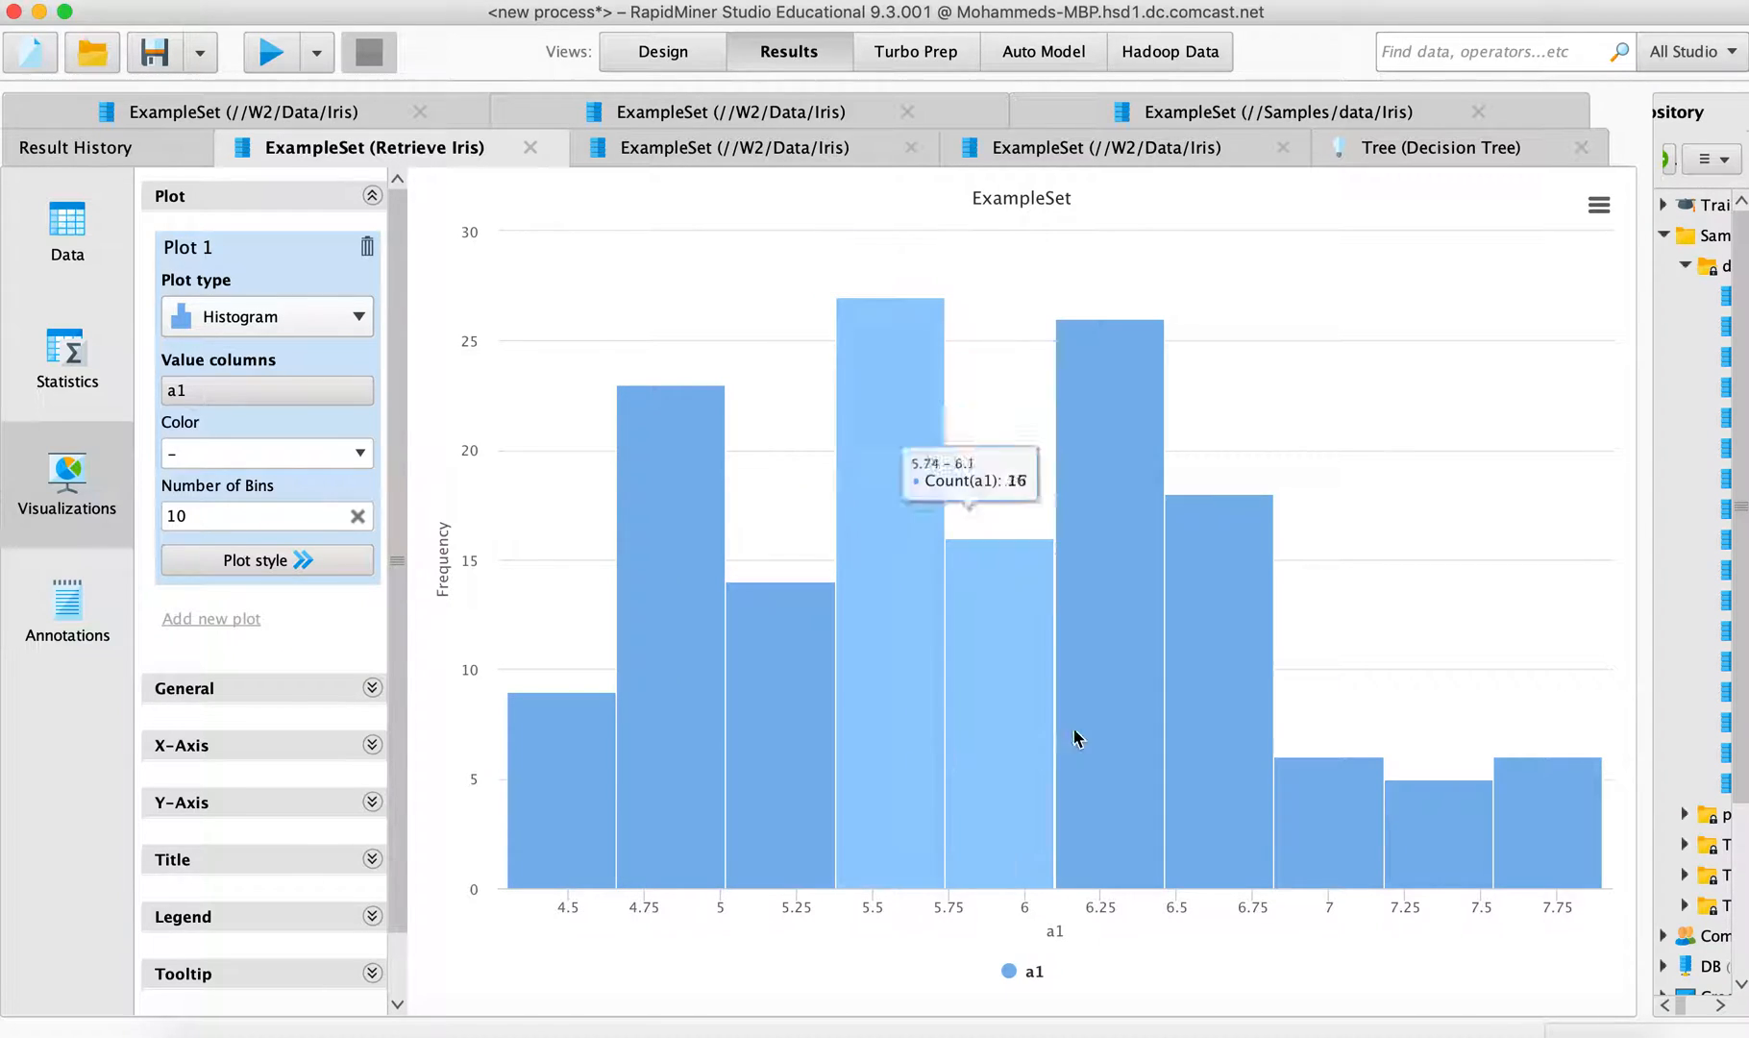
pyautogui.moveTo(1110, 608)
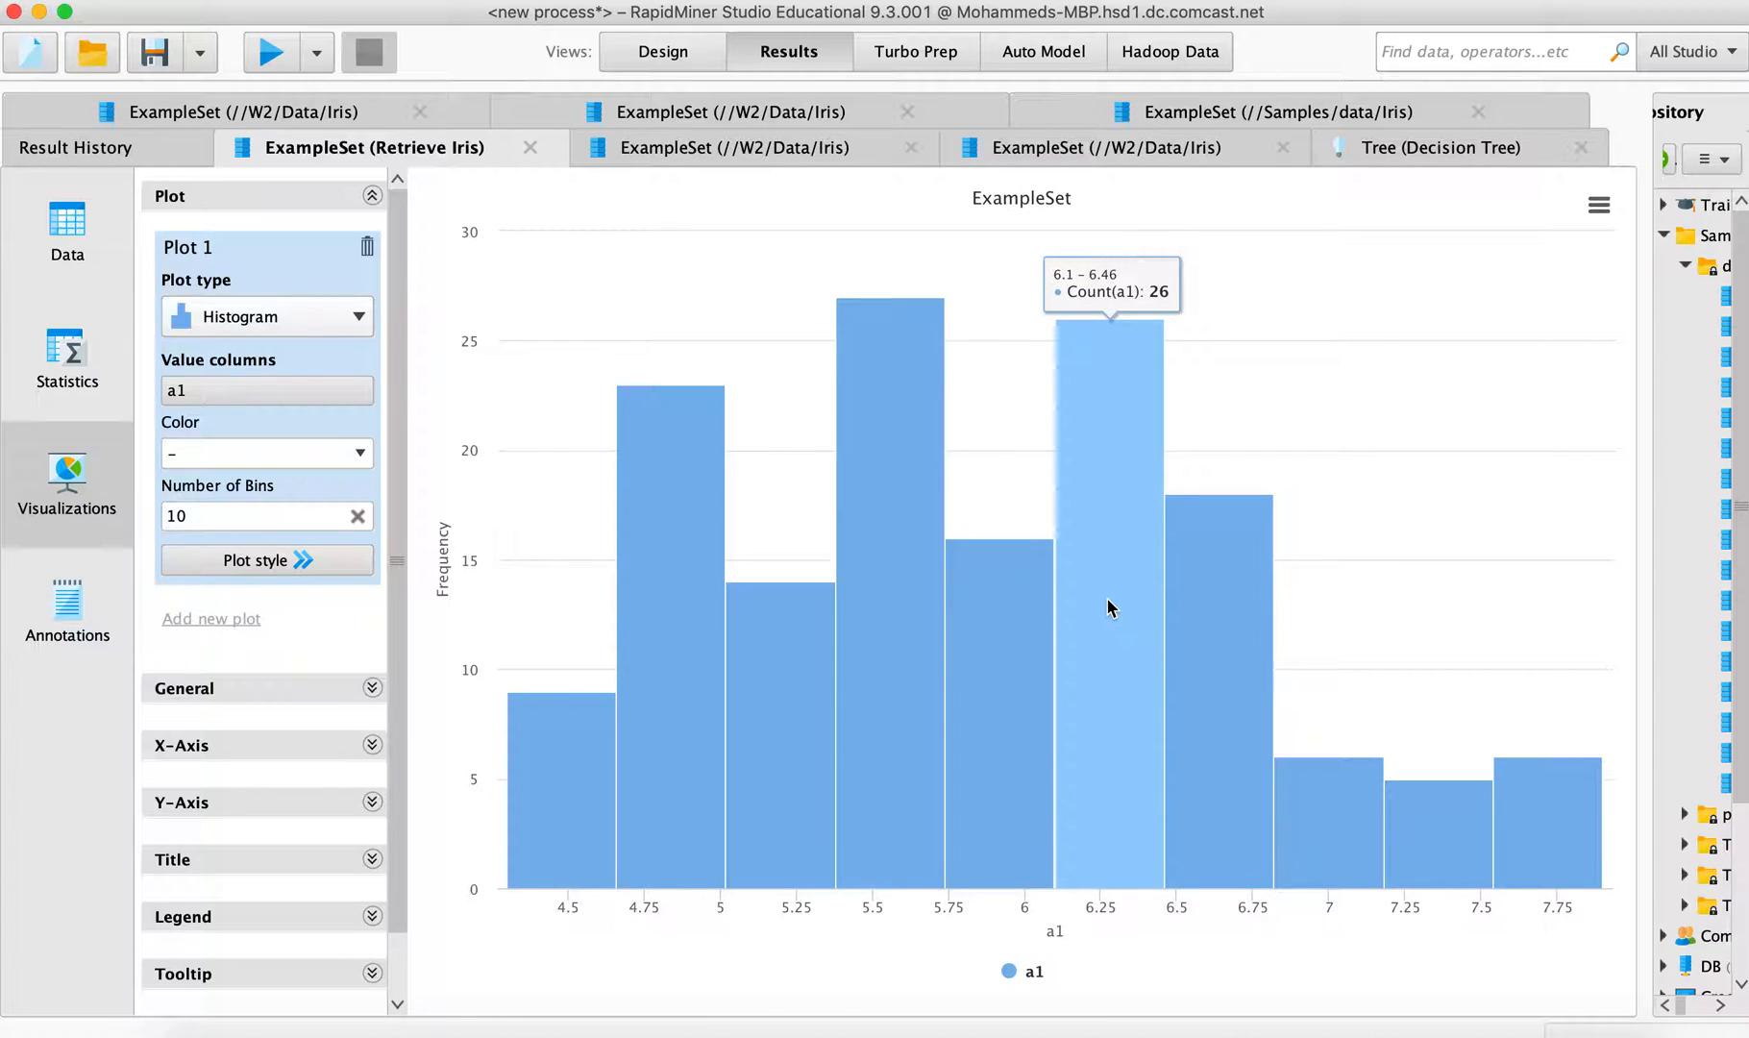
pyautogui.moveTo(67, 234)
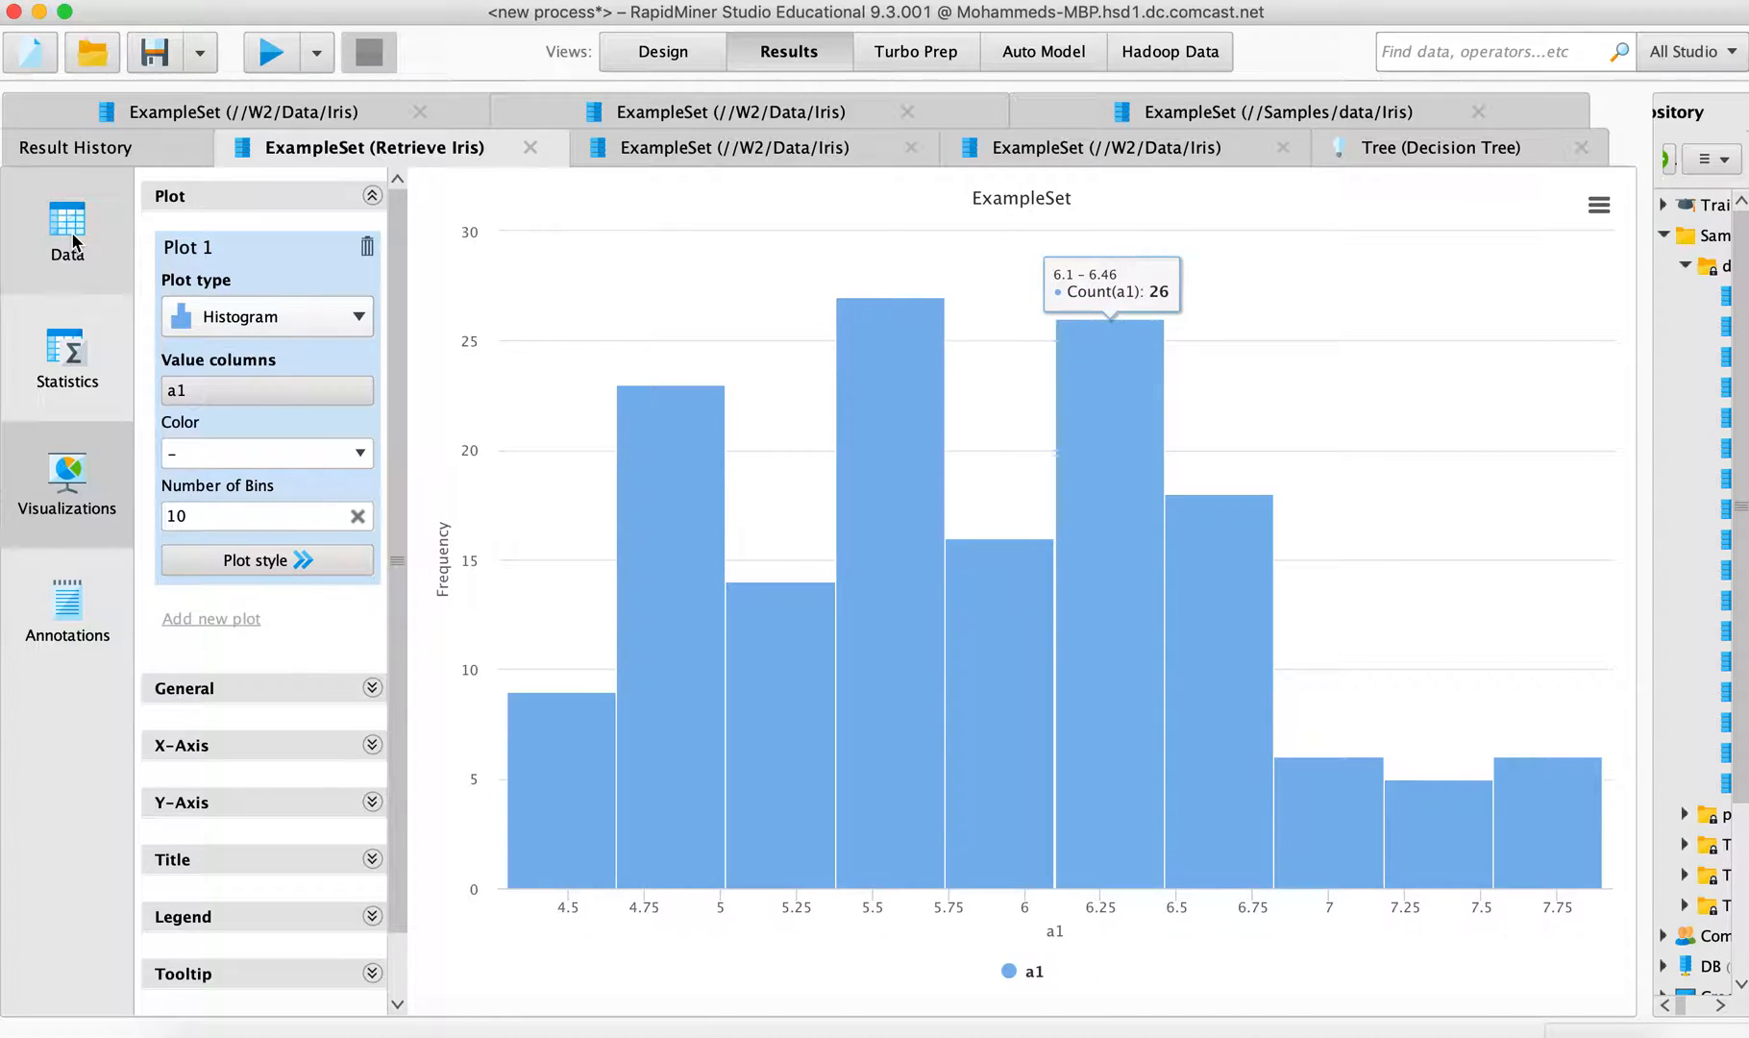
pyautogui.moveTo(67, 486)
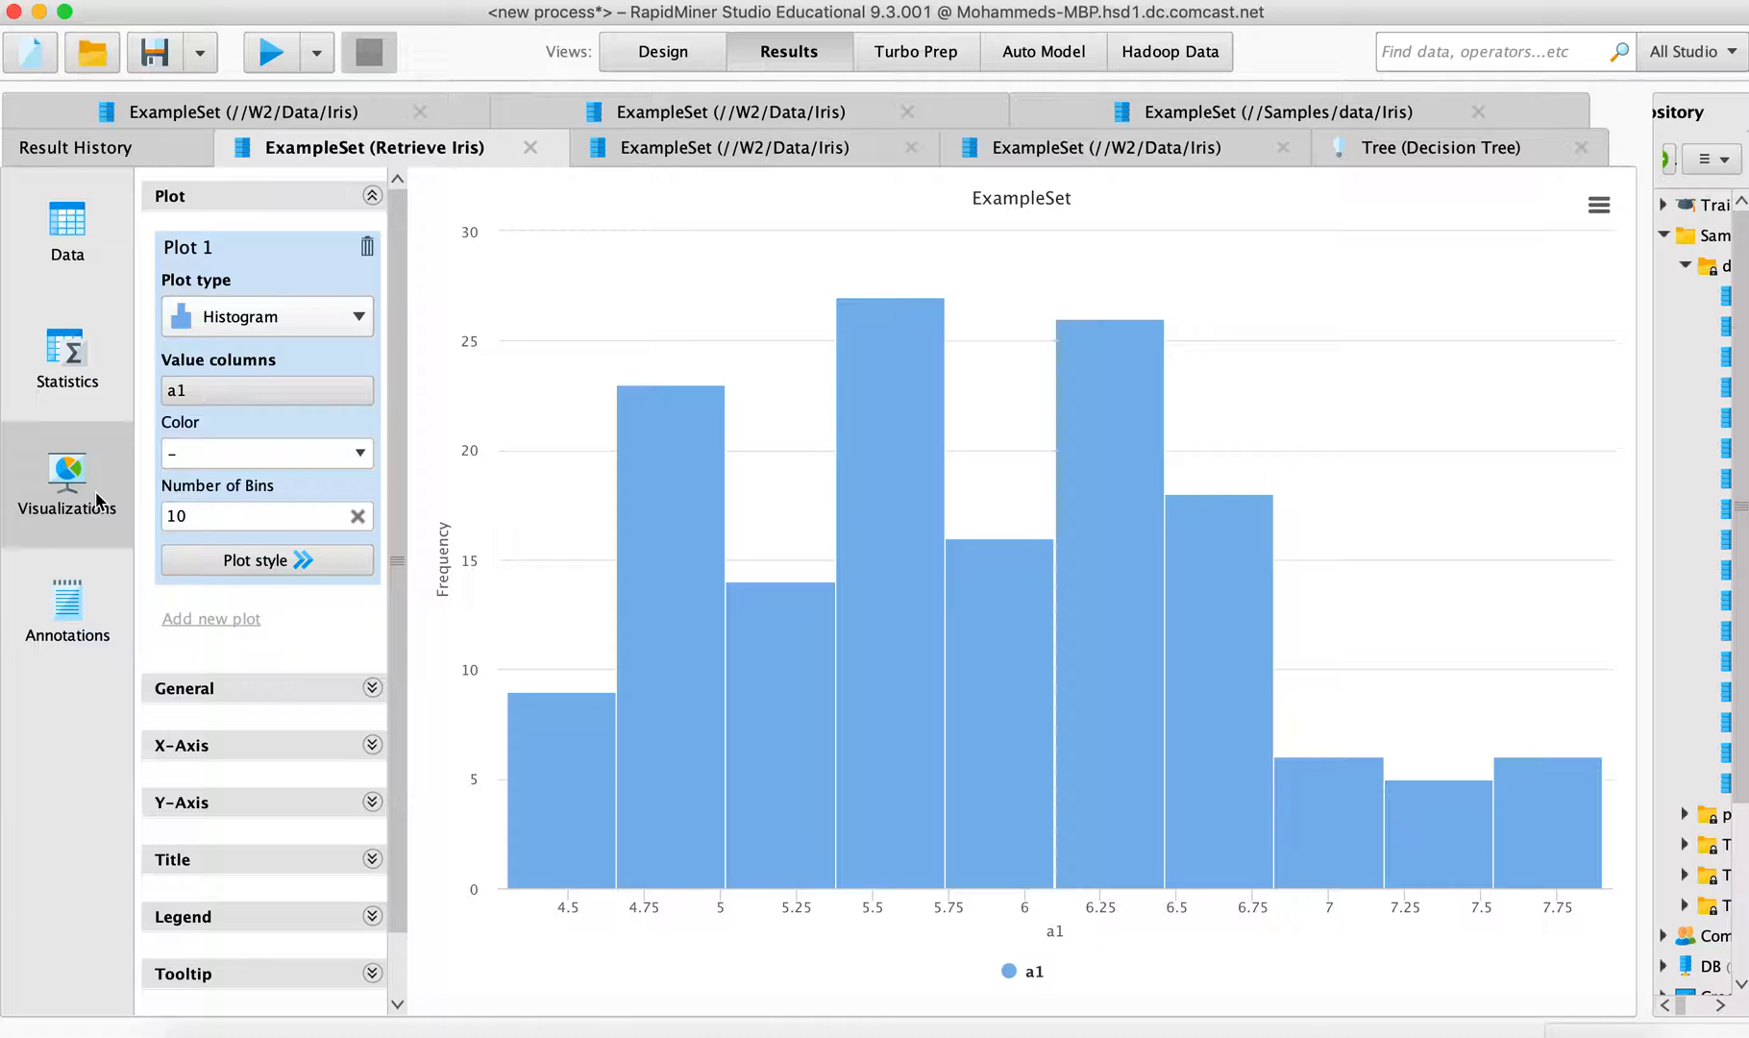
pyautogui.moveTo(1023, 548)
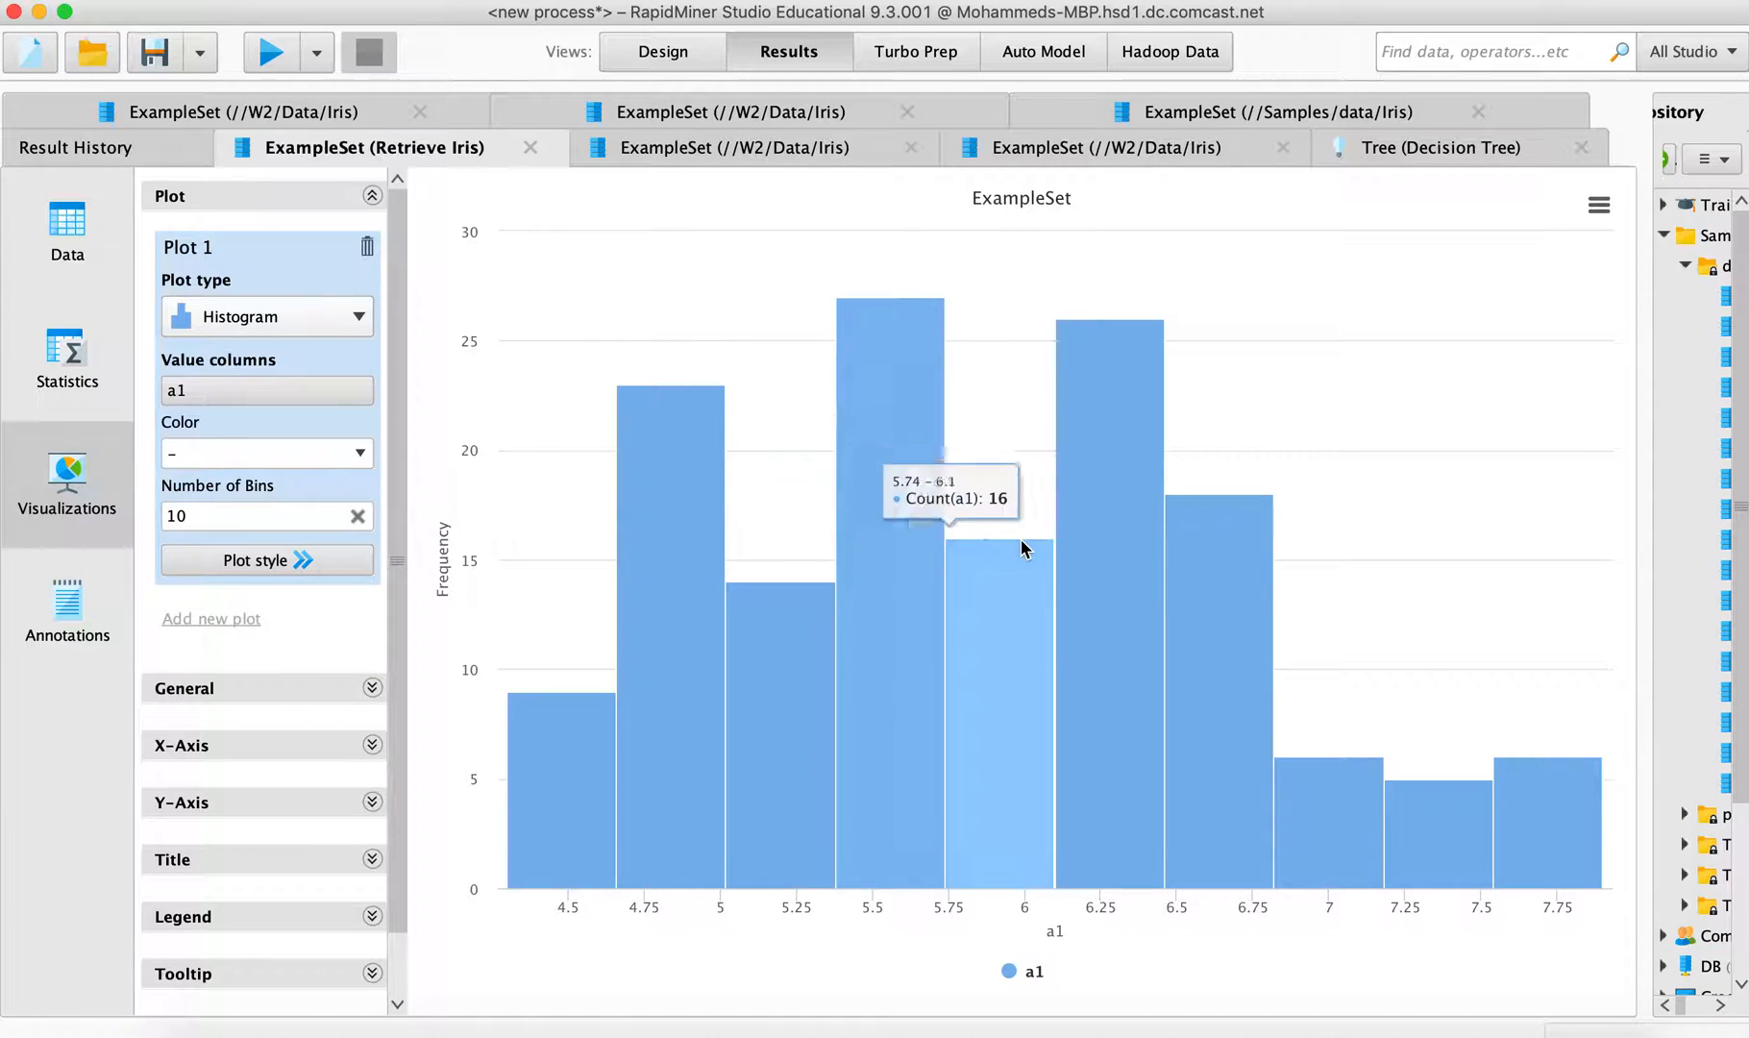
pyautogui.moveTo(1600, 208)
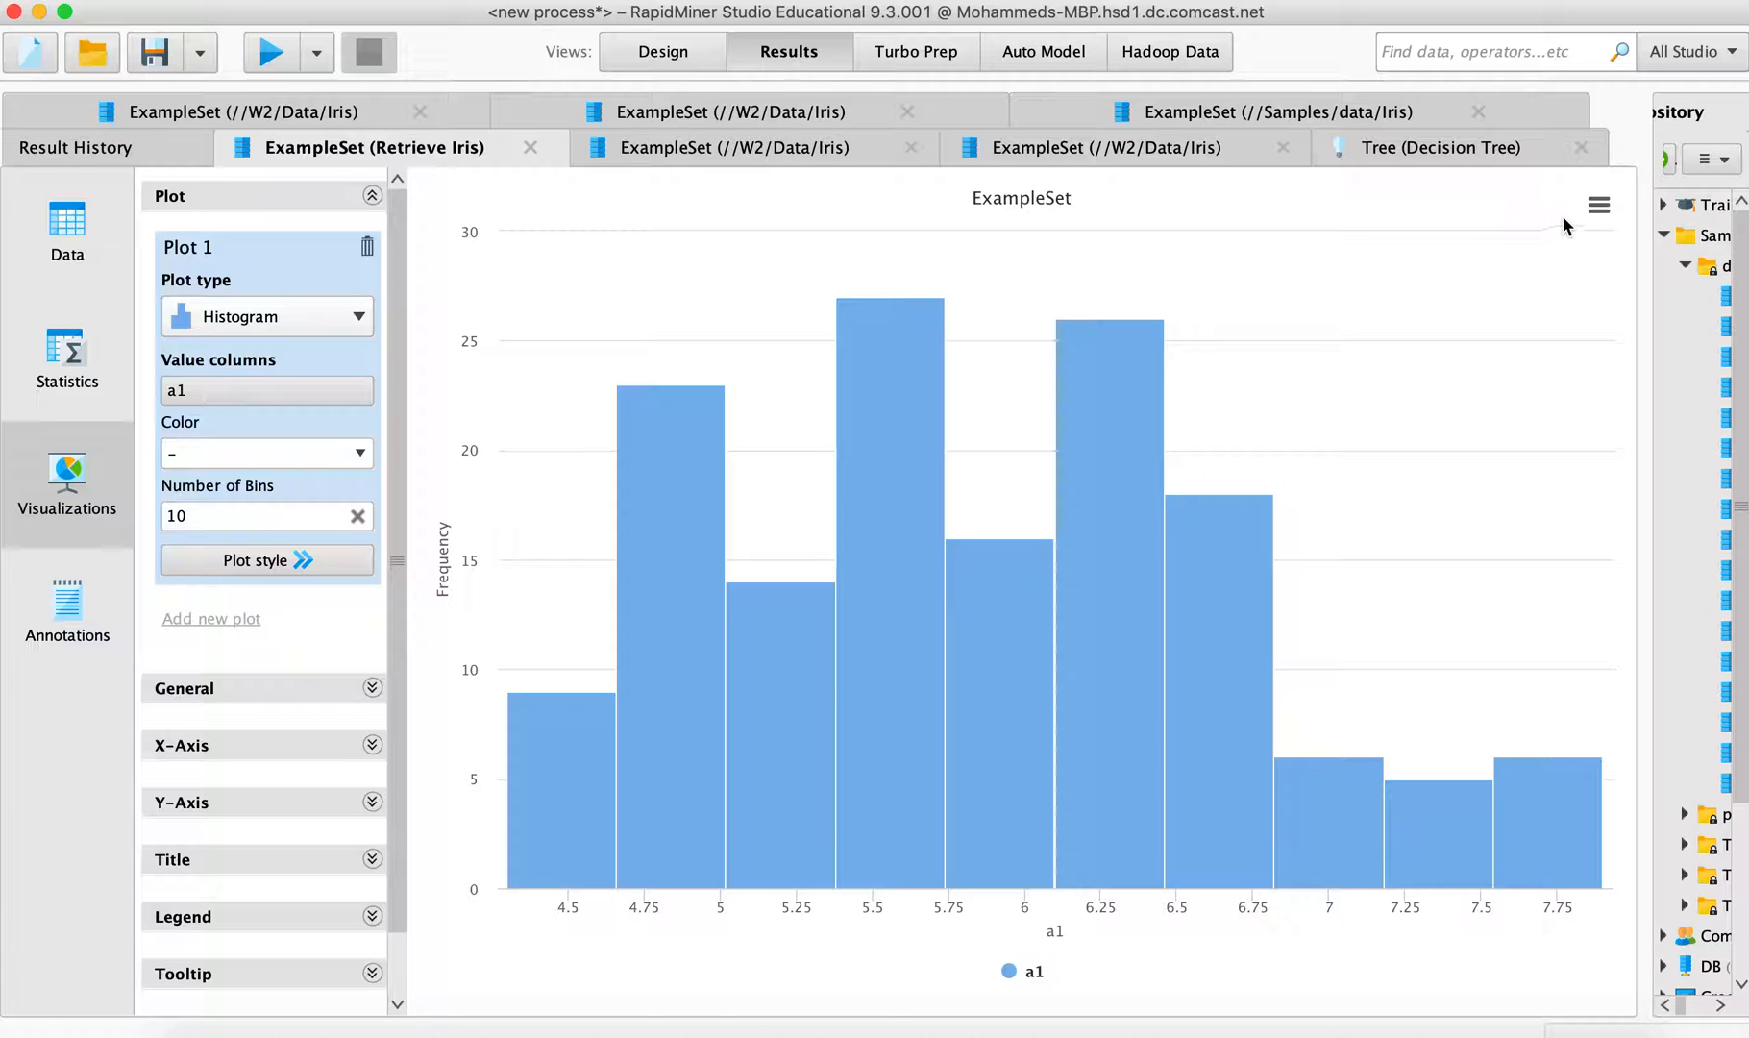
pyautogui.click(1599, 206)
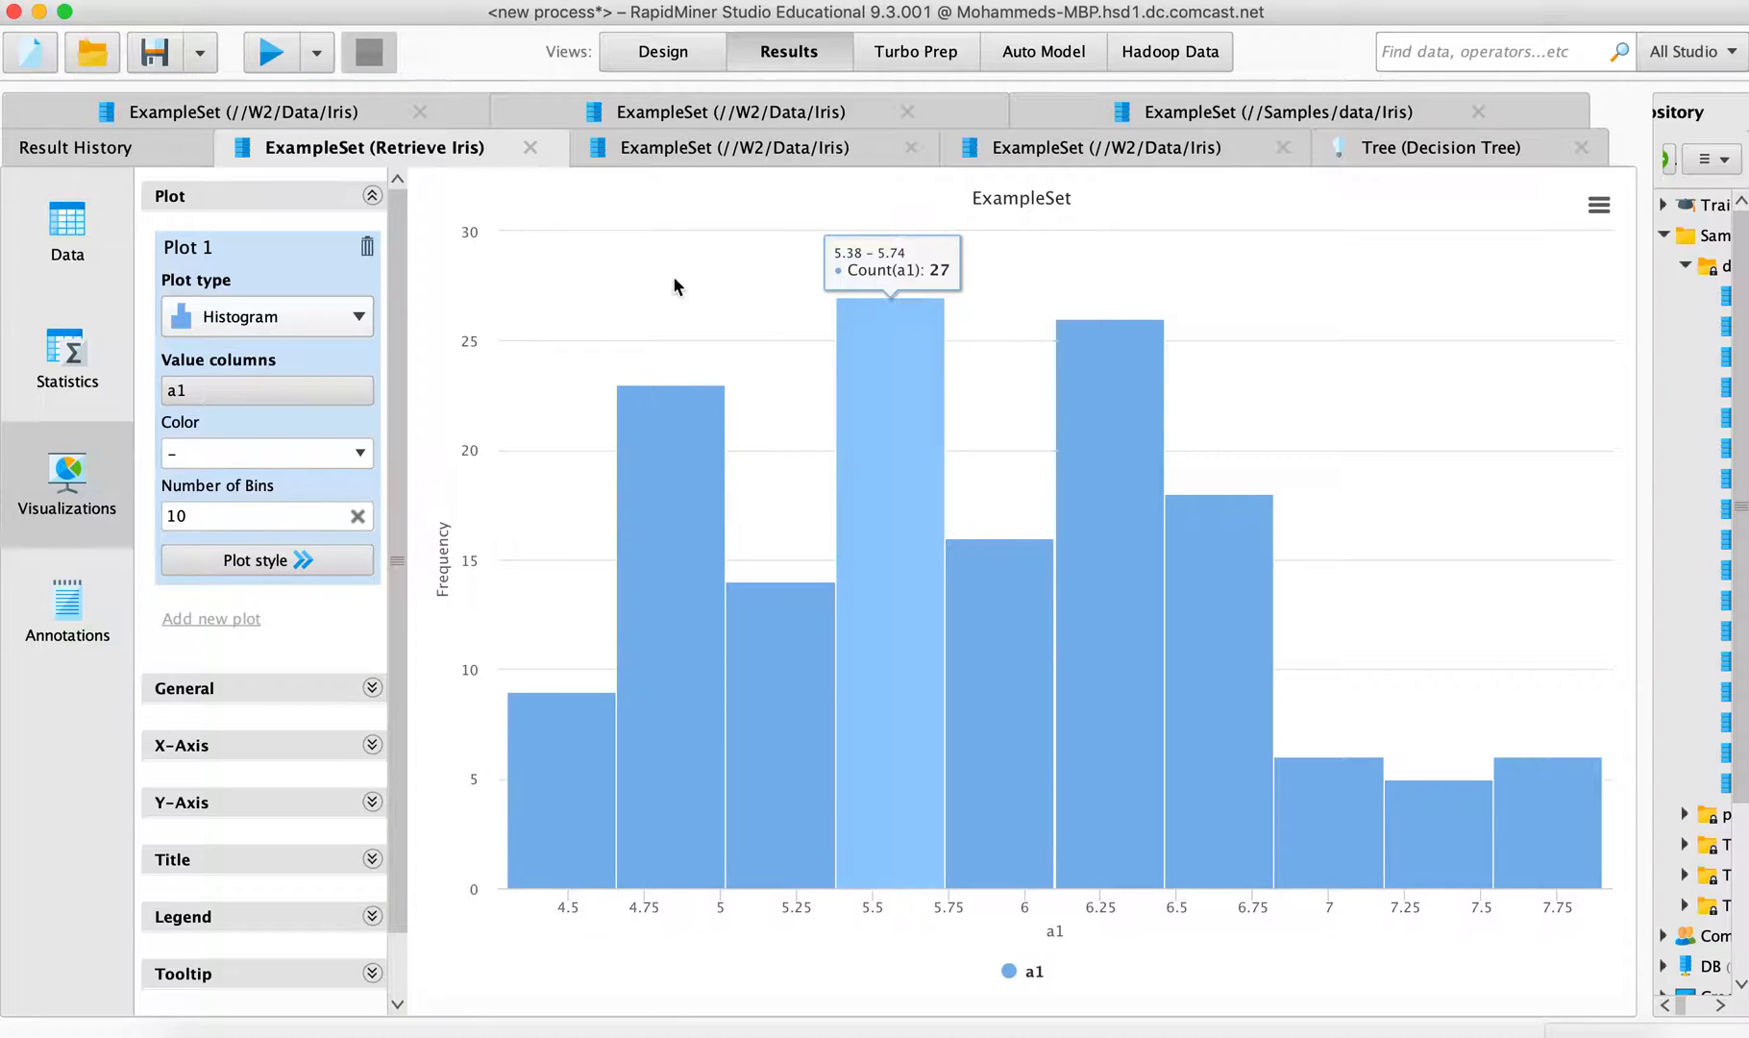
pyautogui.moveTo(69, 604)
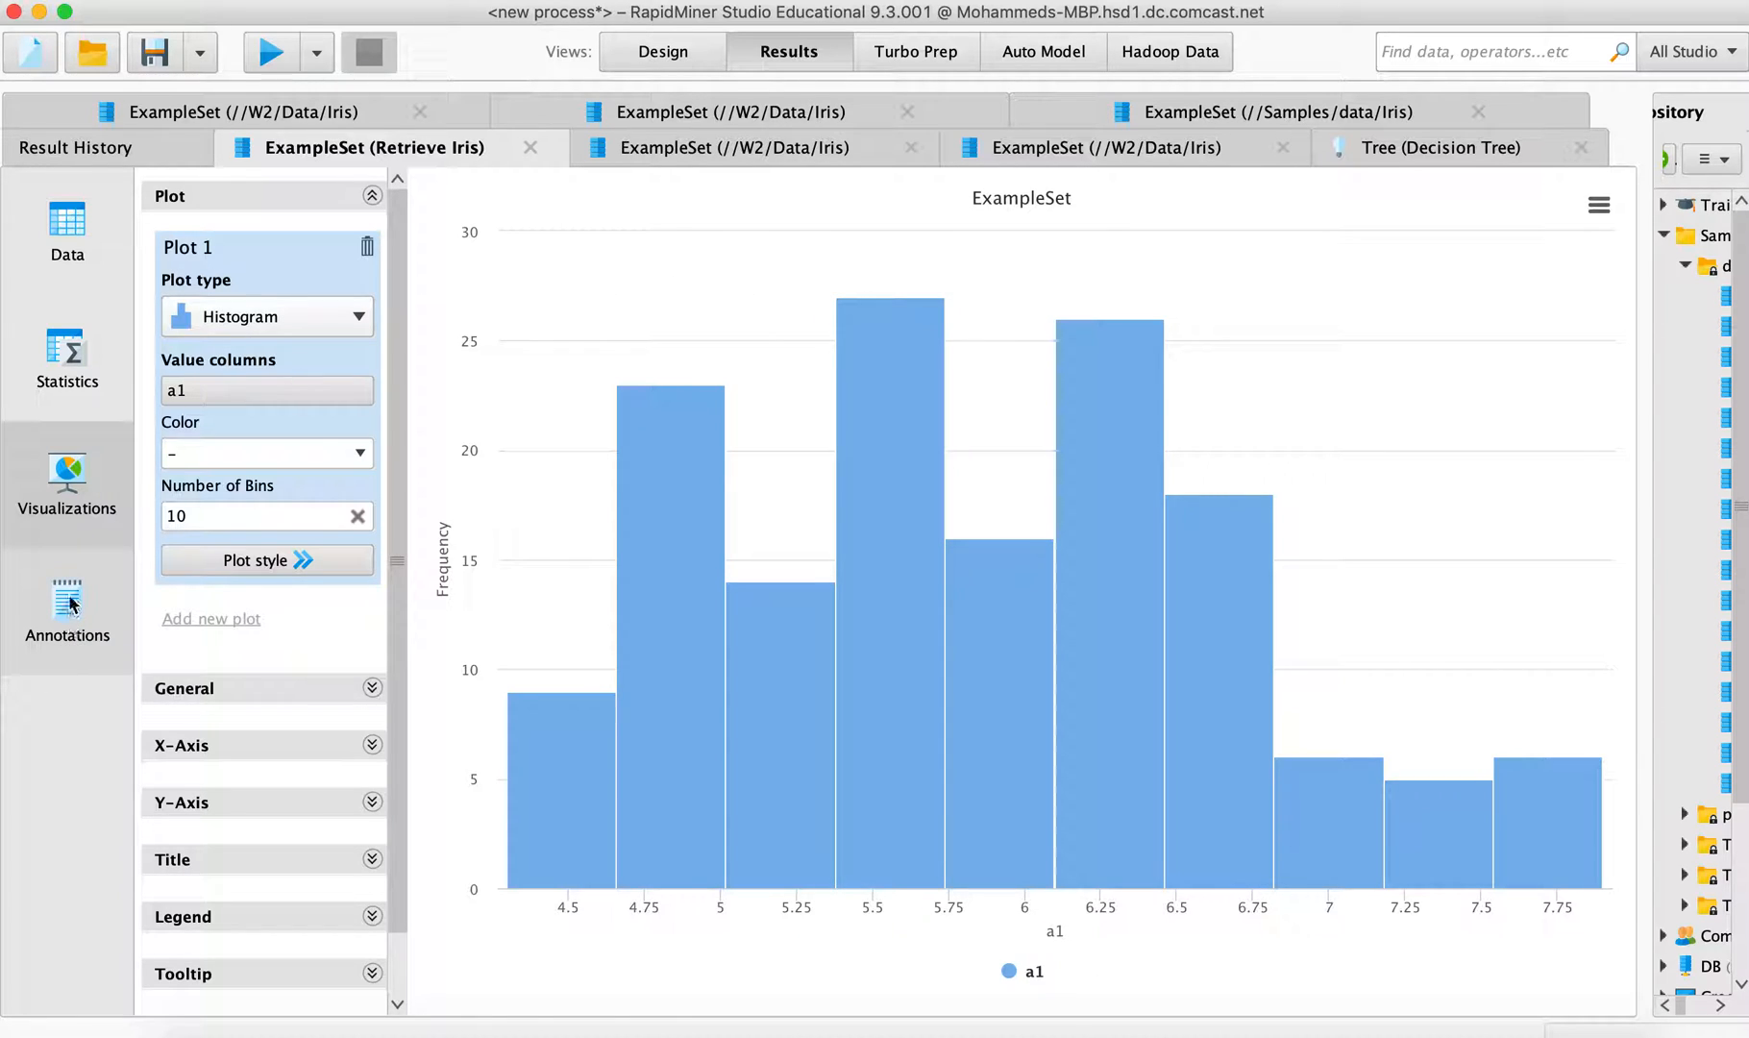
pyautogui.click(66, 612)
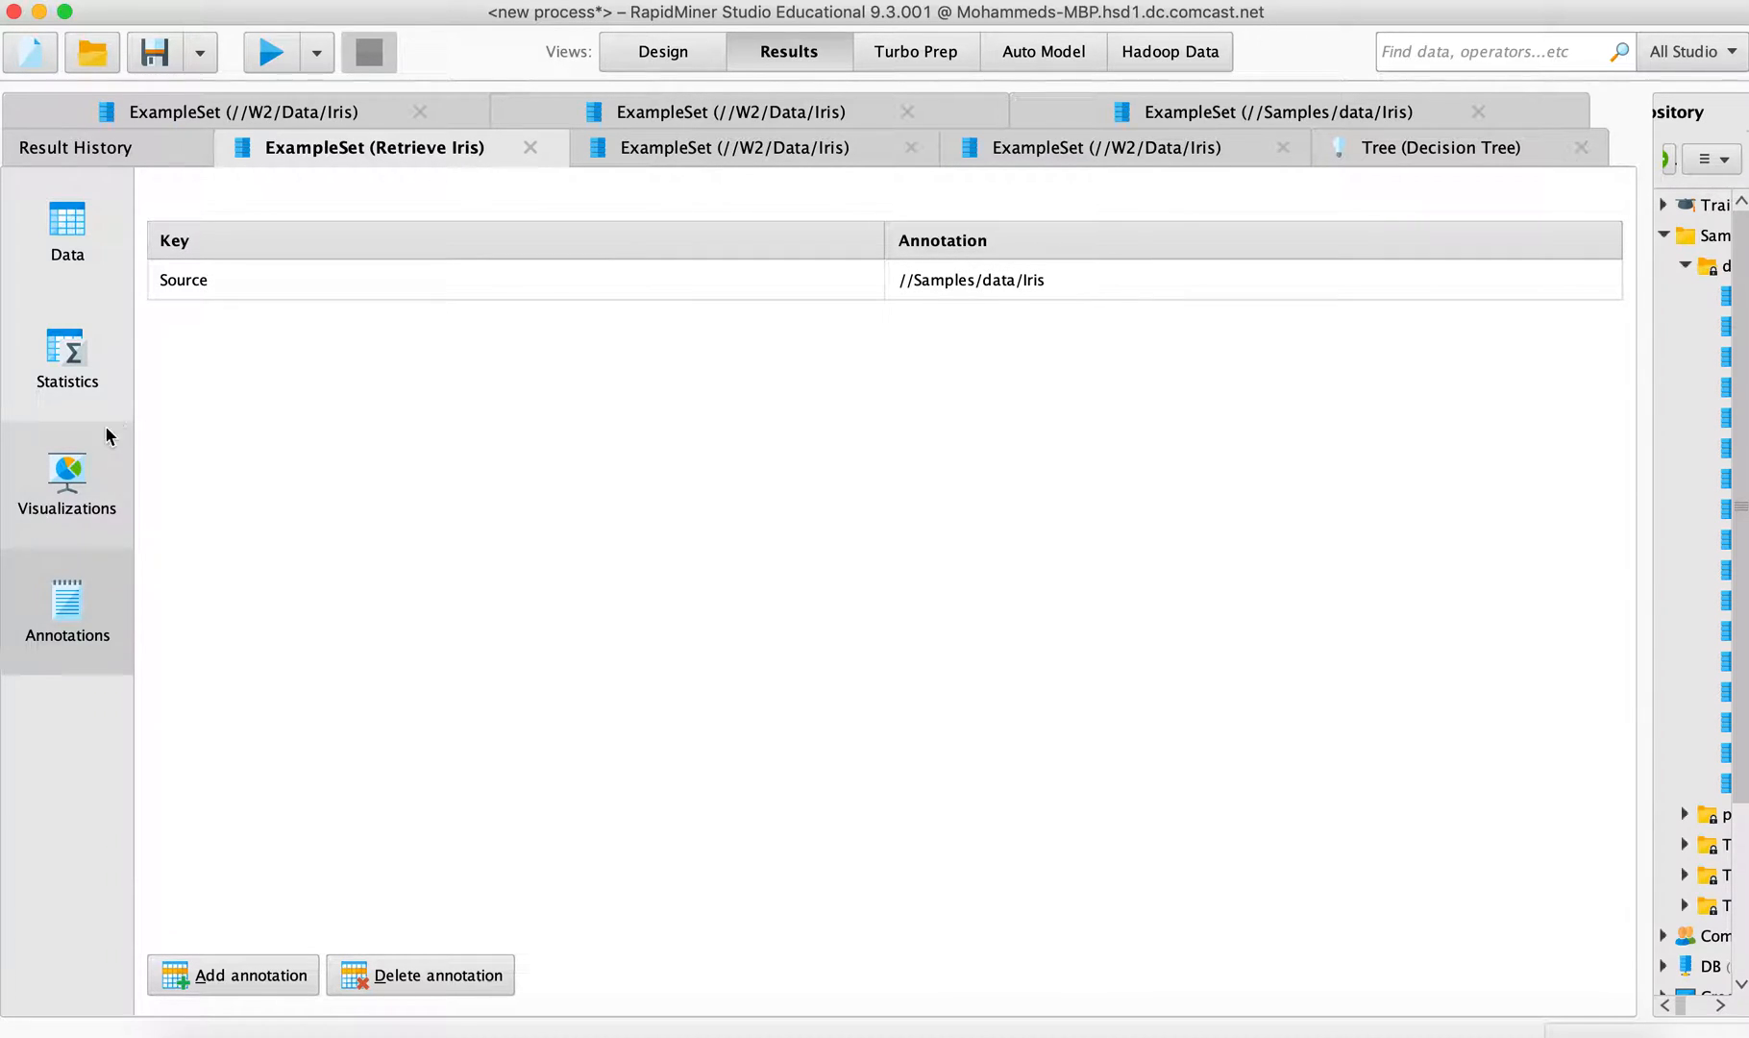
pyautogui.click(68, 229)
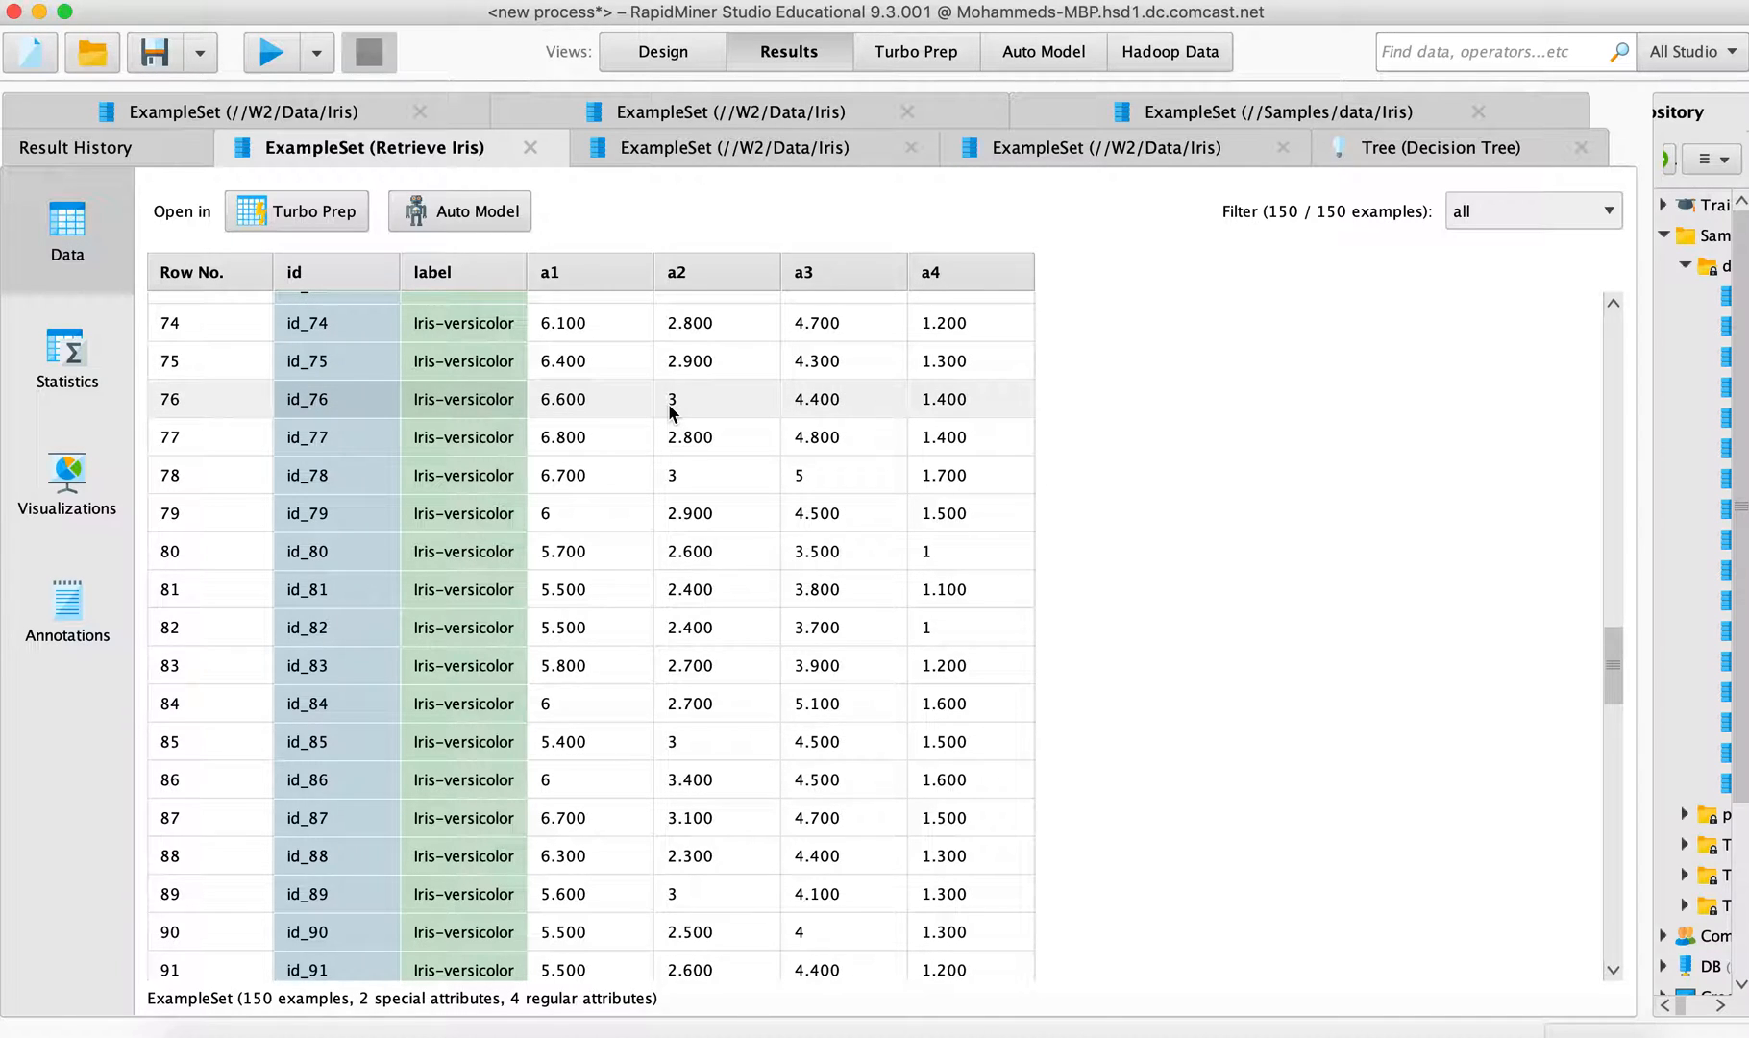
pyautogui.moveTo(283, 378)
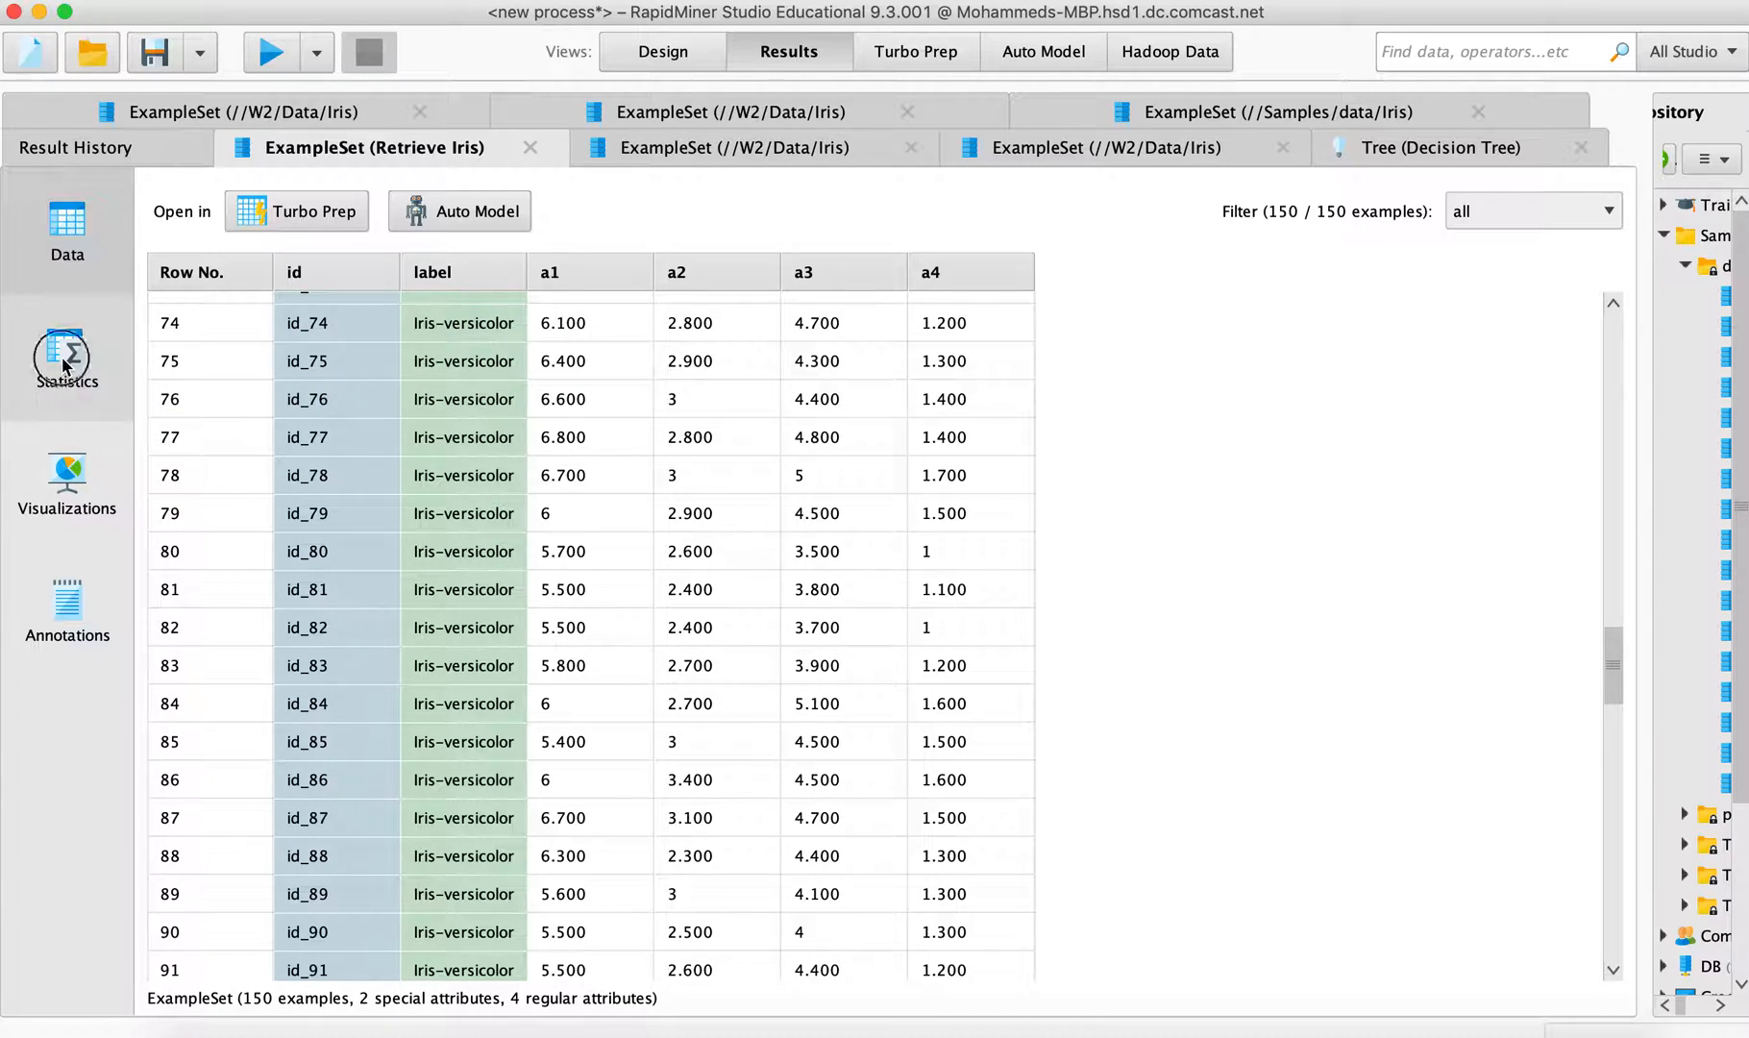
# Search attribute names for 'set' in Statistics, then clear the search so all six attributes show
pyautogui.click(65, 360)
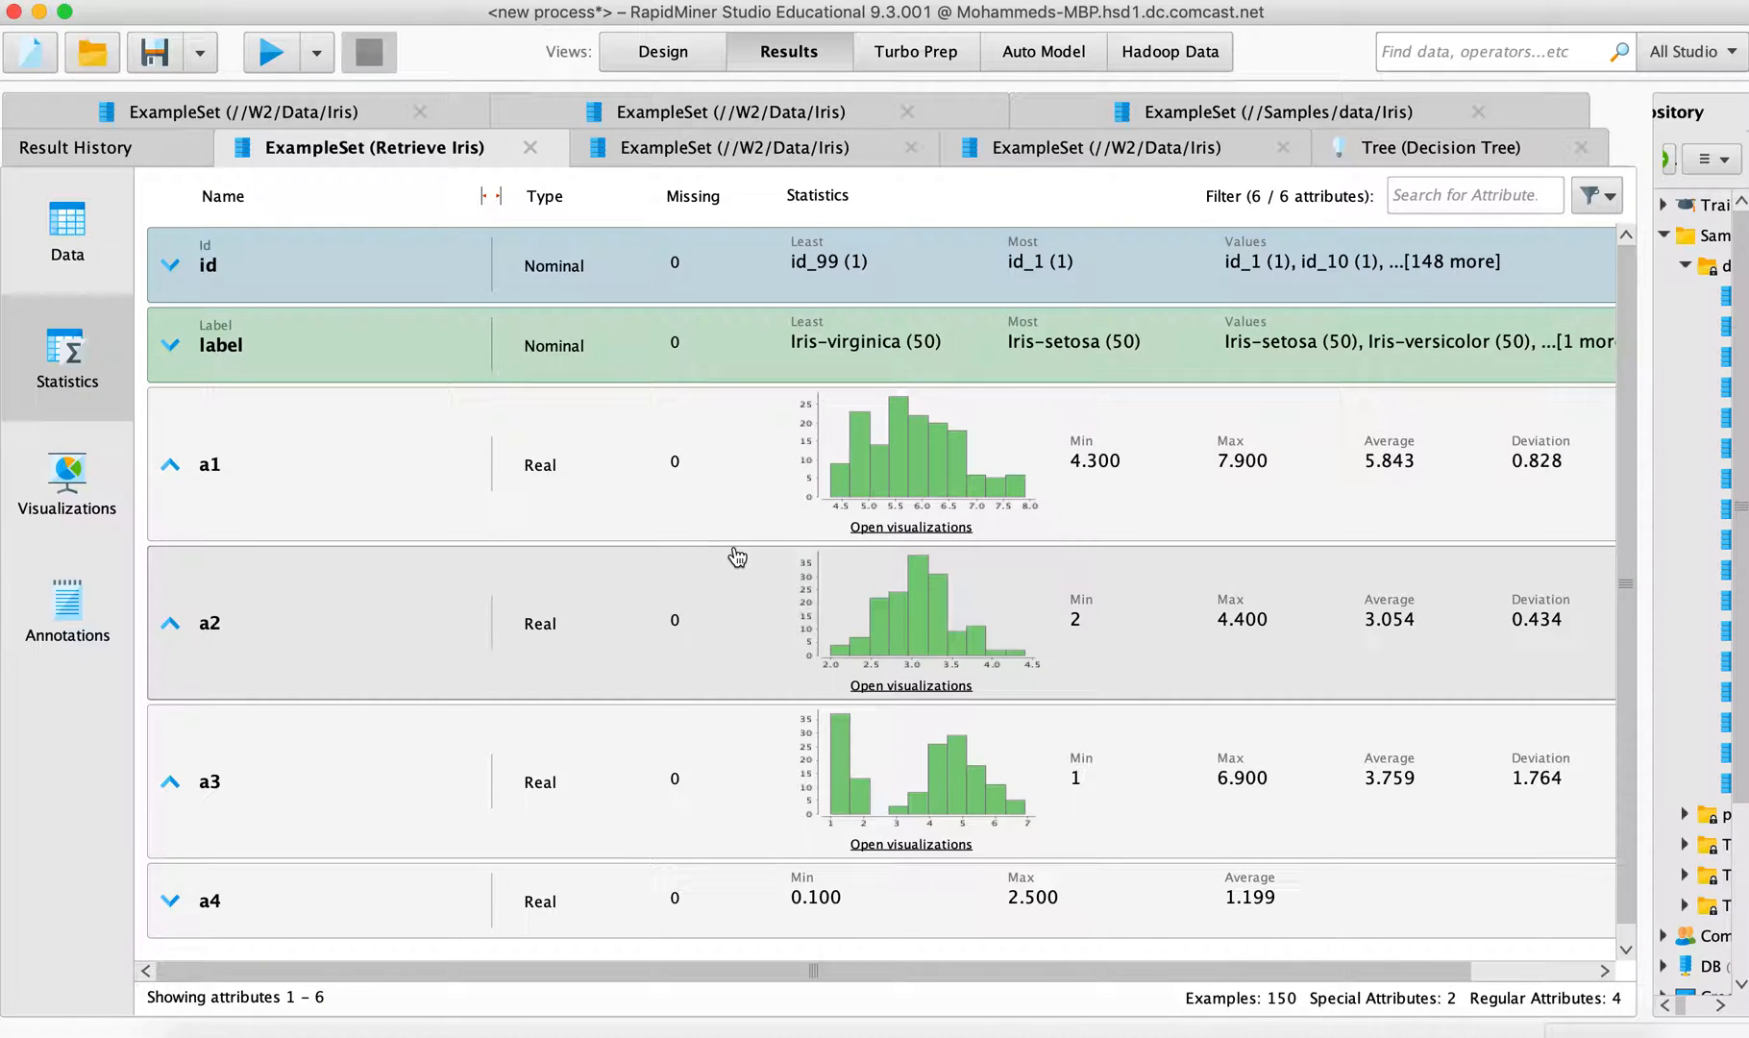
pyautogui.moveTo(299, 433)
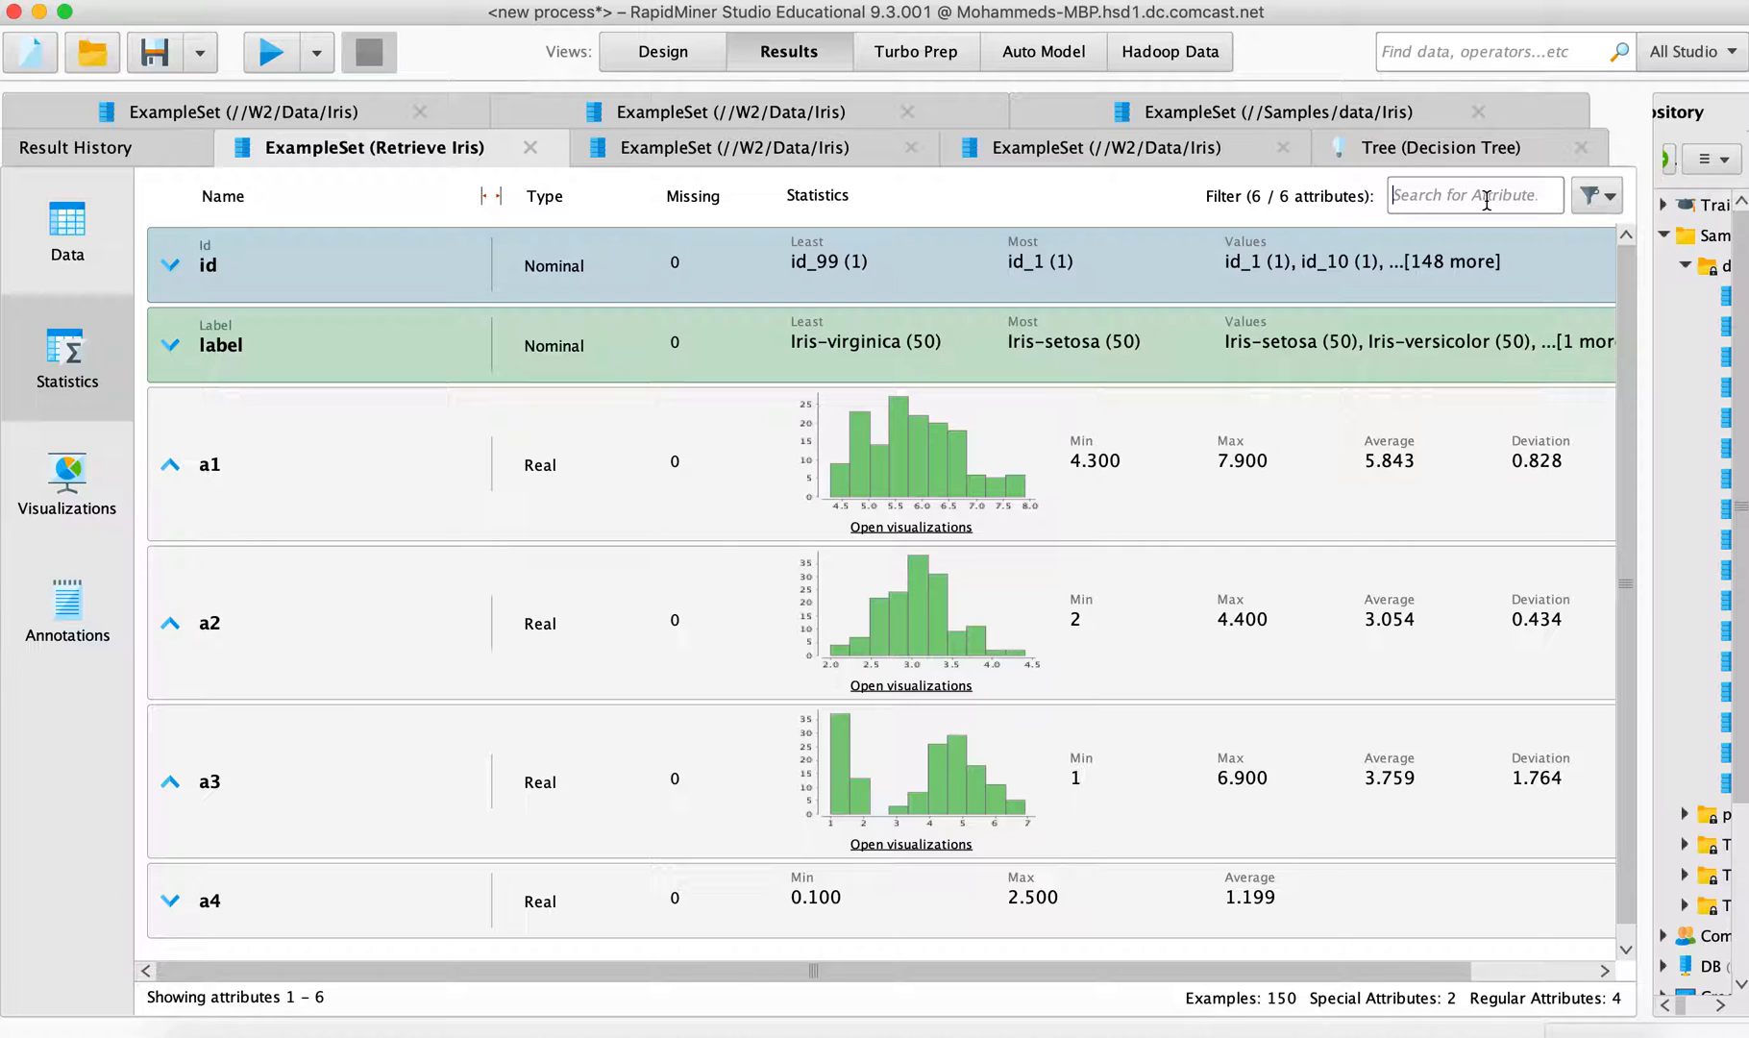
pyautogui.write('s')
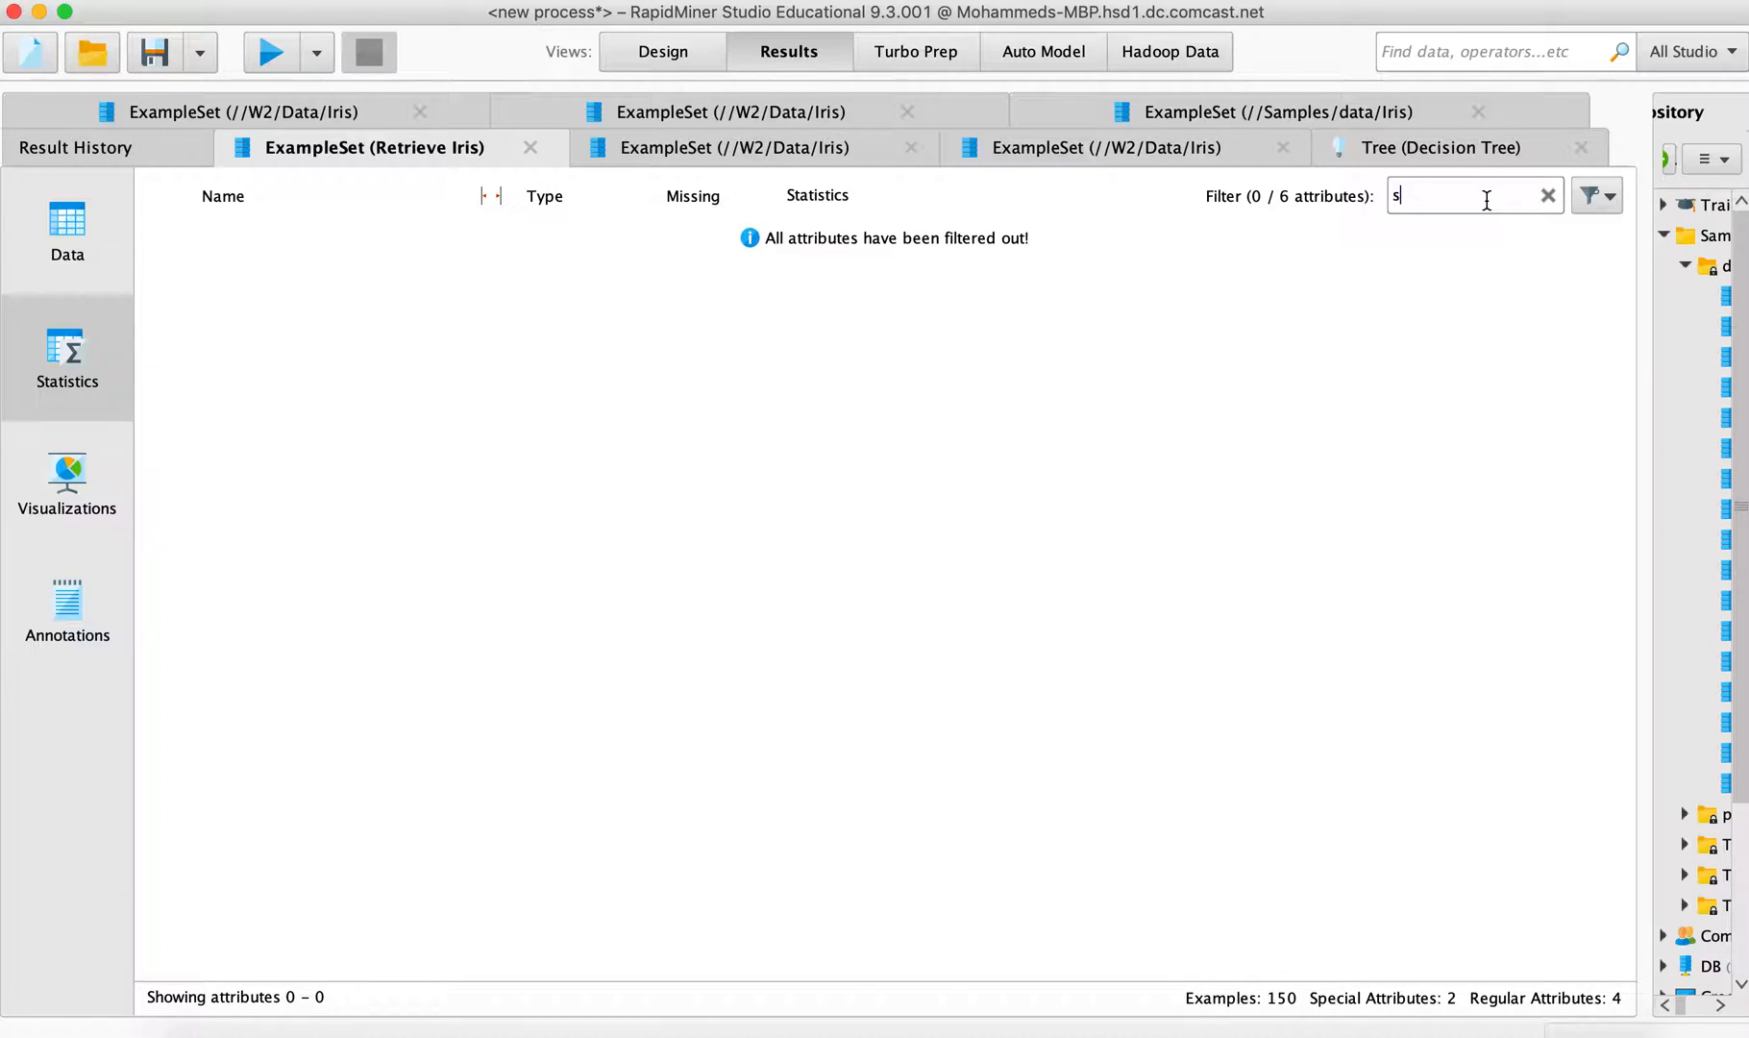
pyautogui.write('et')
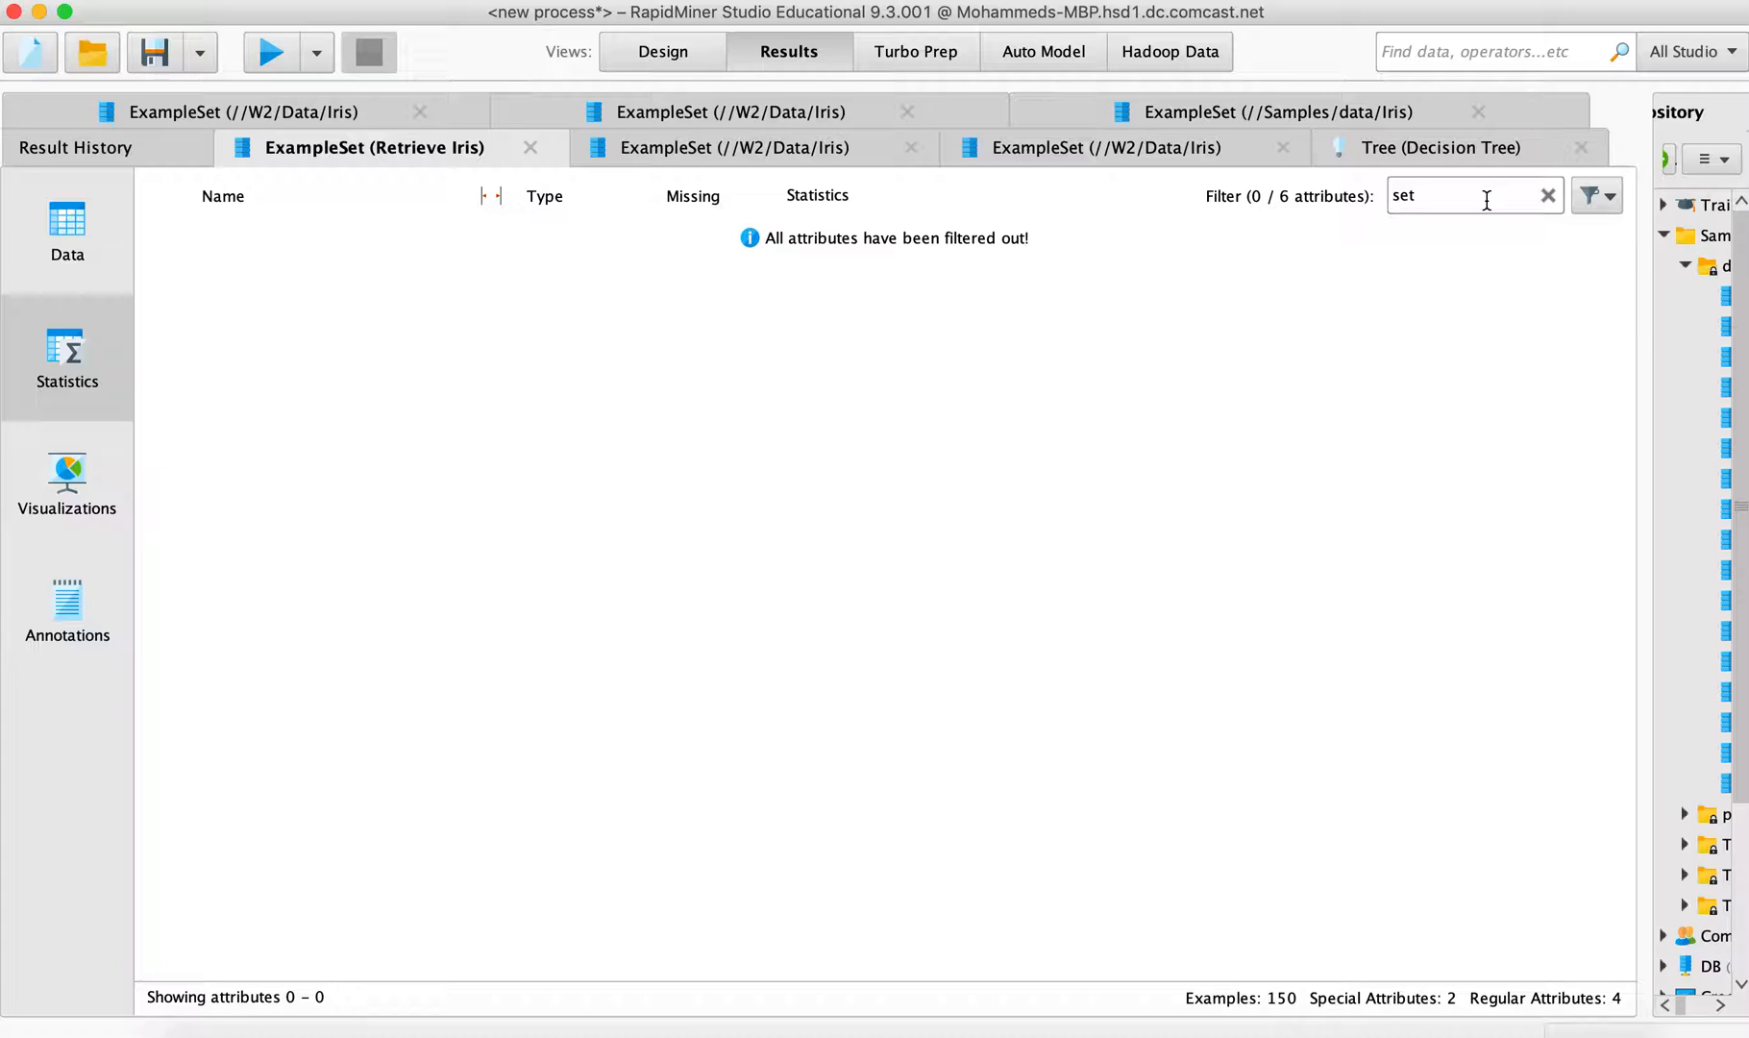
pyautogui.press('Backspace')
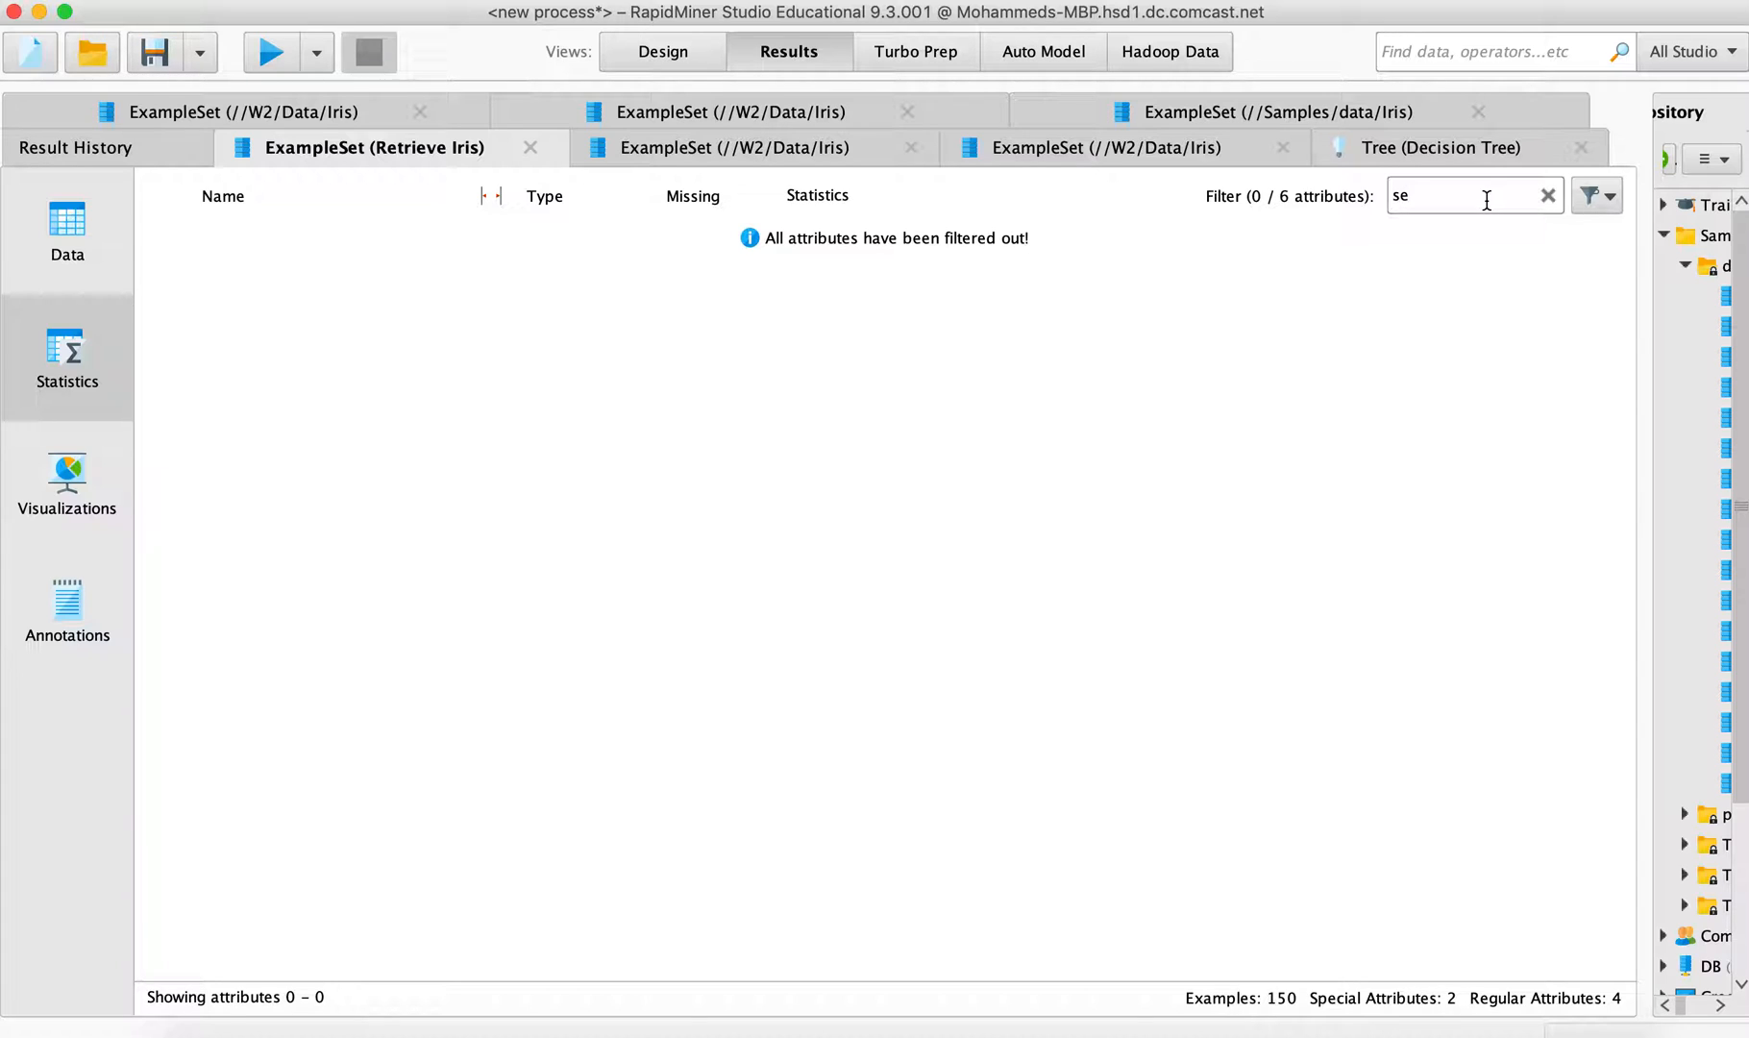
pyautogui.press('Backspace')
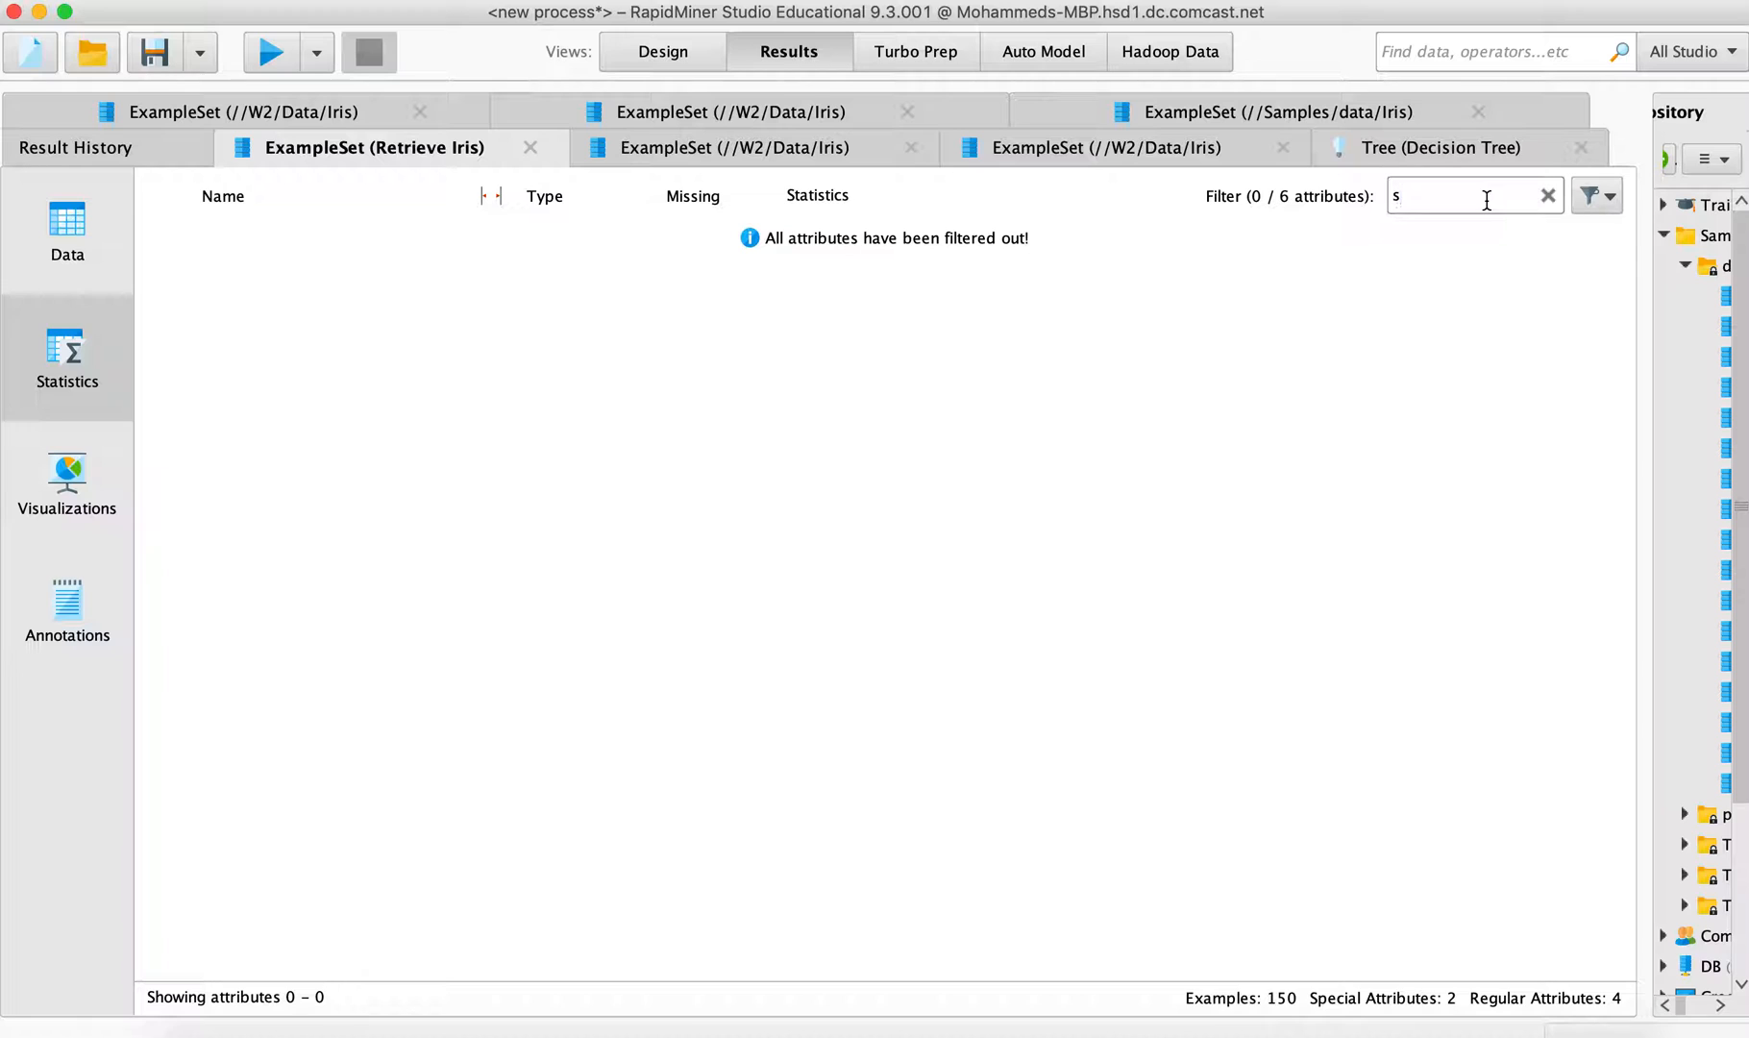
pyautogui.click(1547, 196)
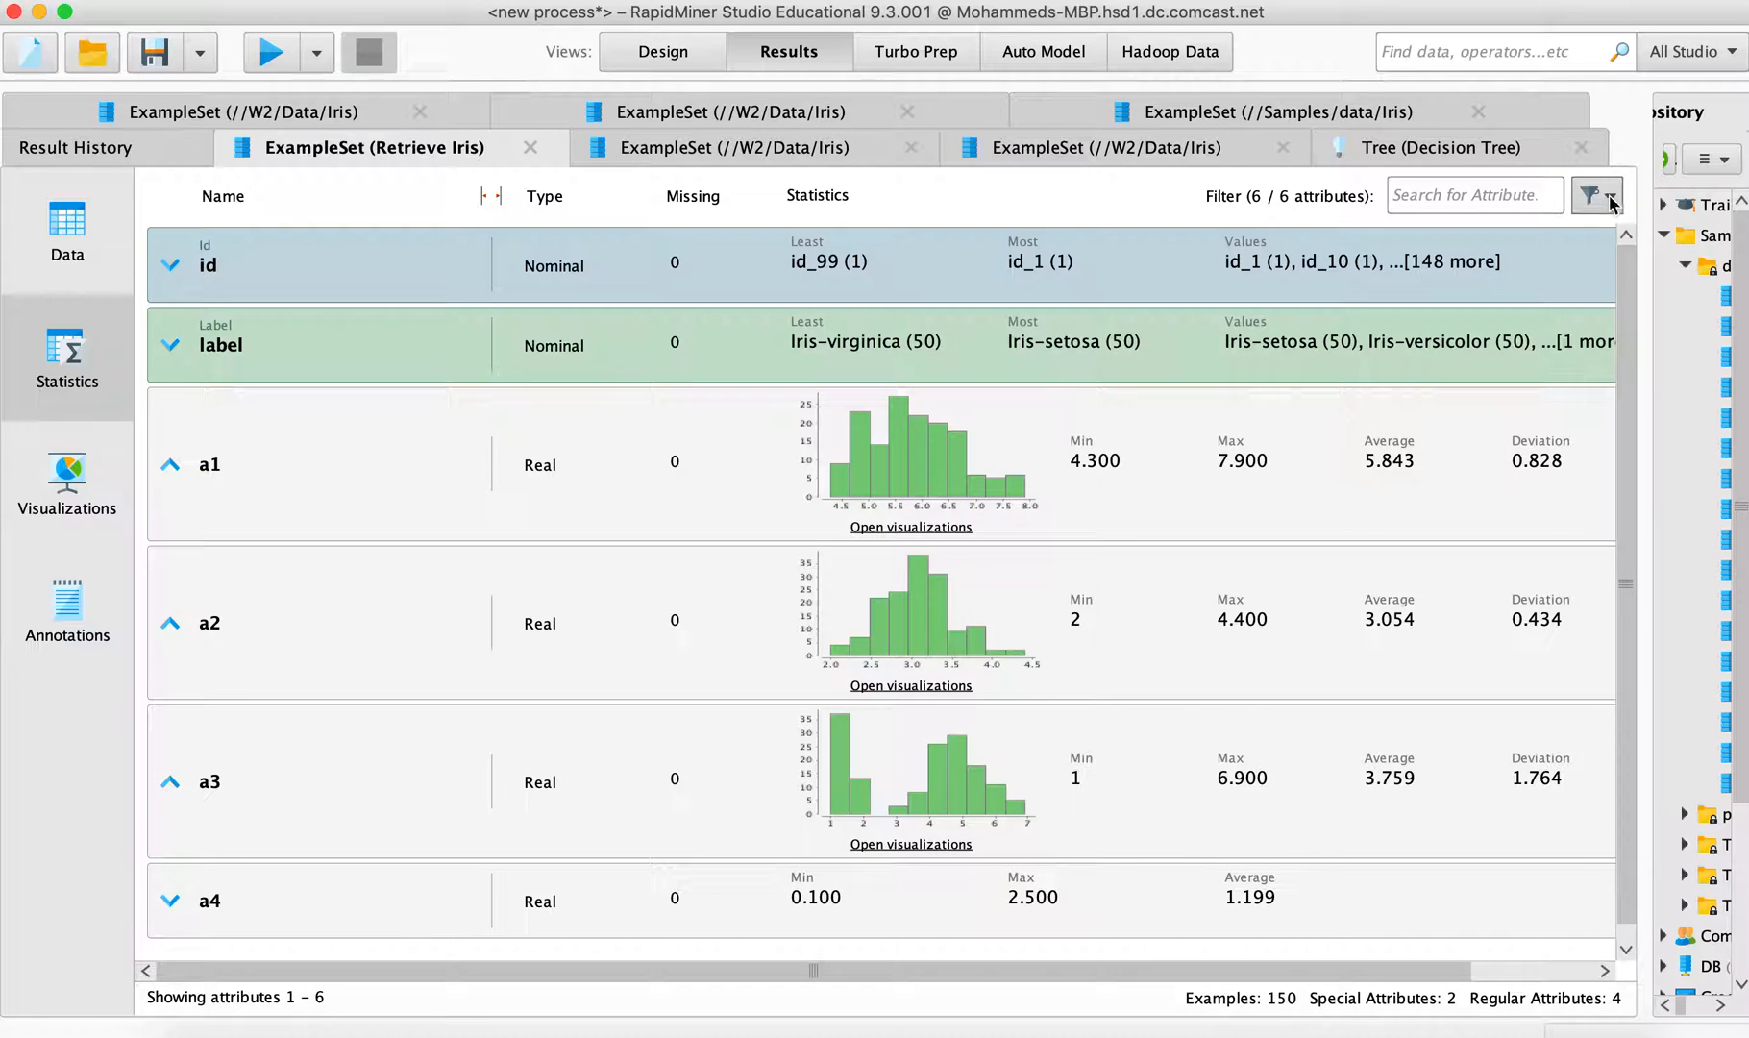
# Review the attribute type filter options, then return to the a1 histogram visualization
pyautogui.click(1595, 196)
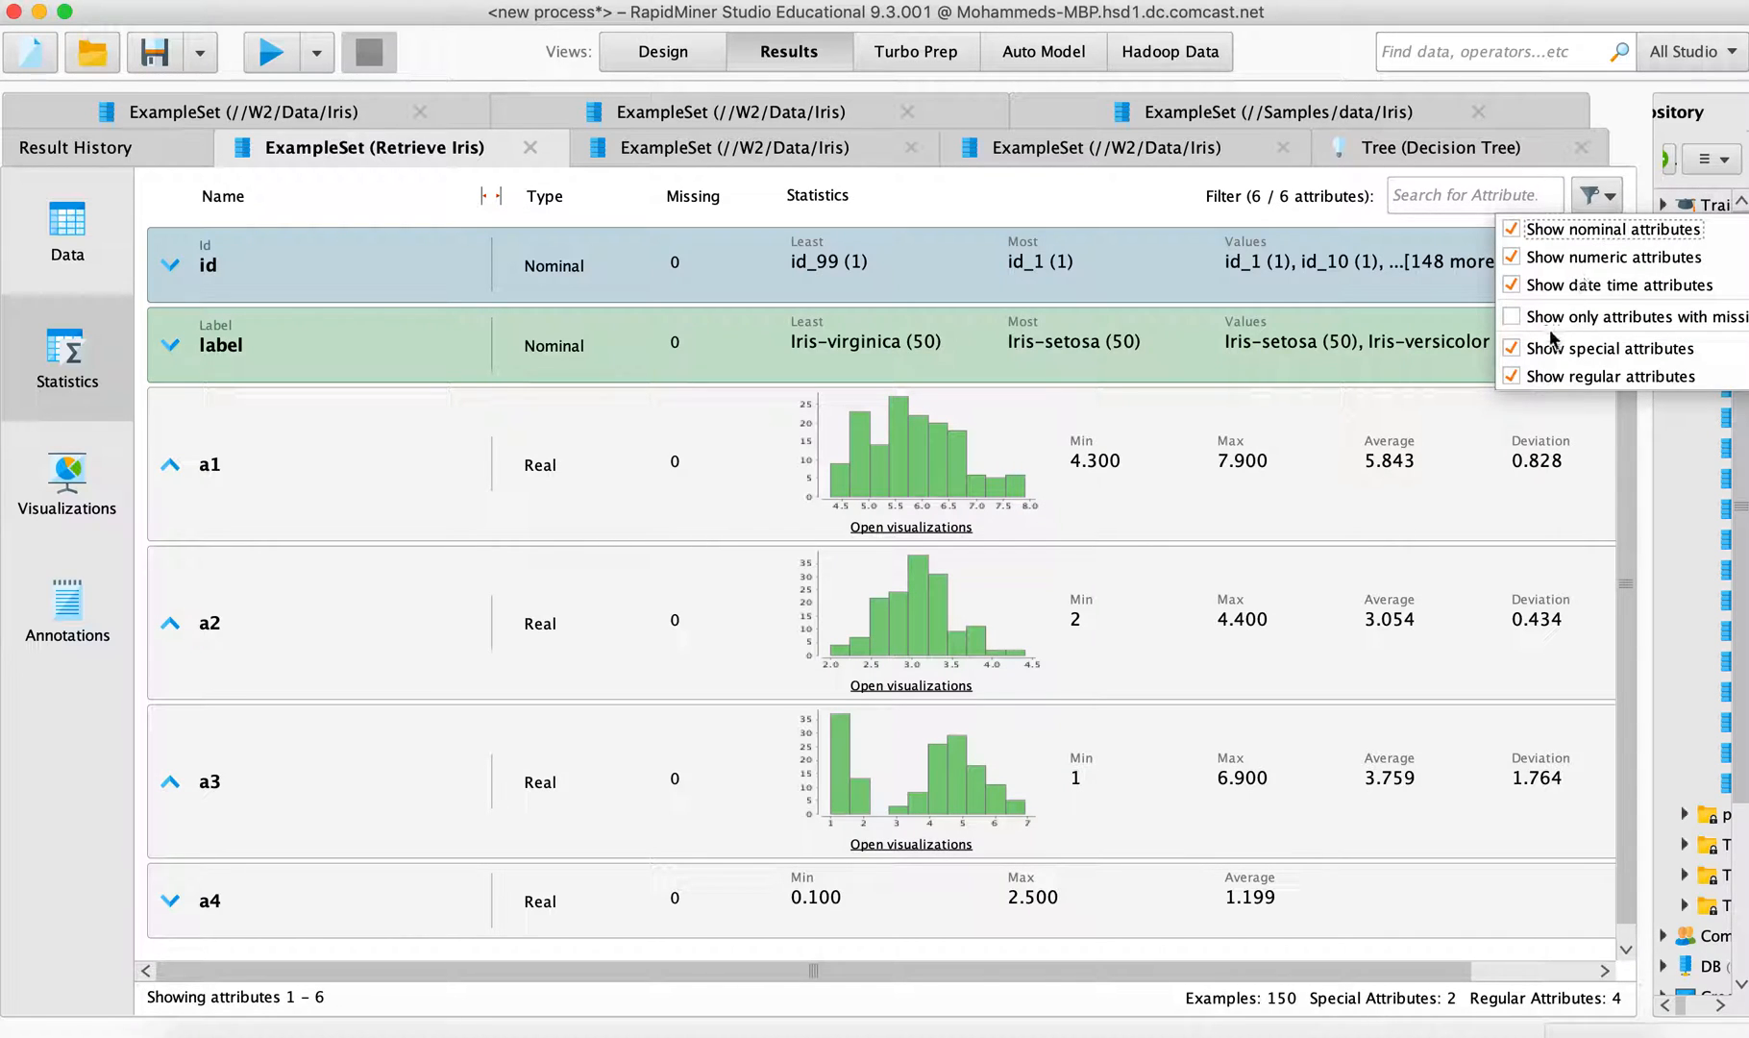
pyautogui.moveTo(1600, 383)
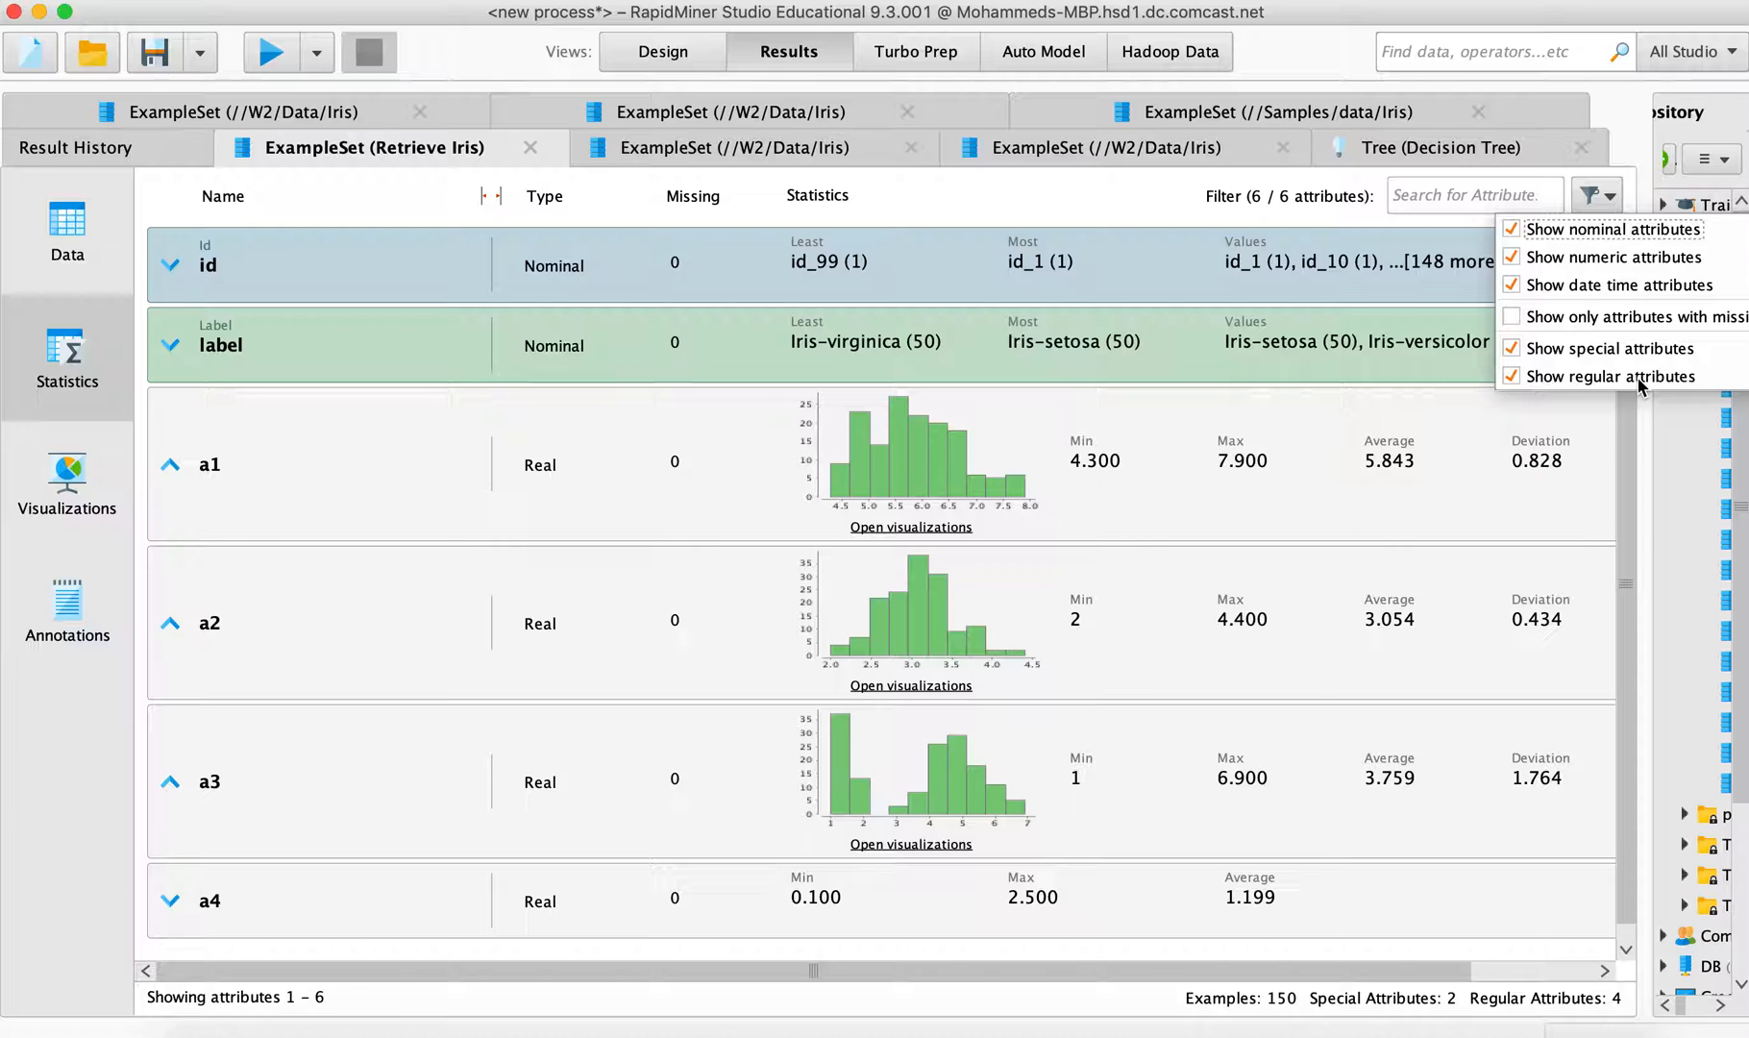
pyautogui.moveTo(1557, 242)
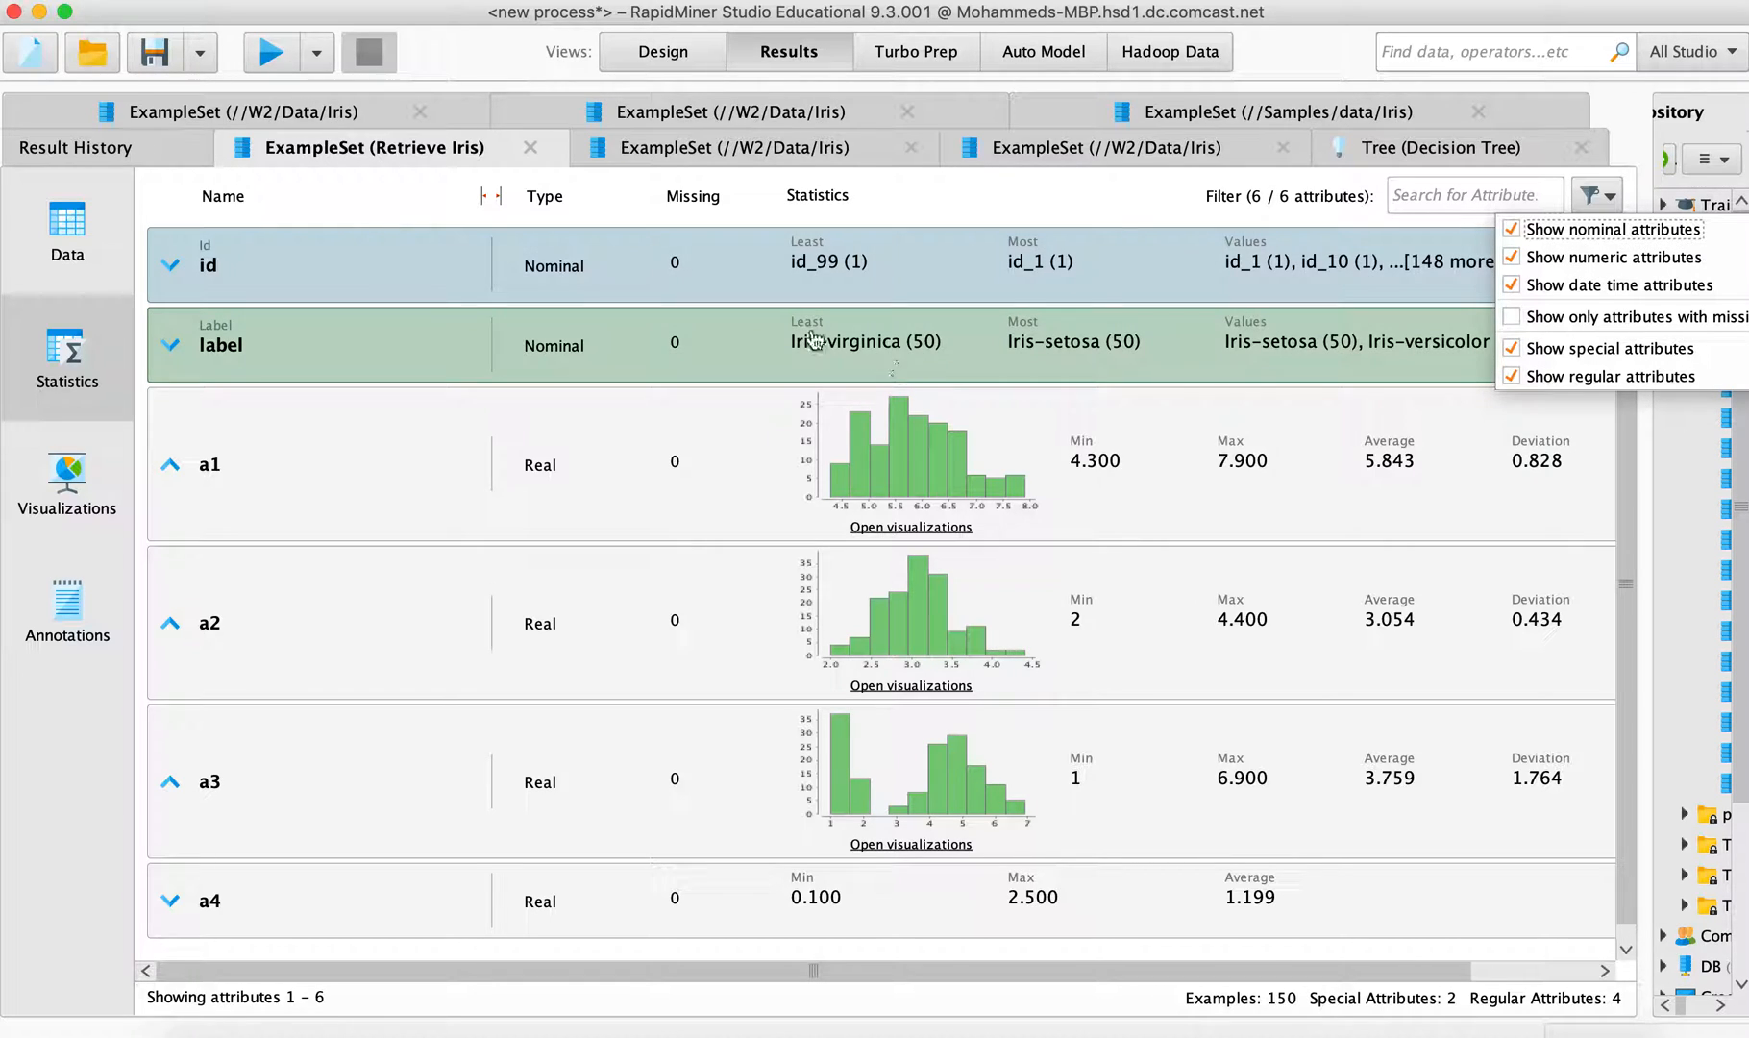
pyautogui.click(68, 486)
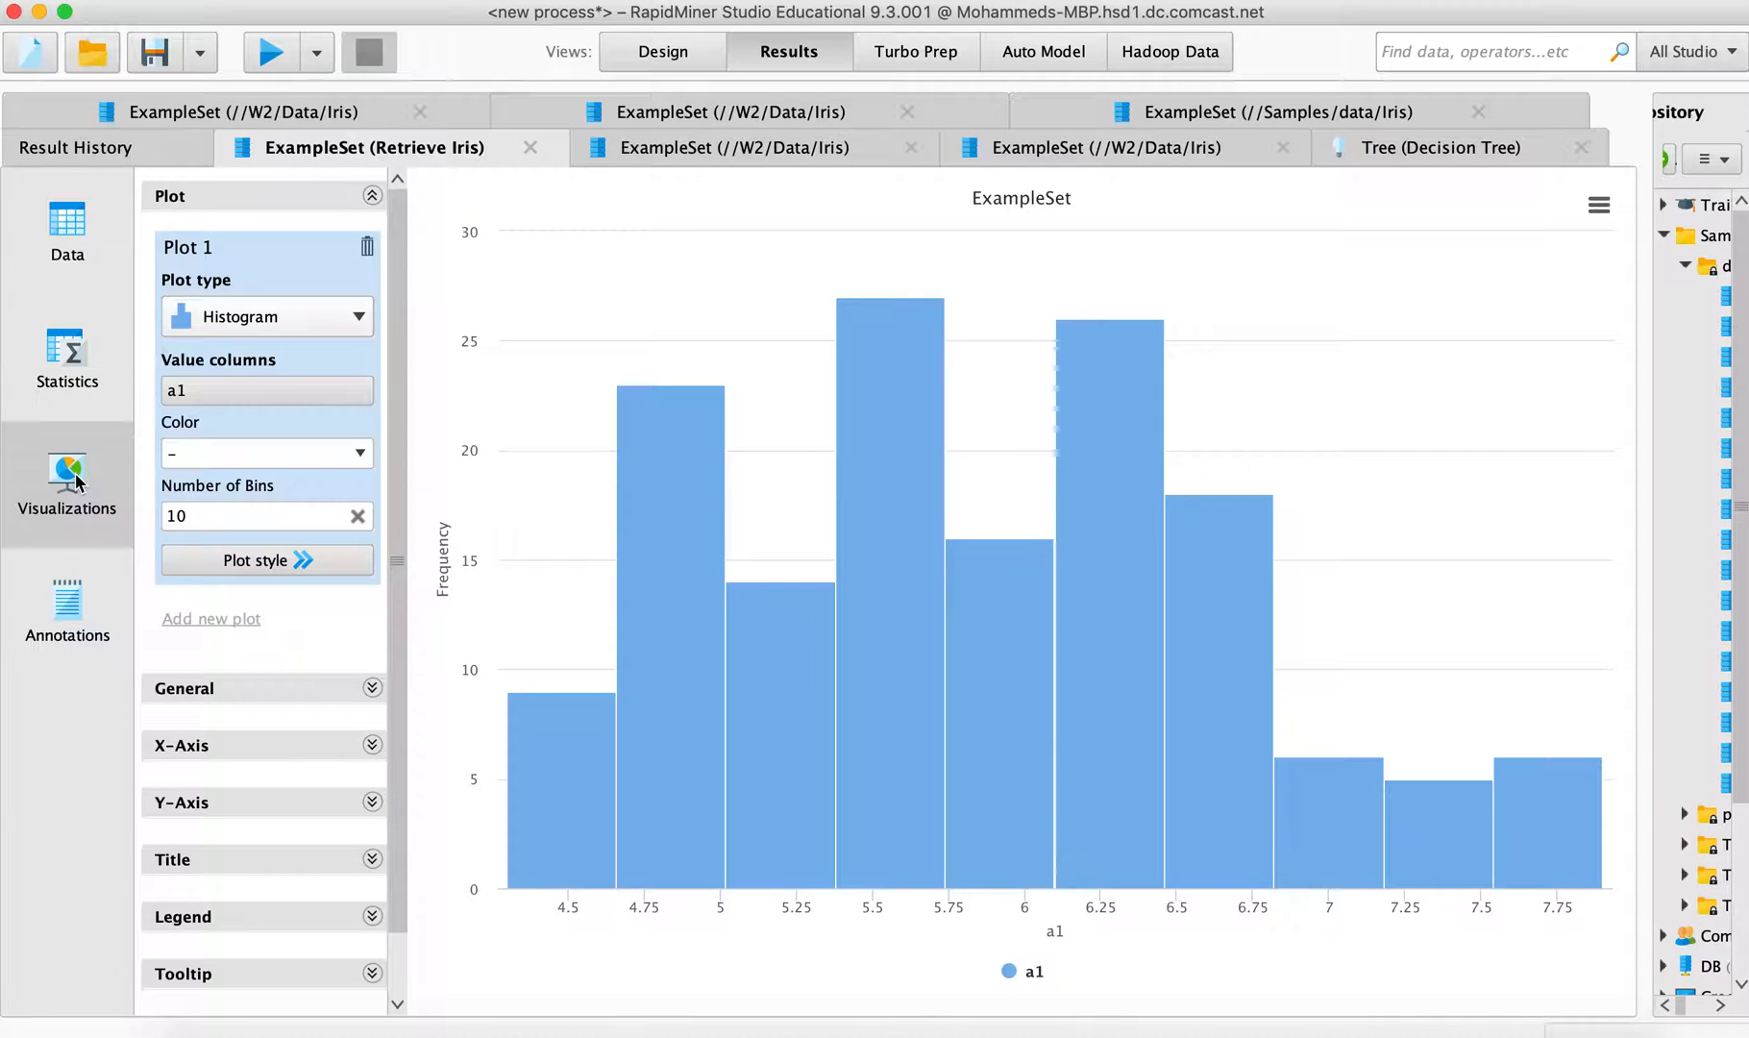
# Filter the Data table by missing_attributes and no_missing_labels, then back to all 150 examples
pyautogui.click(68, 235)
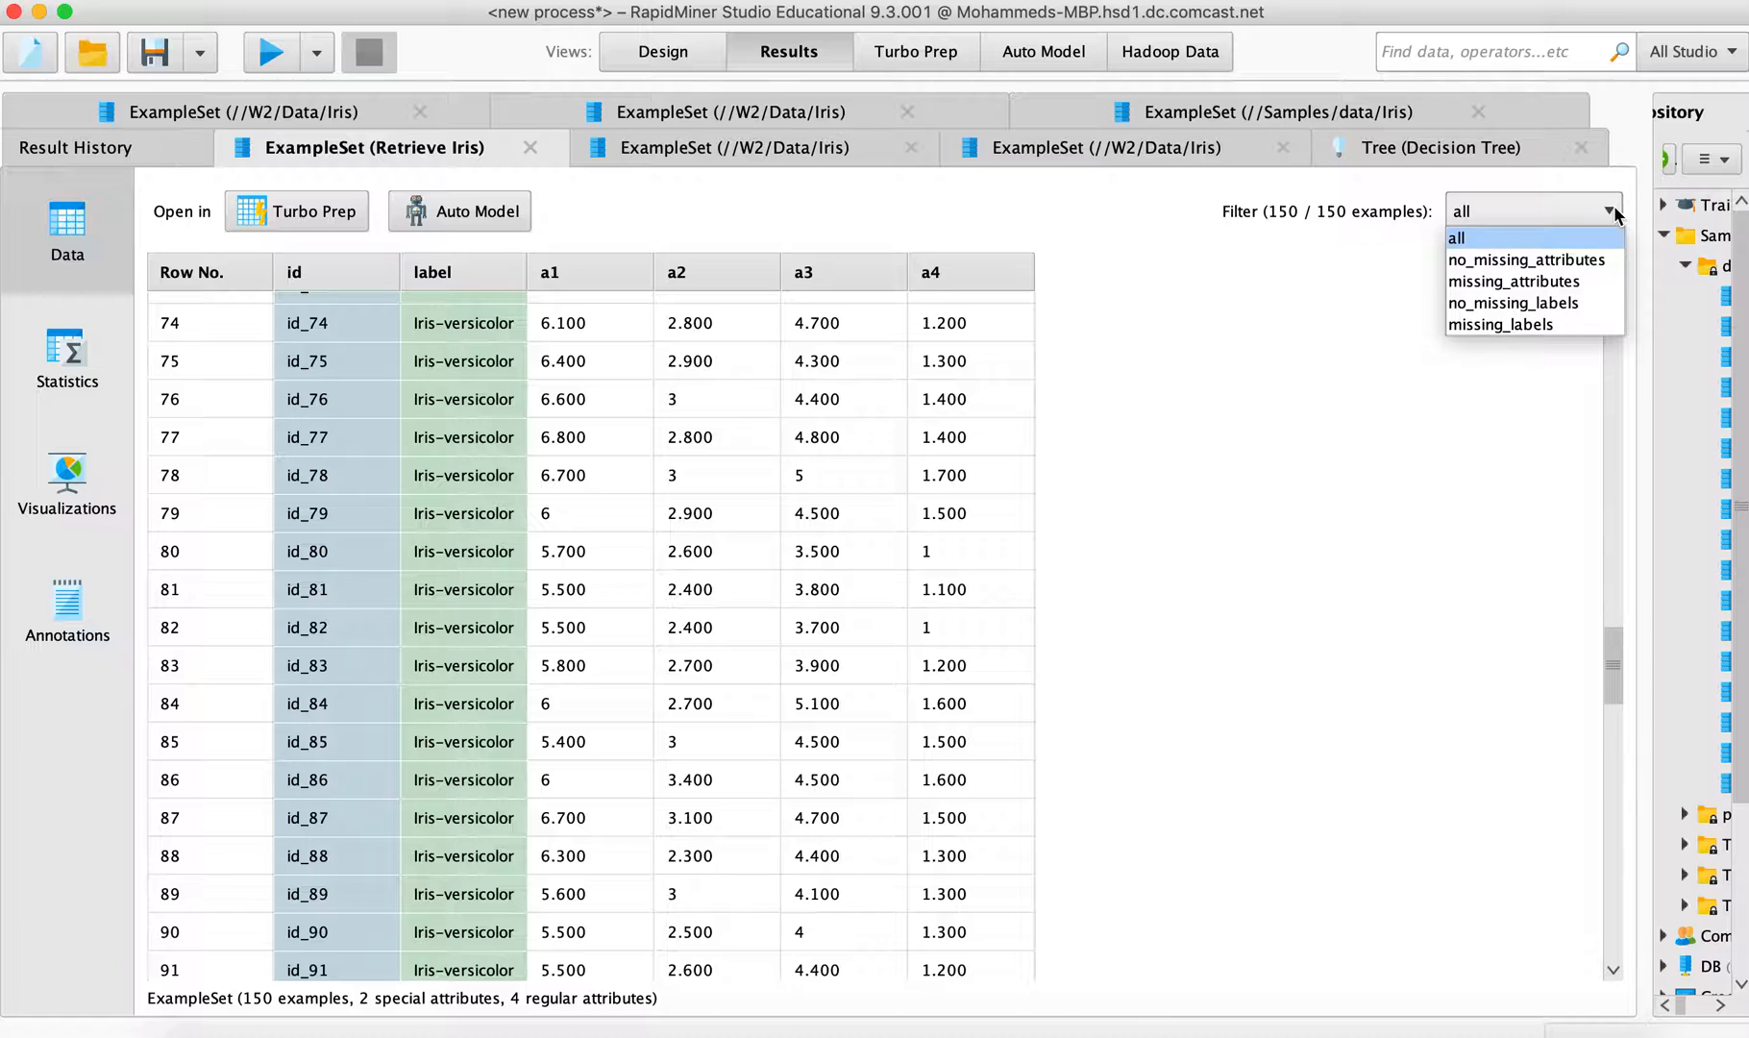
pyautogui.moveTo(1529, 260)
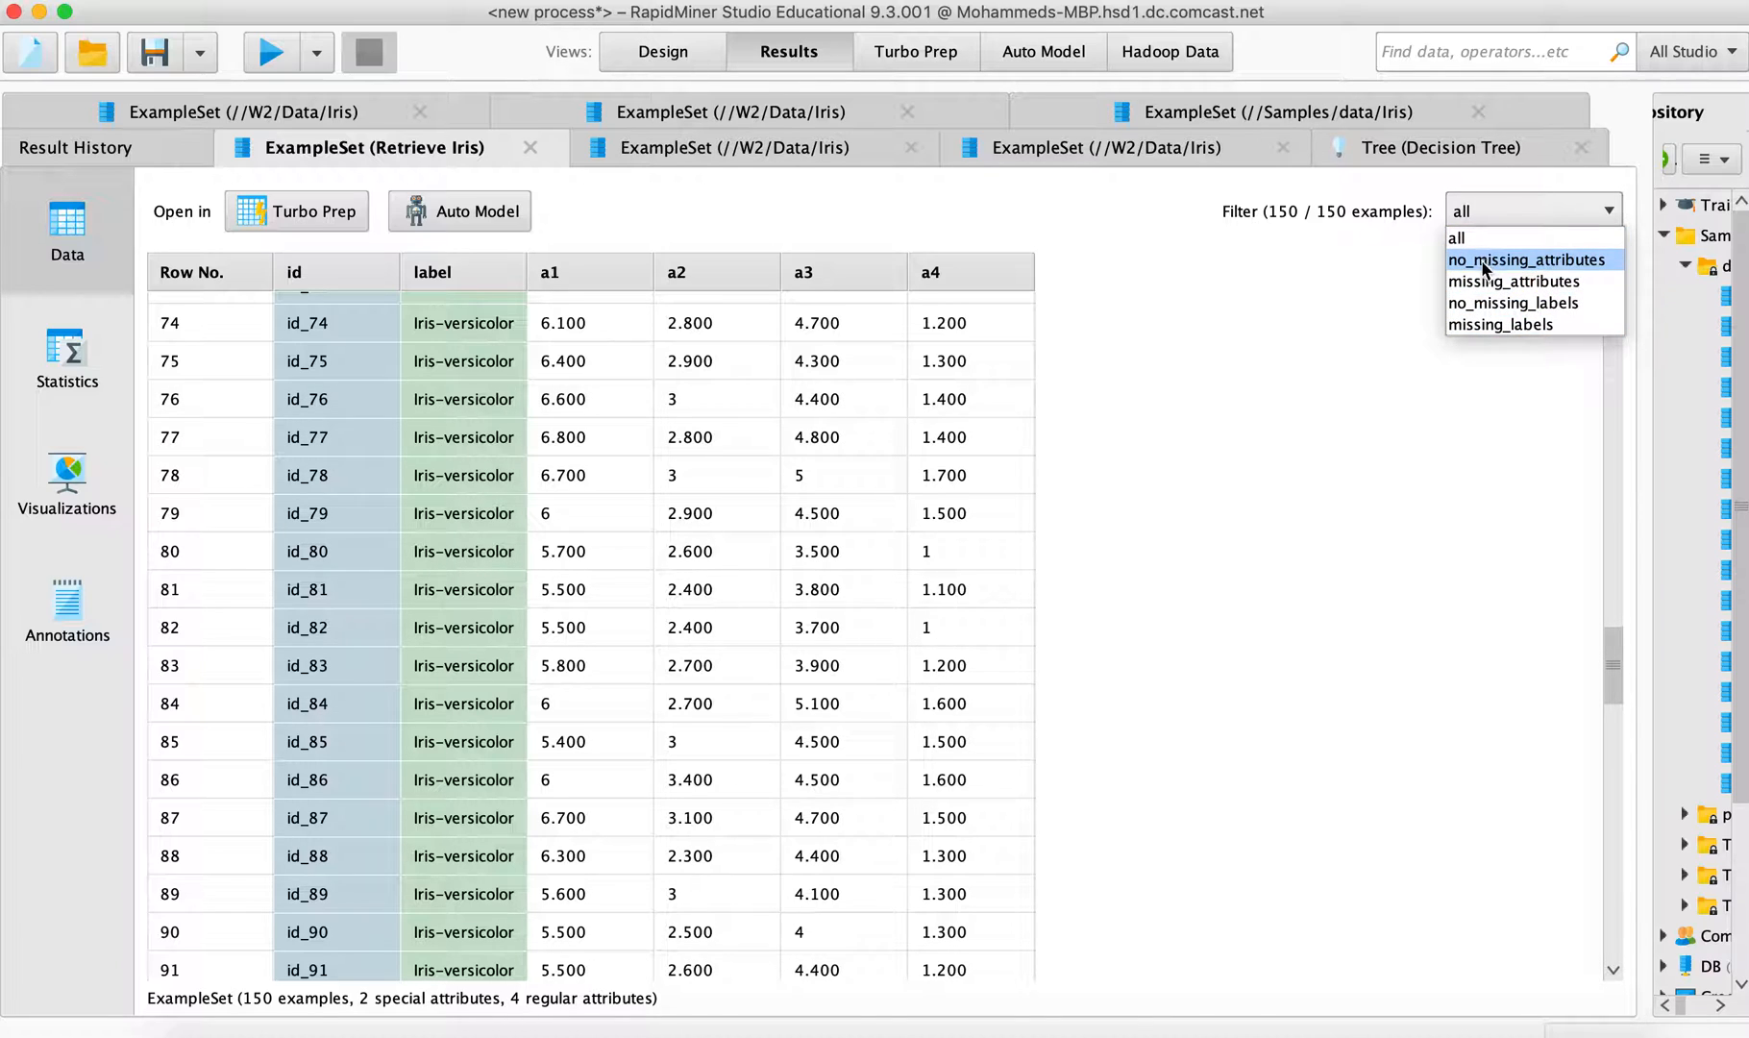
pyautogui.moveTo(1530, 265)
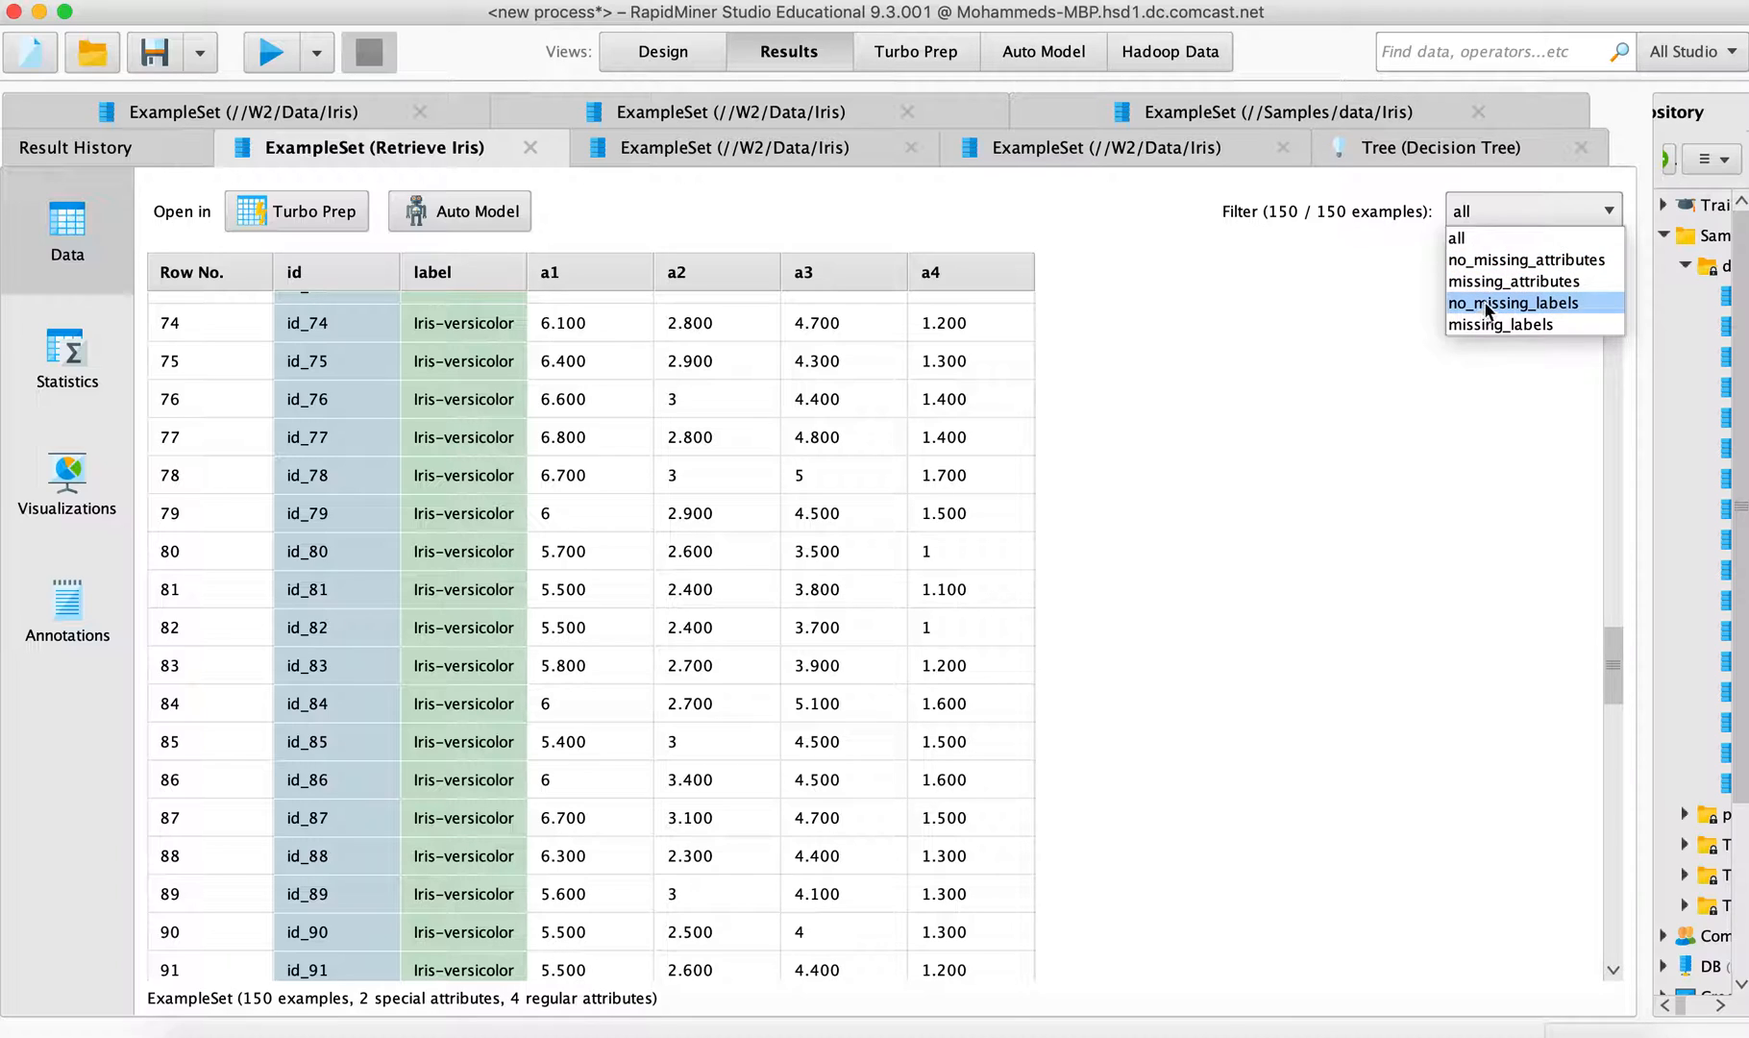
pyautogui.click(1512, 281)
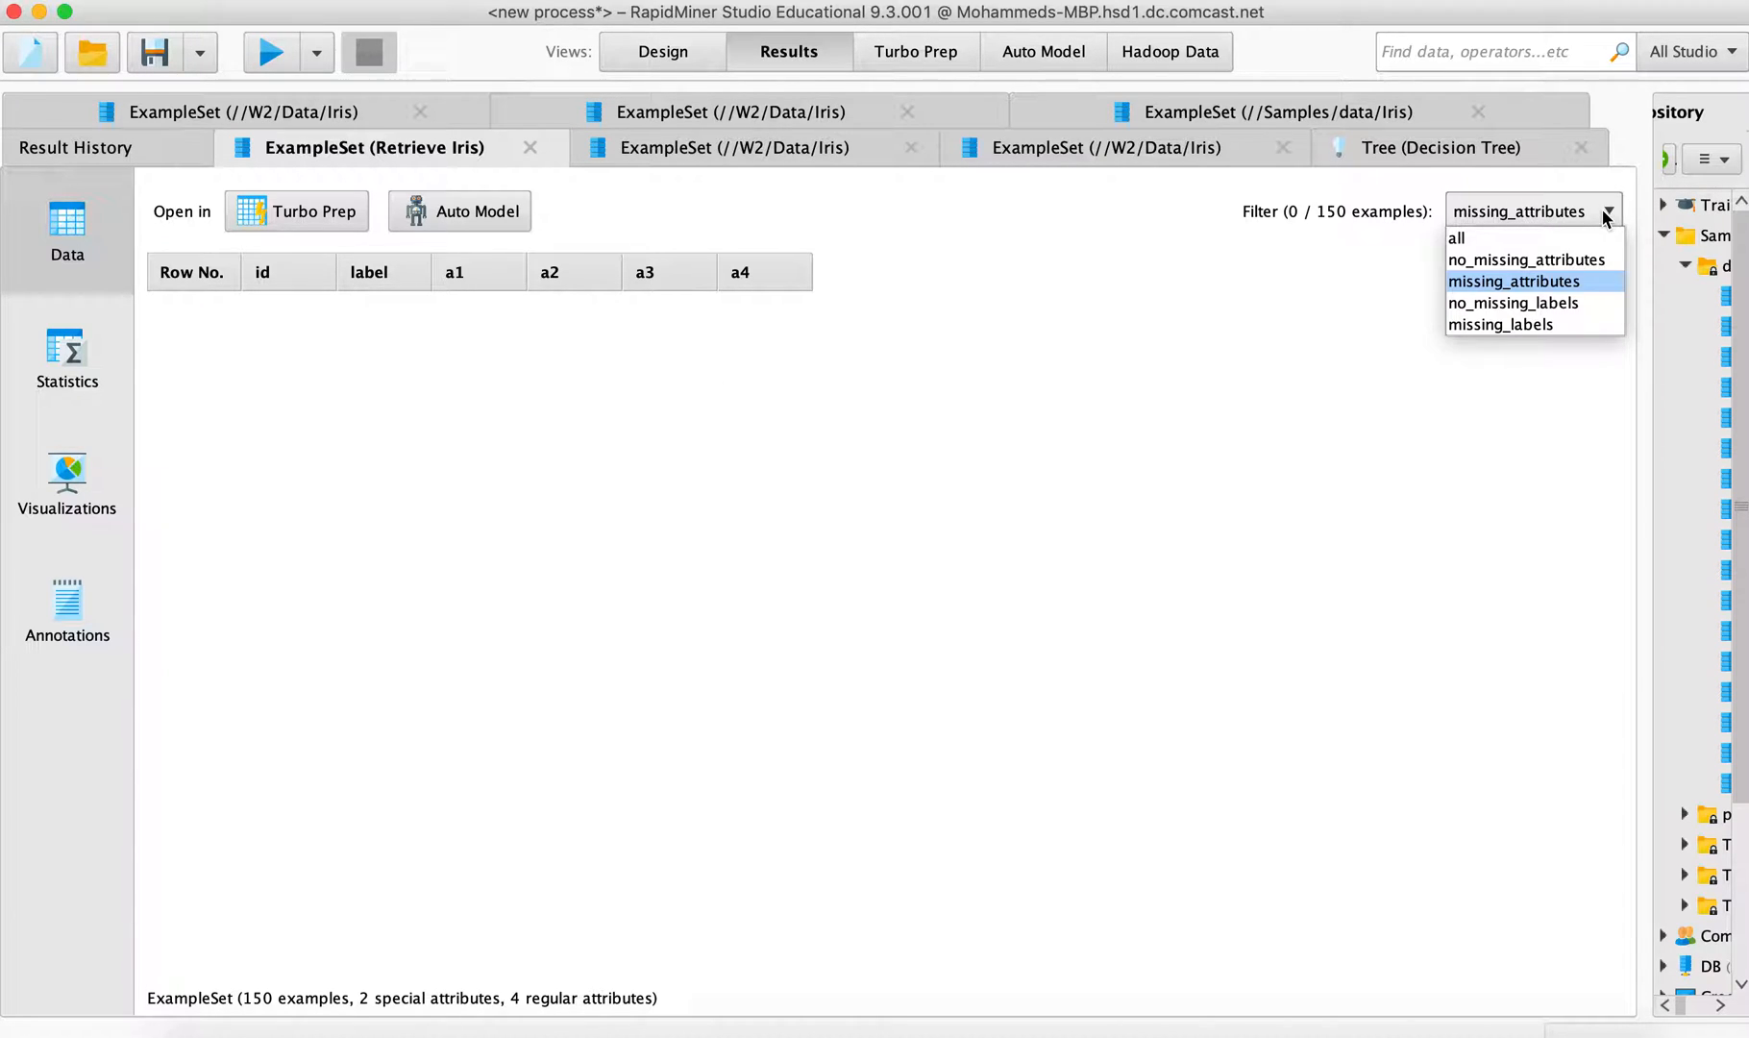
pyautogui.moveTo(1511, 303)
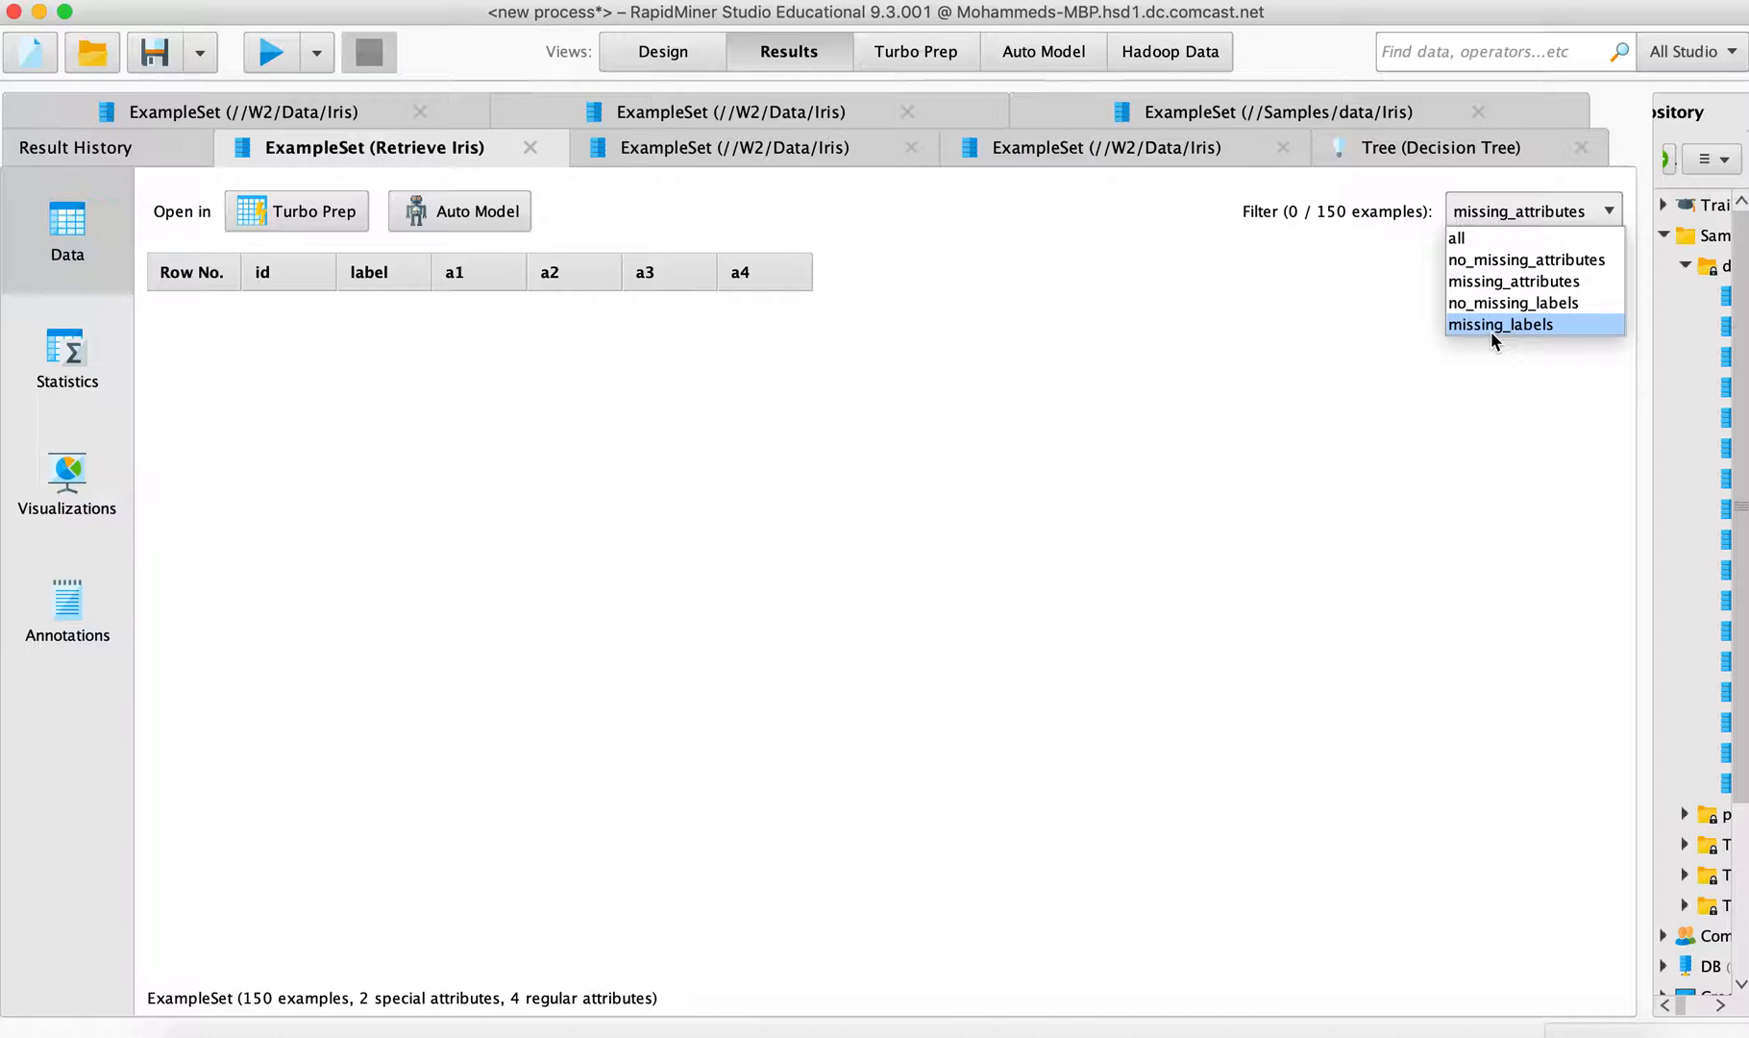
pyautogui.click(1502, 323)
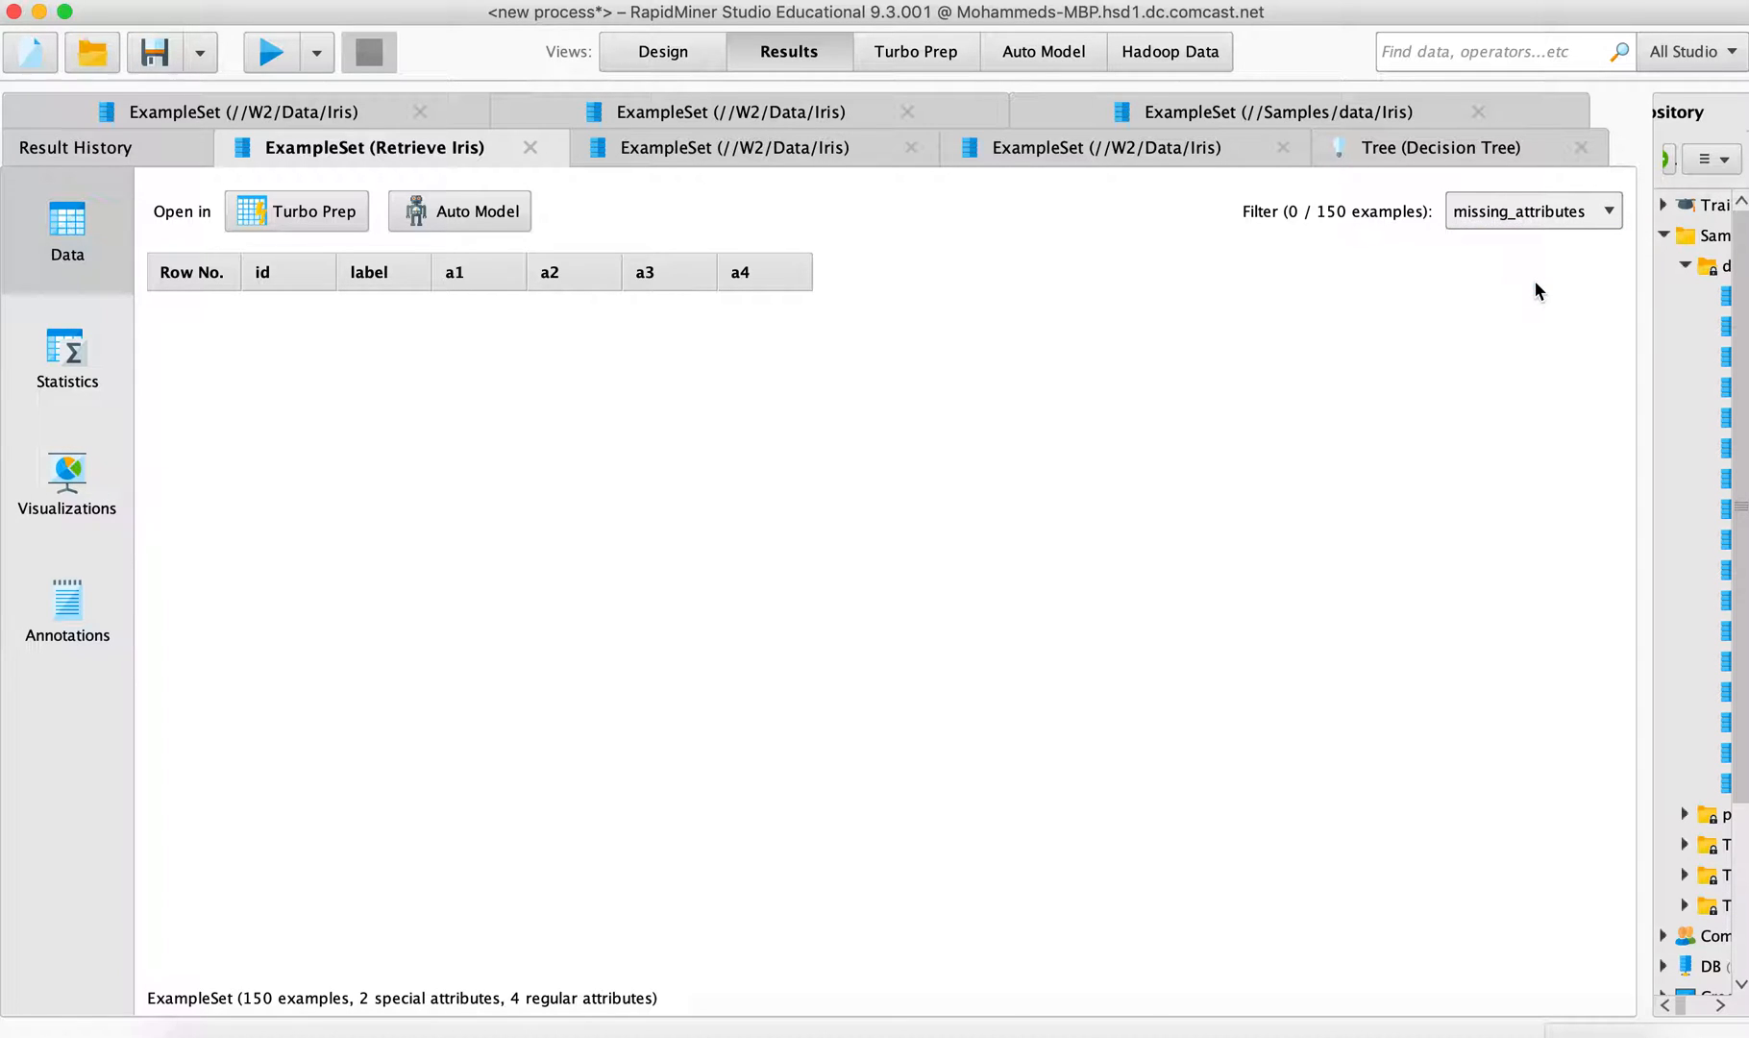
pyautogui.click(1531, 211)
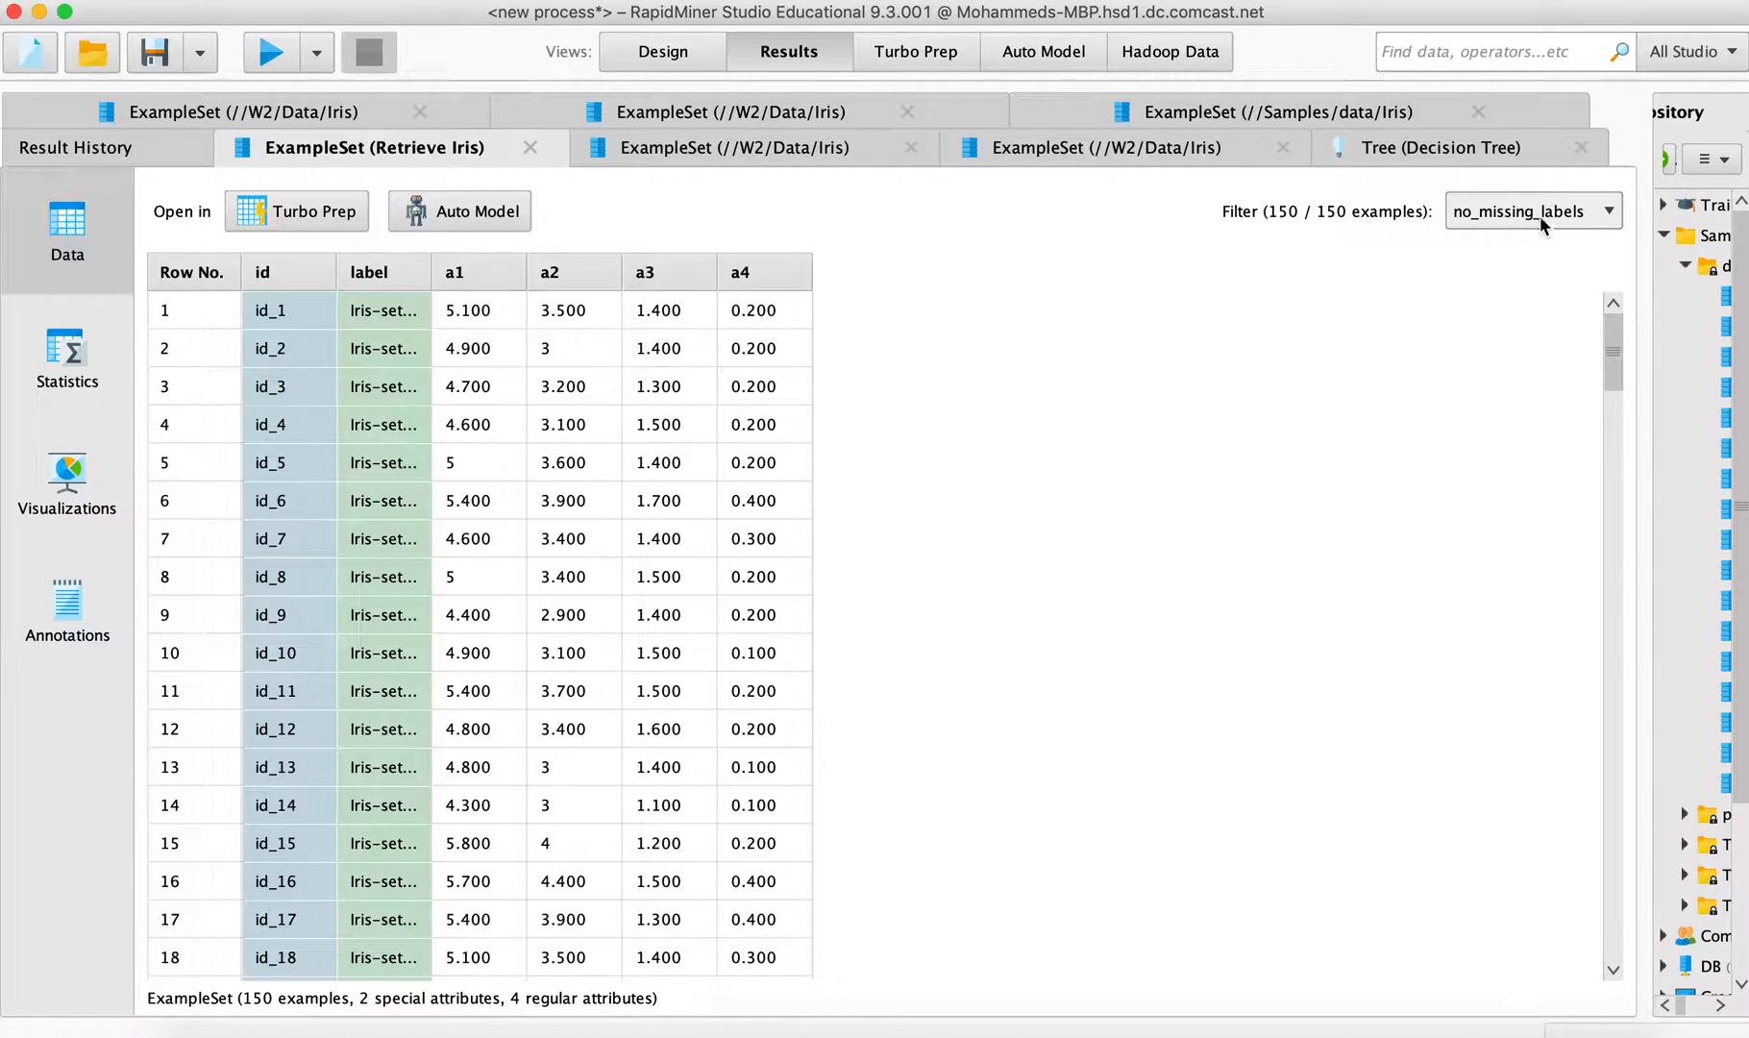
pyautogui.click(1532, 211)
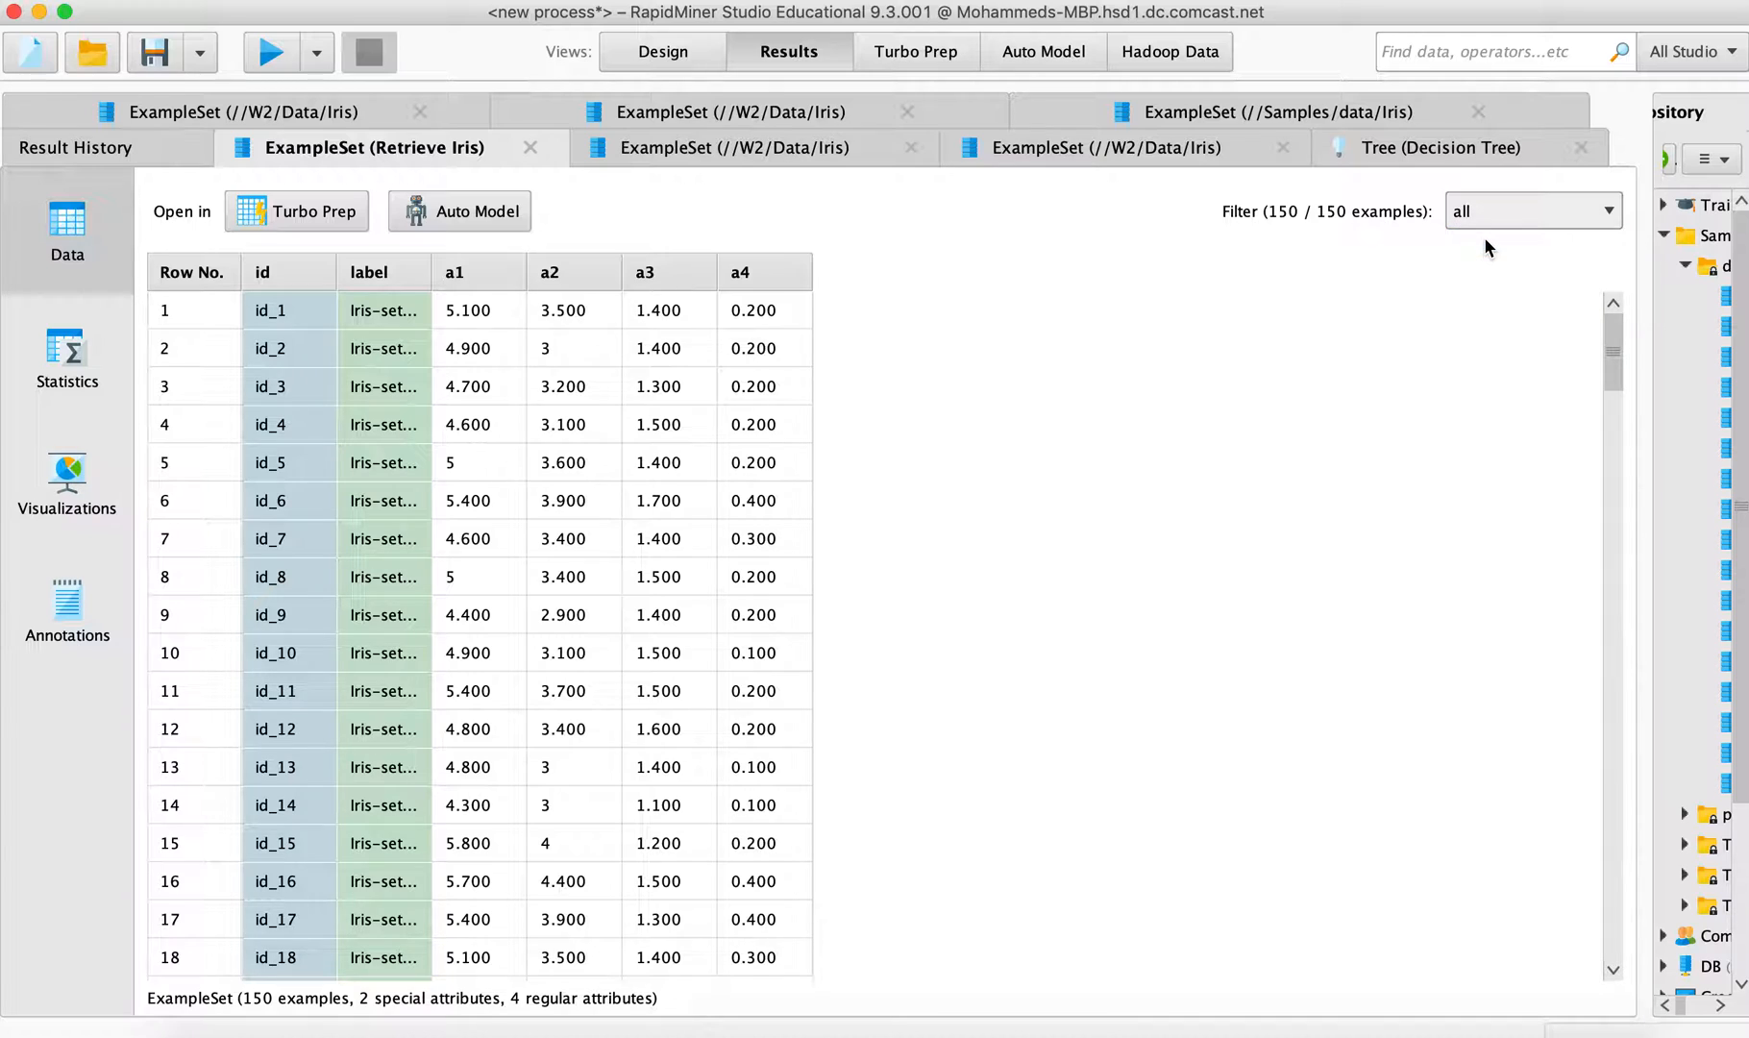
pyautogui.moveTo(1307, 398)
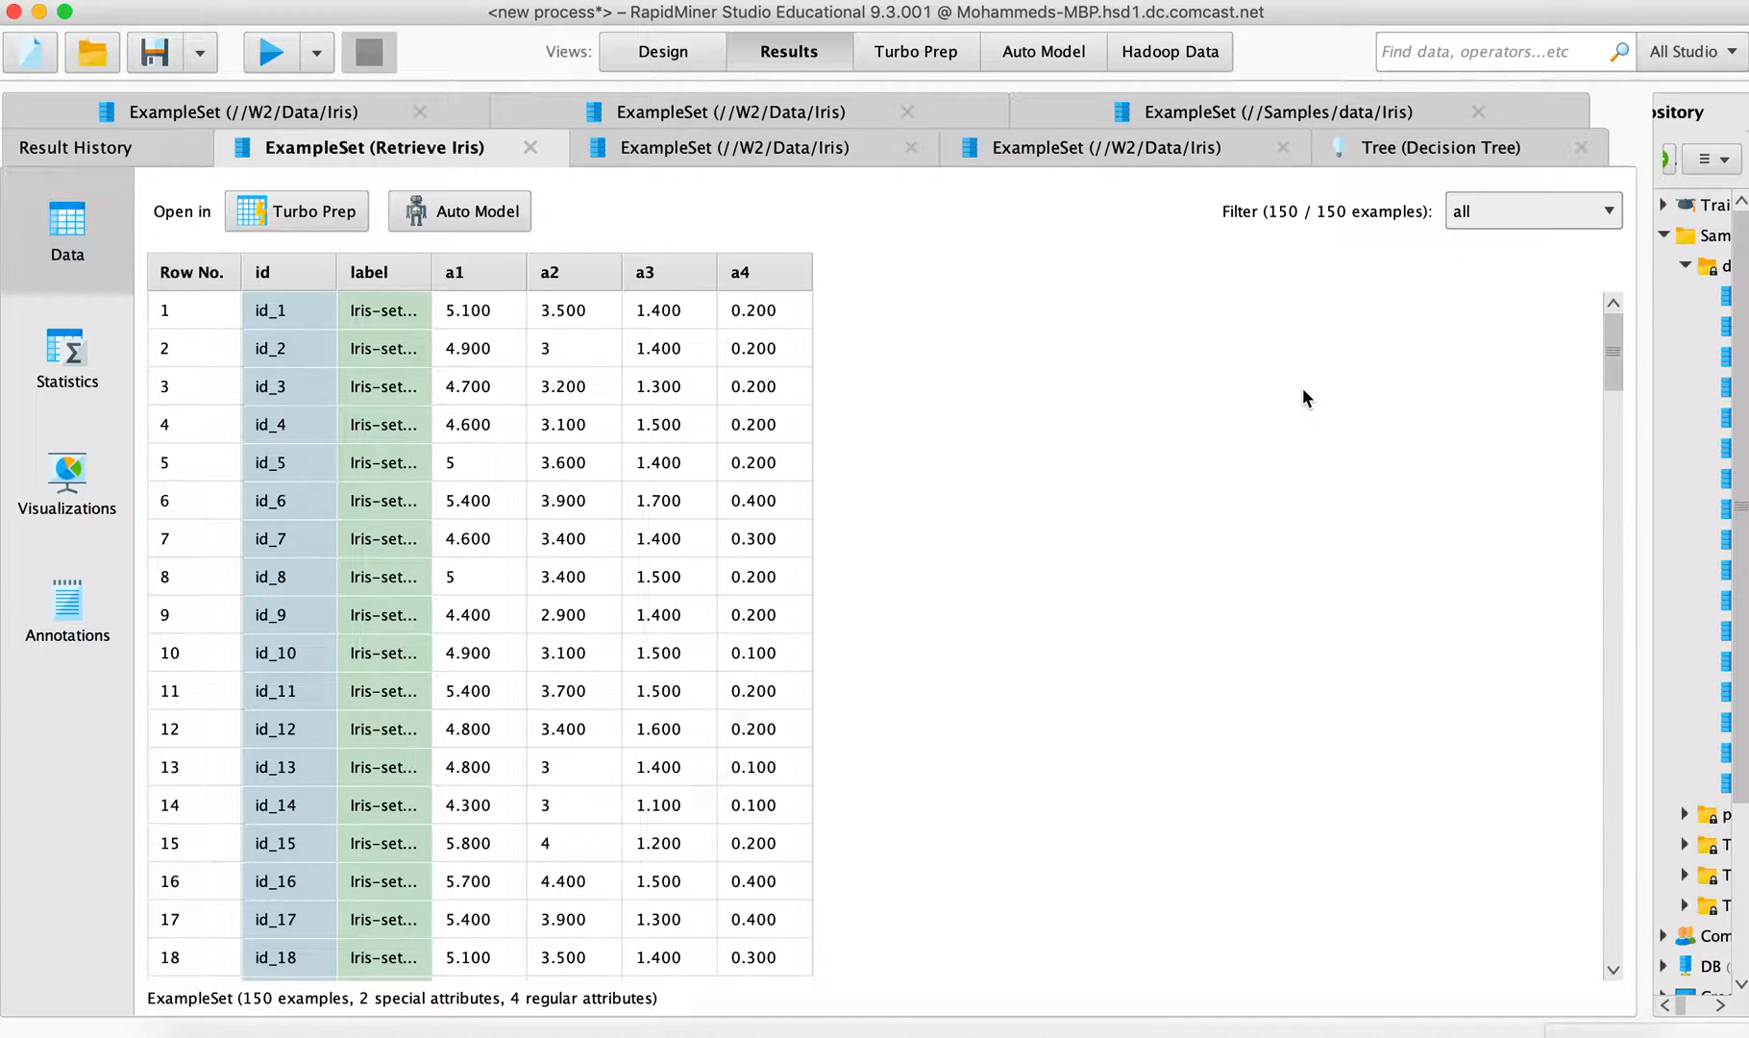
pyautogui.moveTo(932, 338)
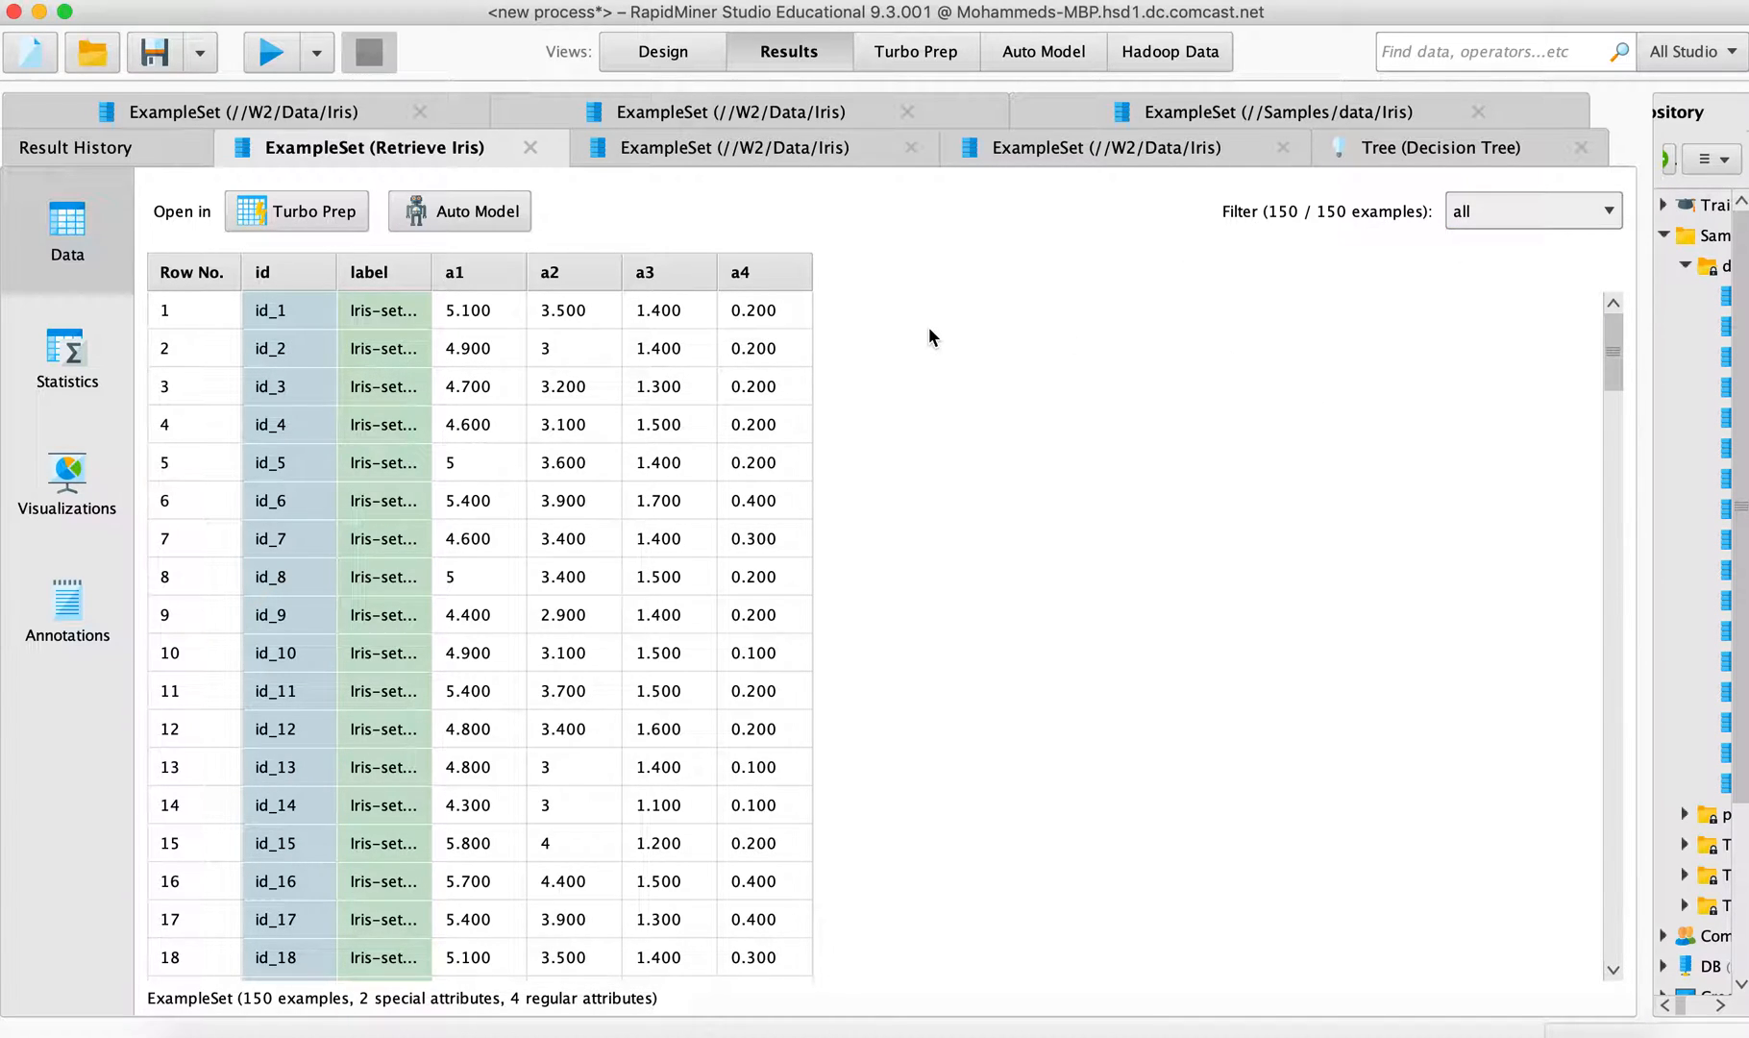
pyautogui.moveTo(938, 387)
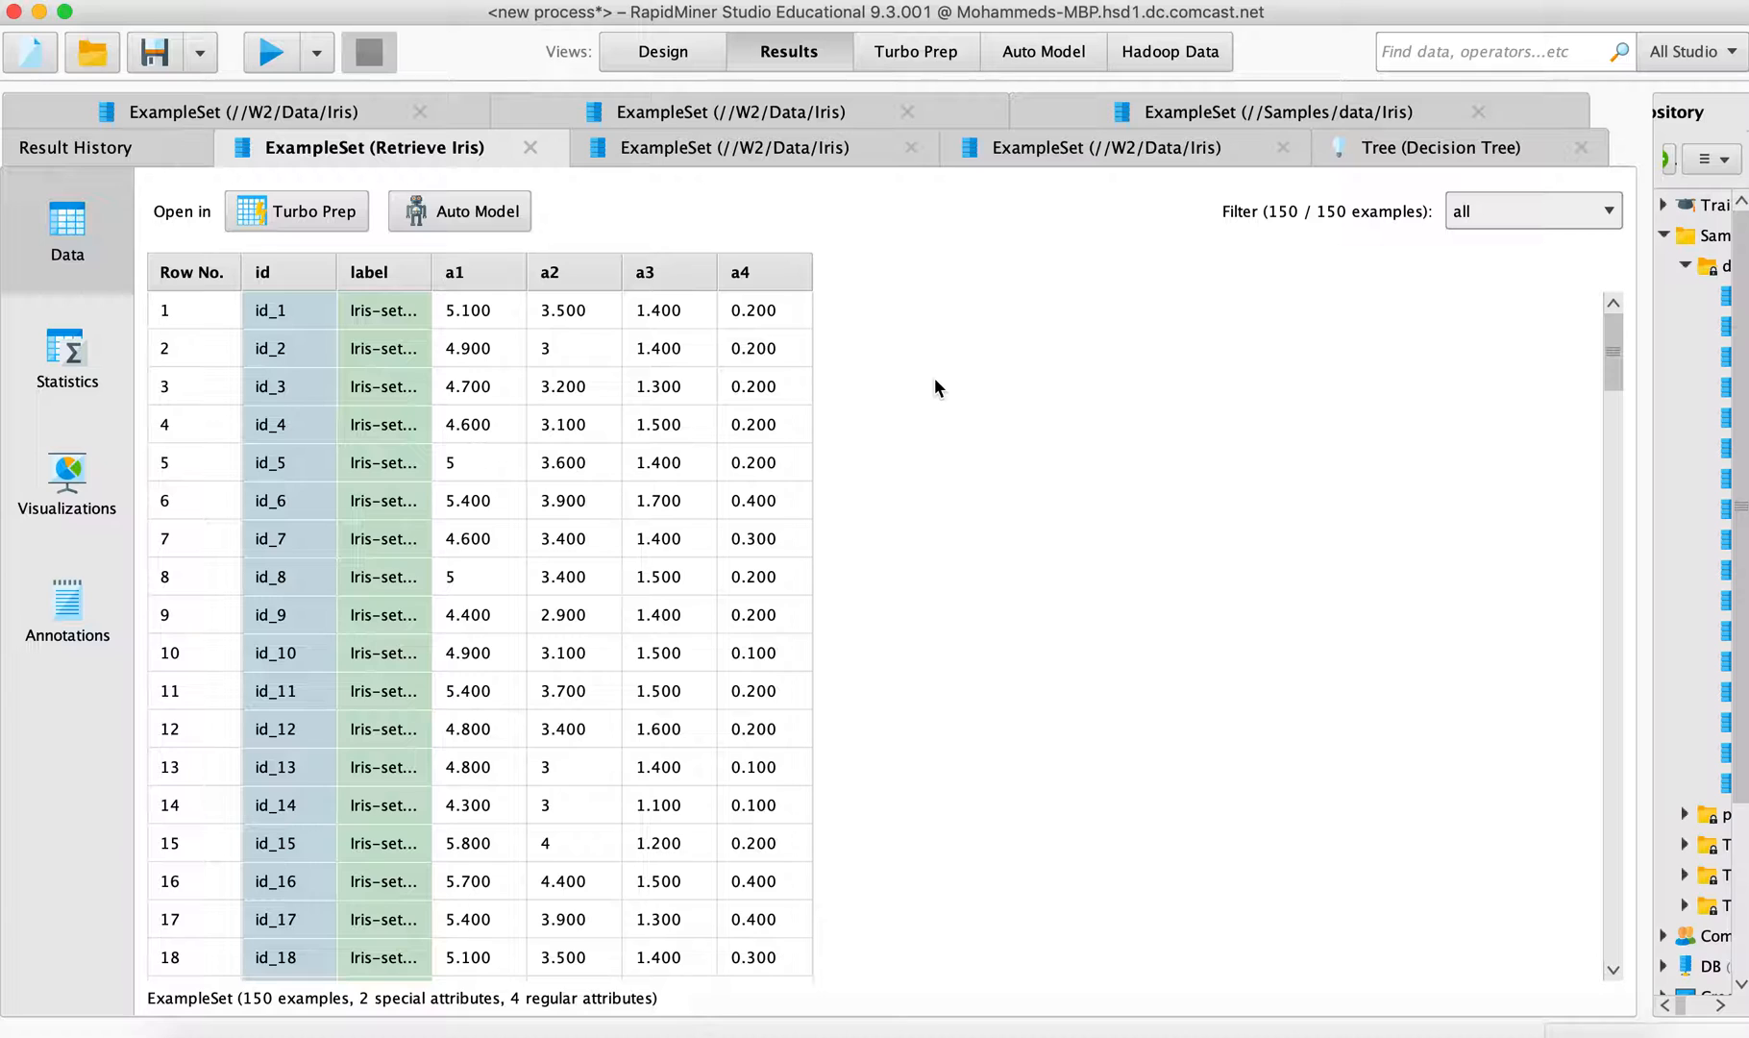
# Scroll the data table and return to the process Design view
pyautogui.scroll(-3)
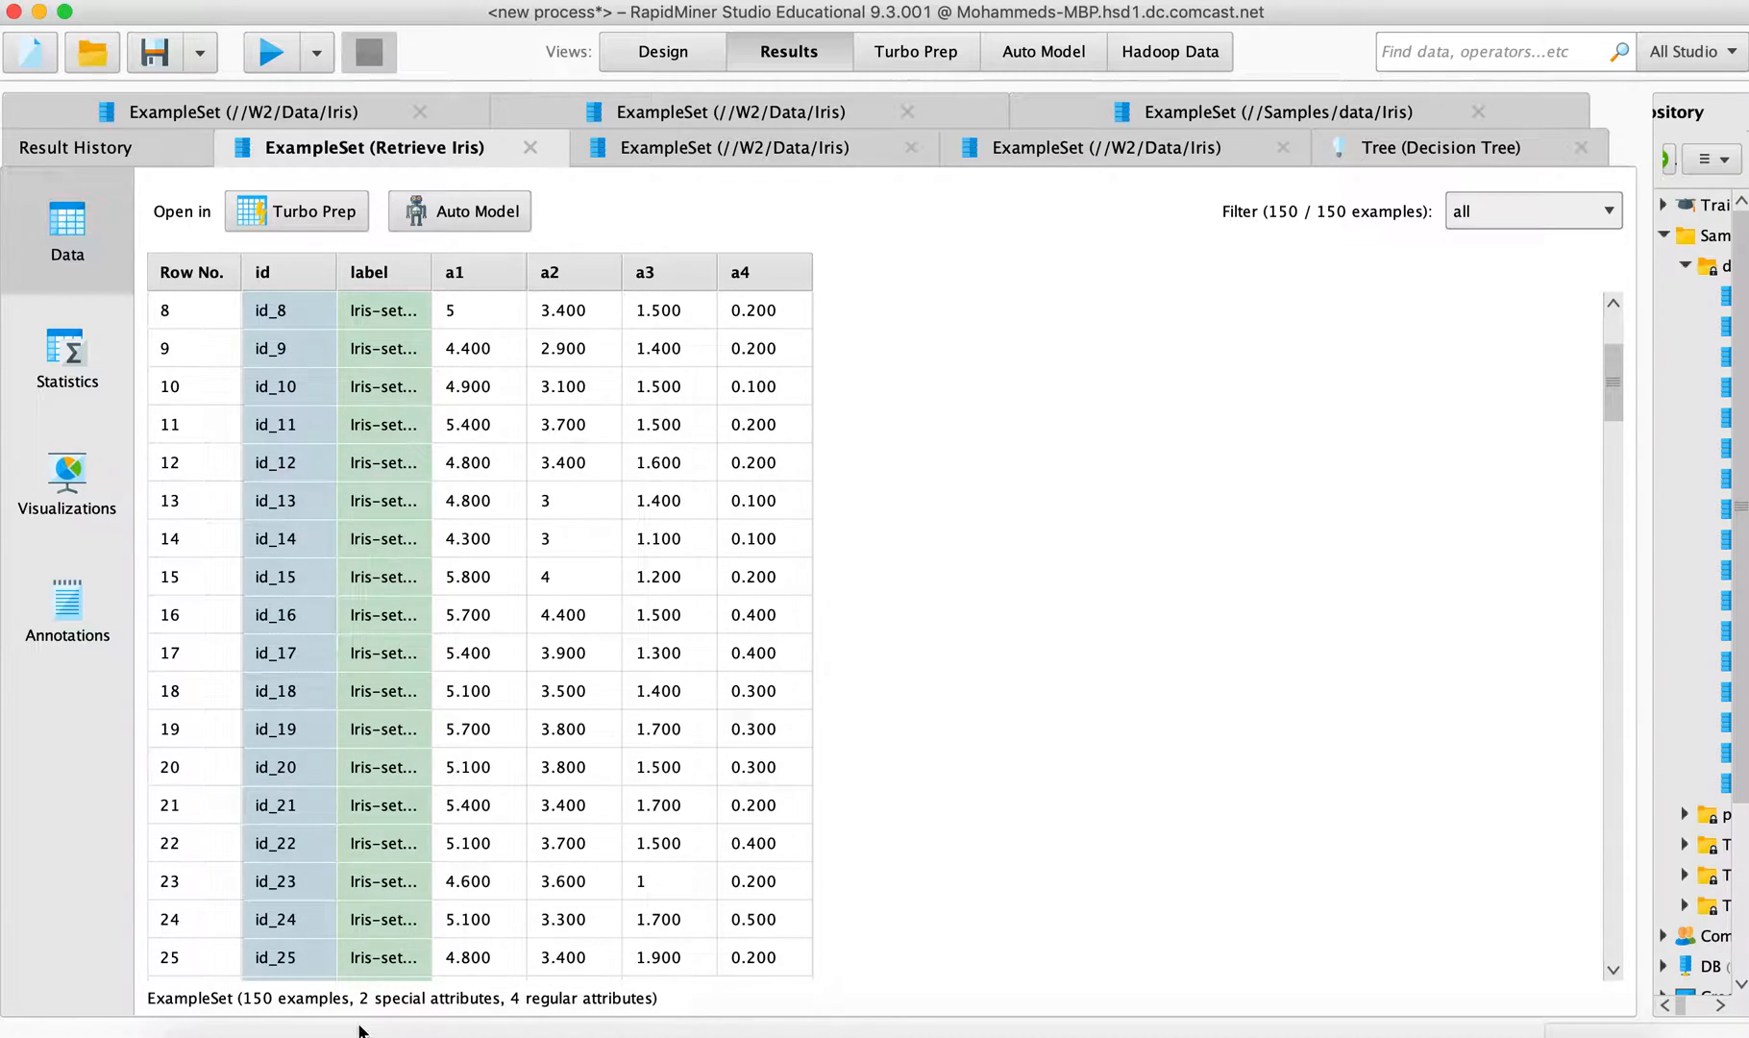
pyautogui.moveTo(395, 1013)
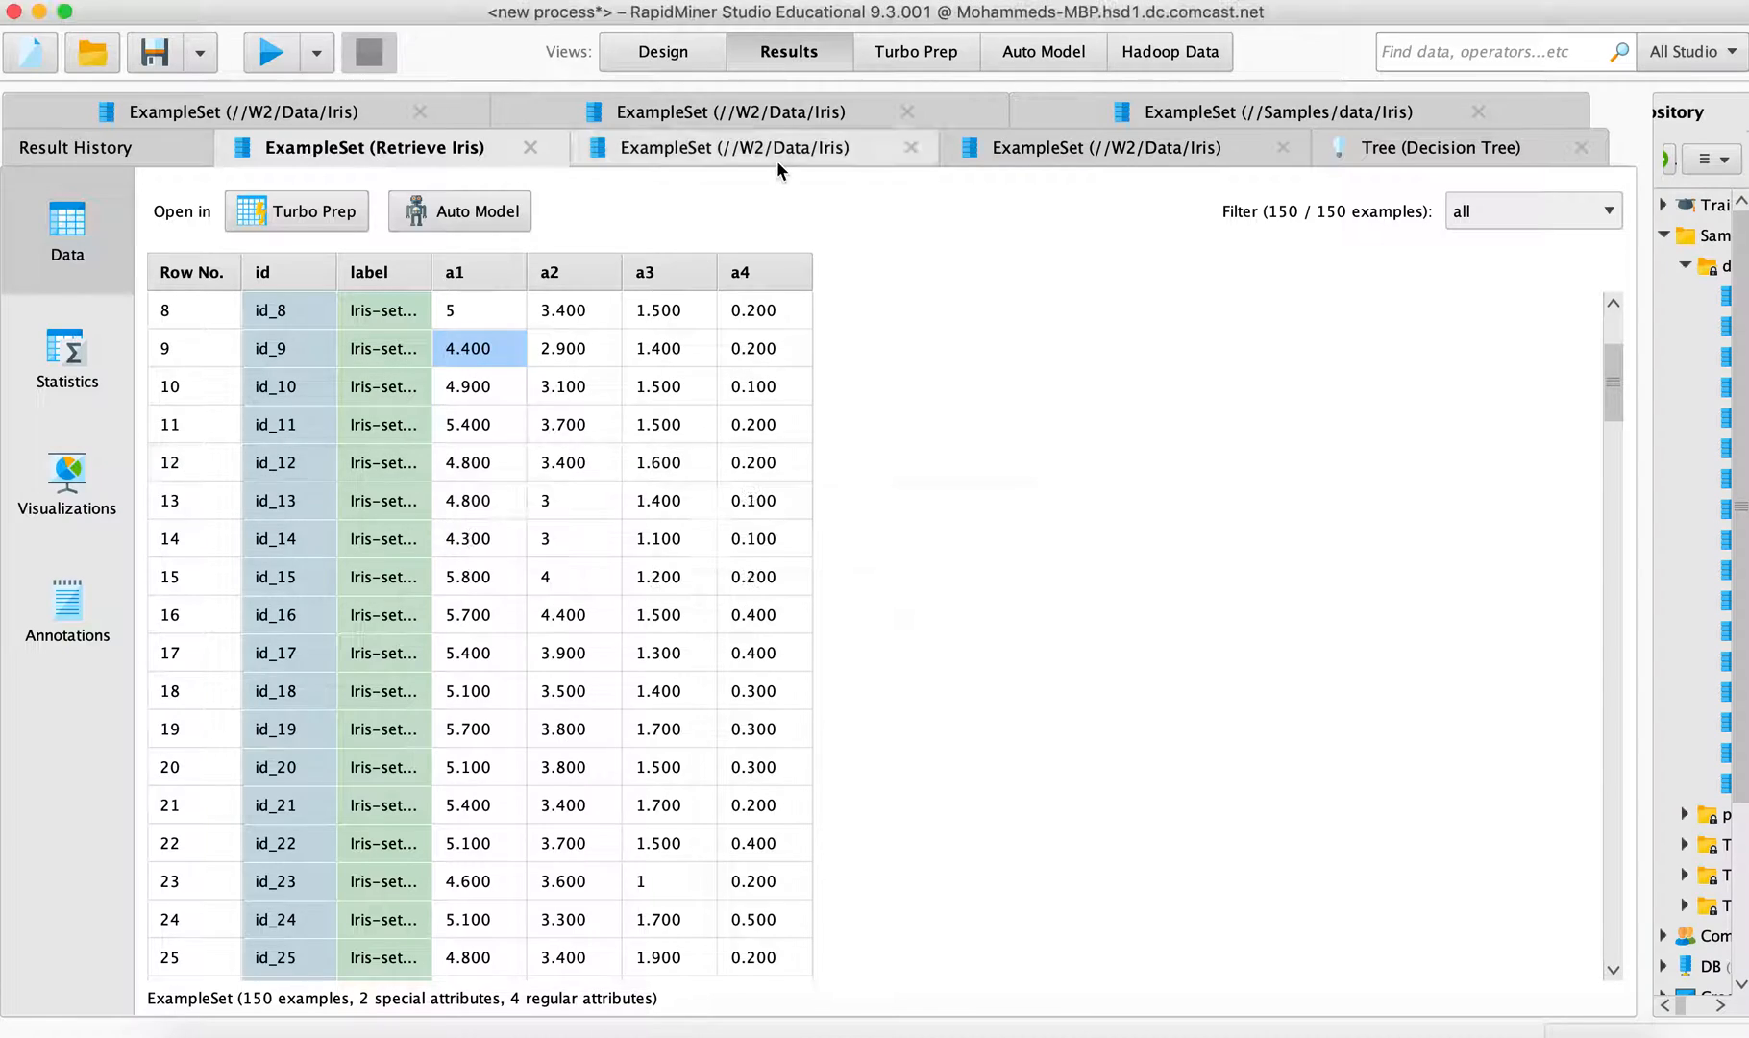
pyautogui.click(661, 52)
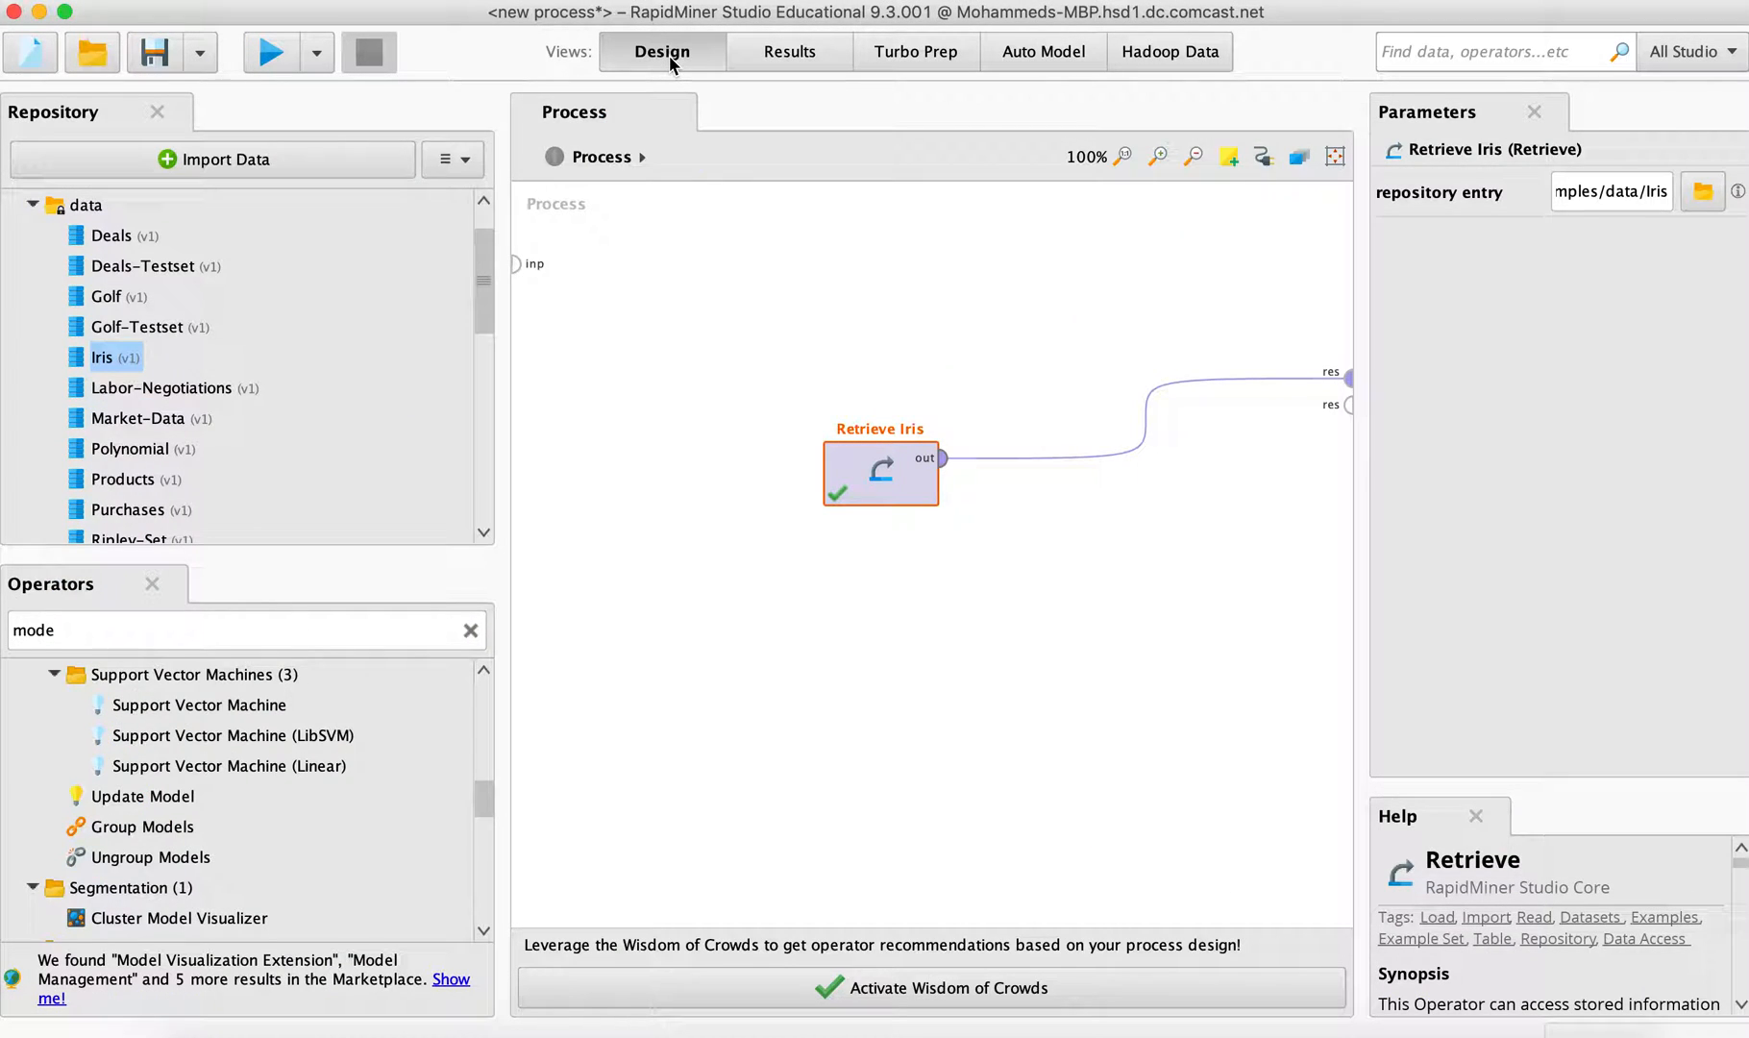
pyautogui.moveTo(795, 221)
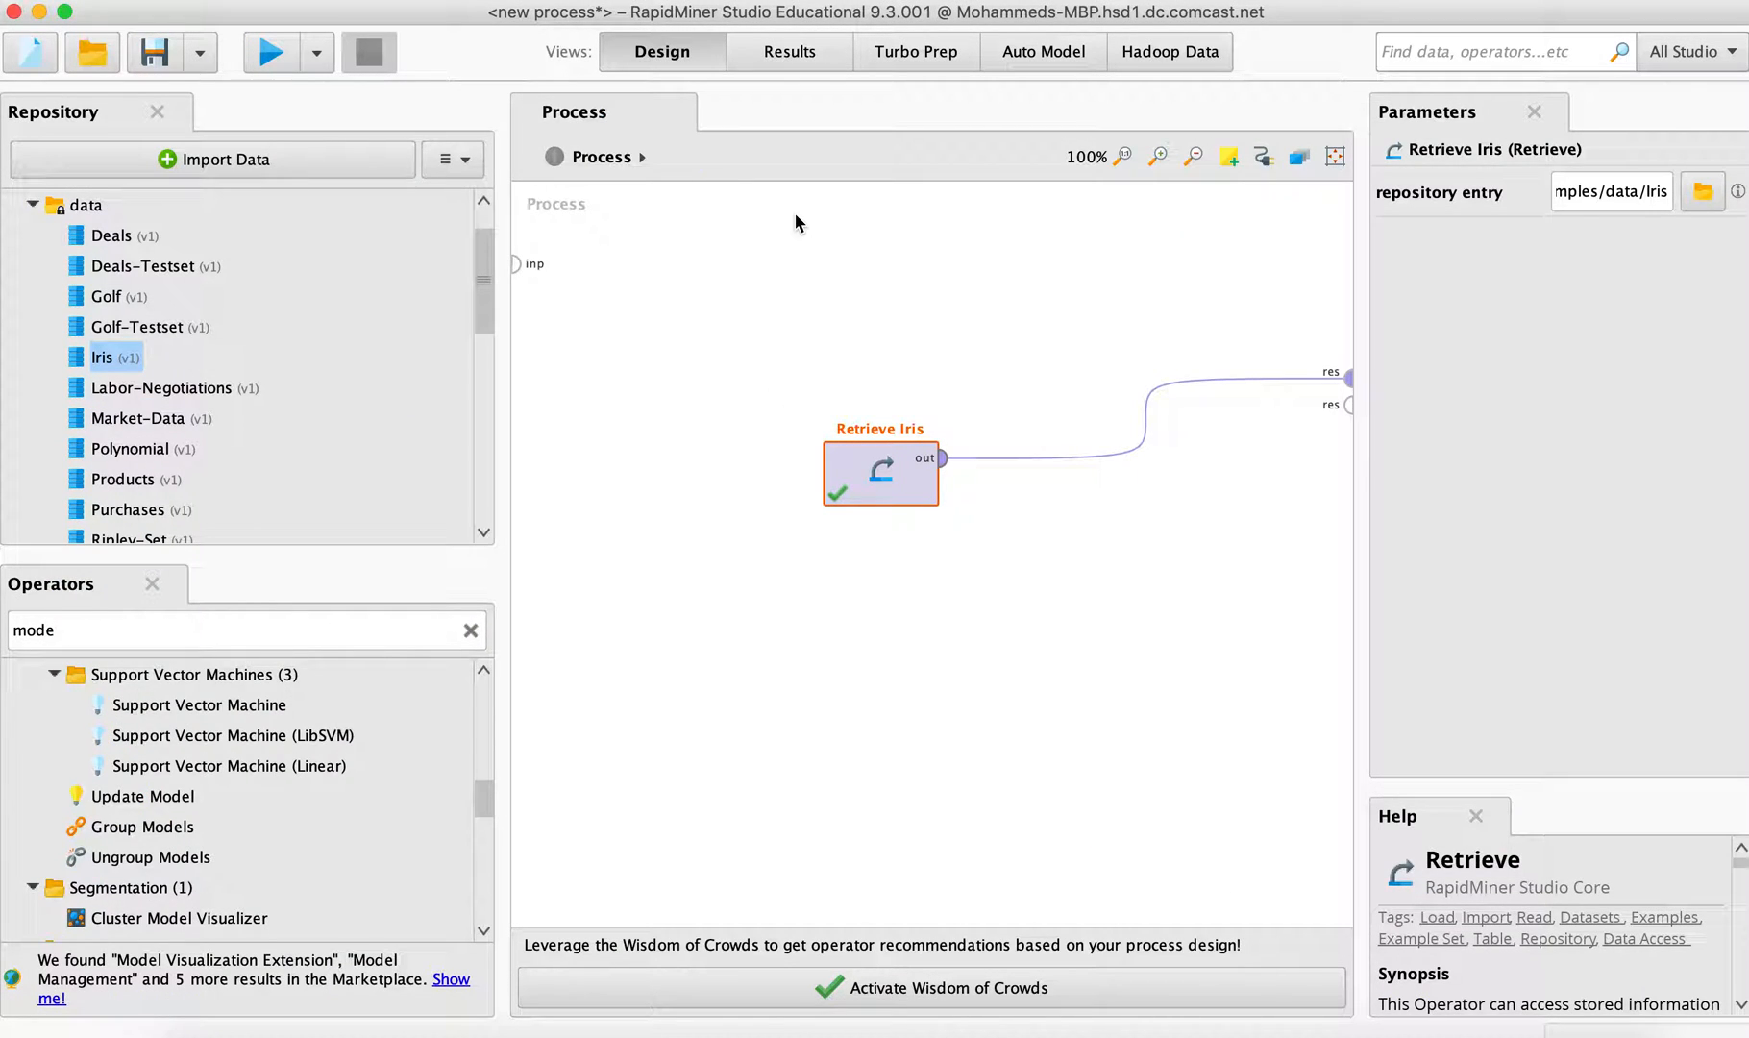